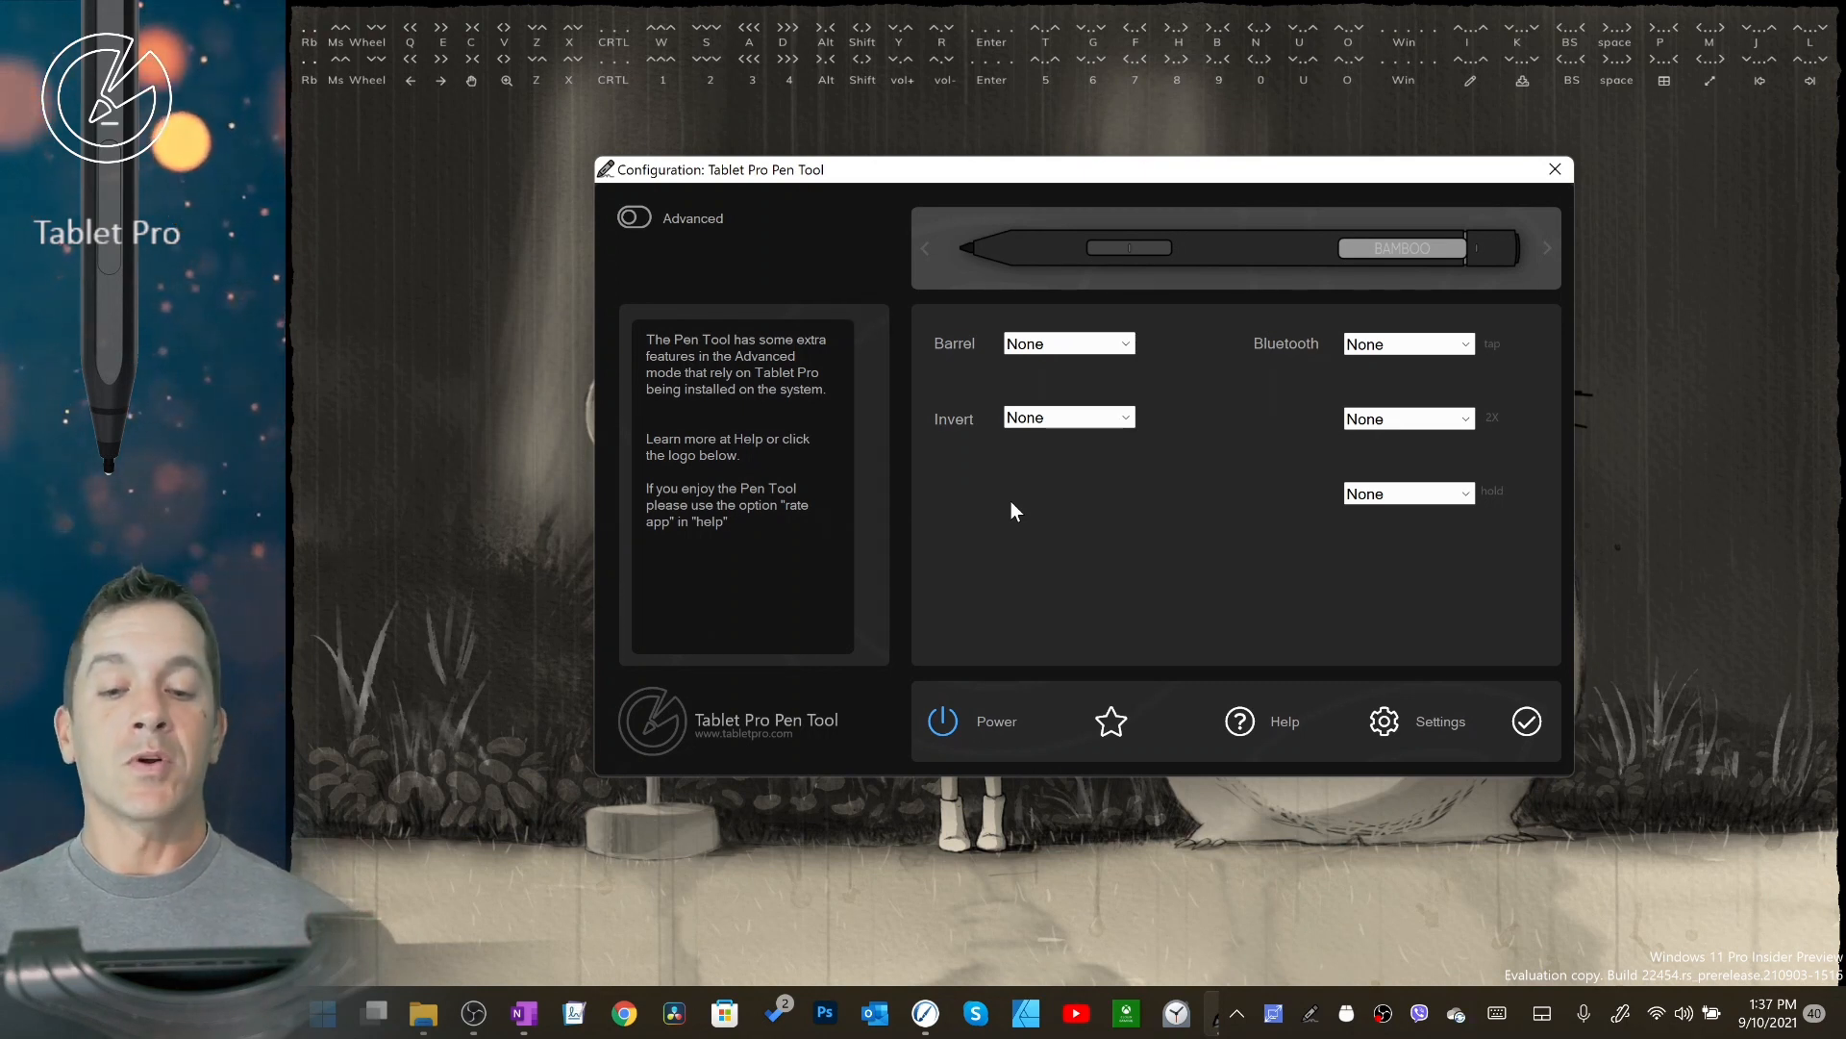
mouse_move(1437, 262)
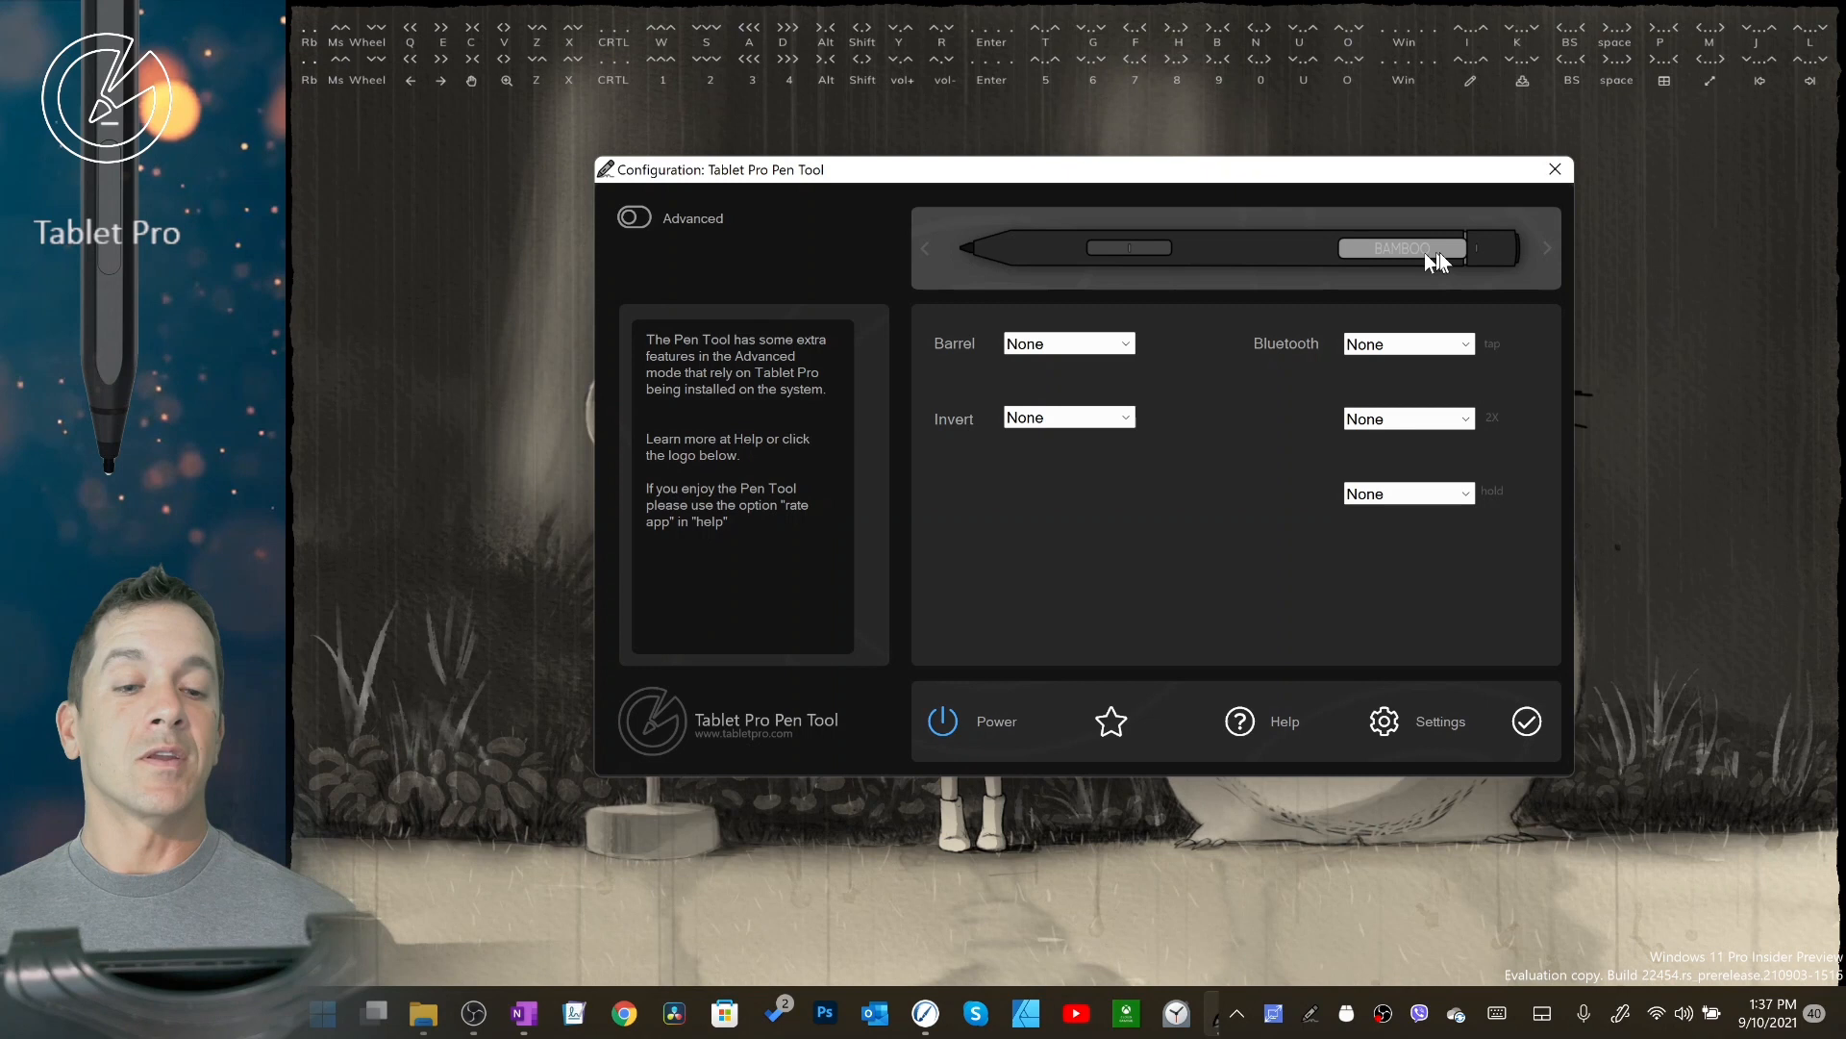
mouse_move(1365, 694)
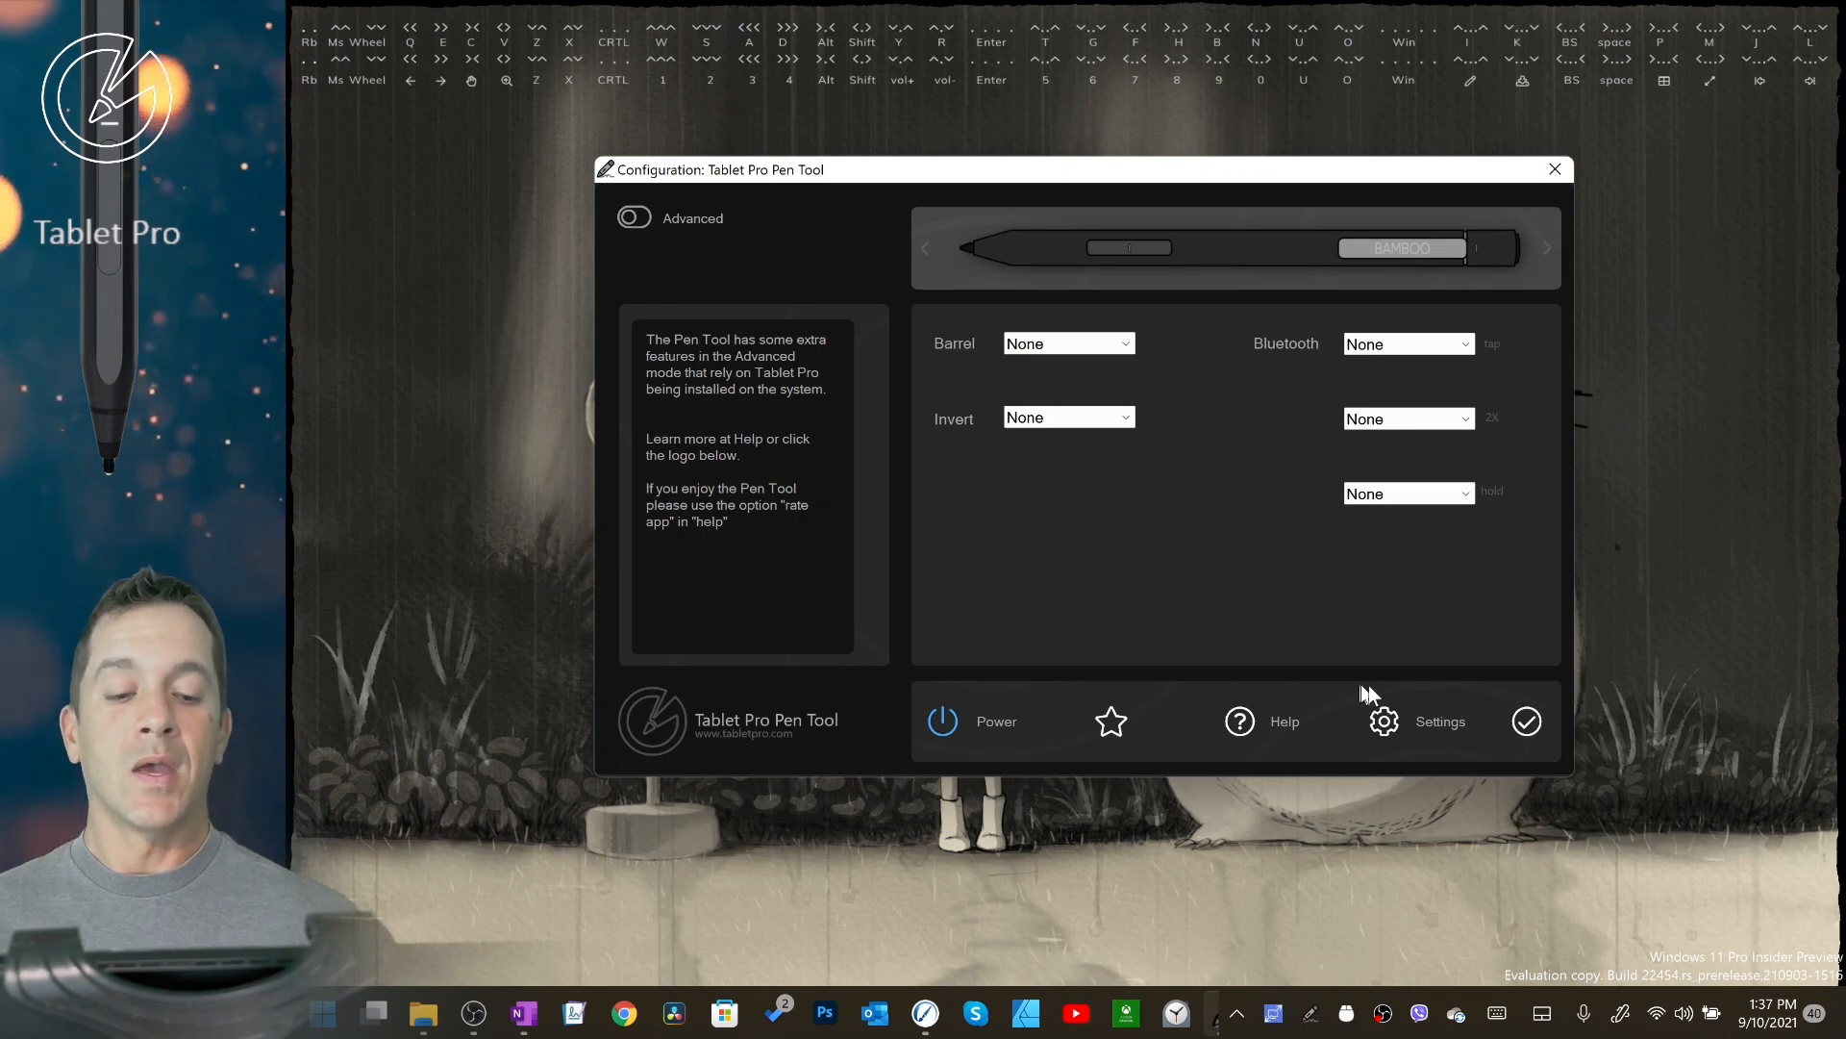
mouse_move(1383, 721)
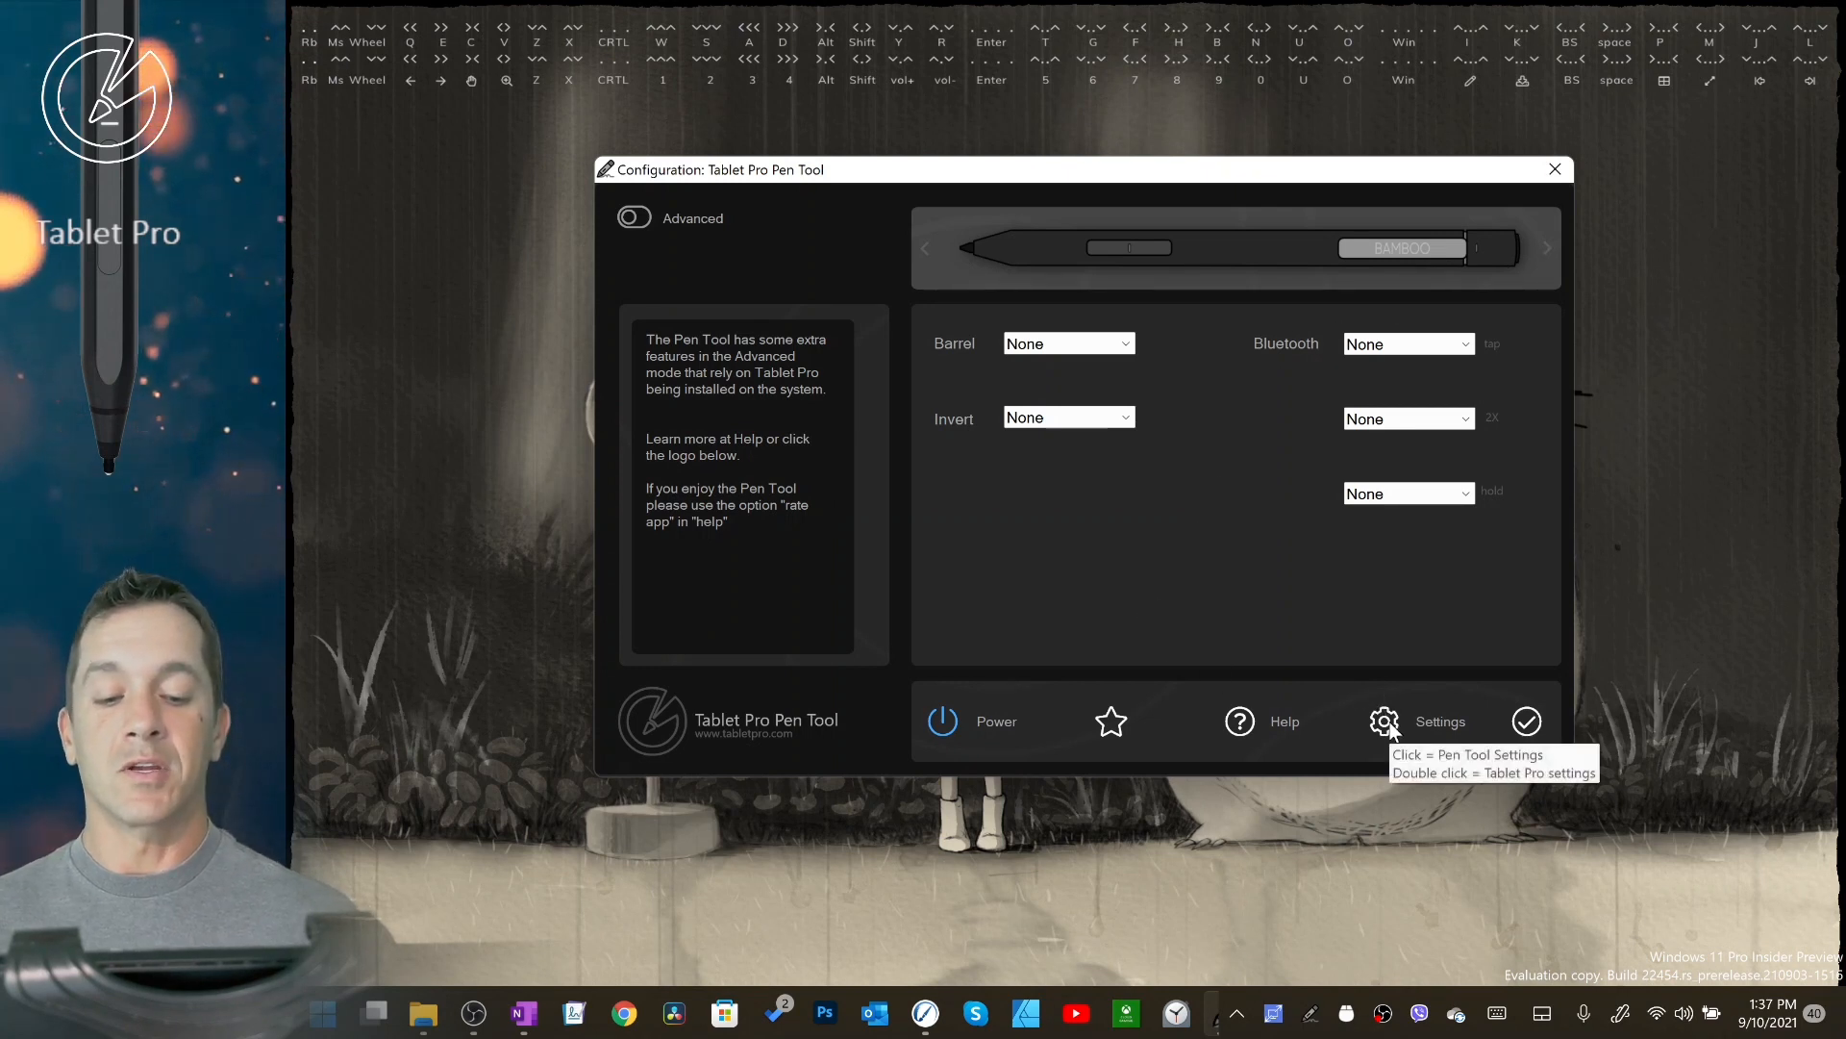
Step: Cycle the pen carousel to a non-Bamboo pen model without an Invert option
left_click(927, 248)
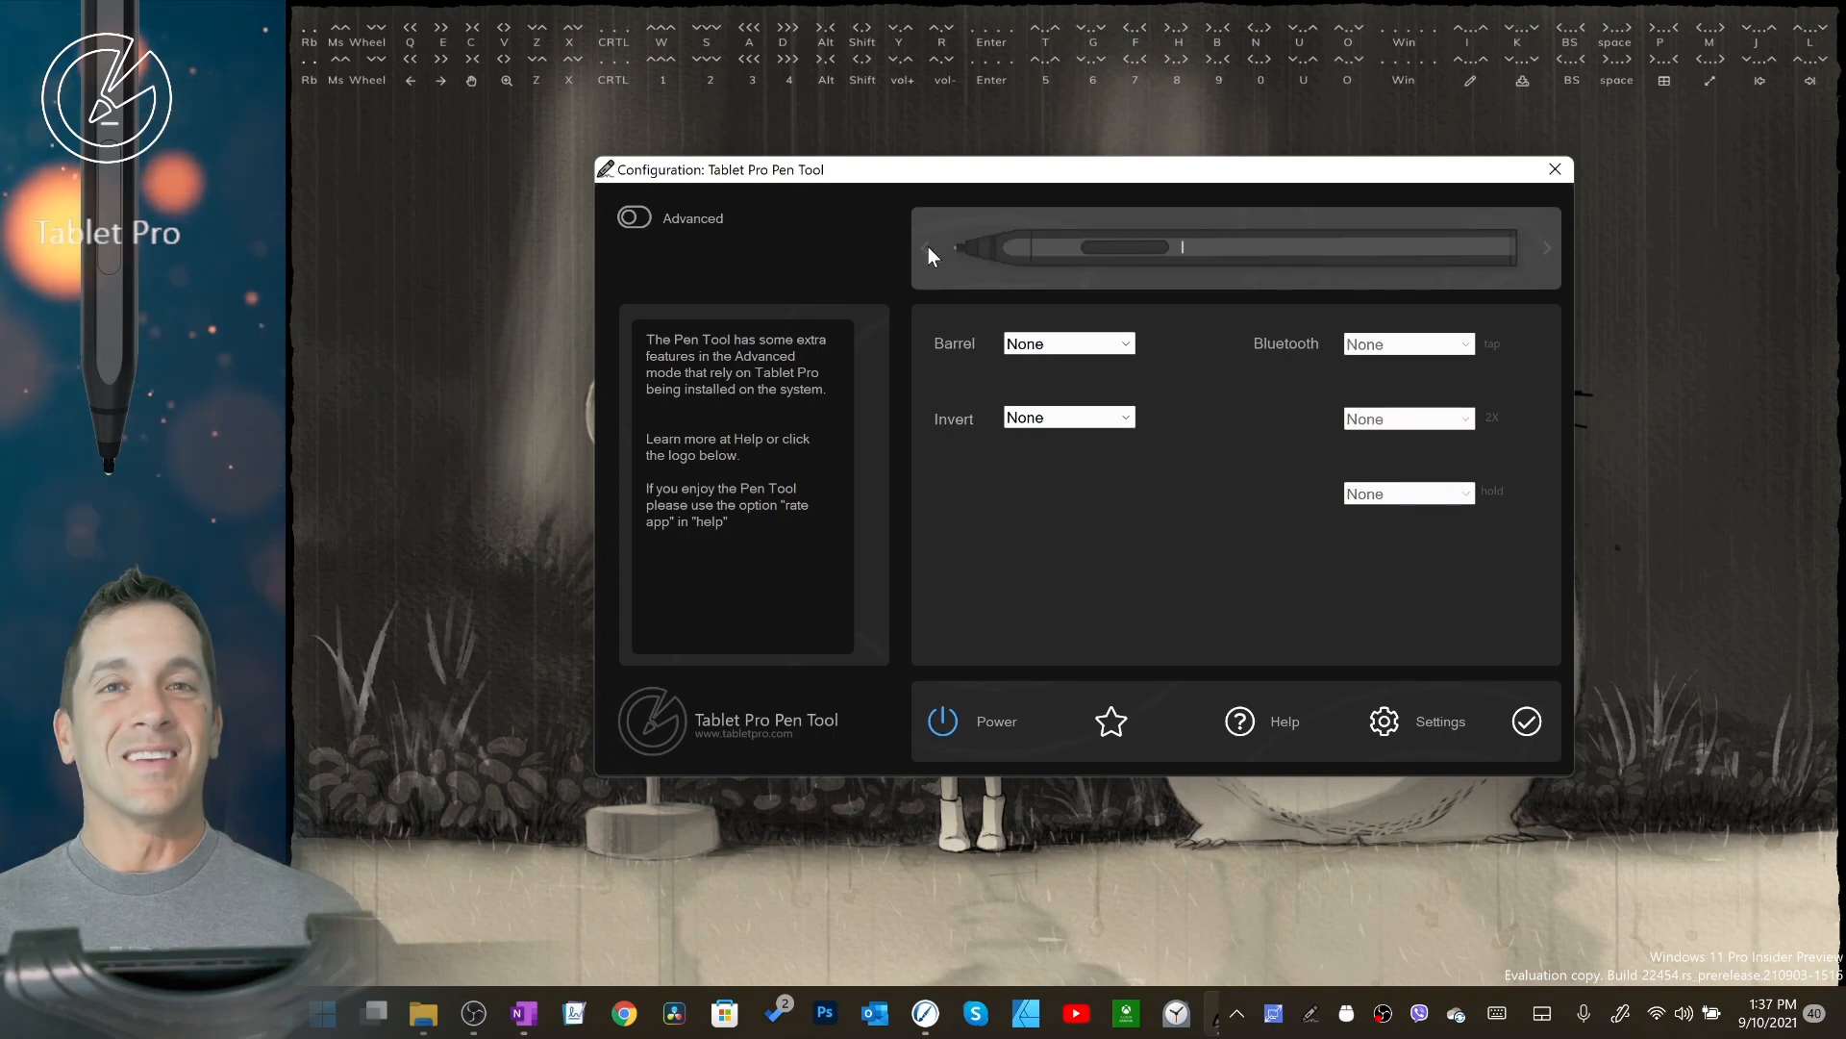
mouse_move(1230, 280)
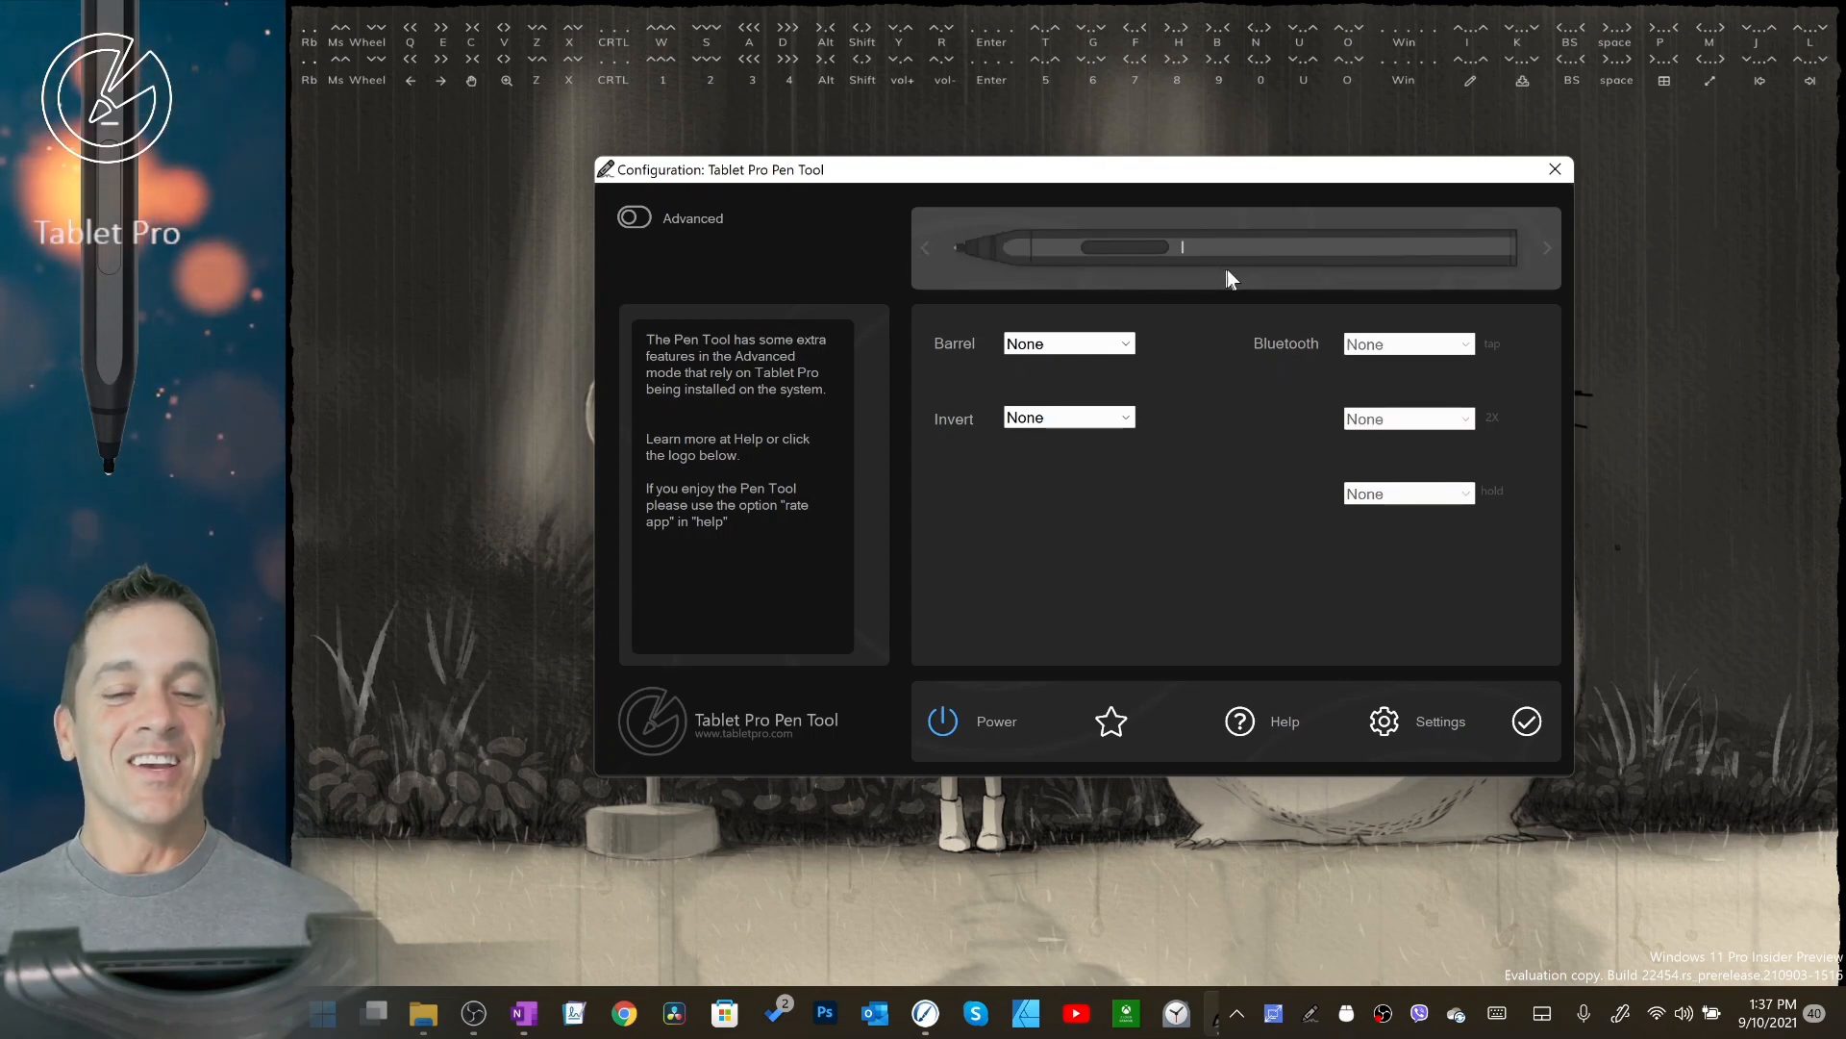
mouse_move(1065, 256)
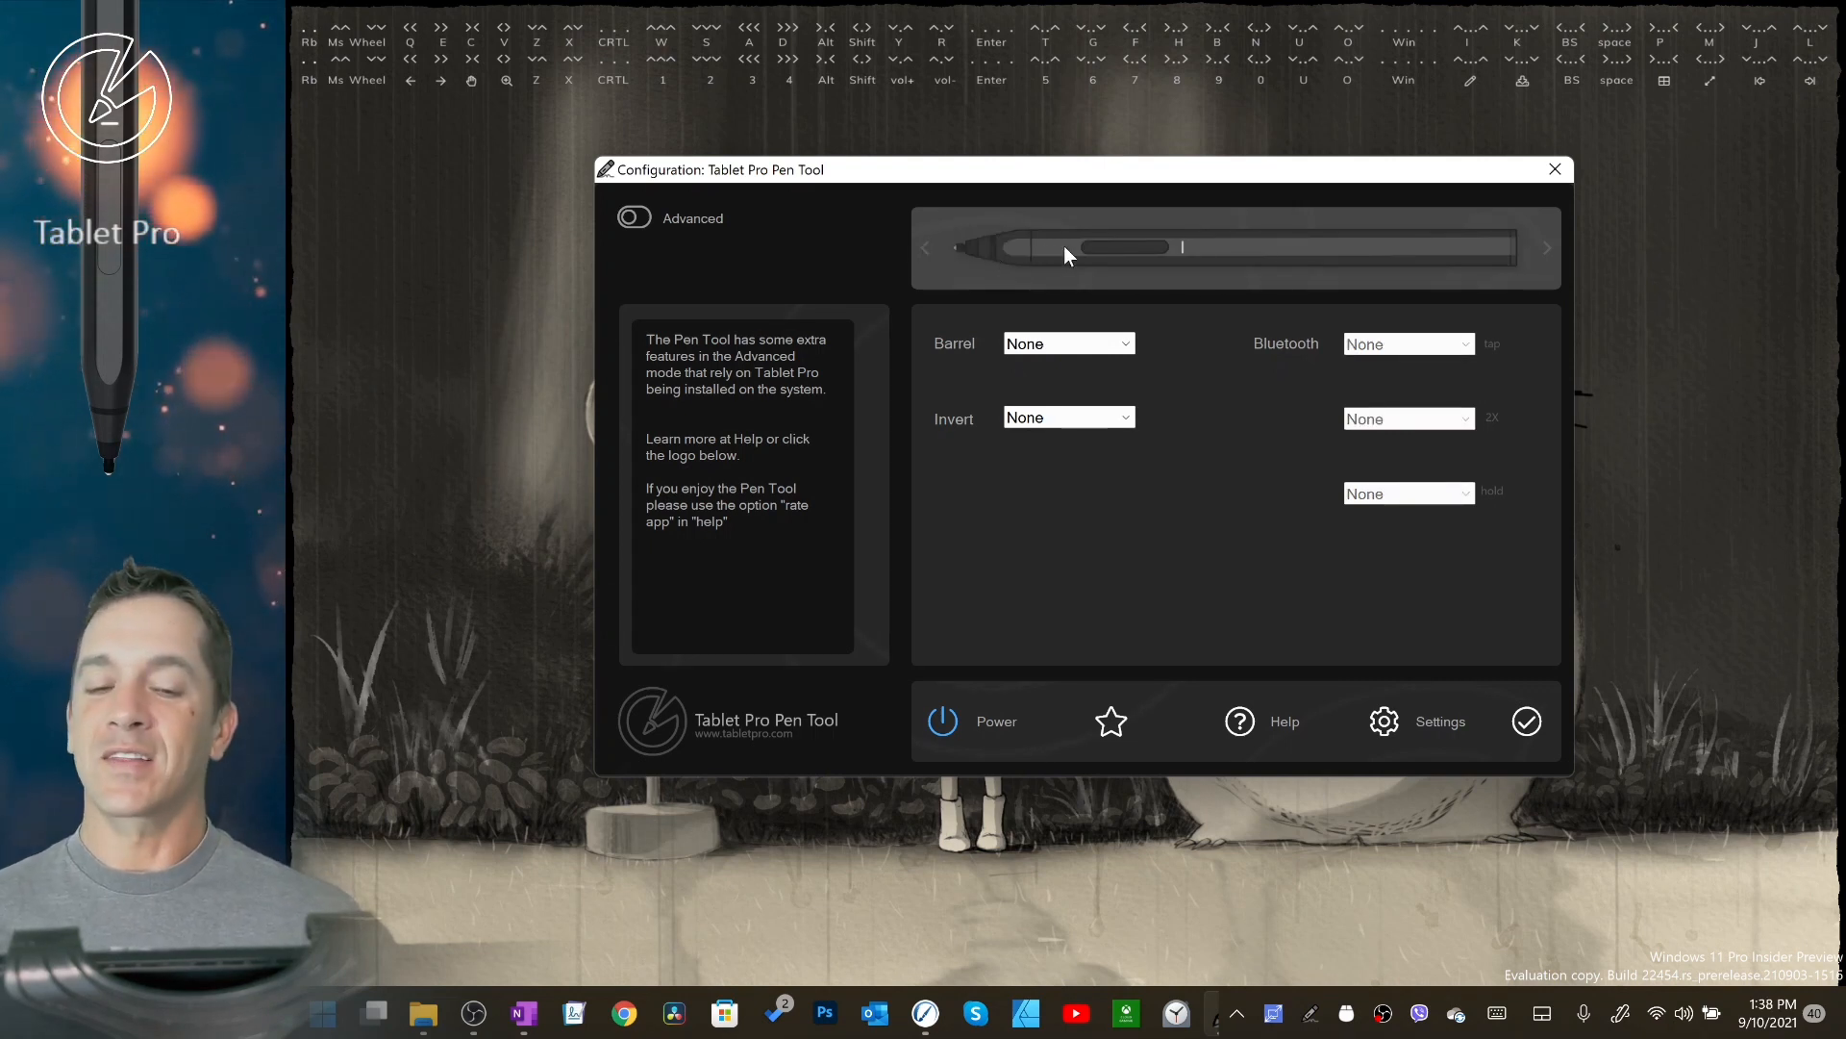
mouse_move(1165, 247)
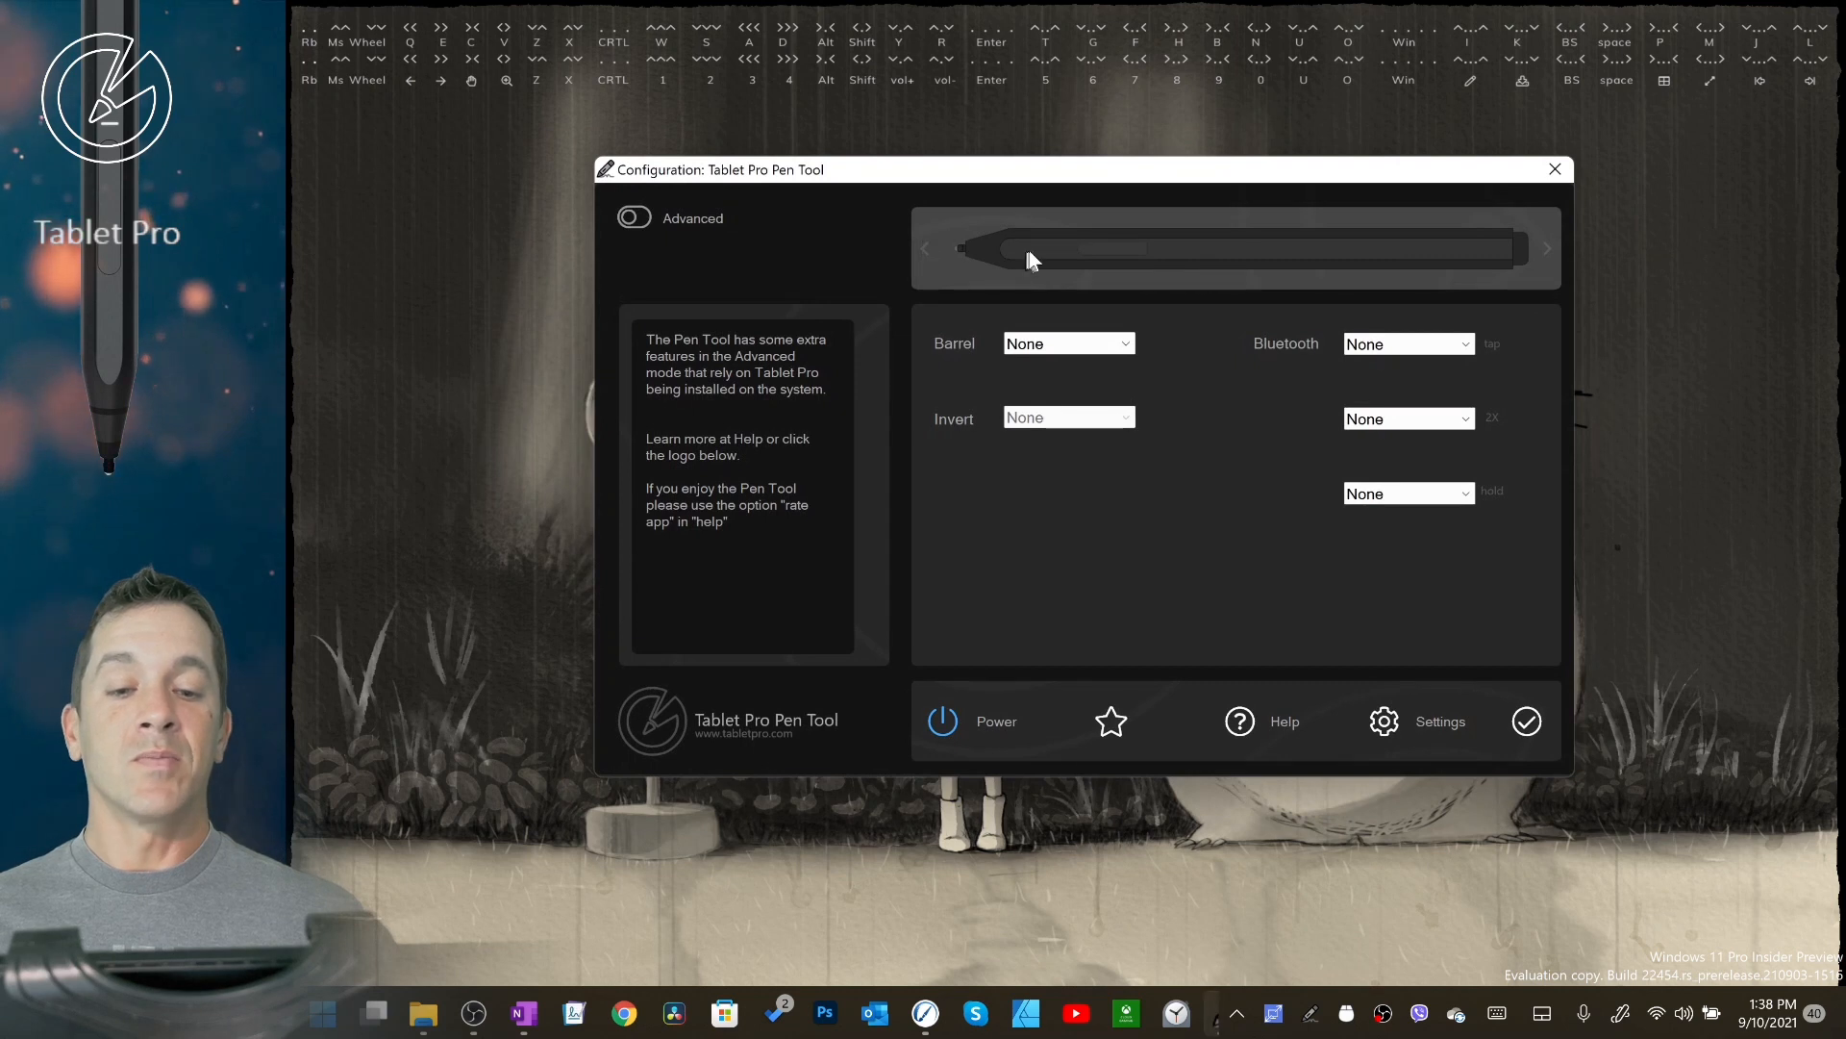
mouse_move(1127, 261)
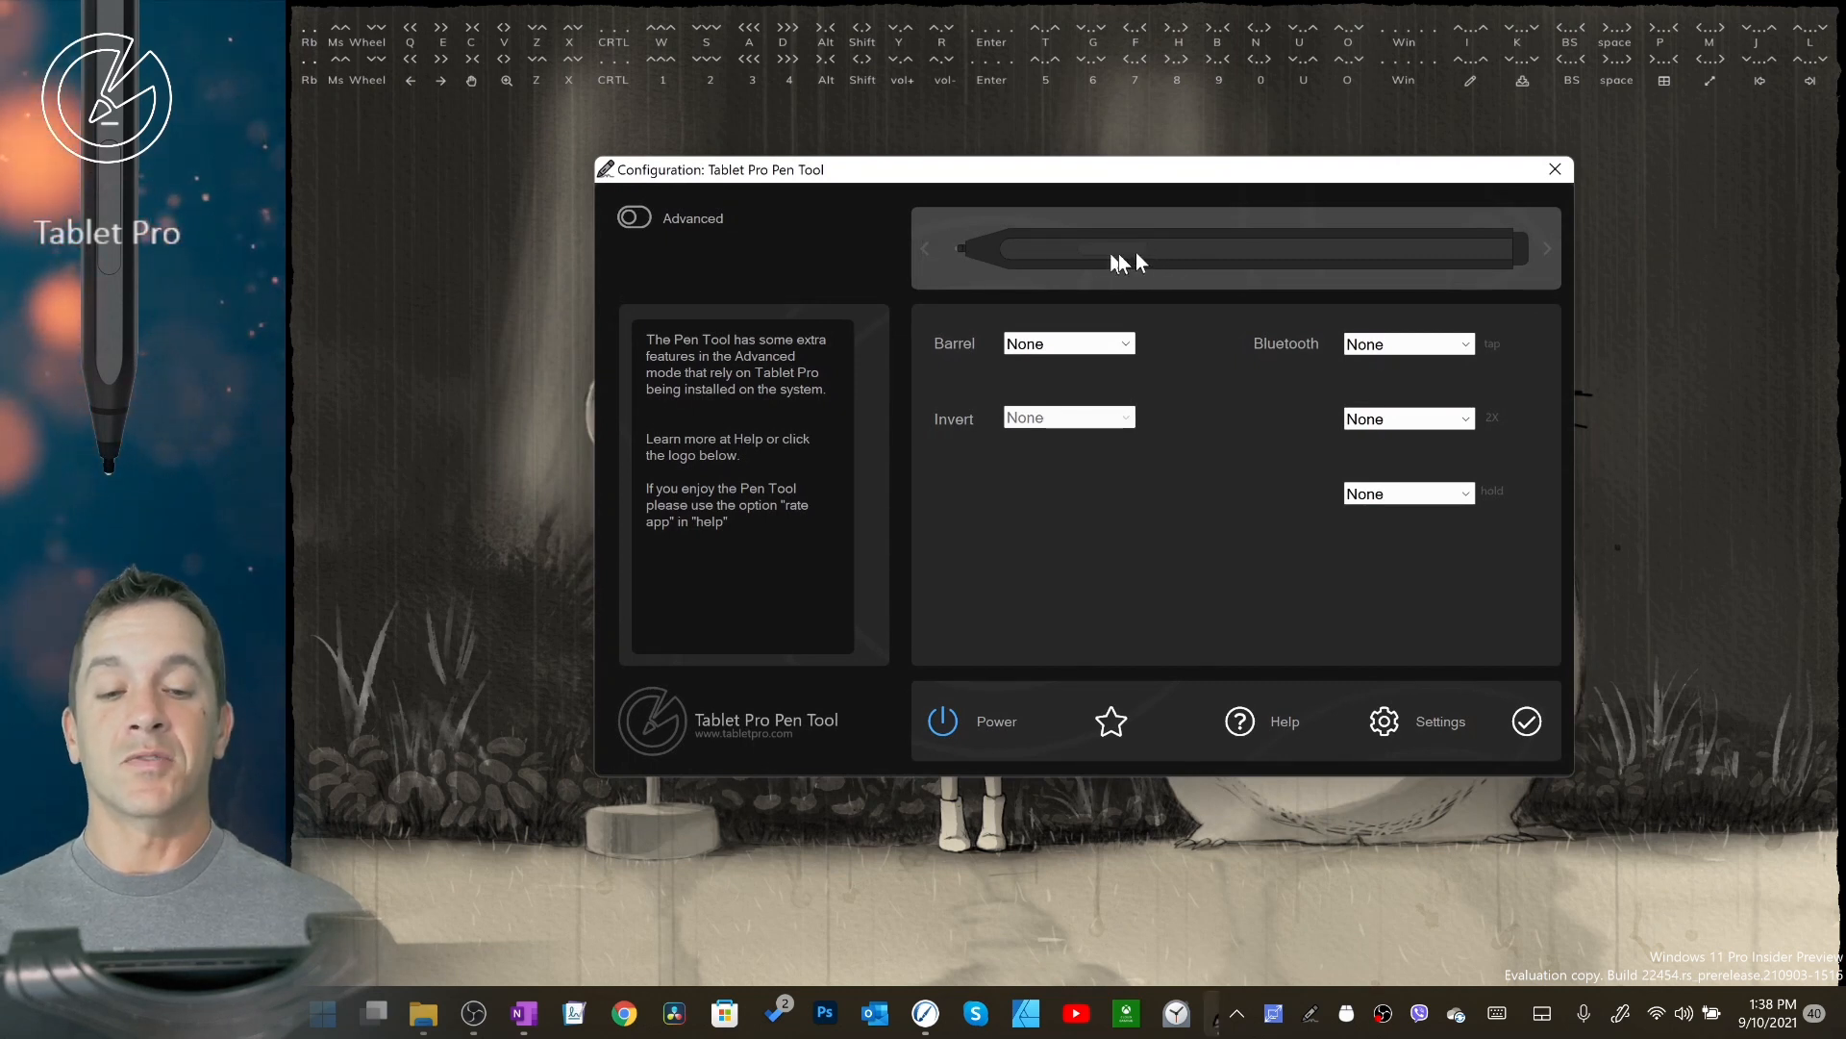
mouse_move(1249, 250)
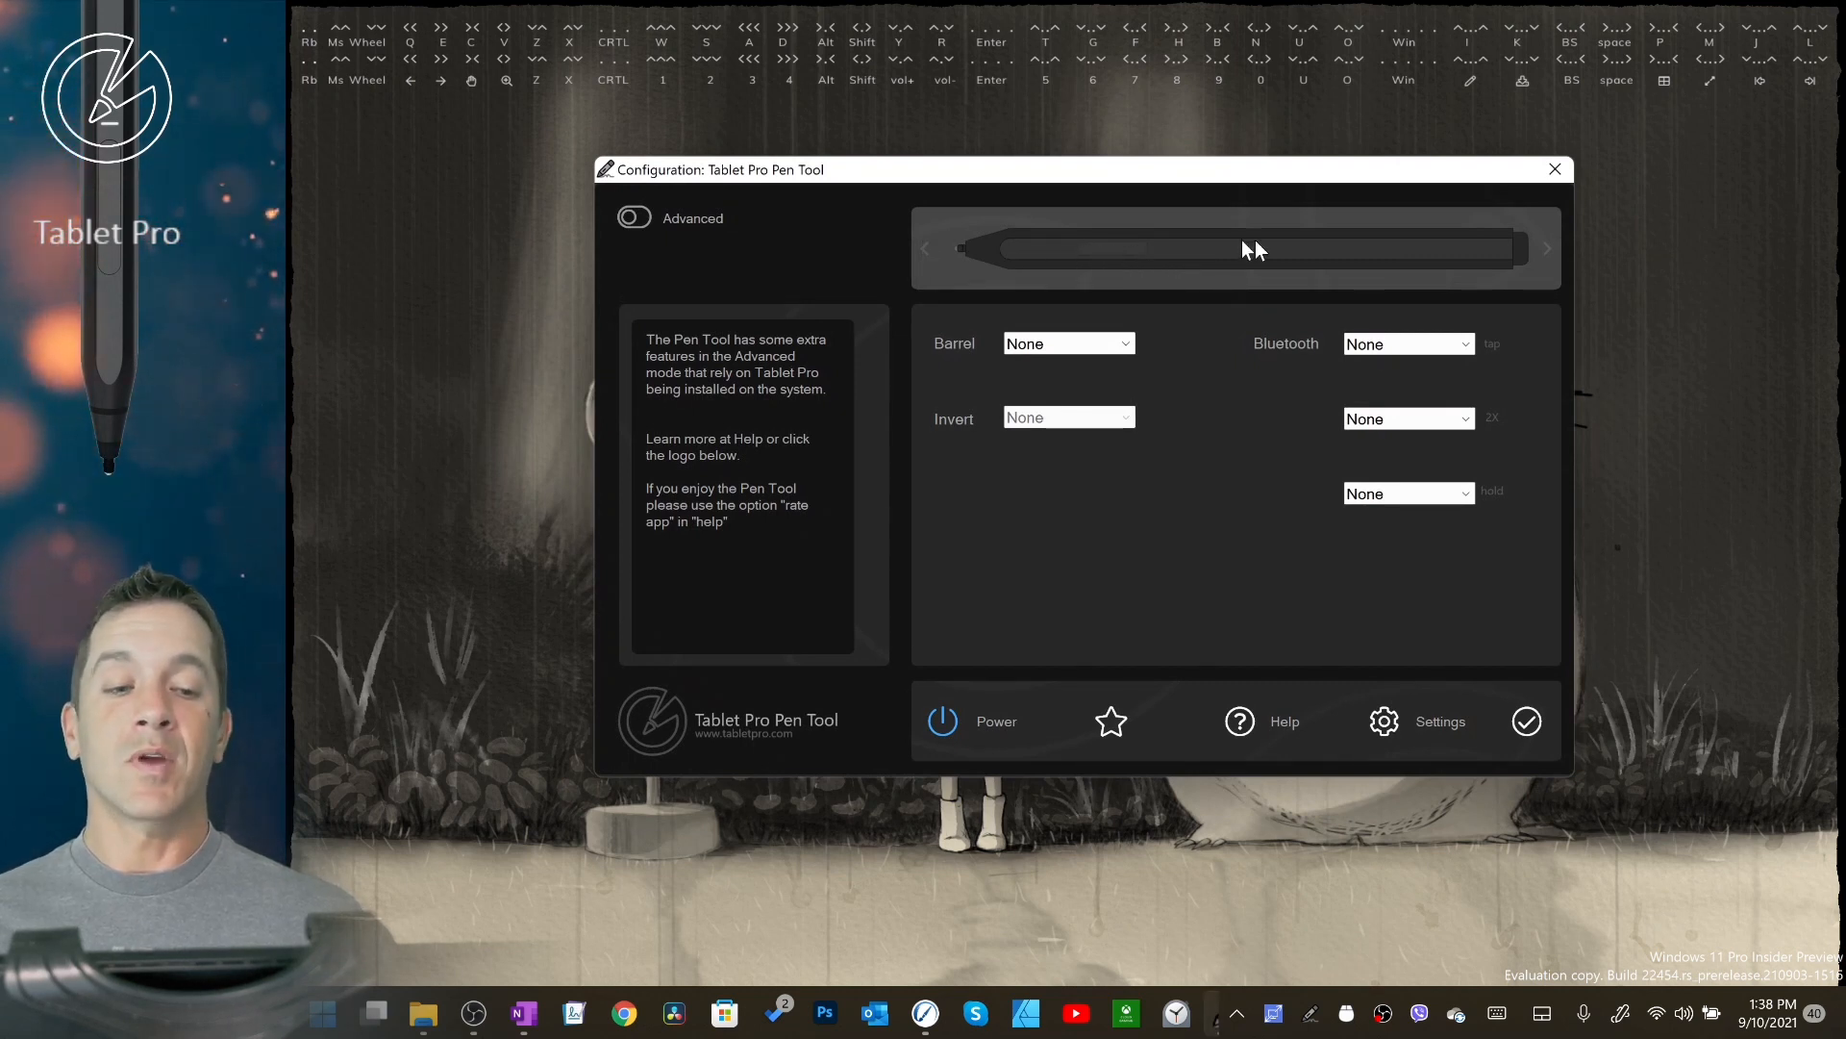
mouse_move(1501, 257)
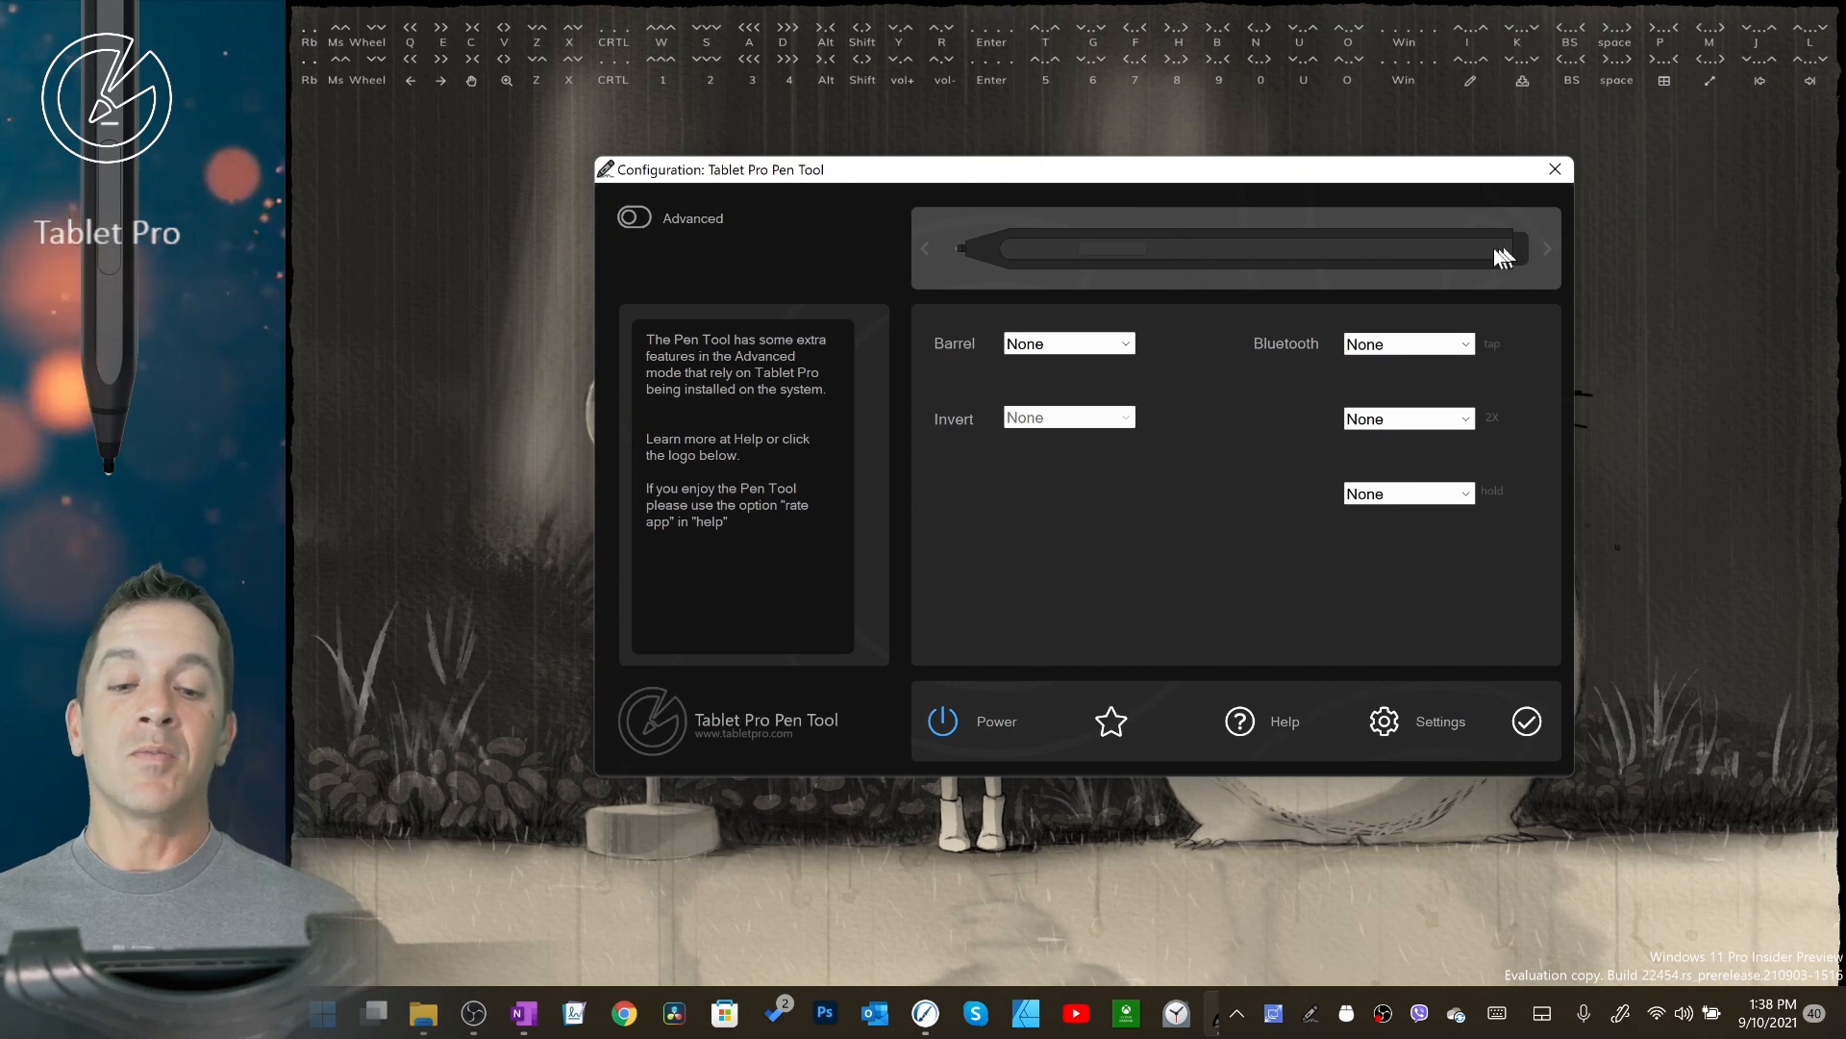
mouse_move(1066, 406)
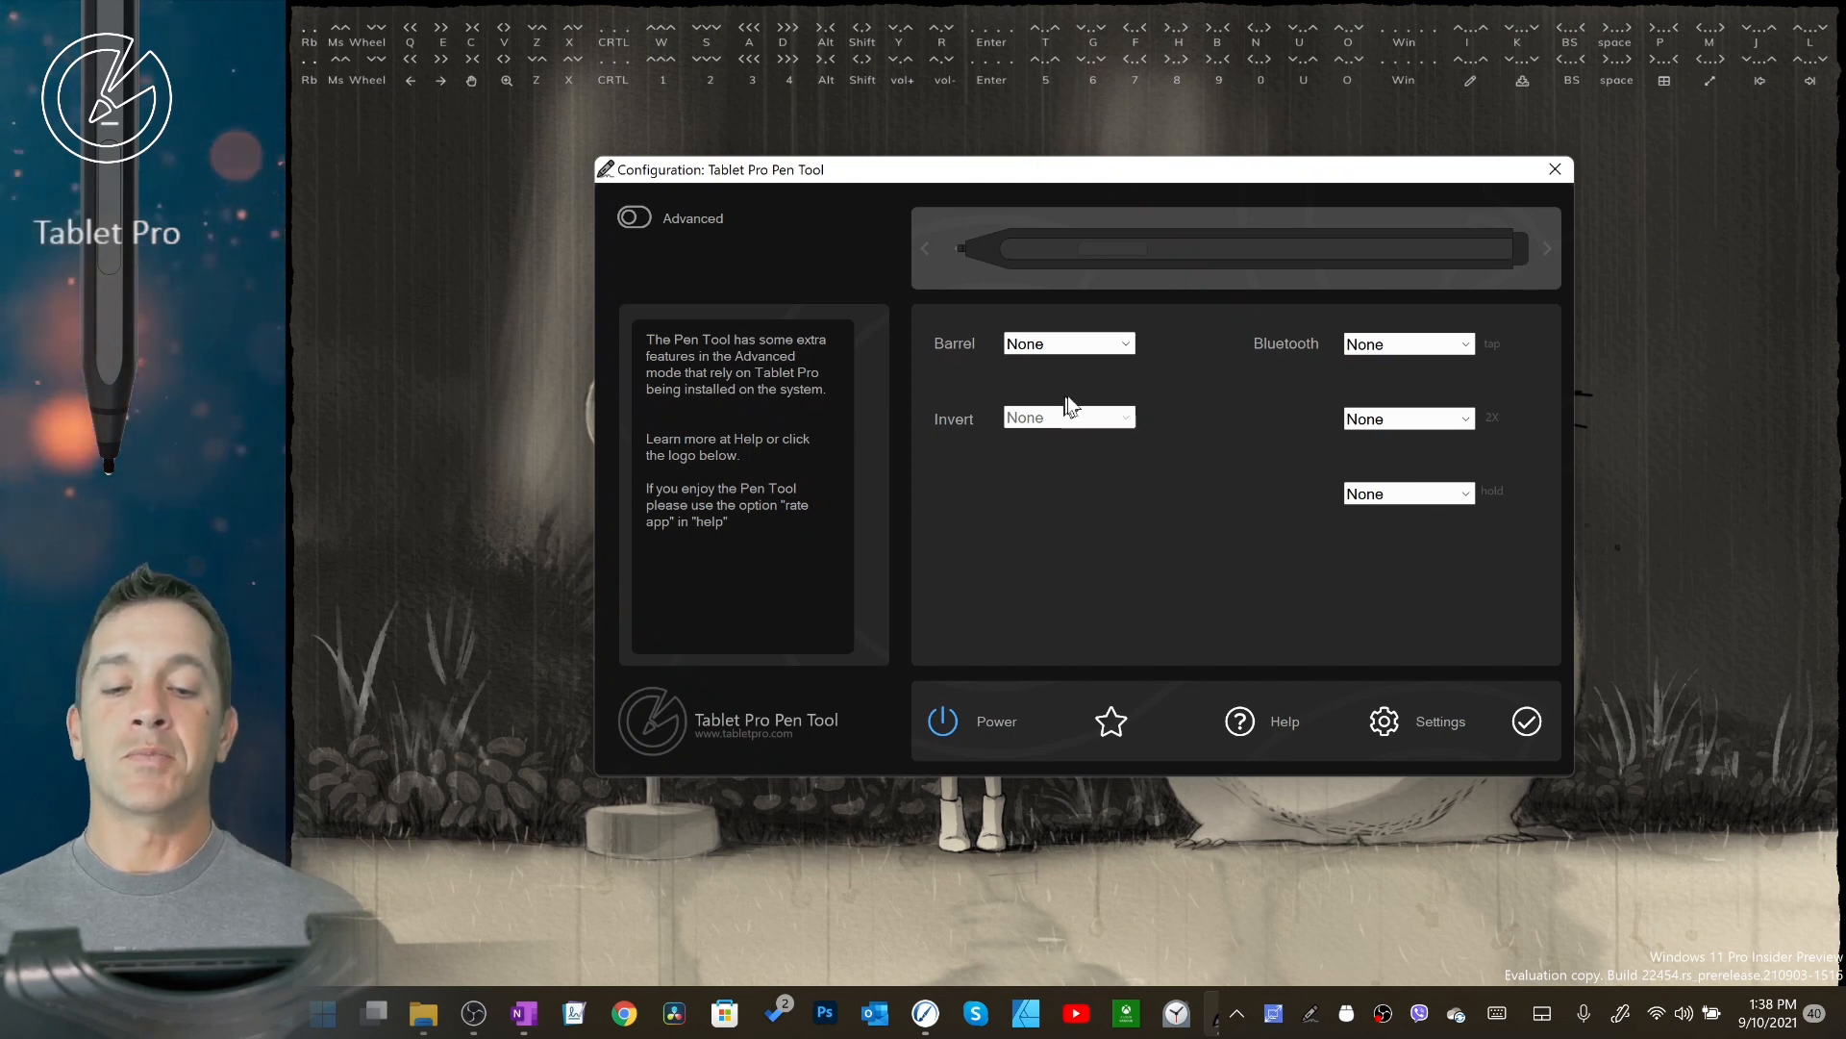
mouse_move(1081, 353)
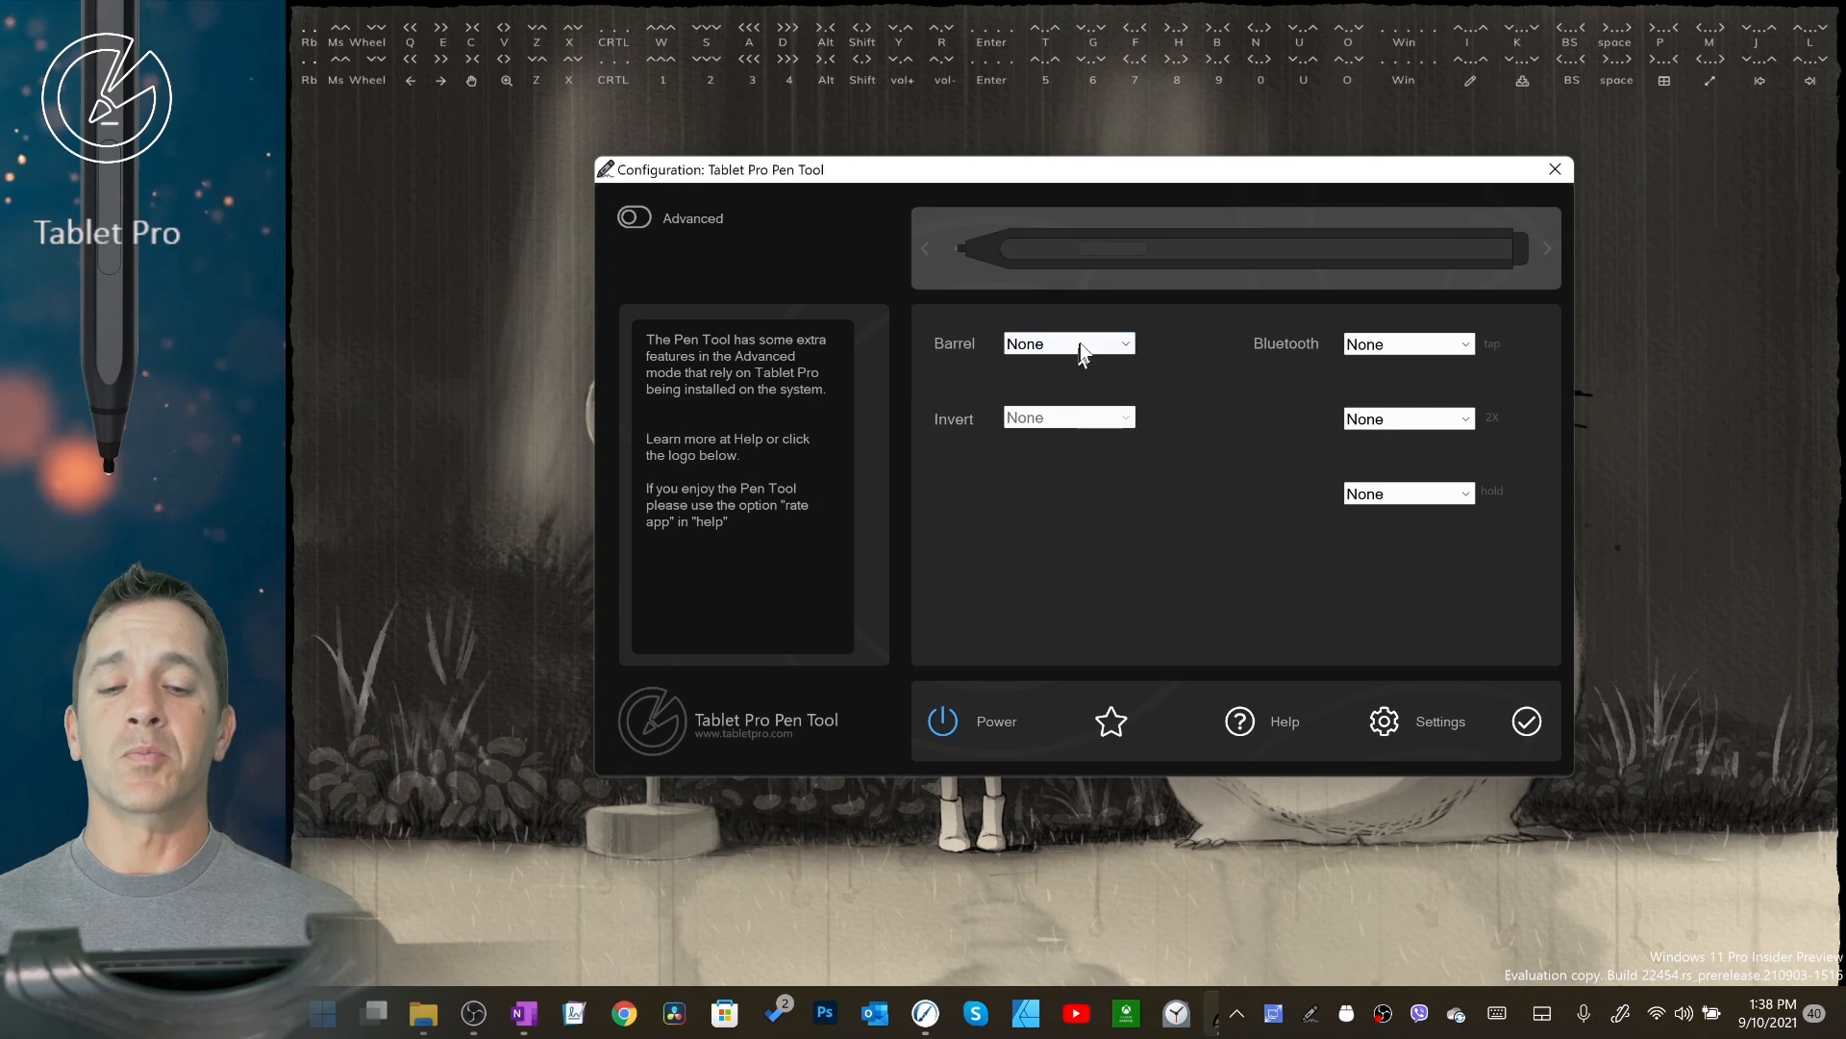
mouse_move(1065, 422)
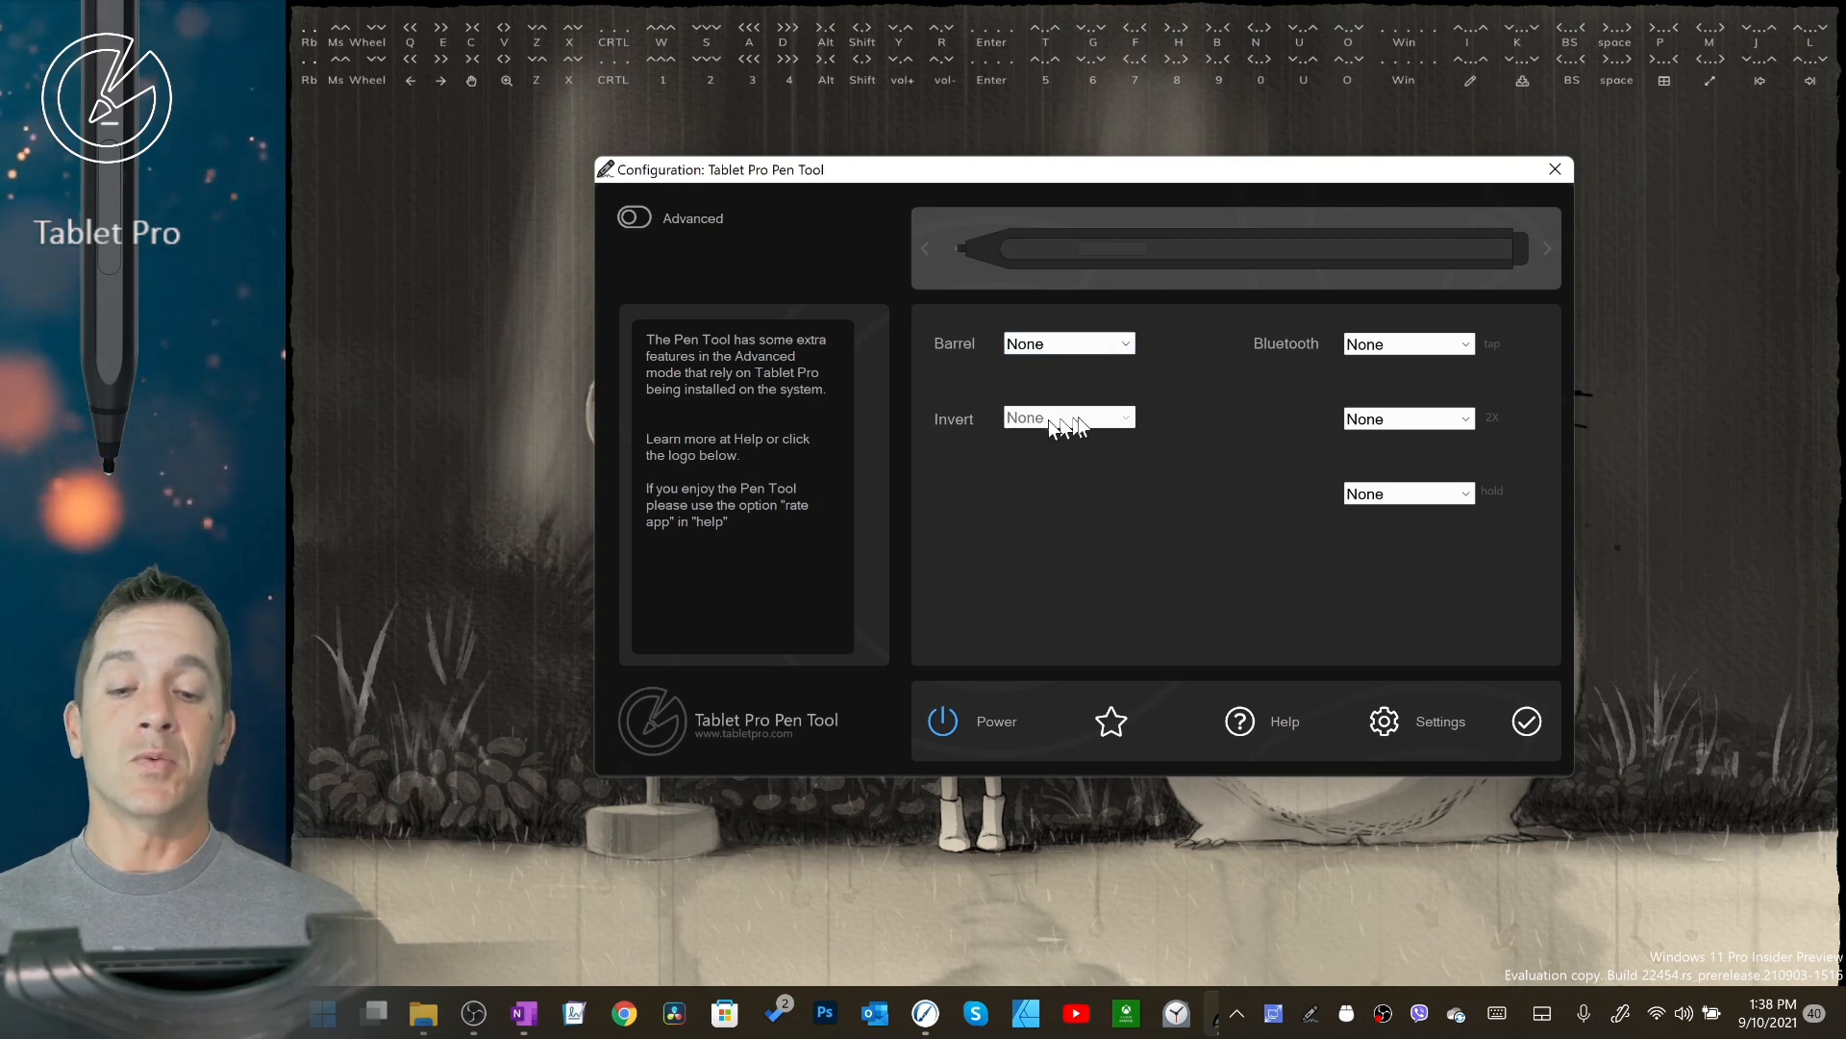
mouse_move(1199, 252)
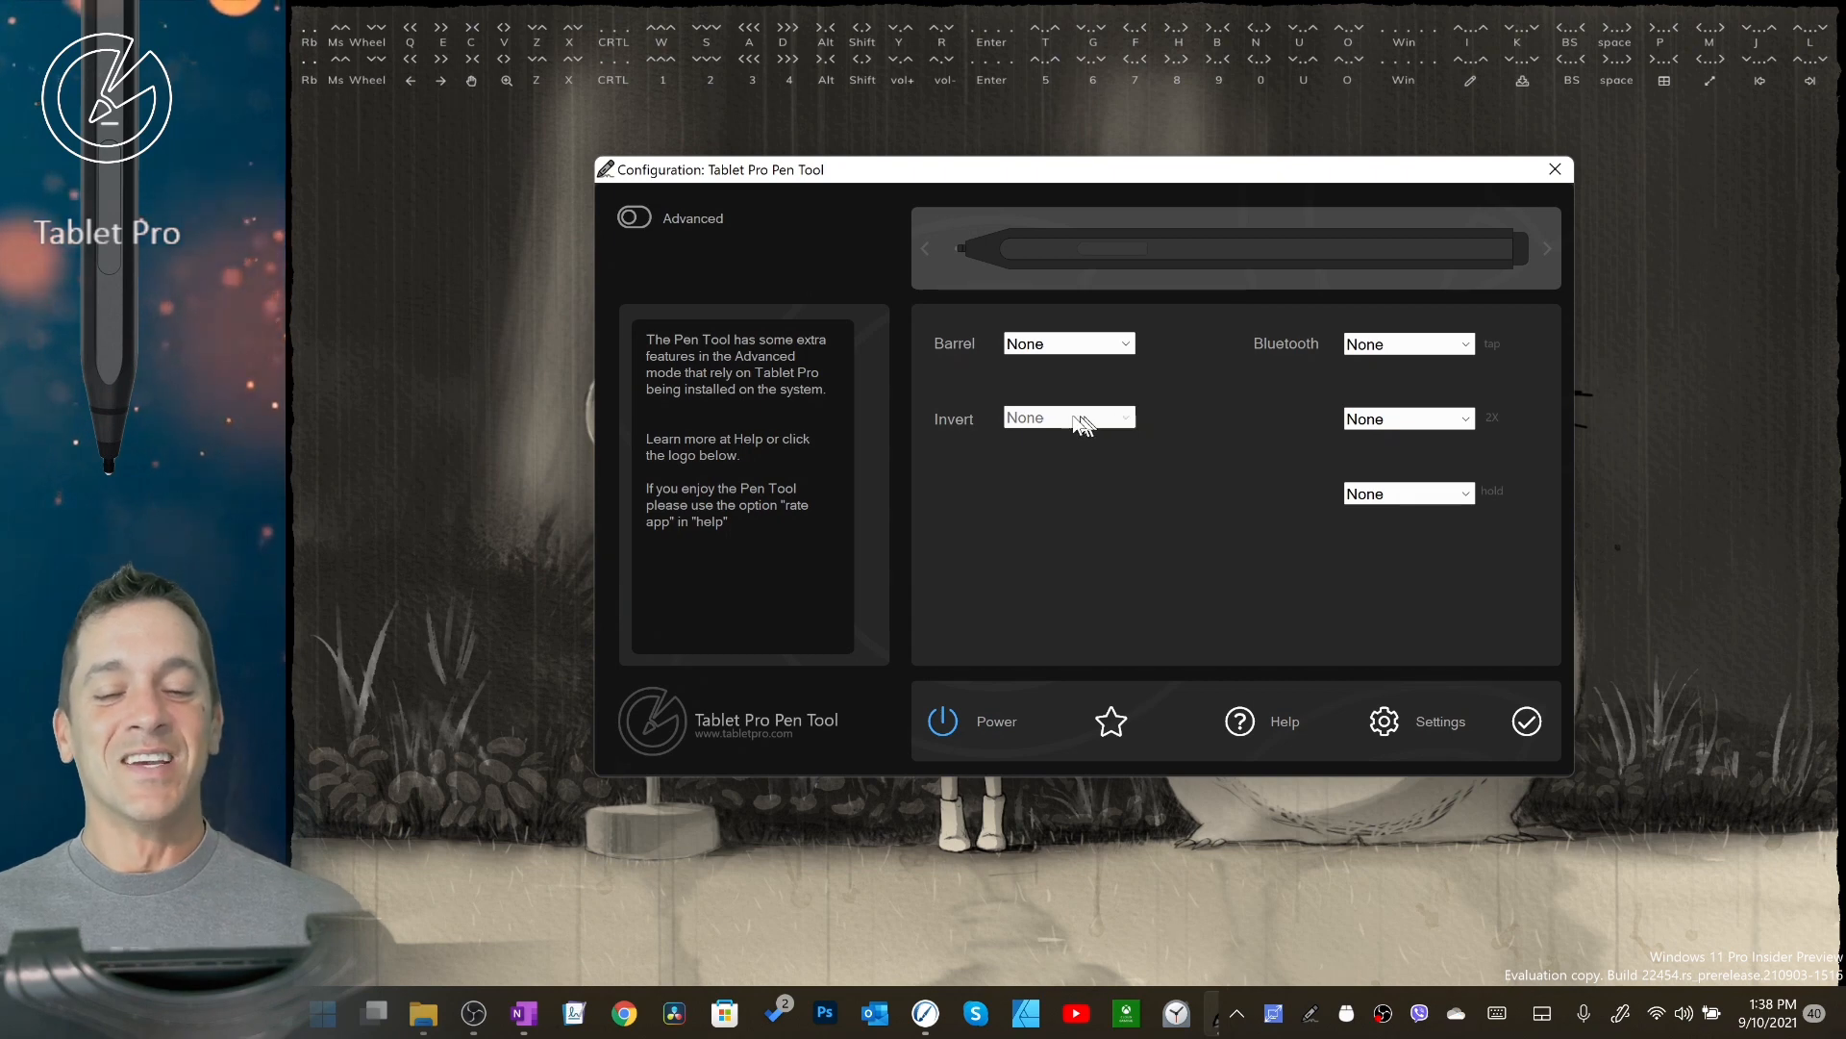
mouse_move(1540, 259)
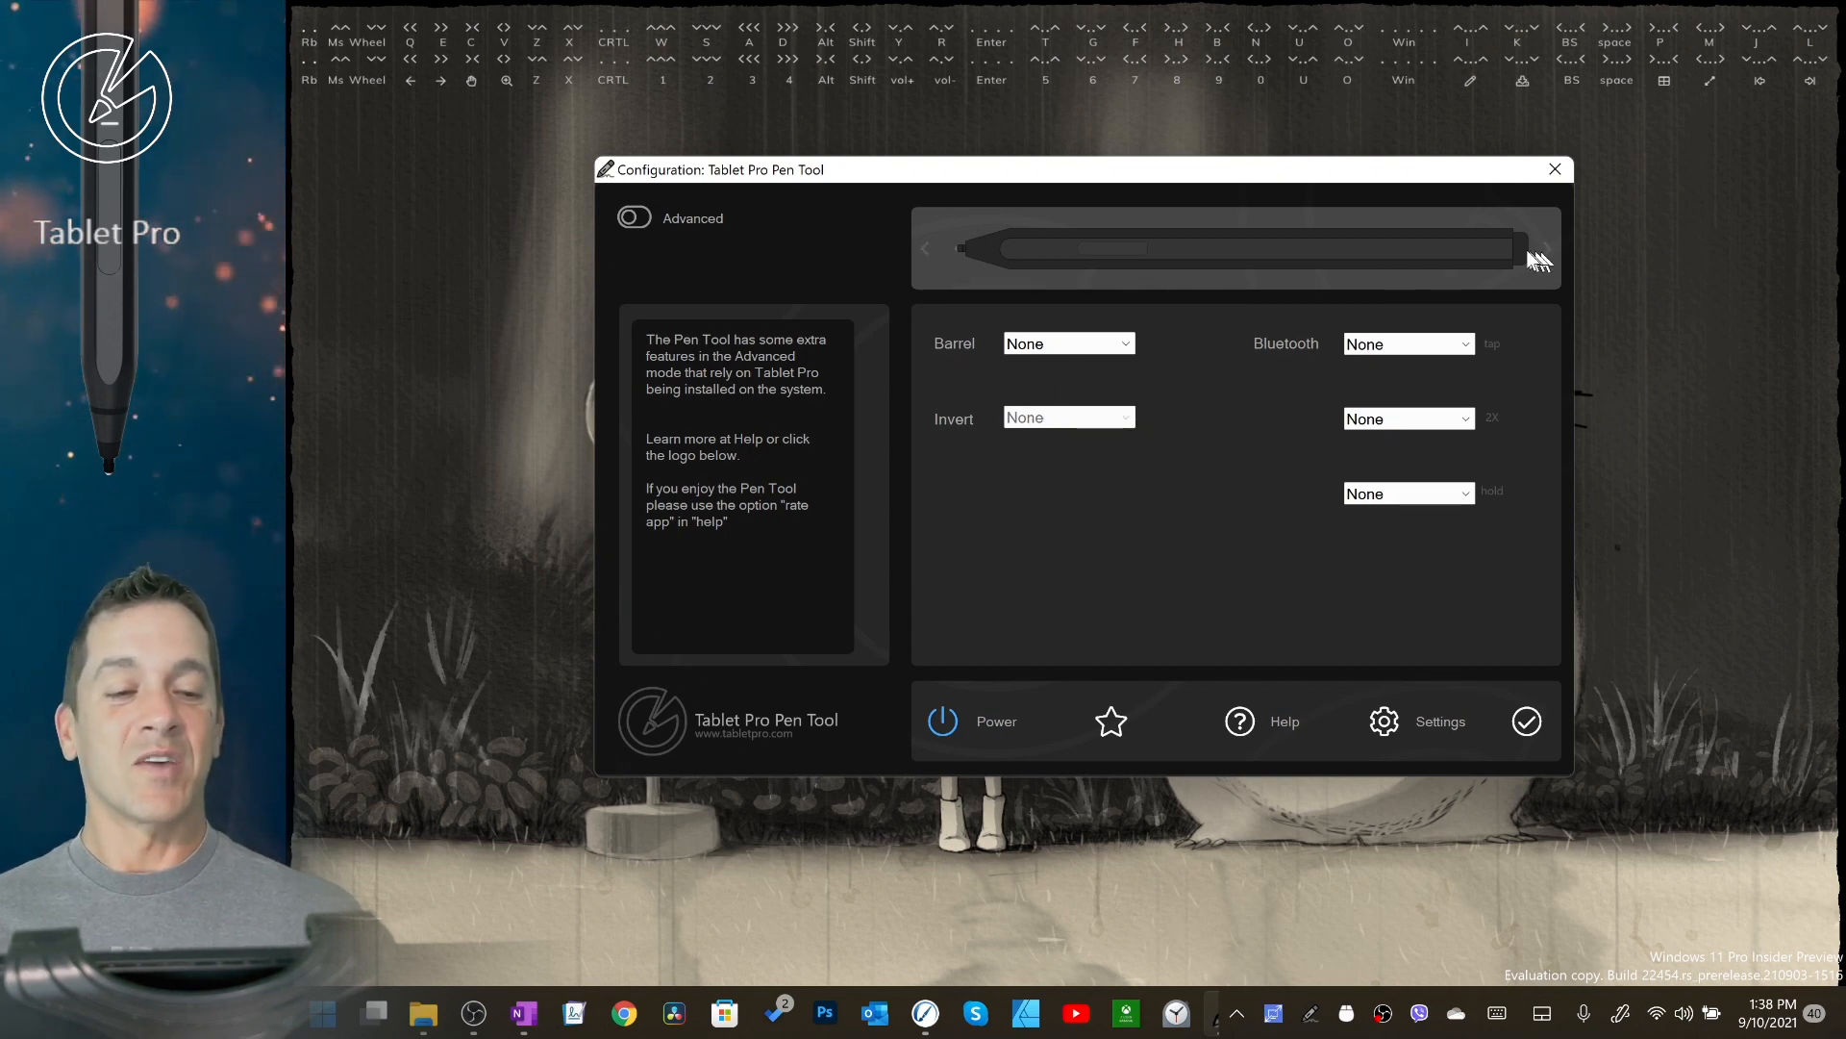
mouse_move(1254, 290)
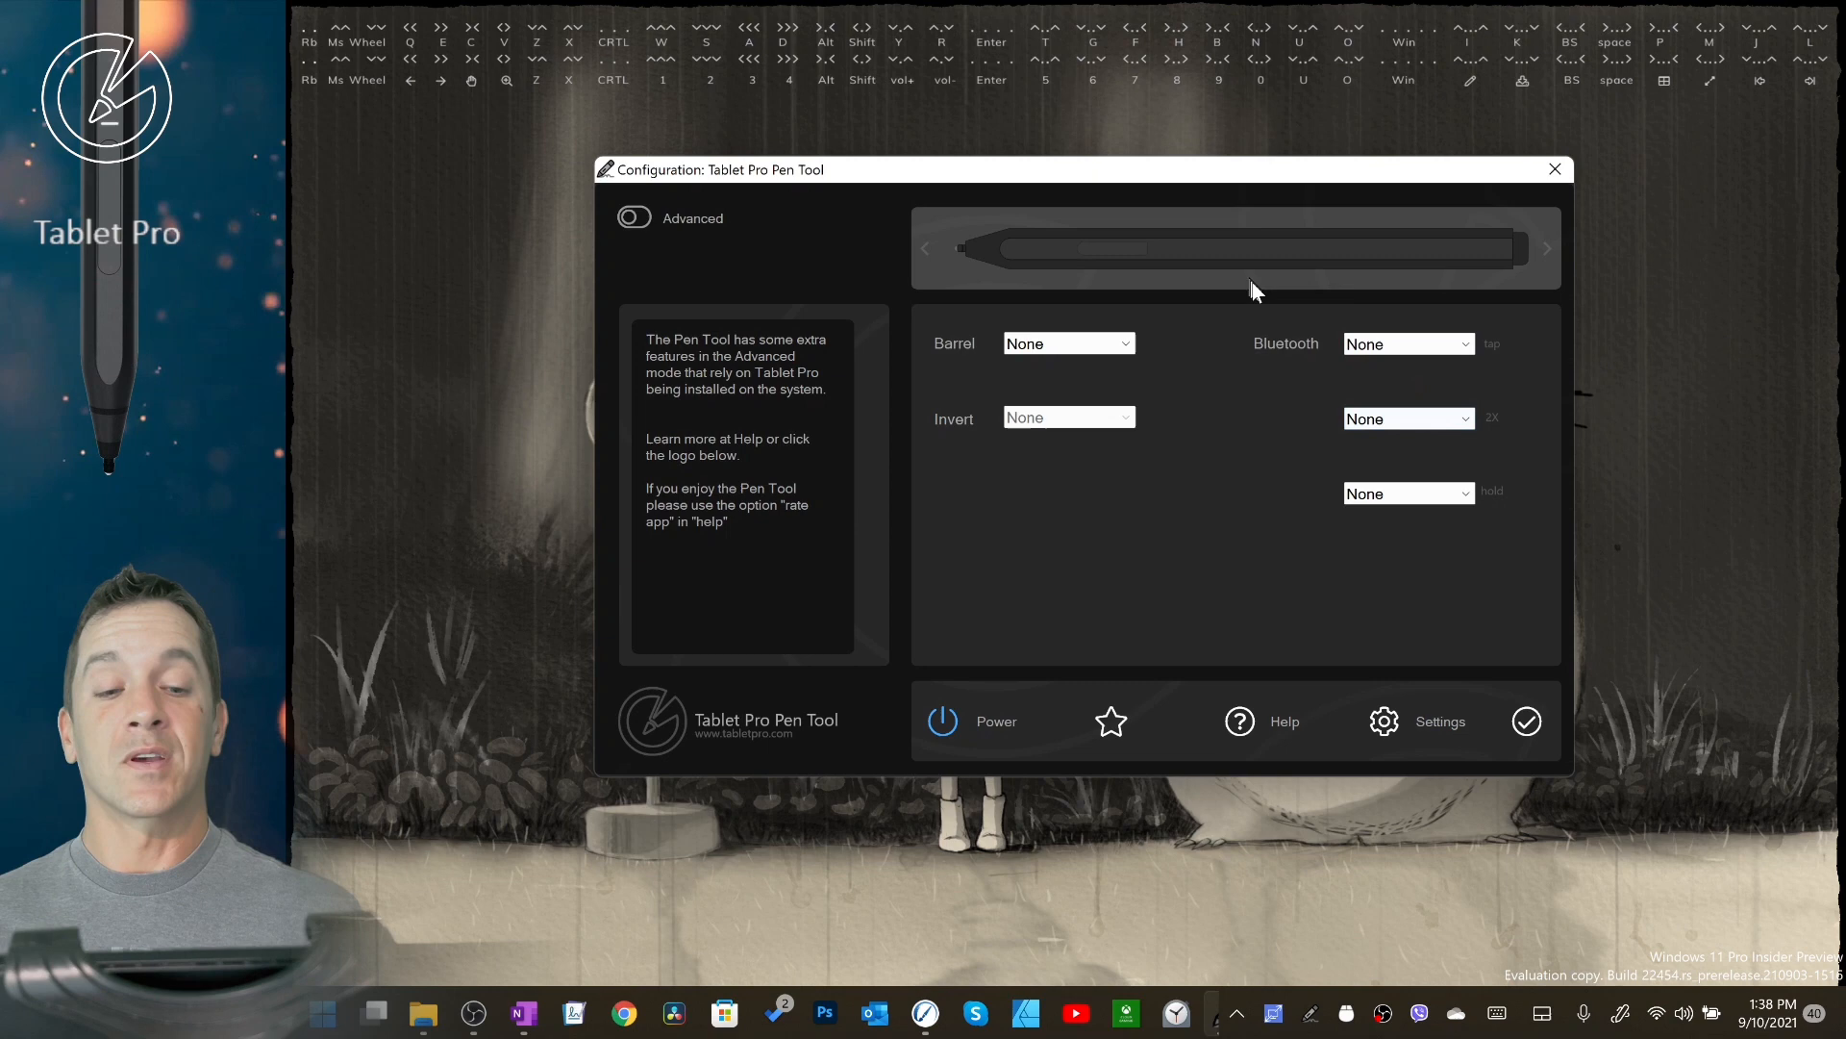
Step: Cycle the pen carousel again to a pen model offering an Invert mapping
left_click(1553, 168)
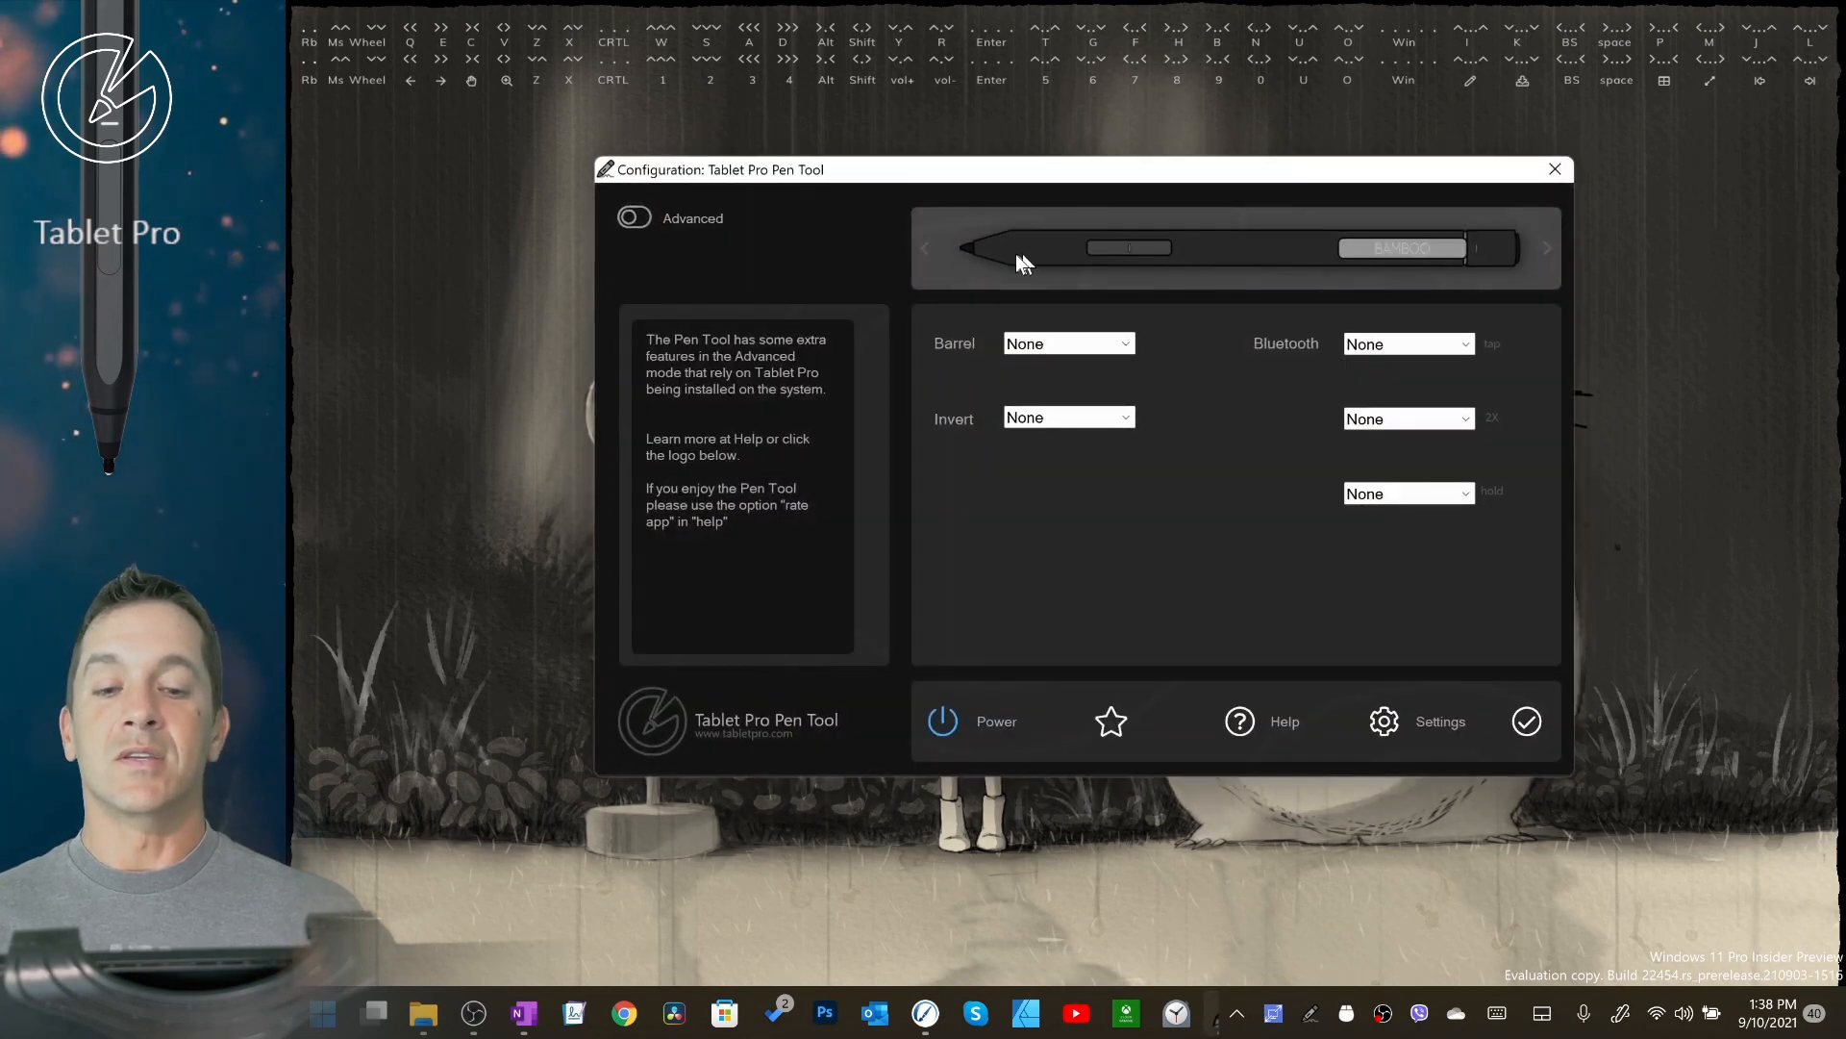
mouse_move(1525, 263)
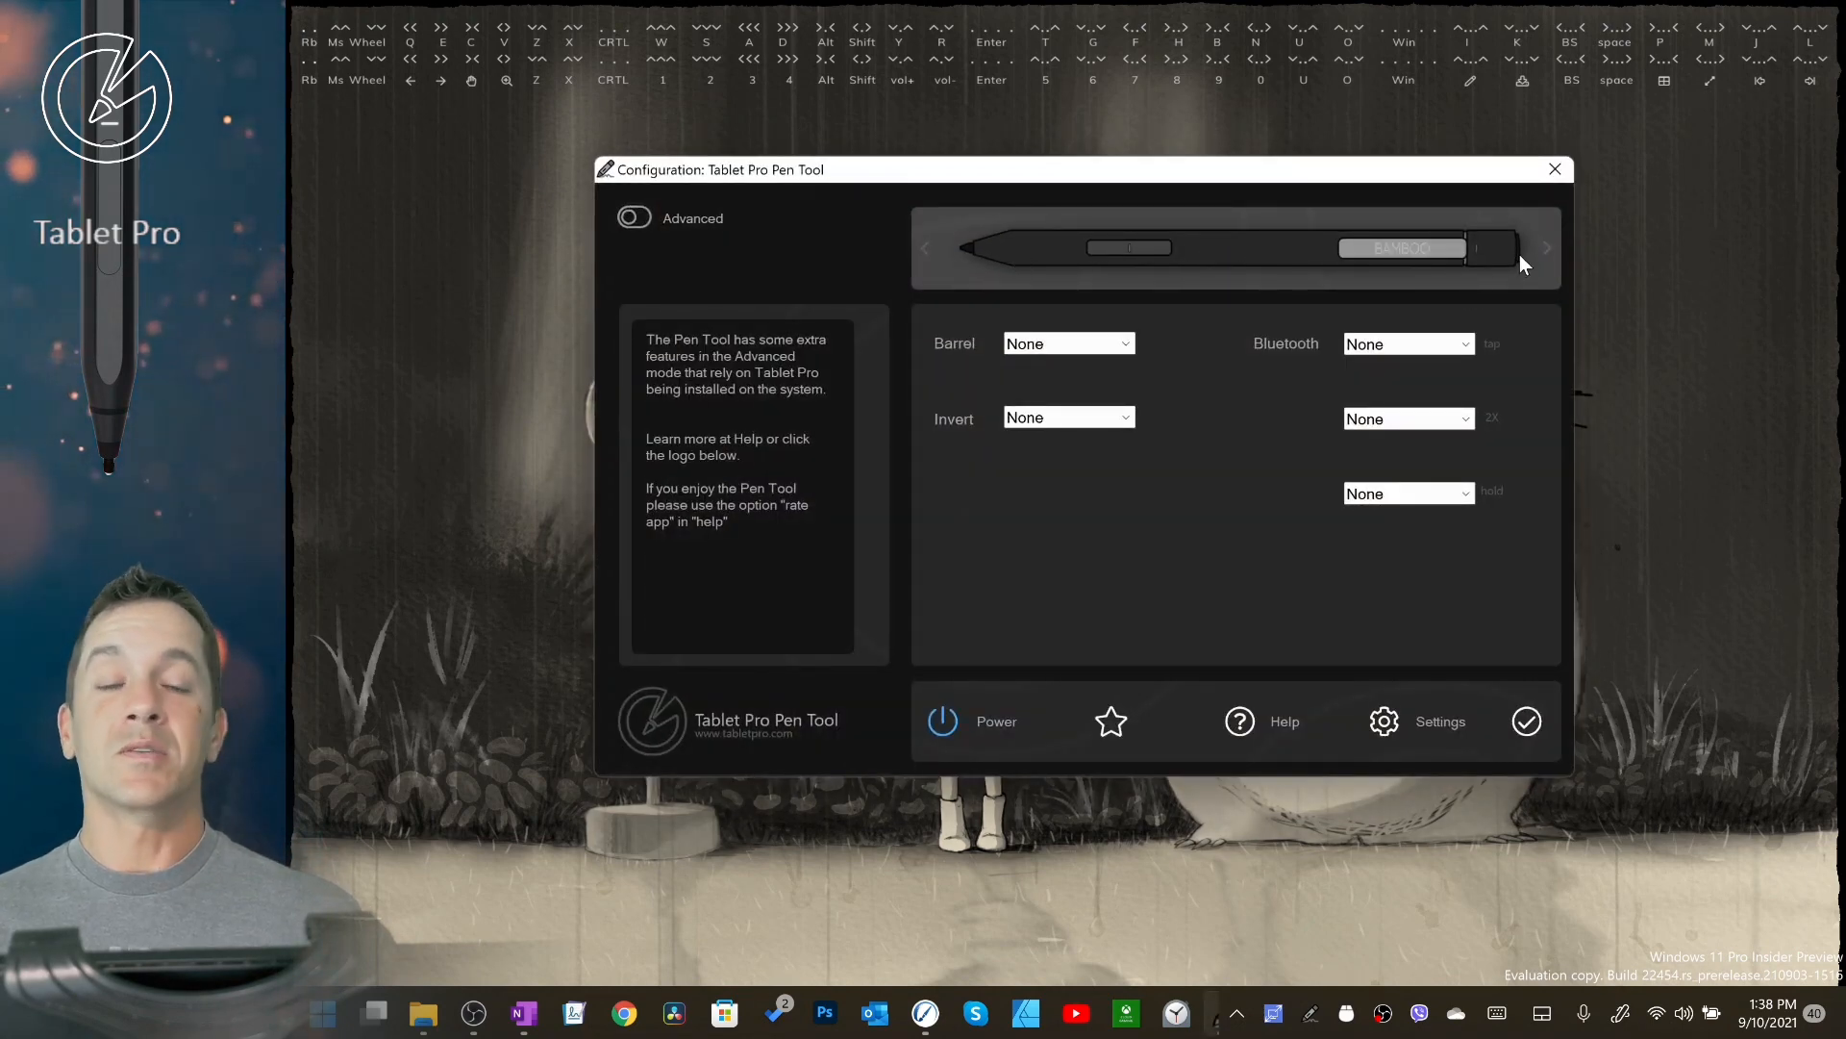
mouse_move(1171, 247)
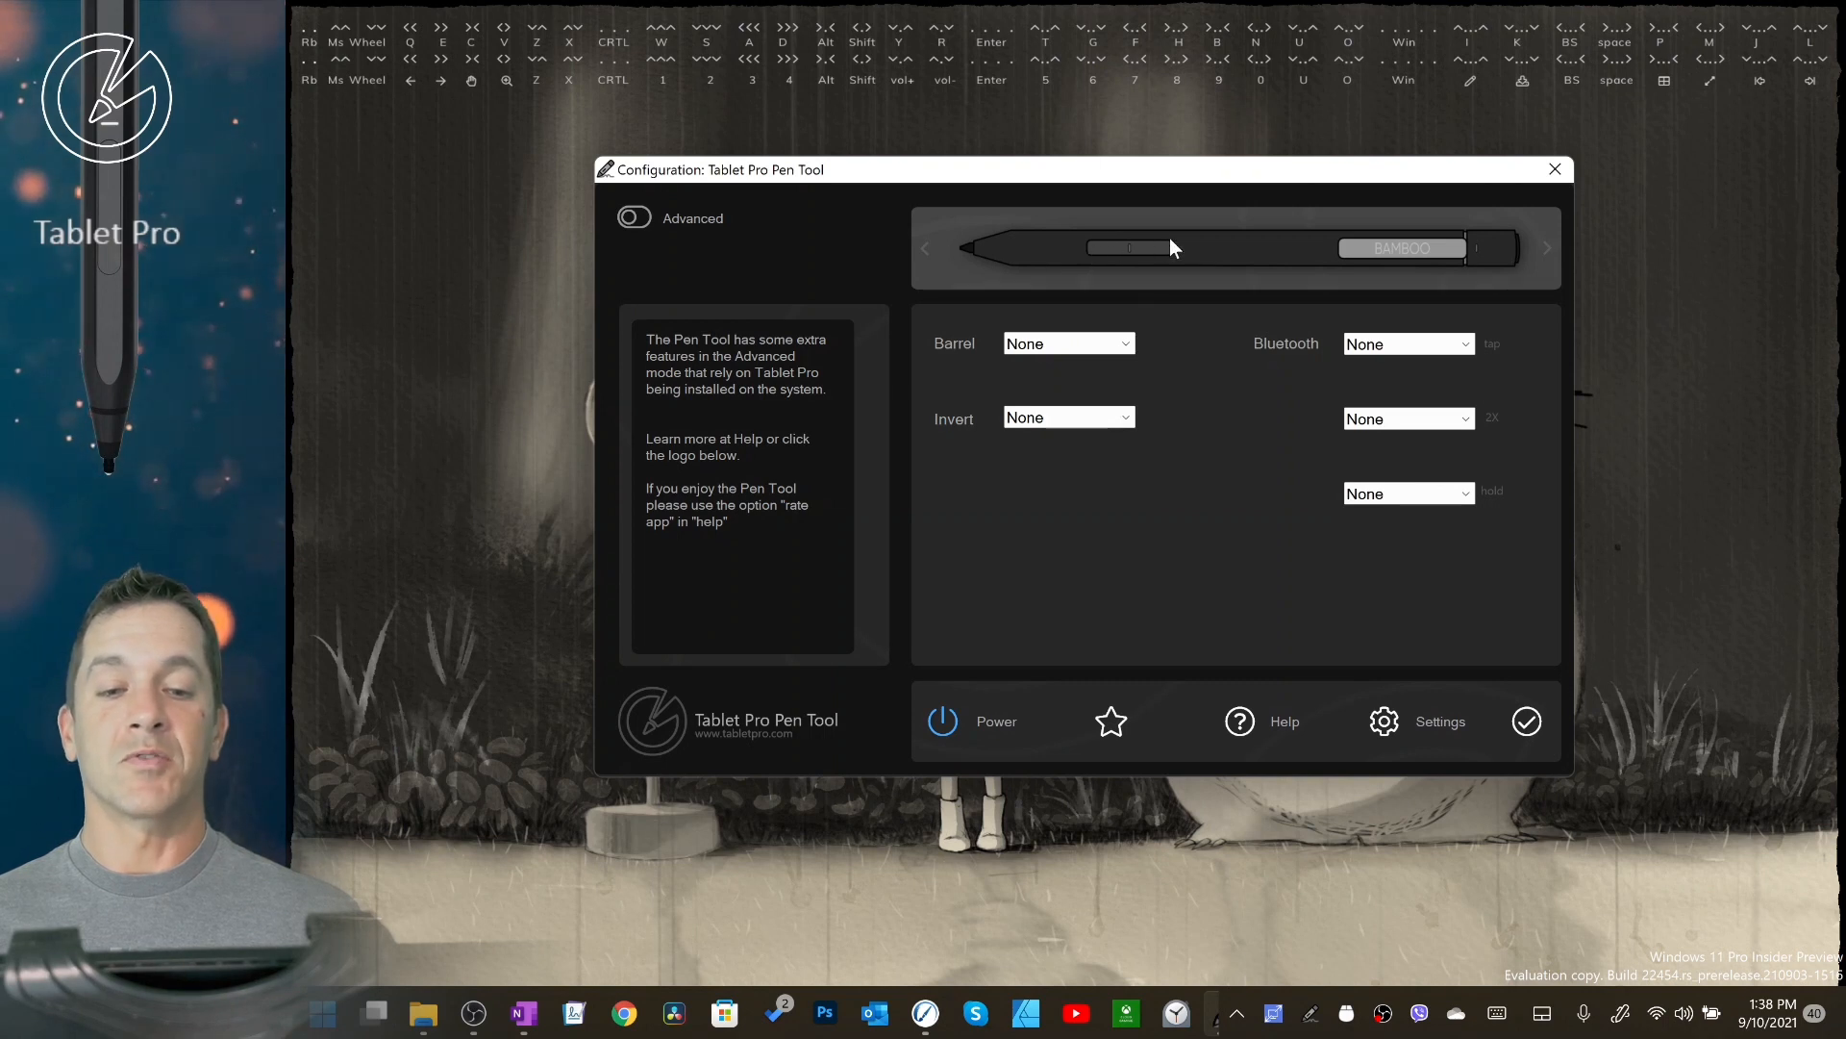
mouse_move(948, 345)
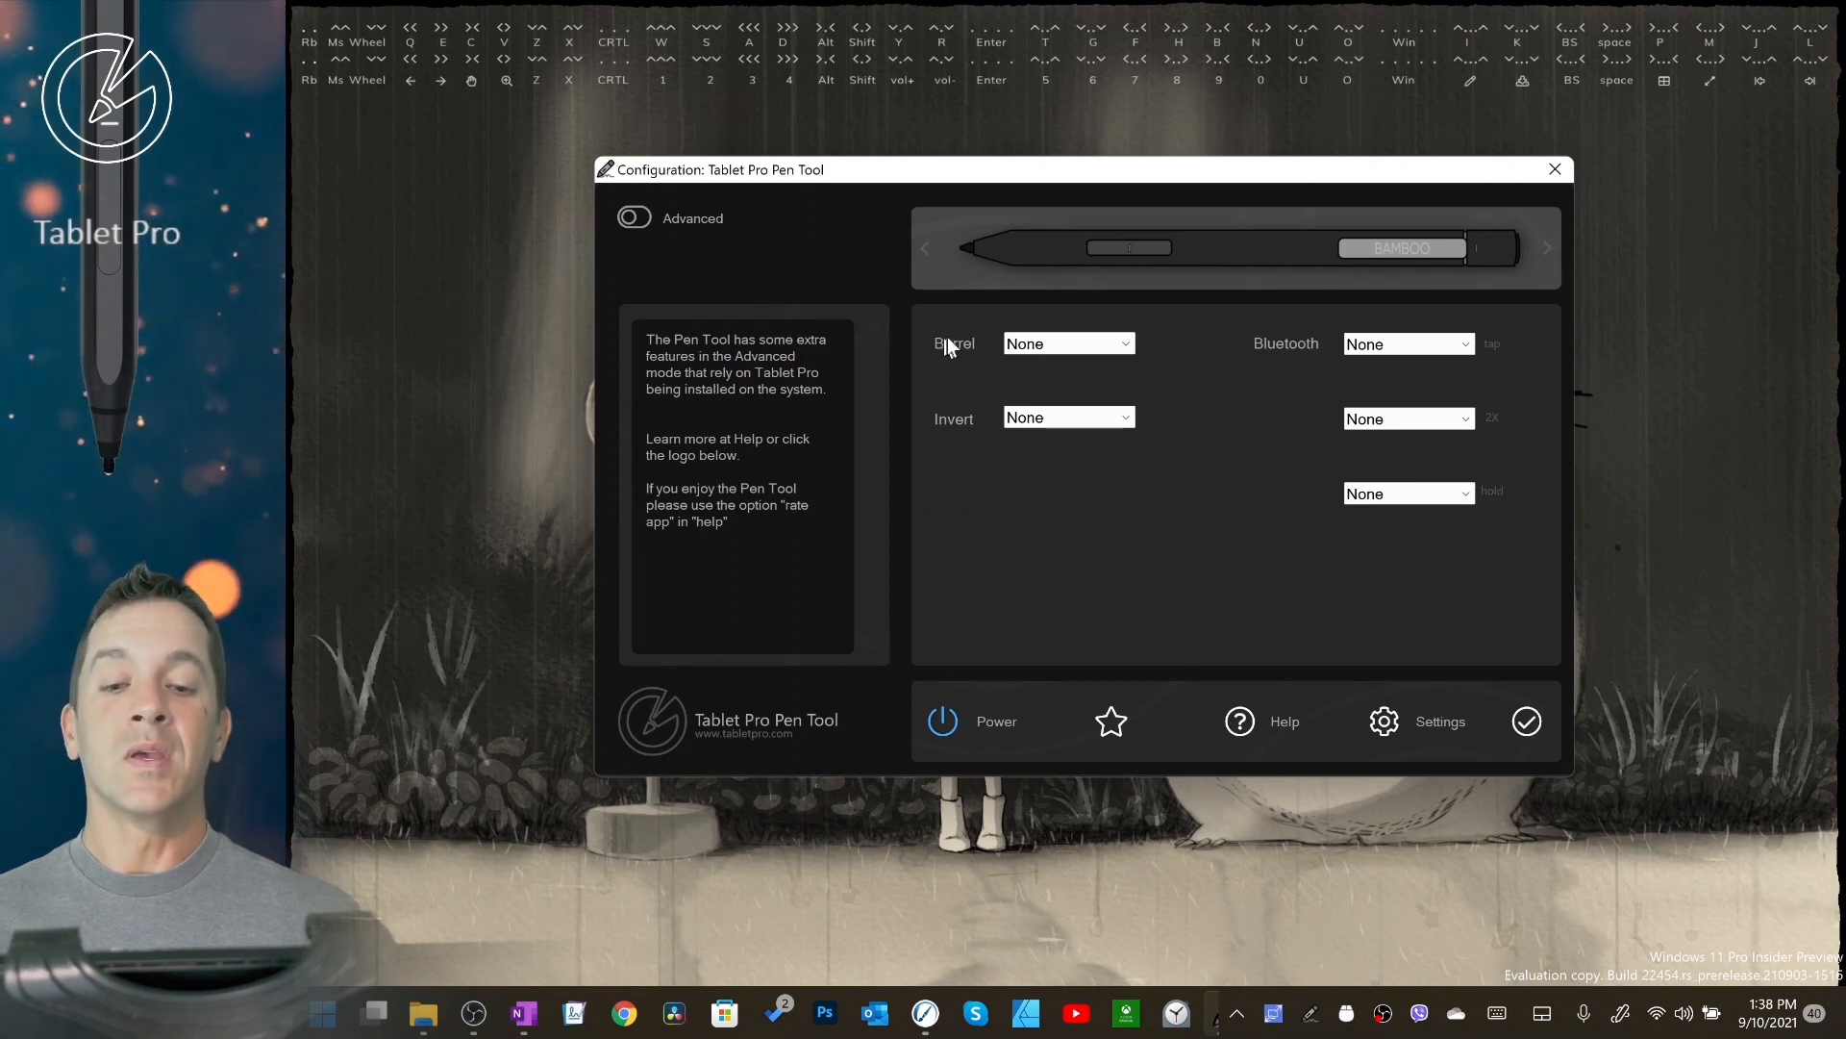
mouse_move(983, 453)
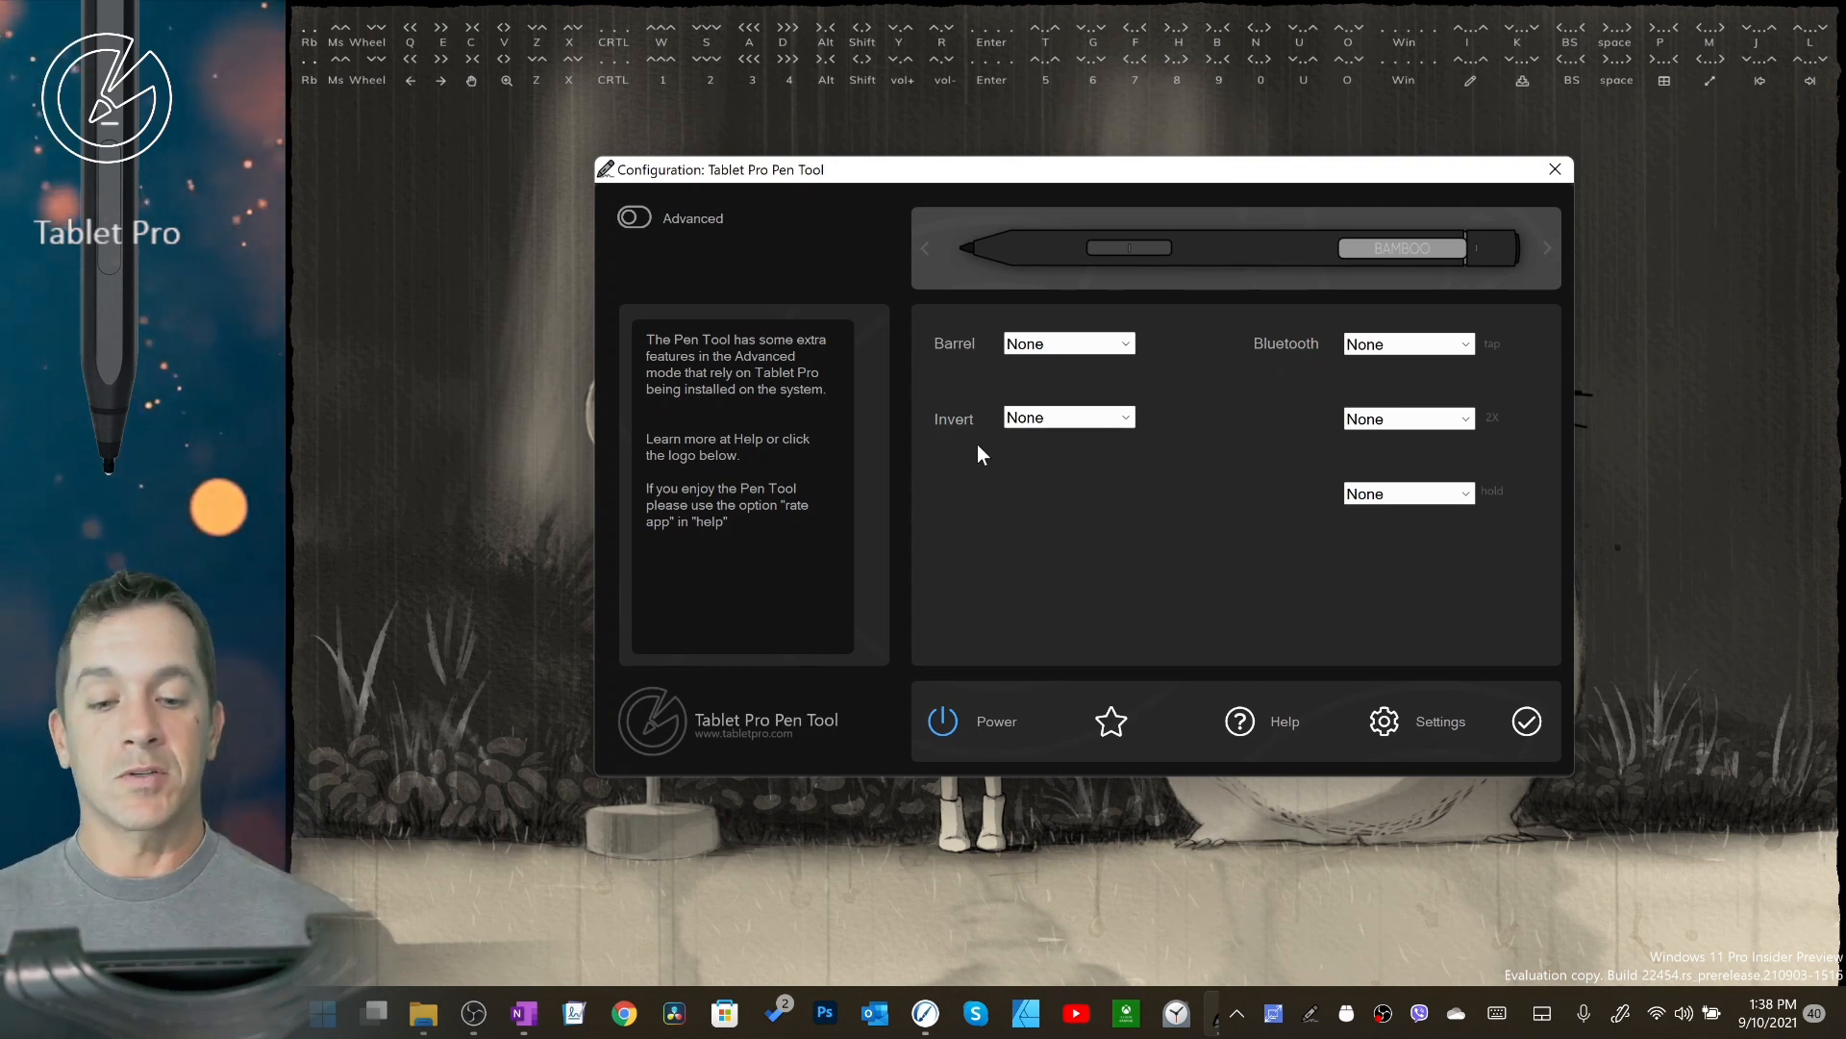
mouse_move(1006, 461)
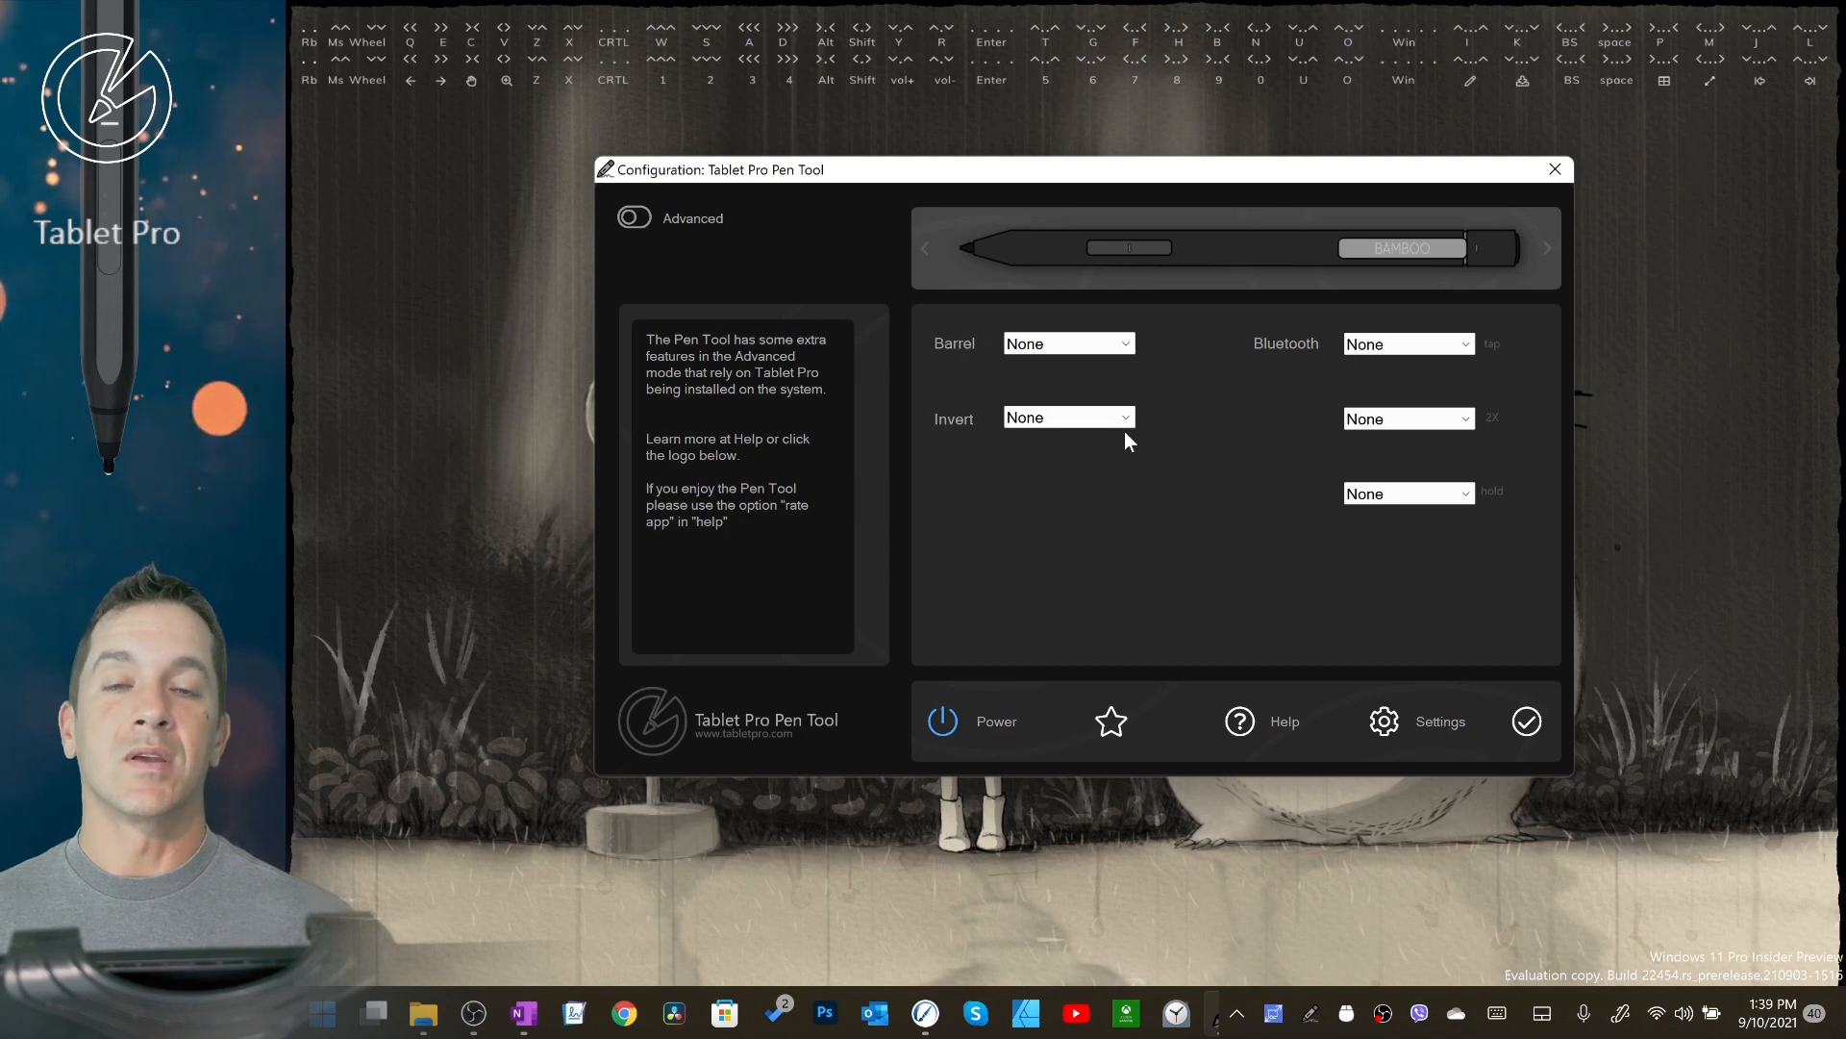
mouse_move(1006, 397)
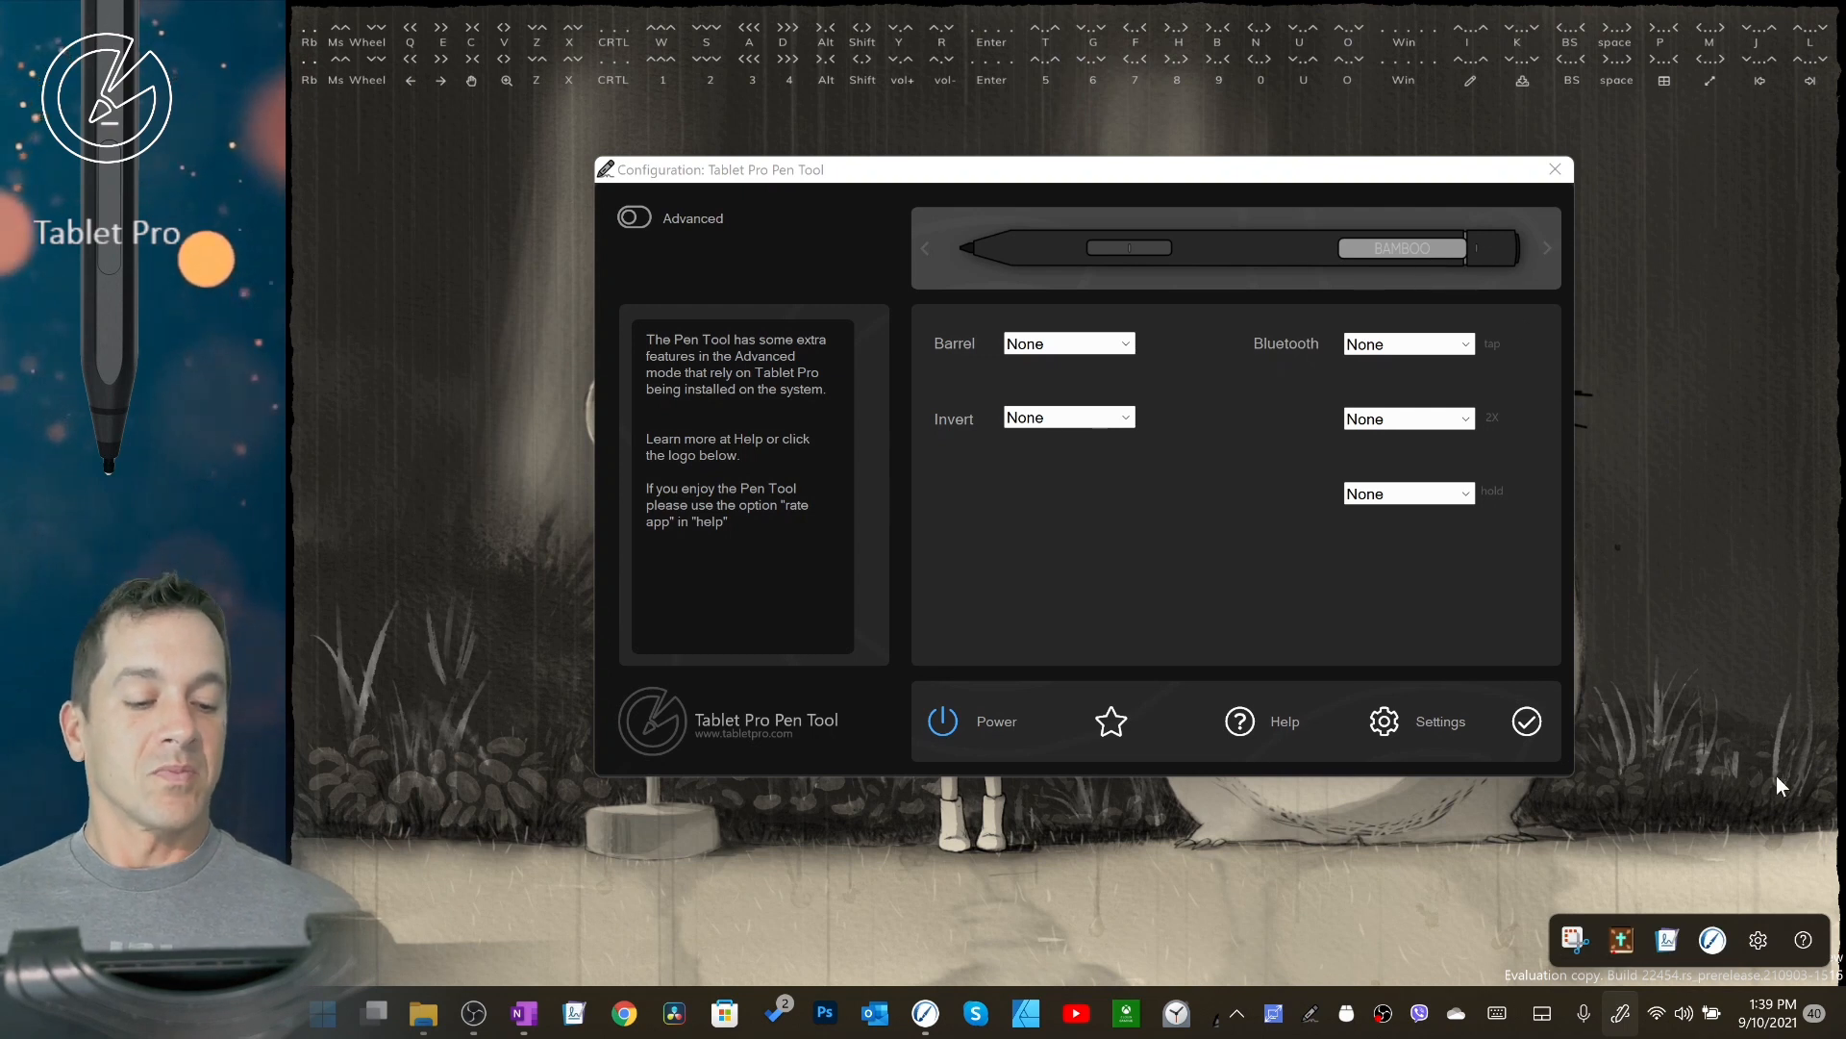
mouse_move(1622, 1004)
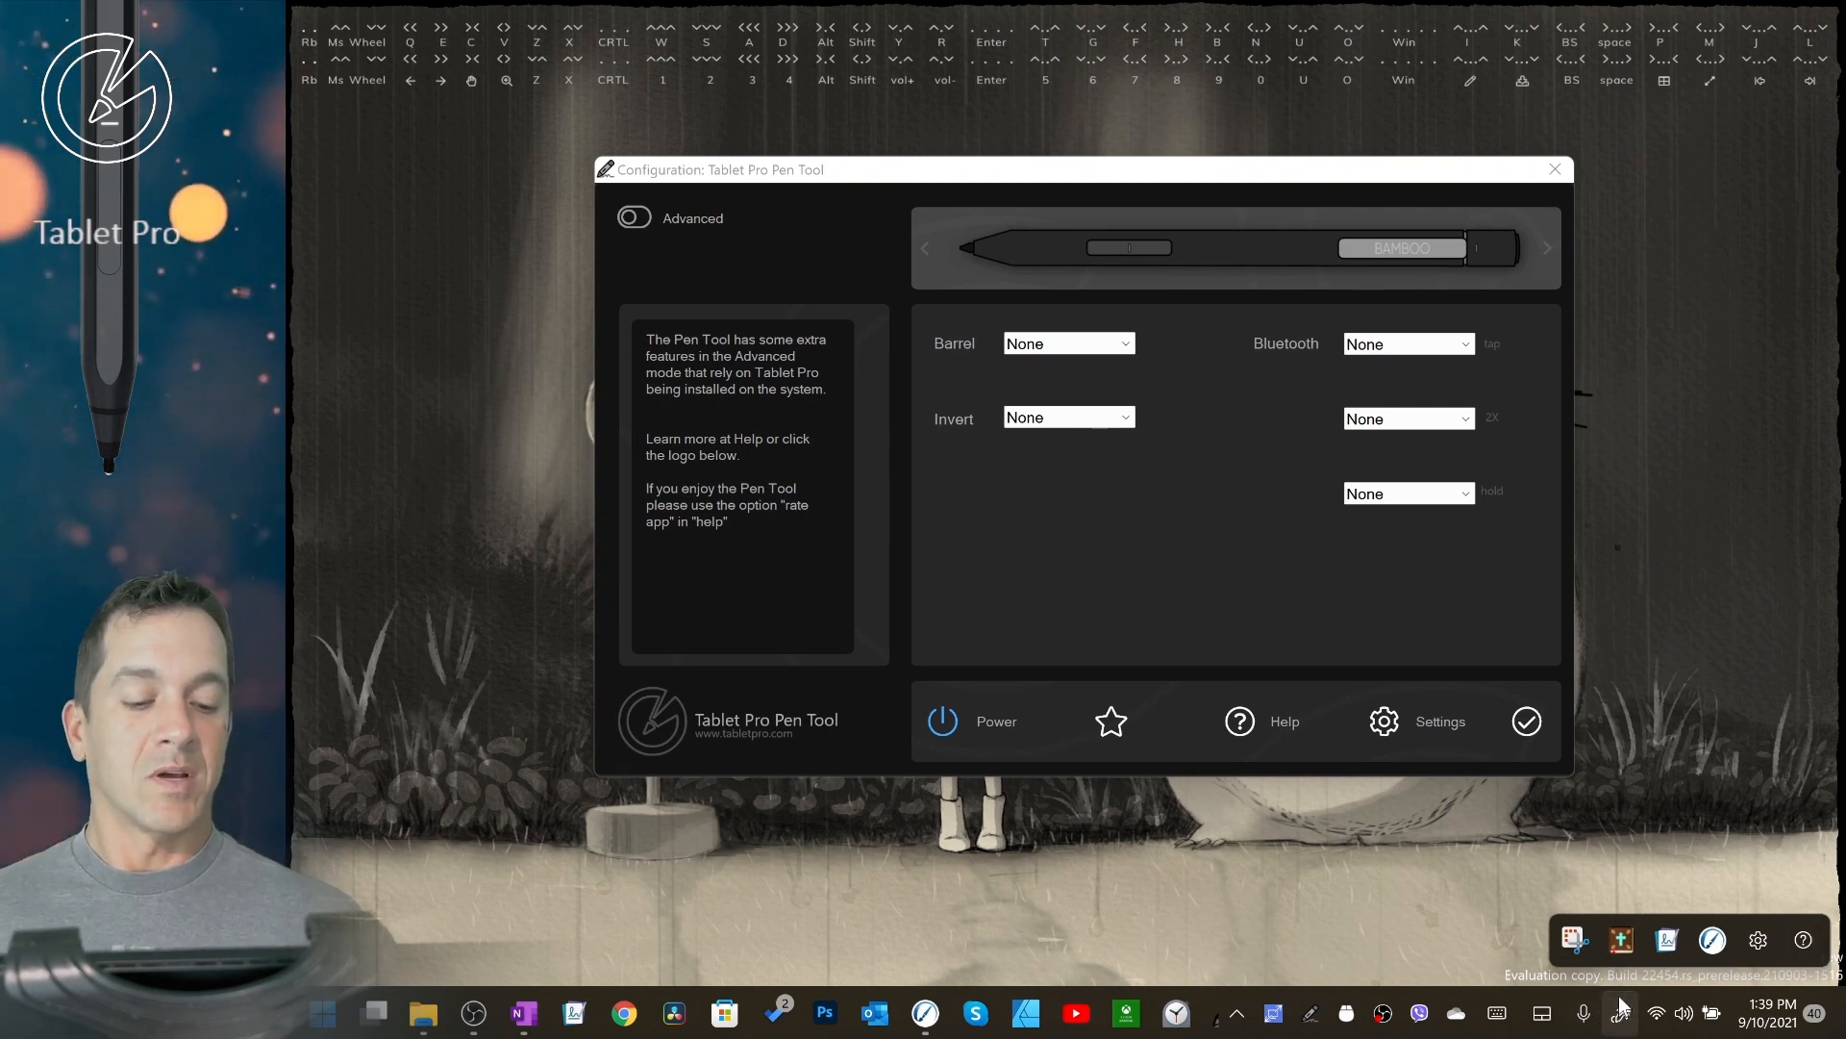
mouse_move(1327, 365)
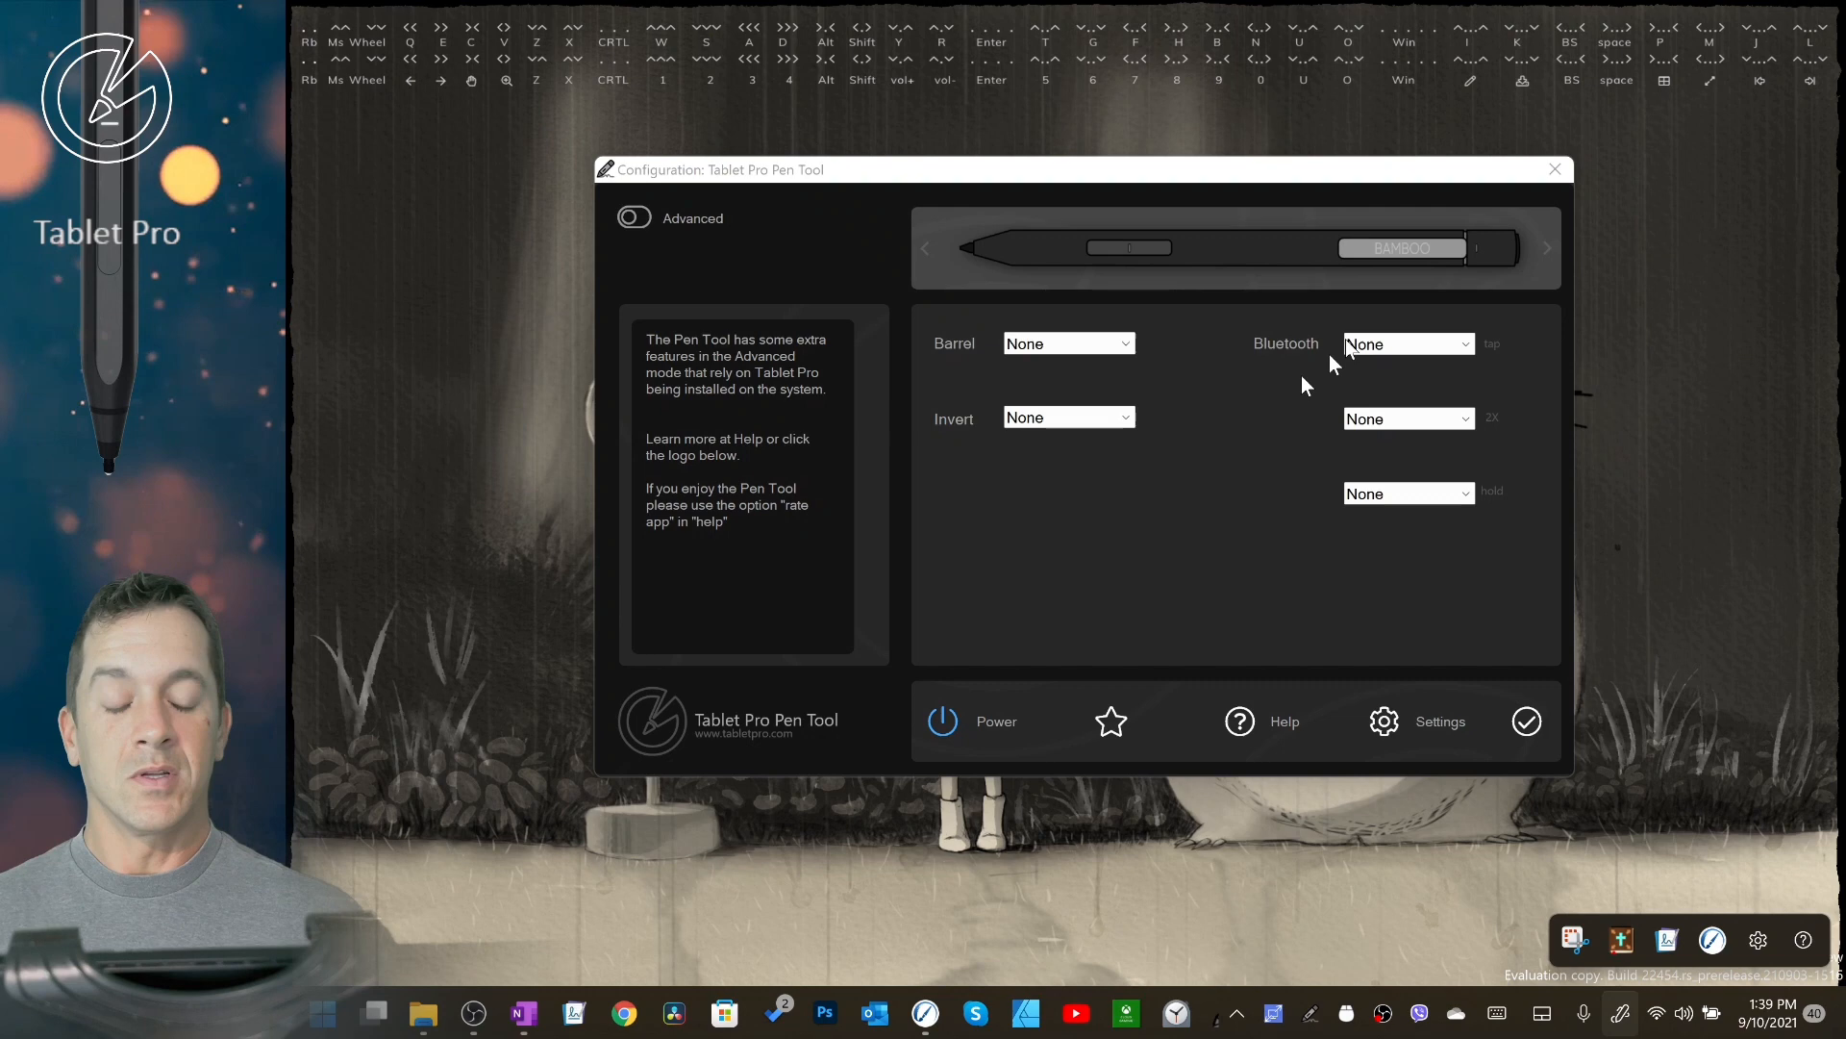
mouse_move(1431, 247)
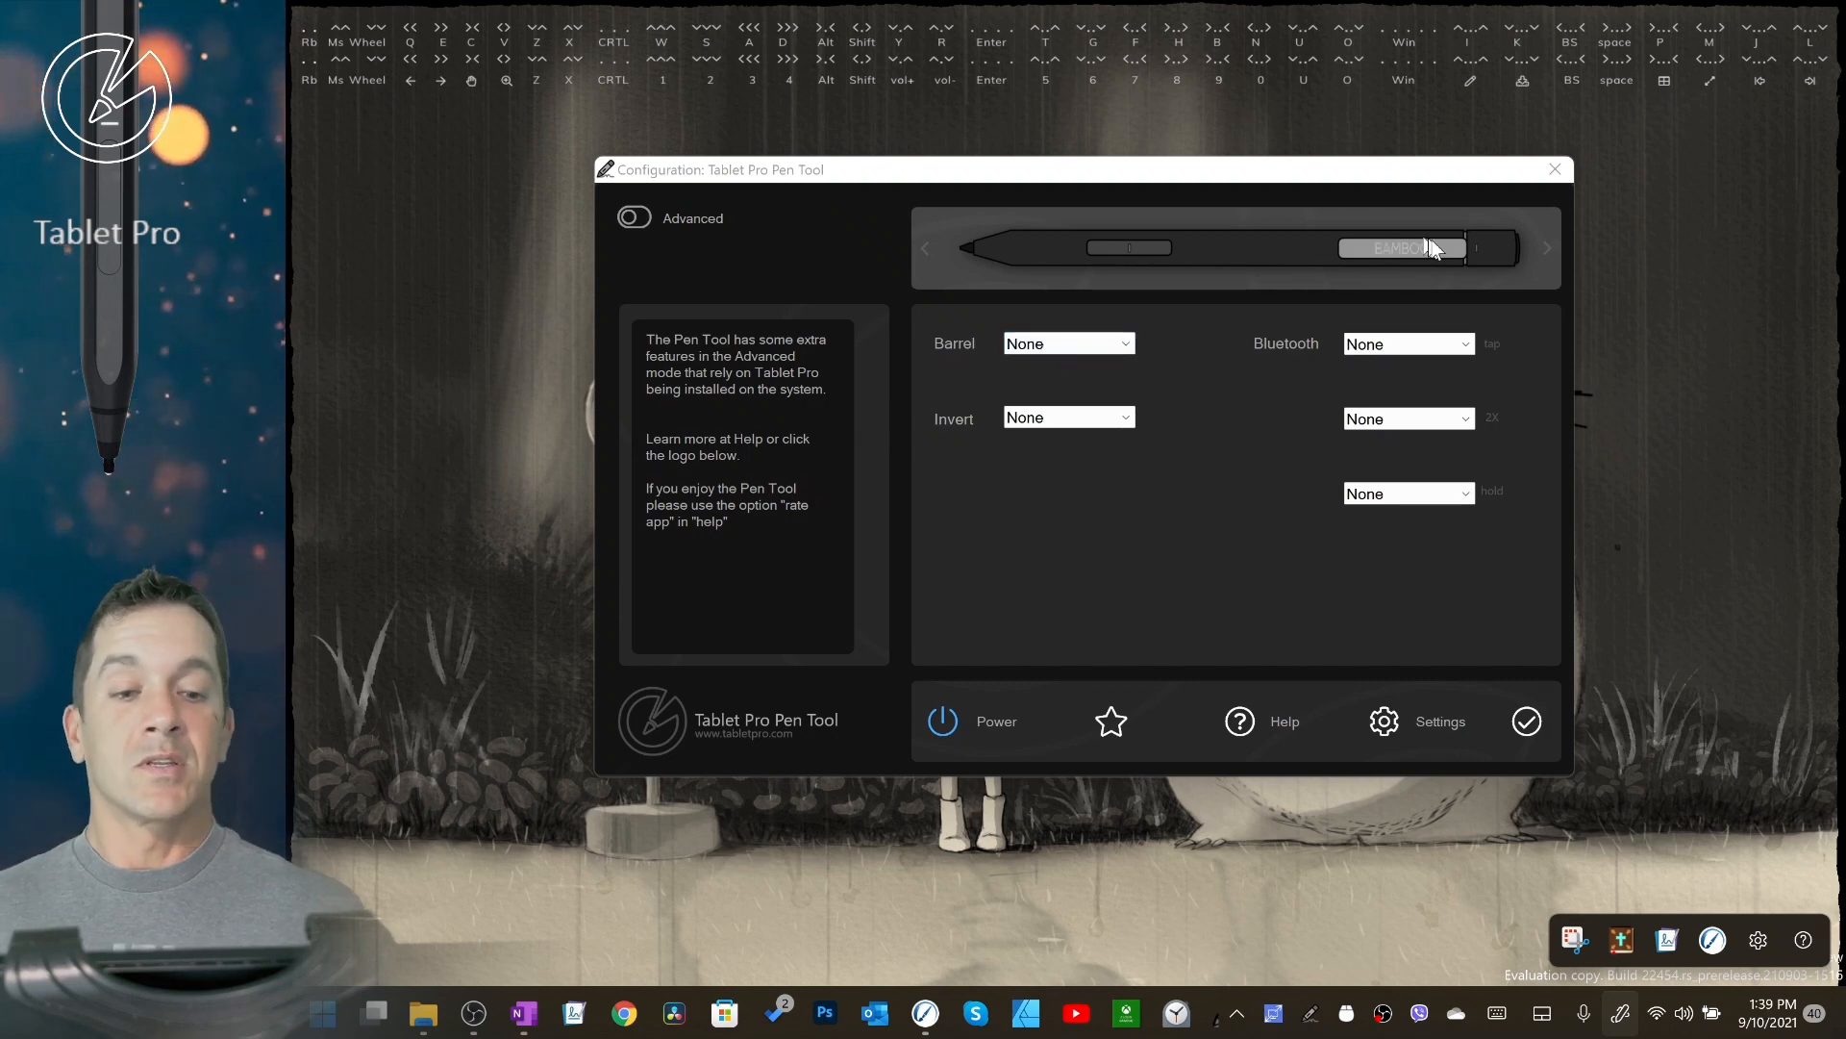
mouse_move(1316, 286)
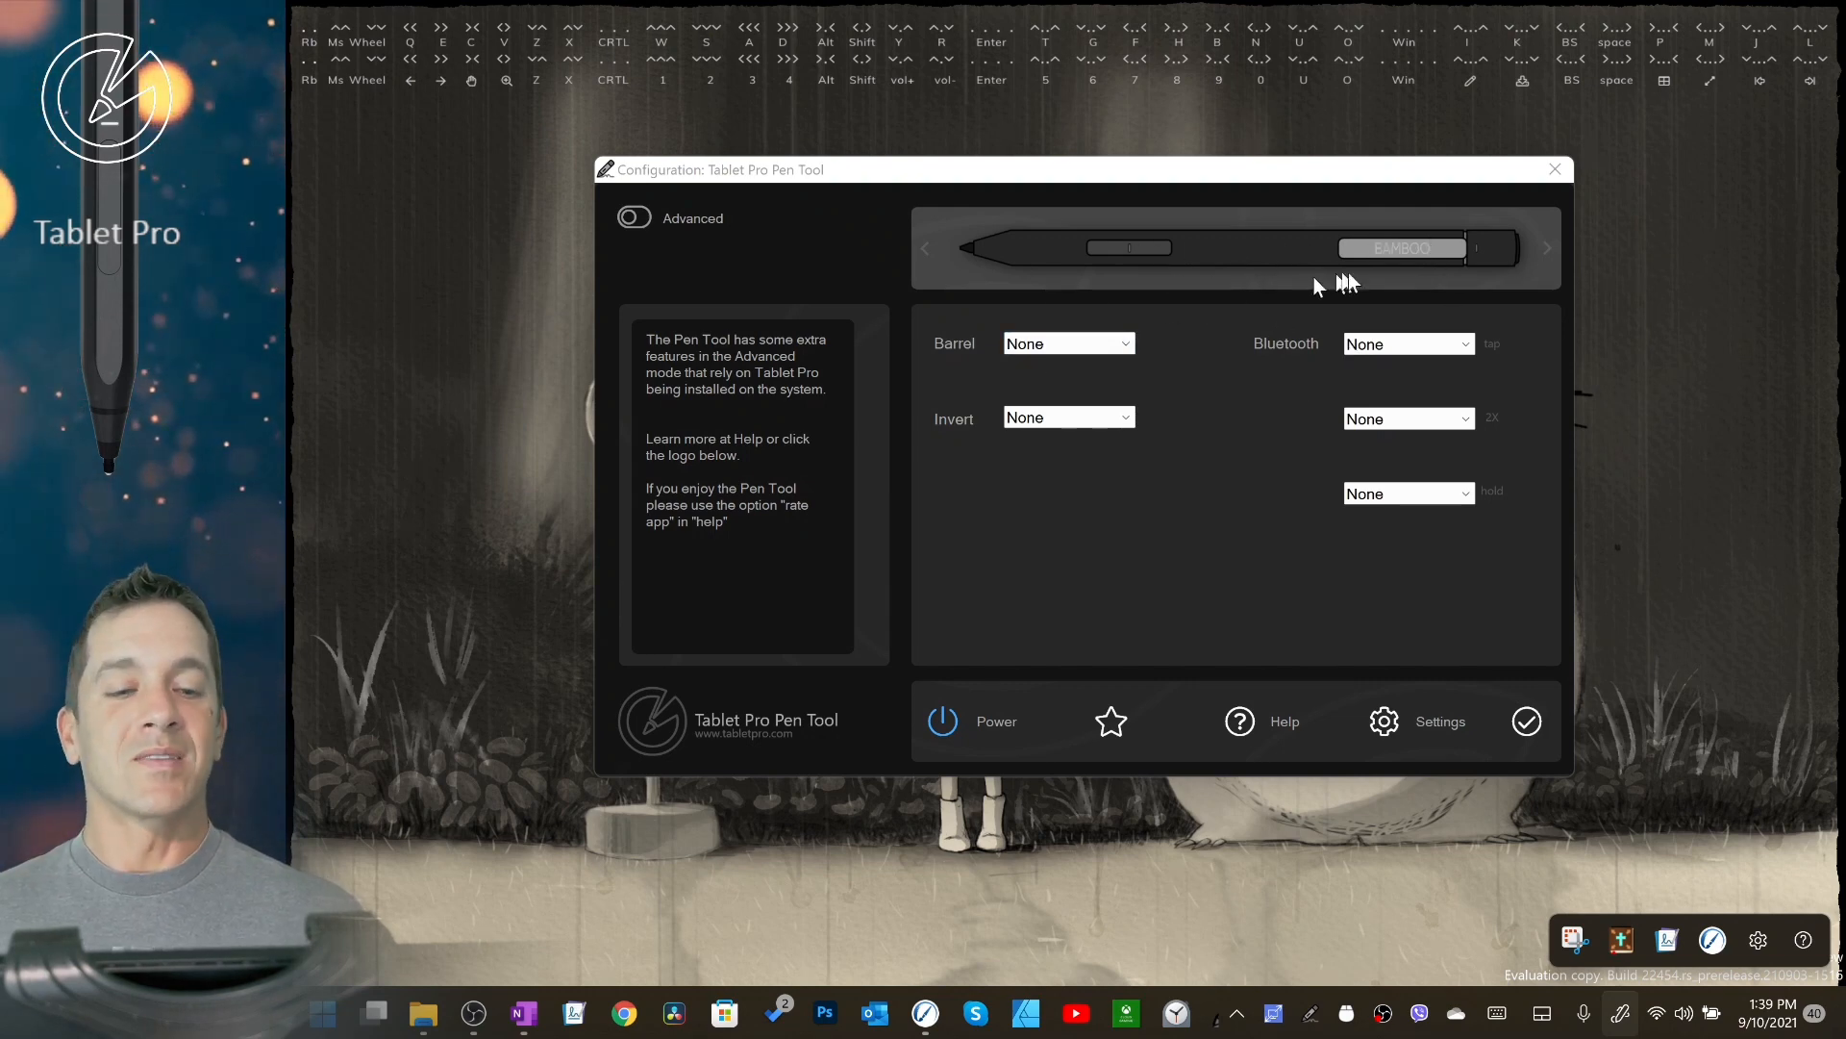
mouse_move(1390, 268)
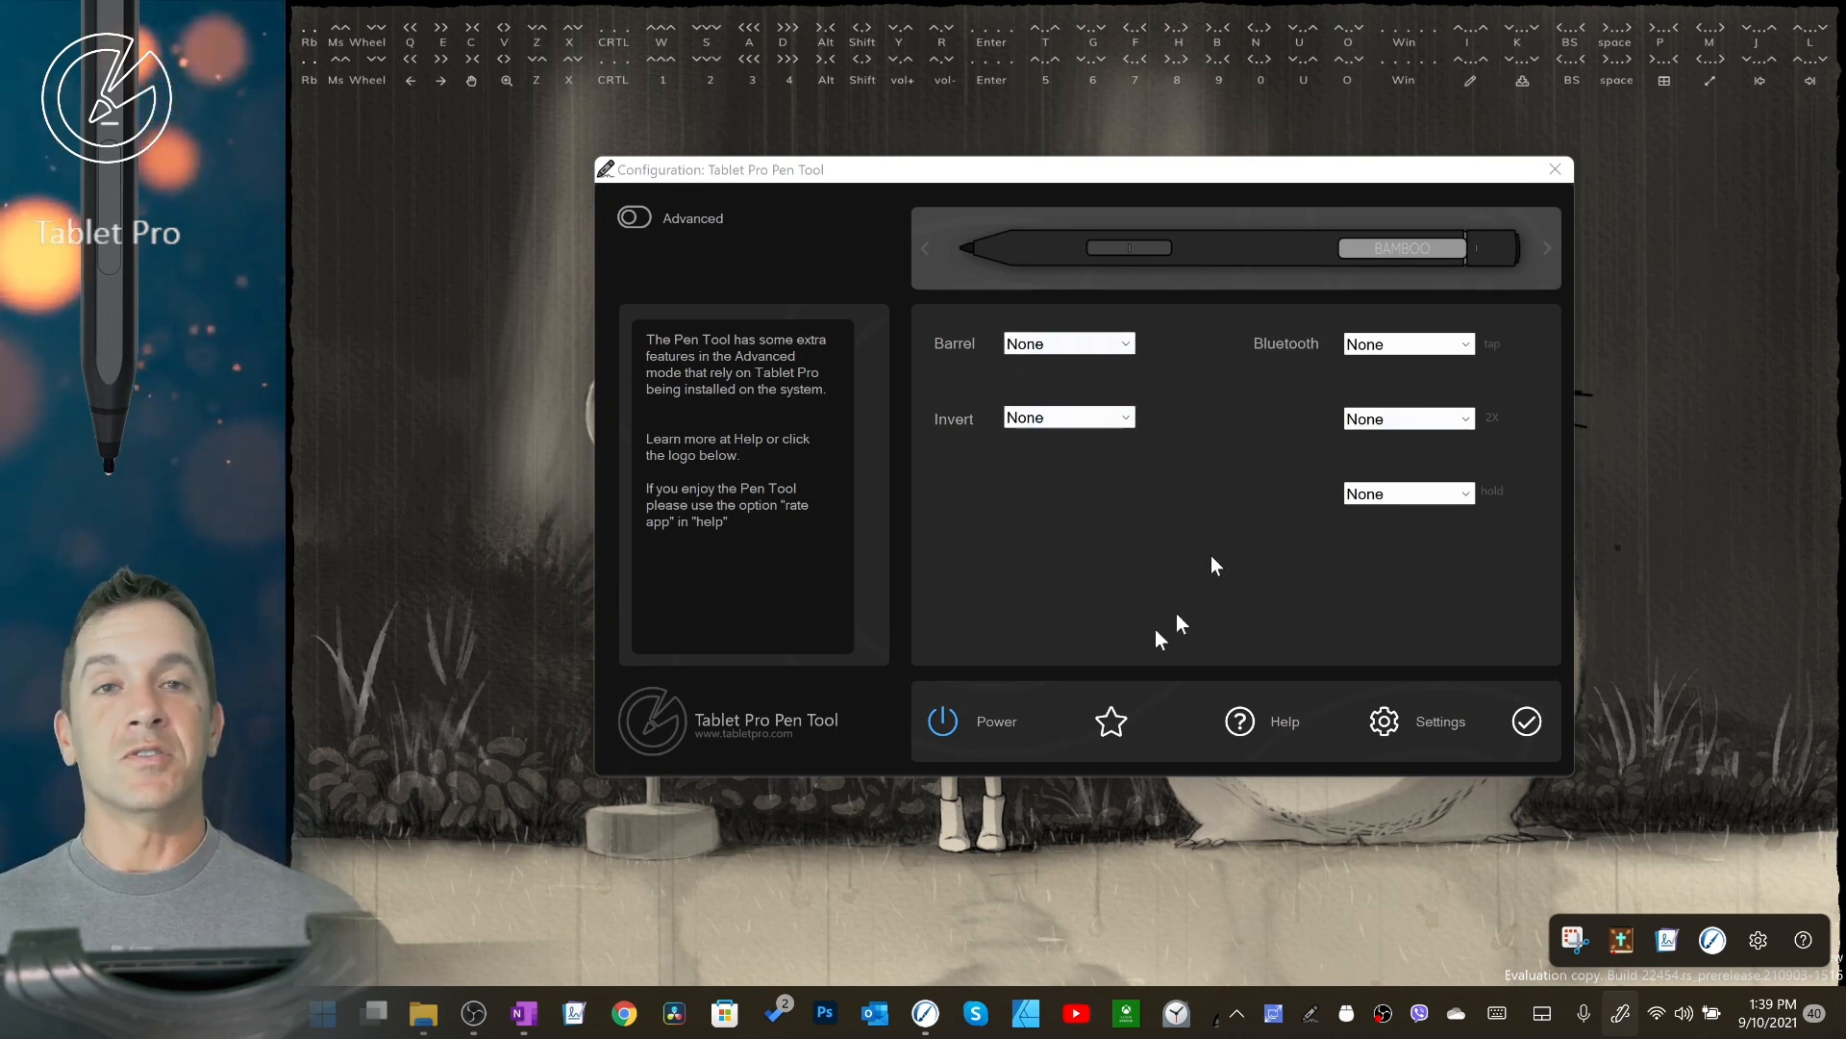
mouse_move(1403, 391)
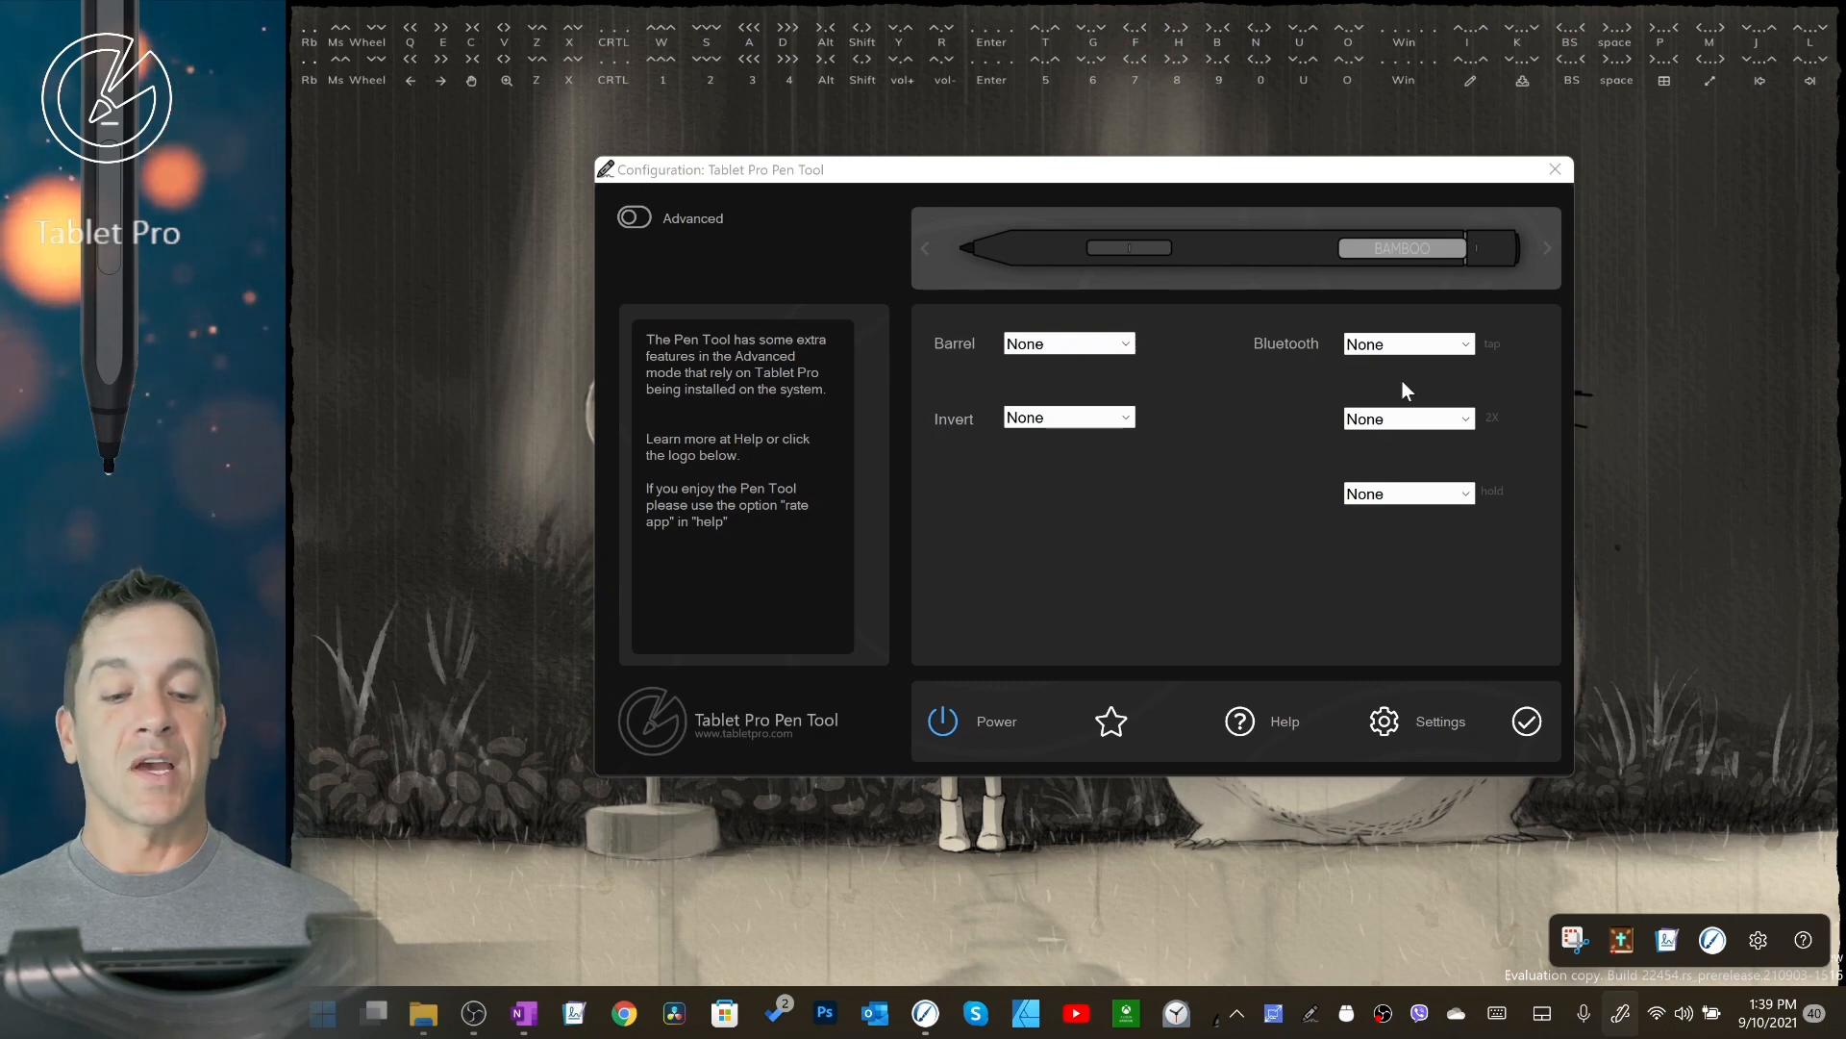
mouse_move(1384, 723)
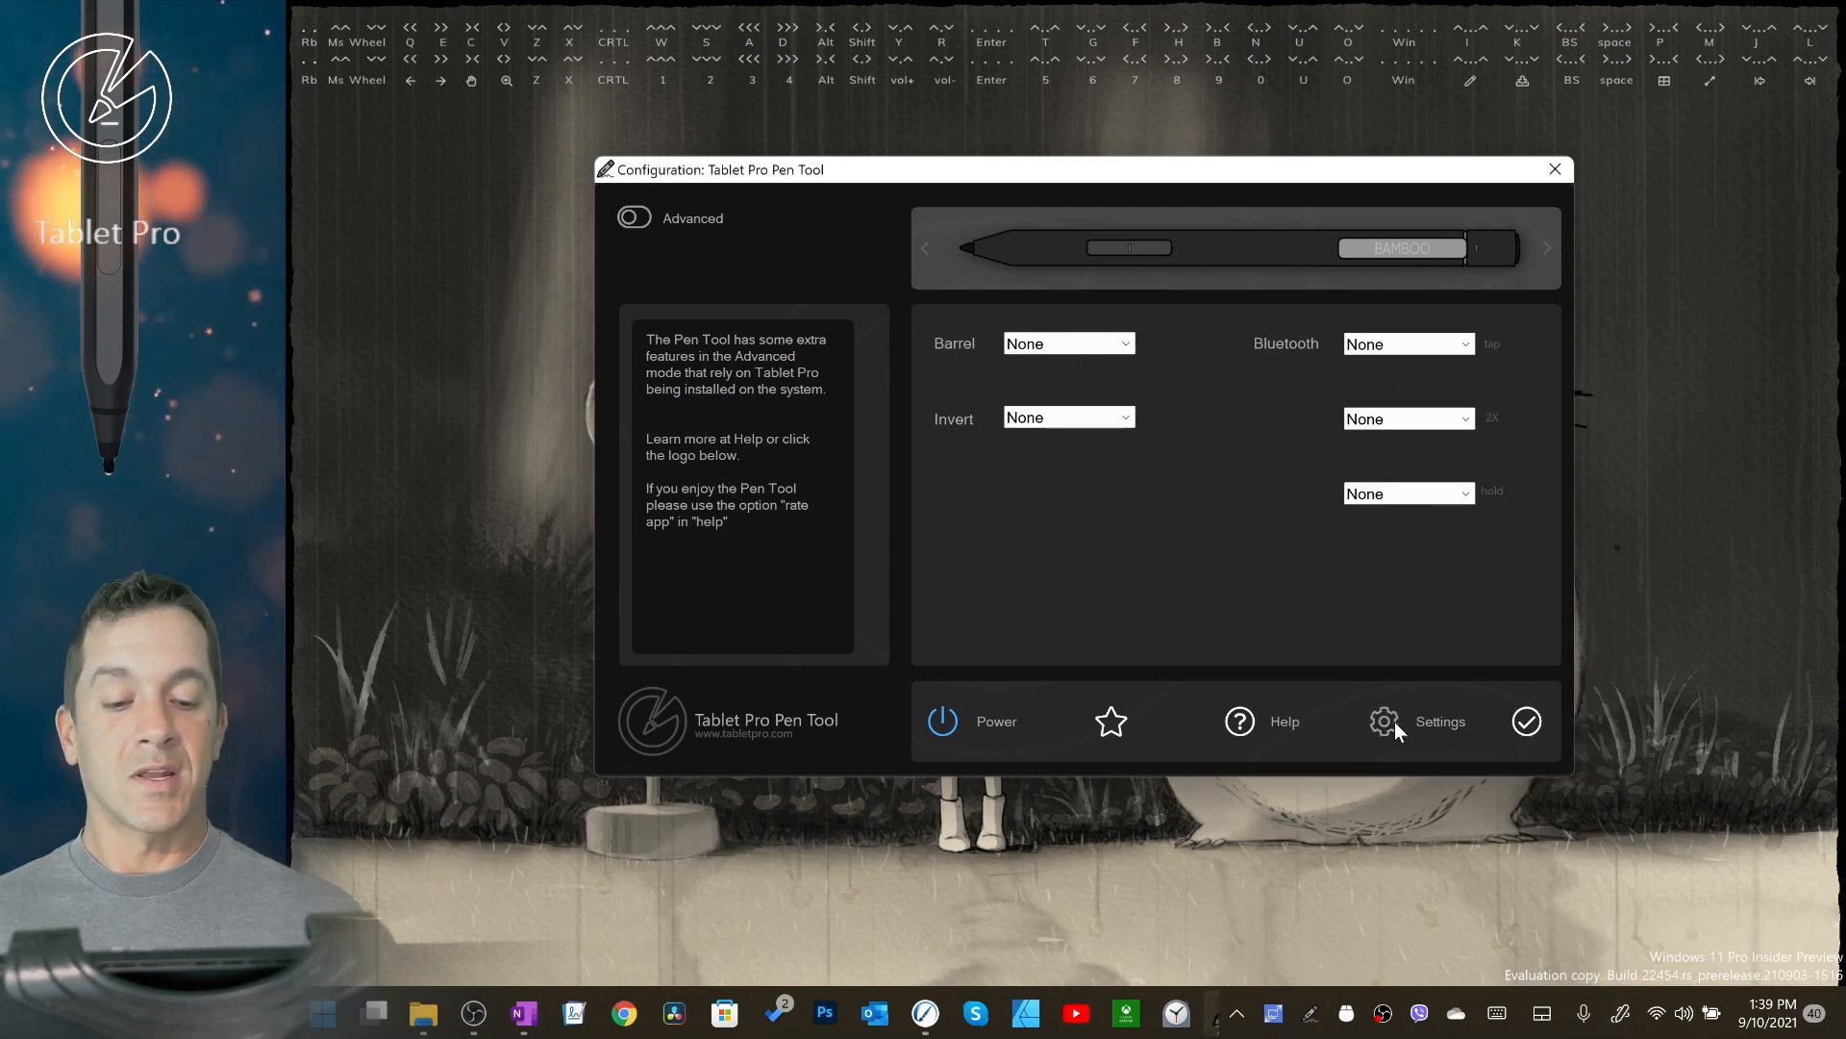
Step: Open Settings and browse the Select pen list, leaving Custom selected
left_click(1383, 720)
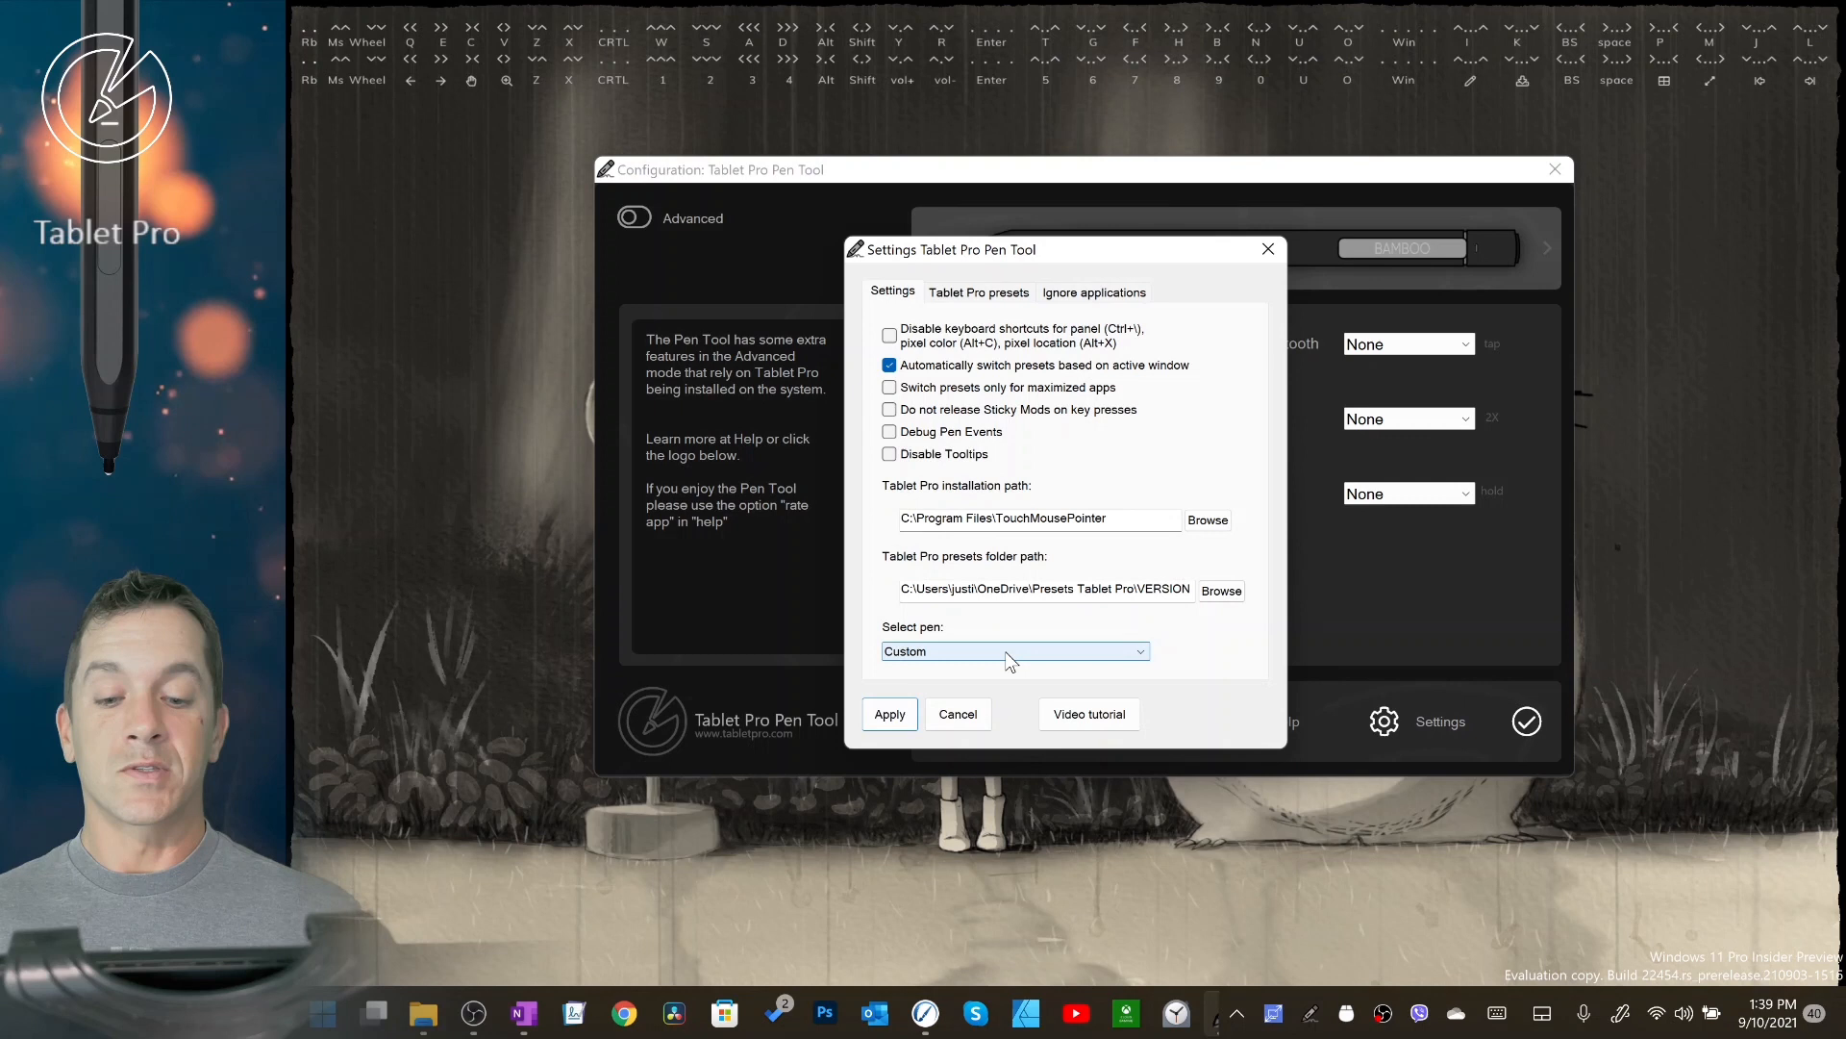
left_click(1014, 651)
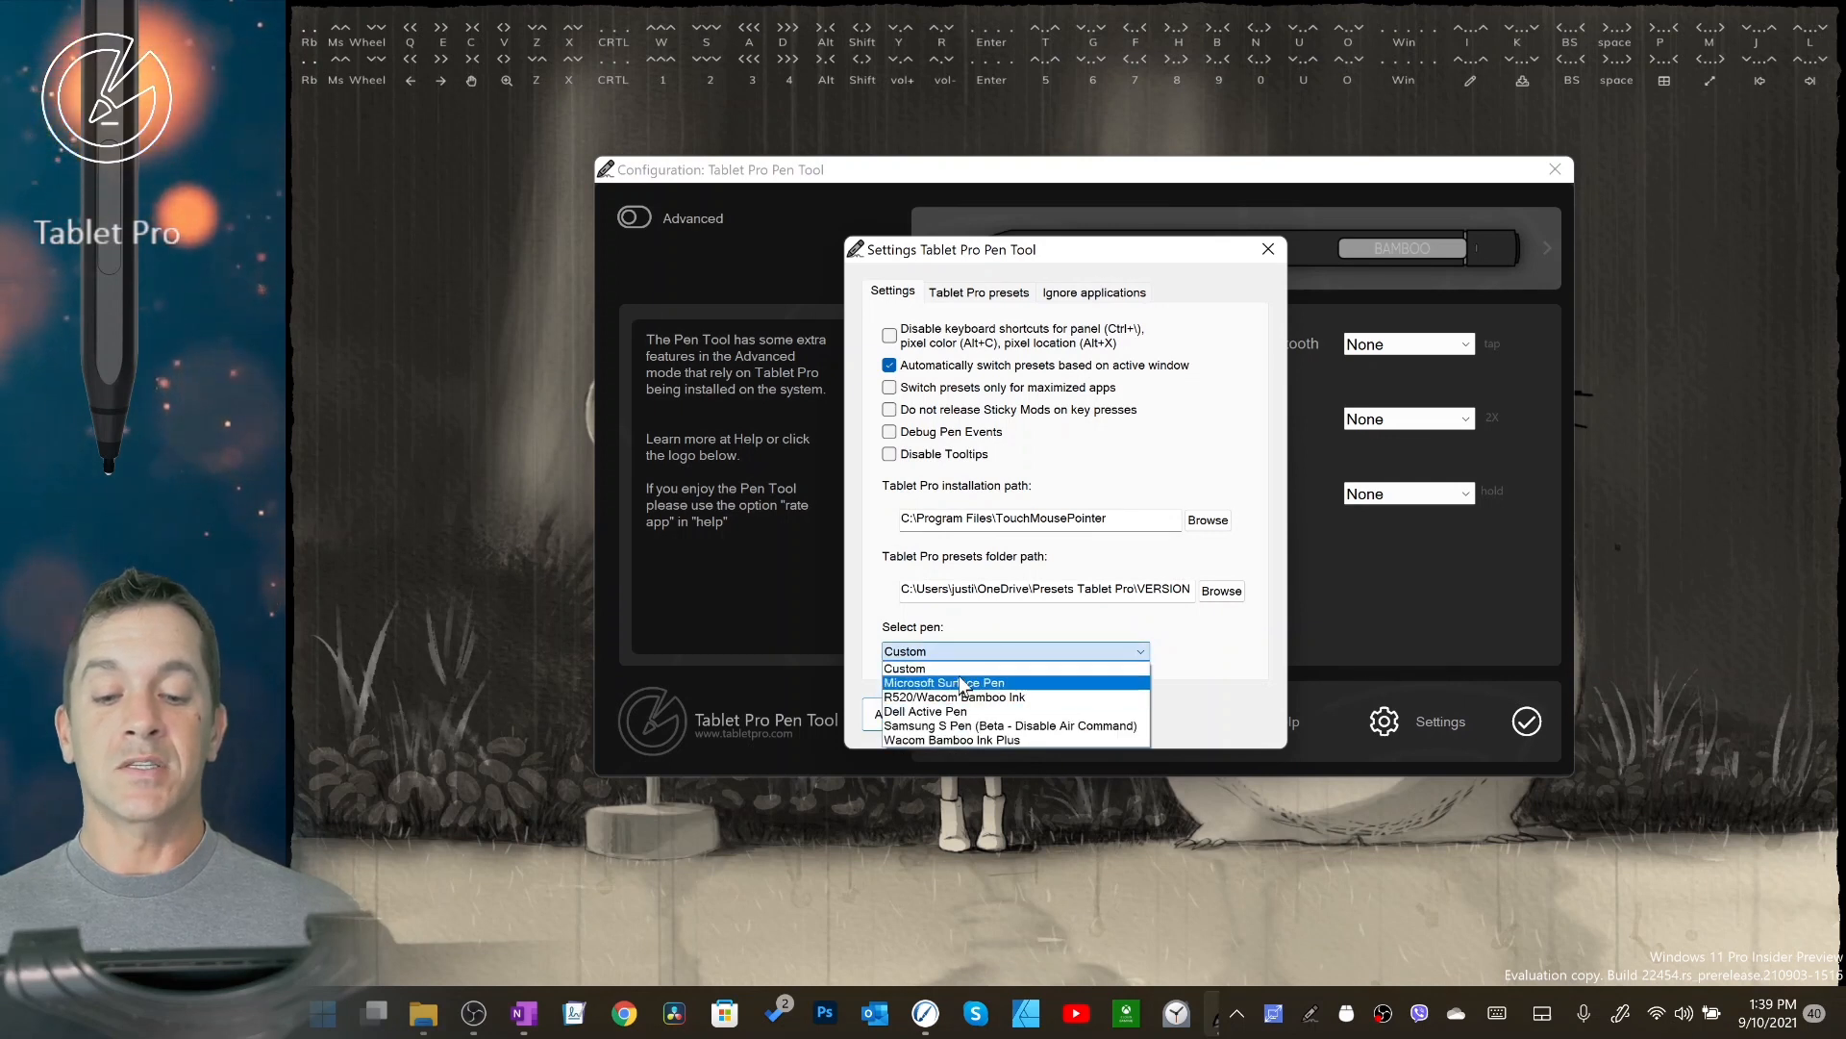
mouse_move(954, 667)
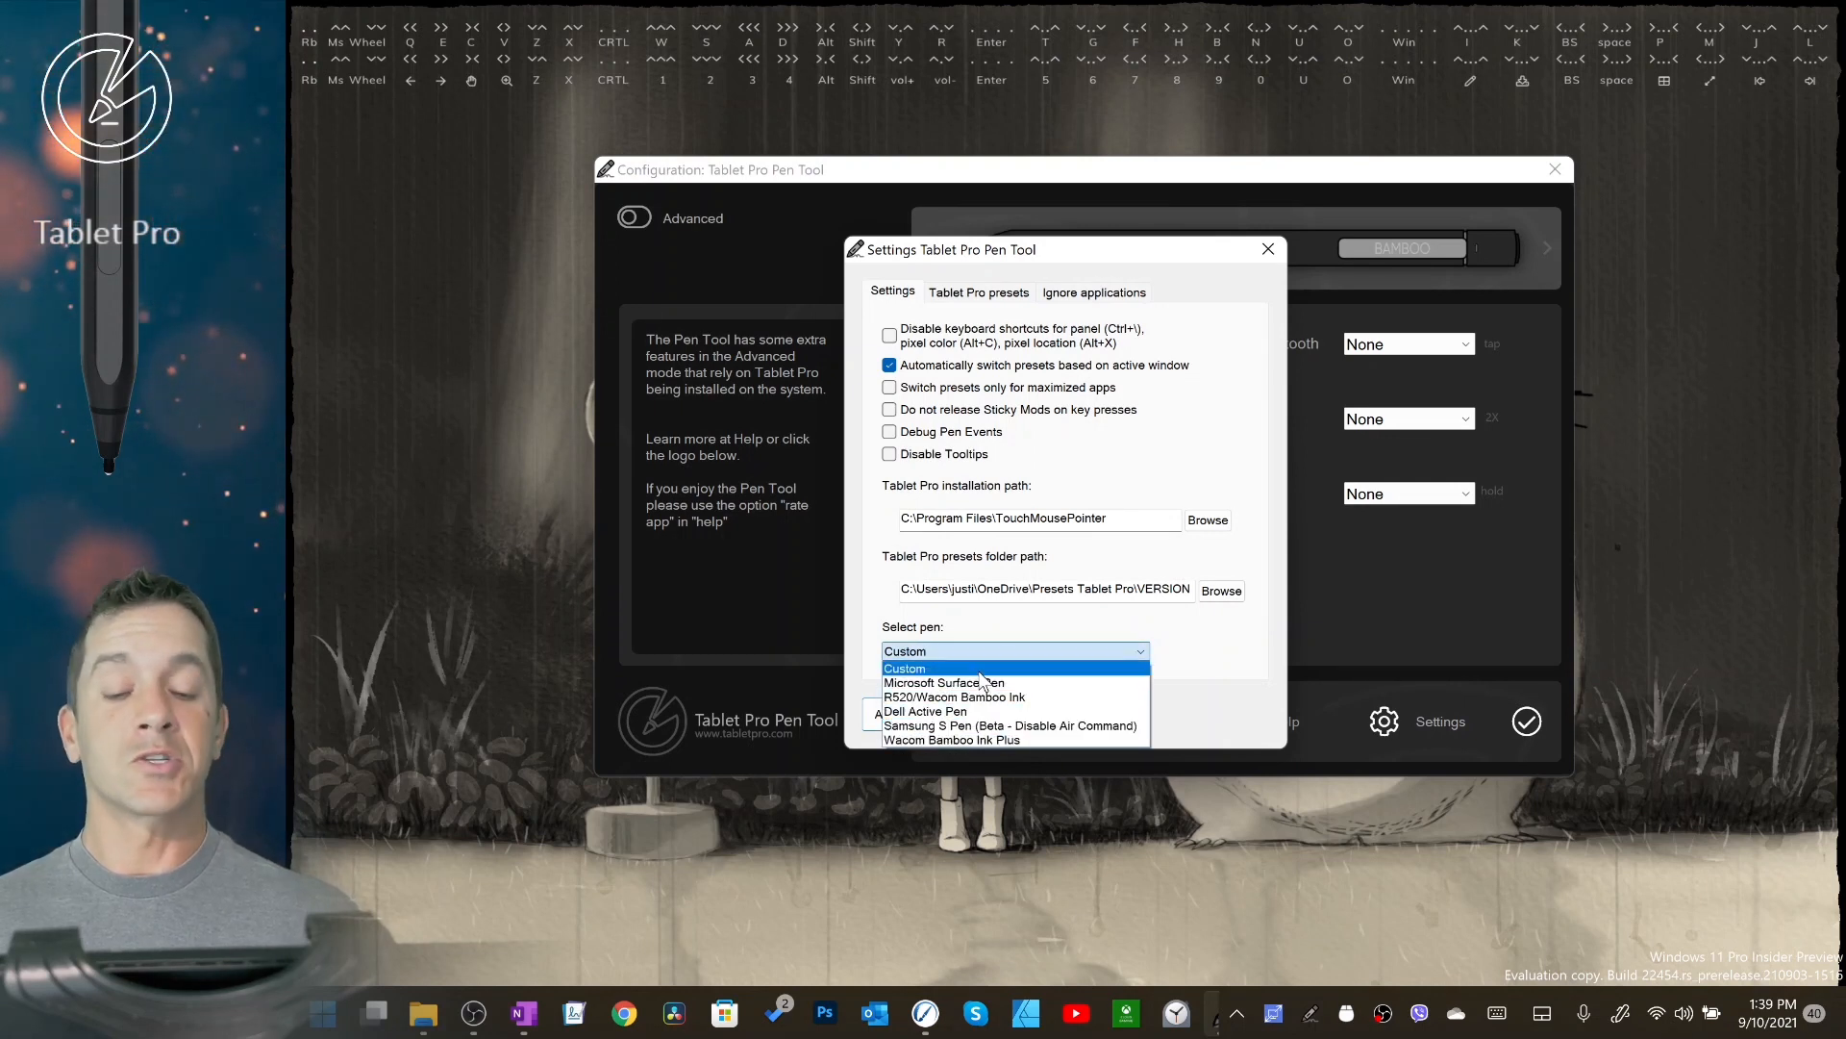
mouse_move(1237, 671)
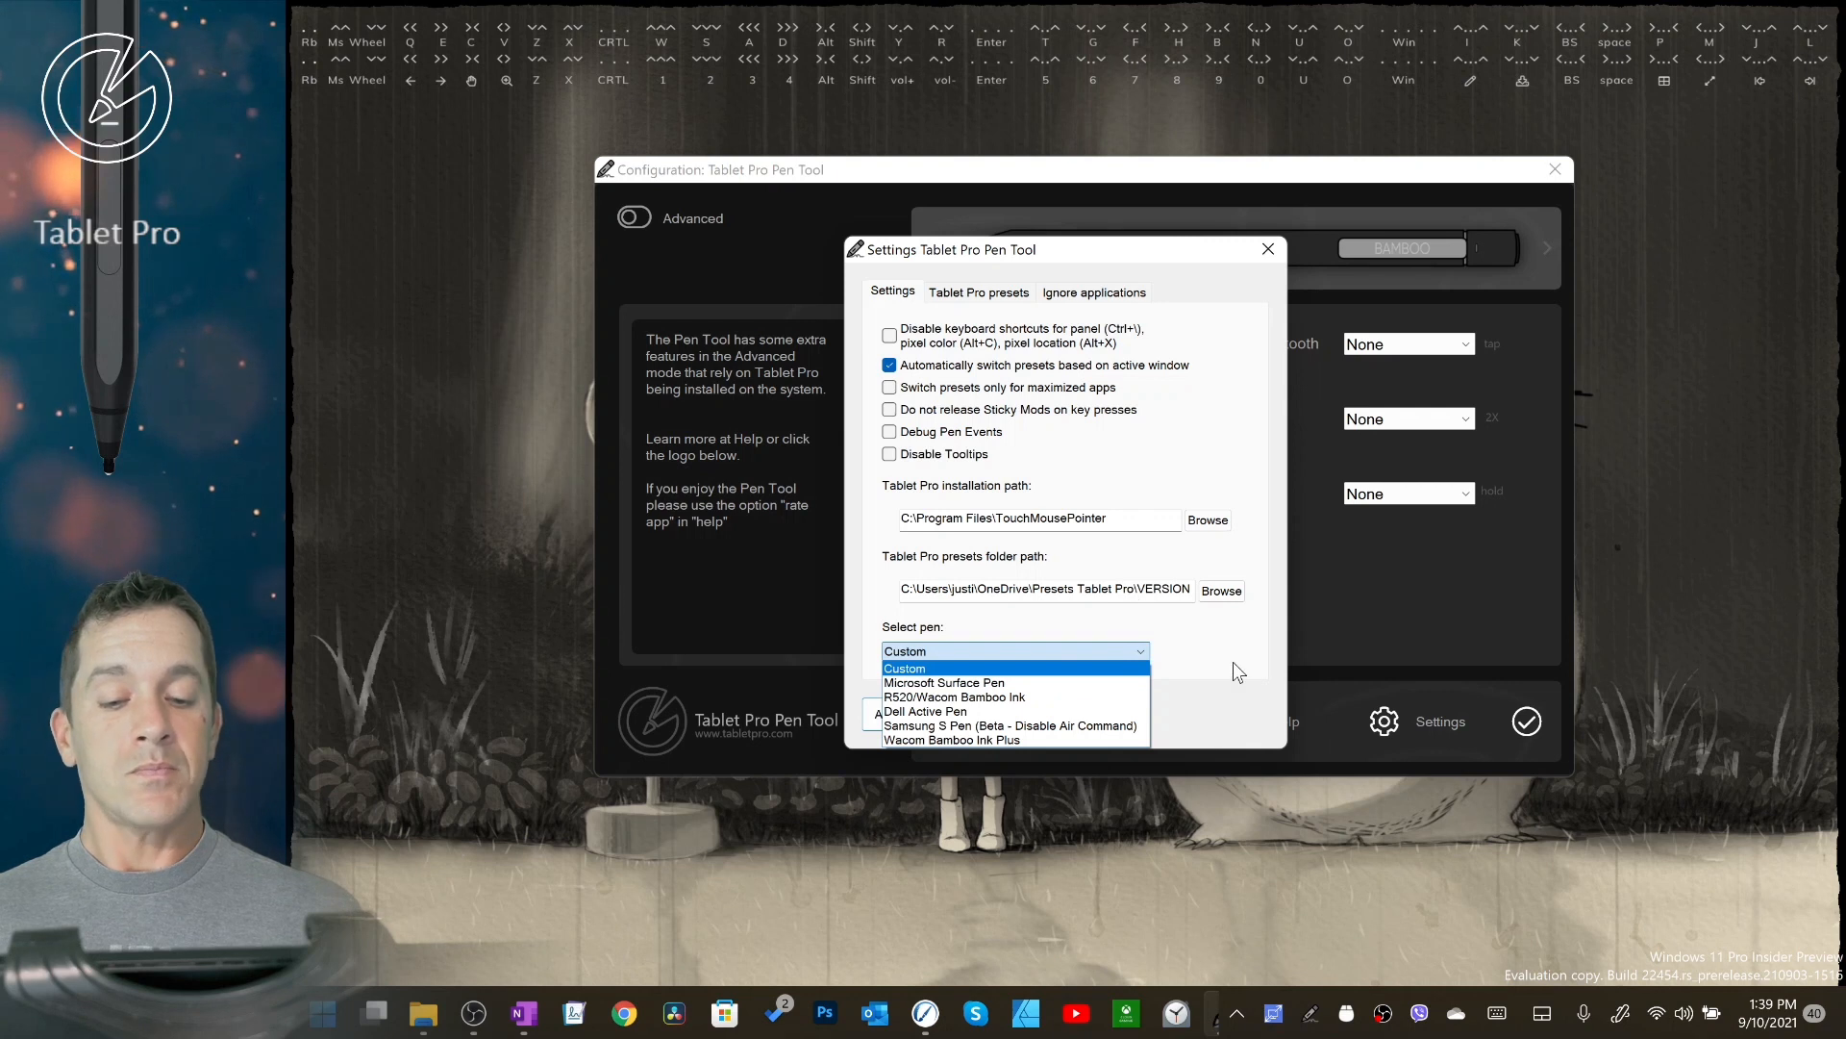
left_click(903, 668)
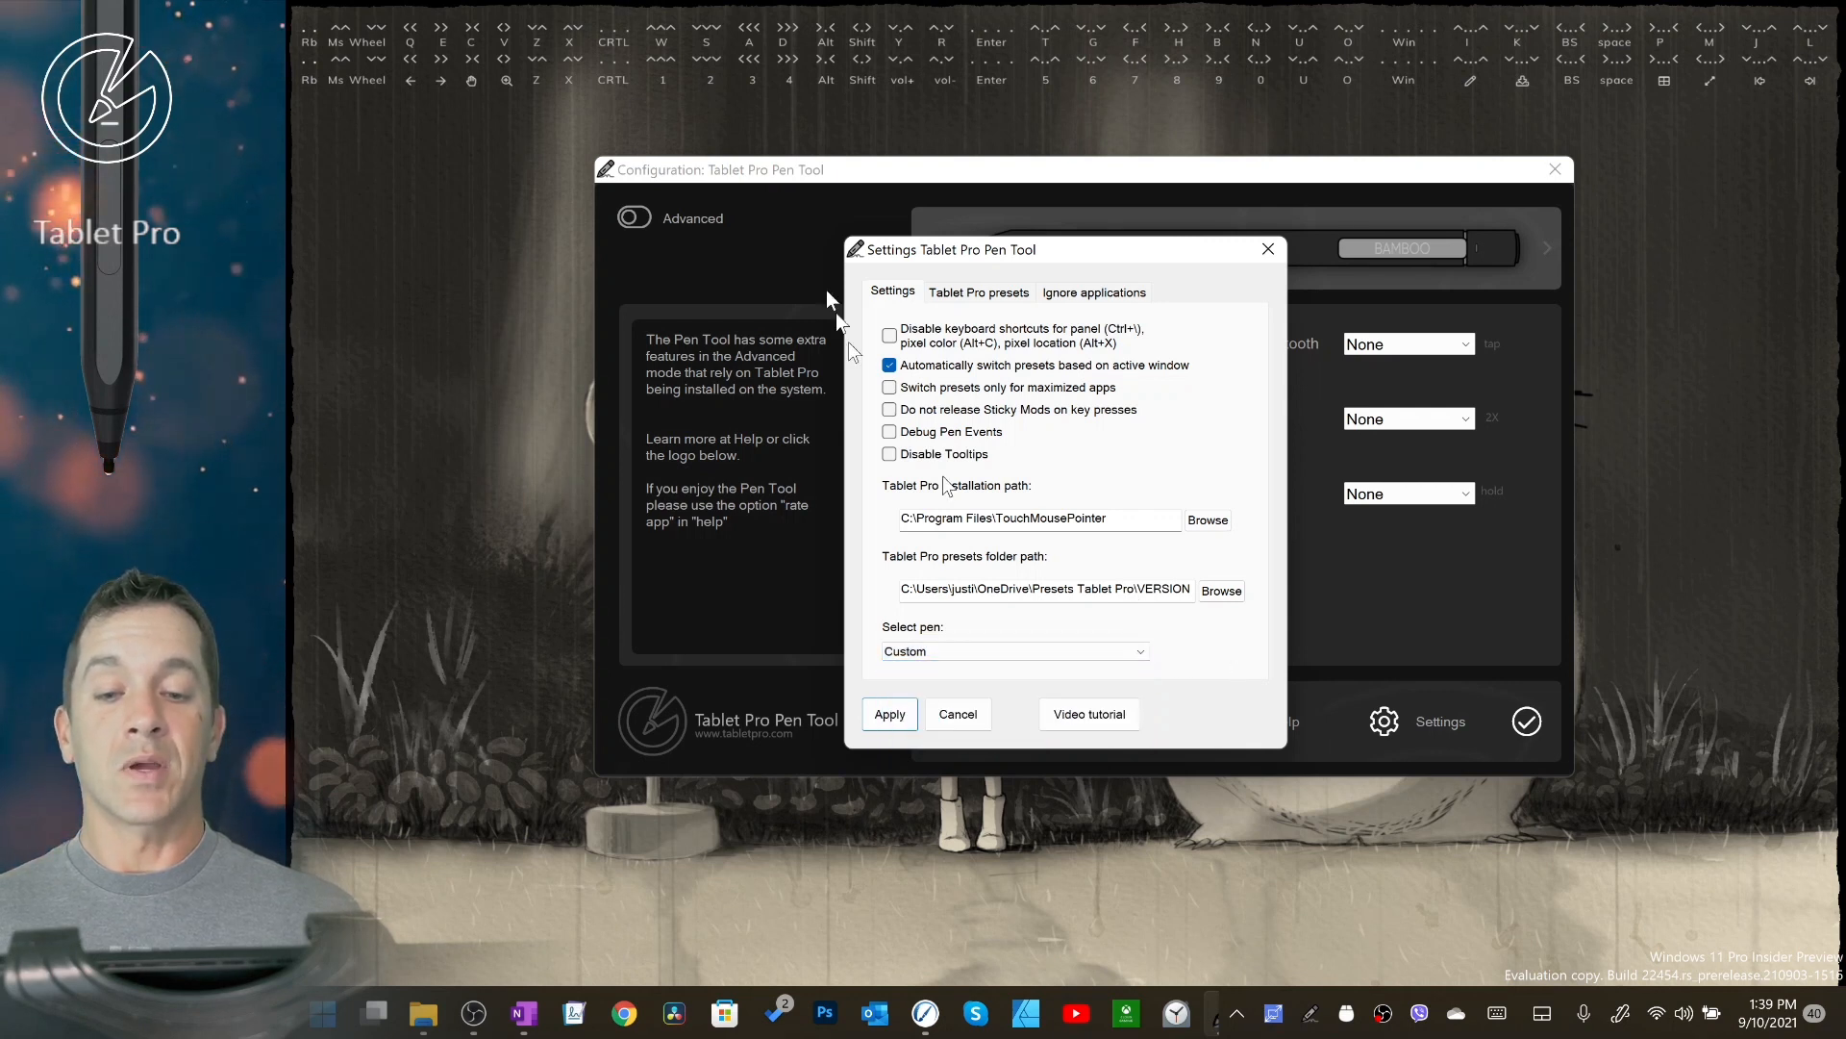
mouse_move(930, 342)
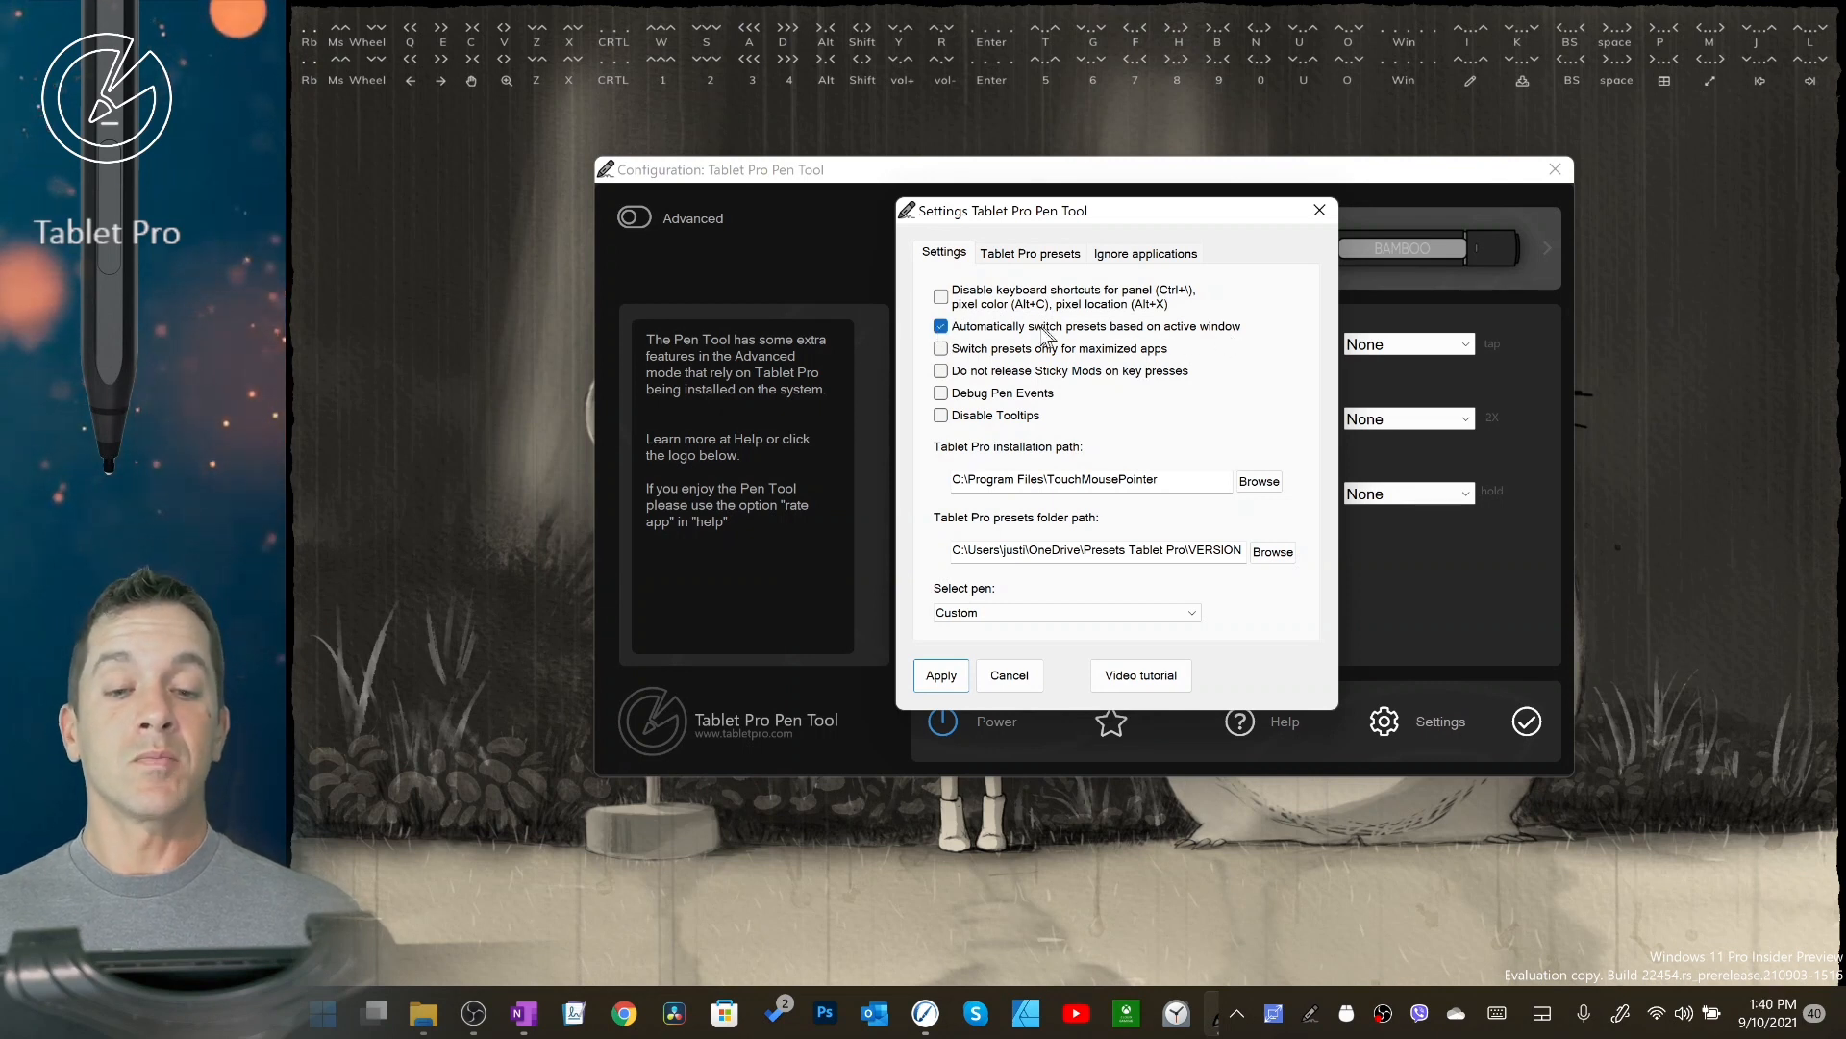
mouse_move(1212, 336)
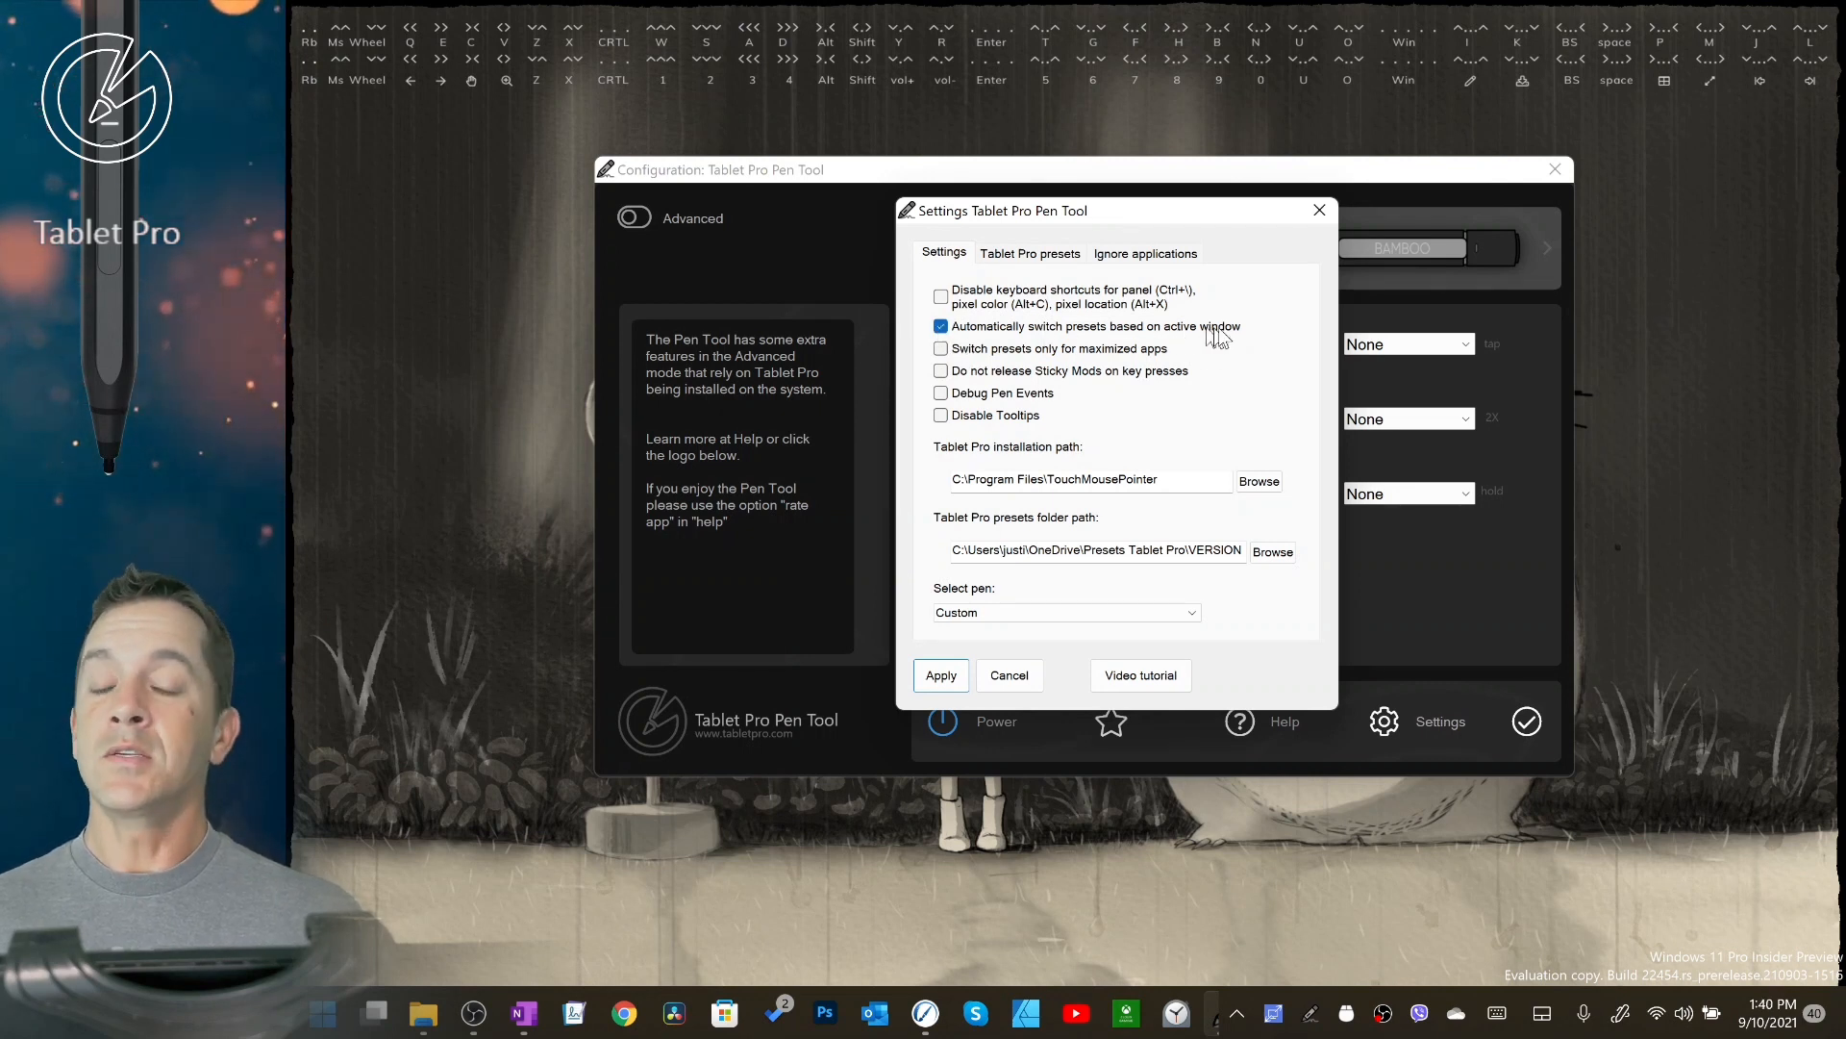
mouse_move(741, 494)
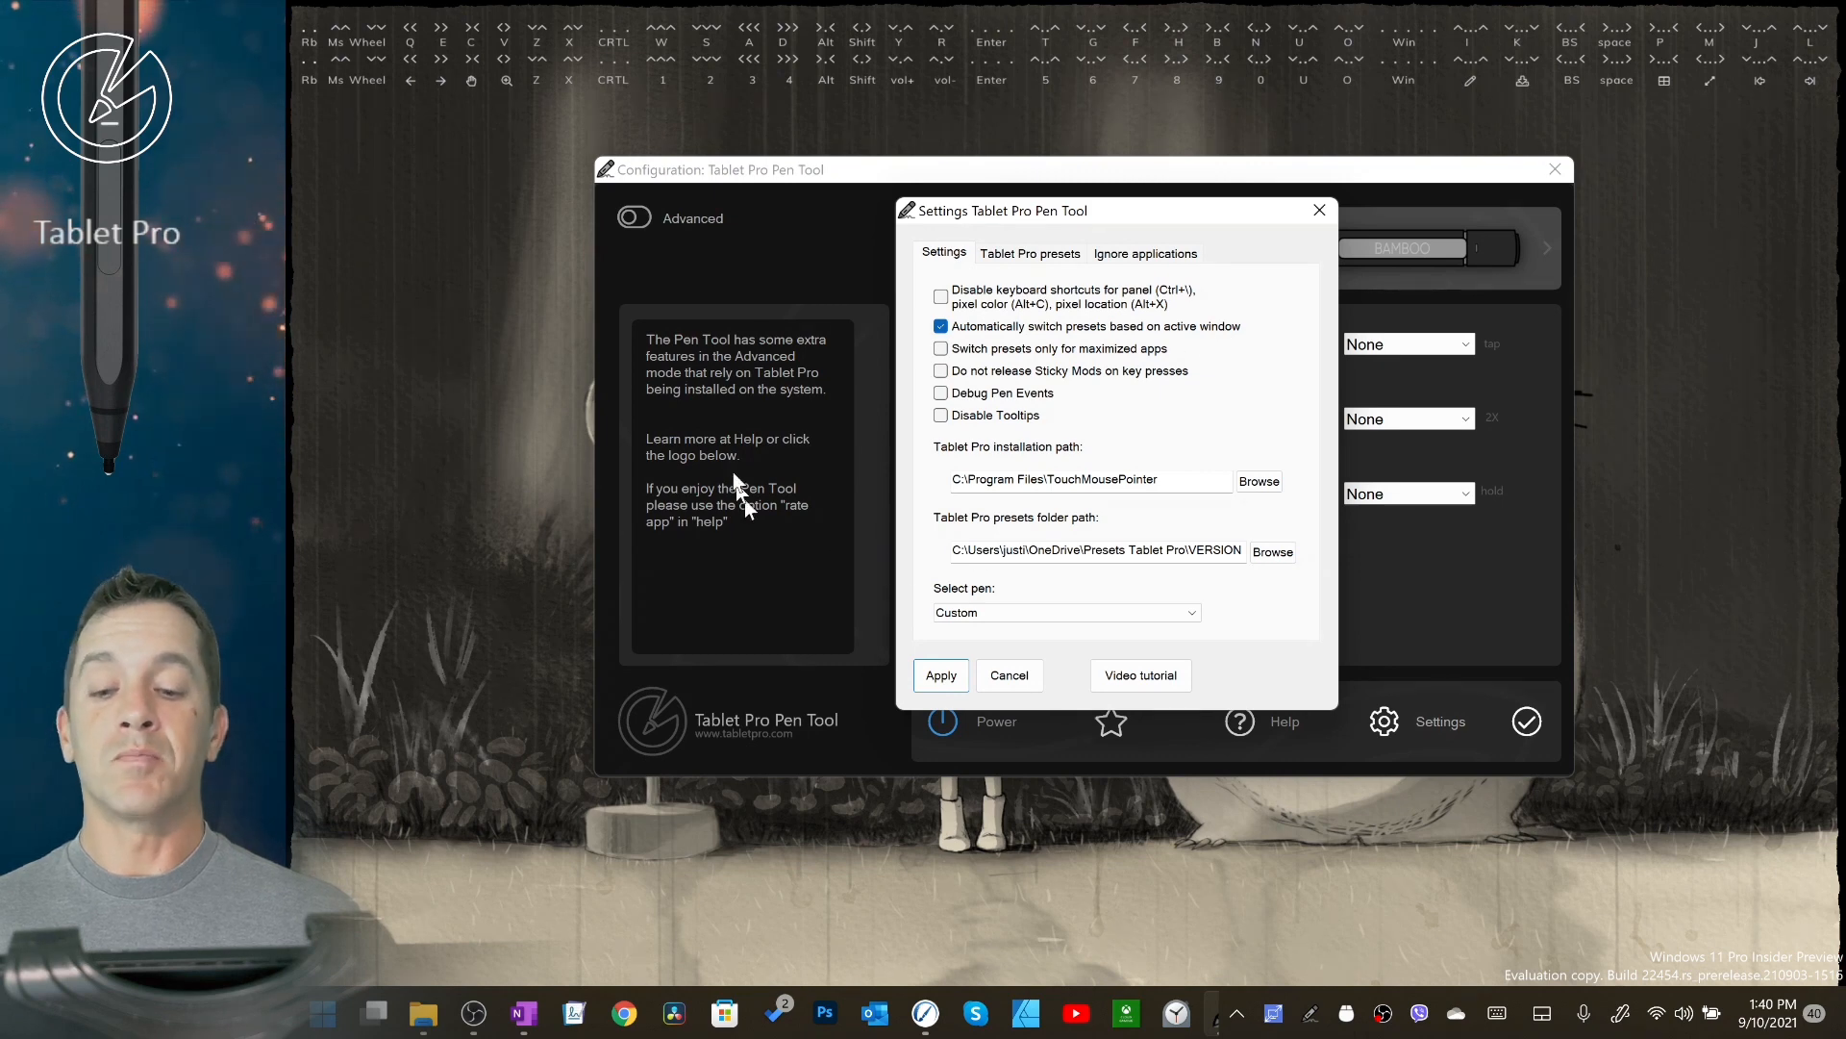
mouse_move(1411, 293)
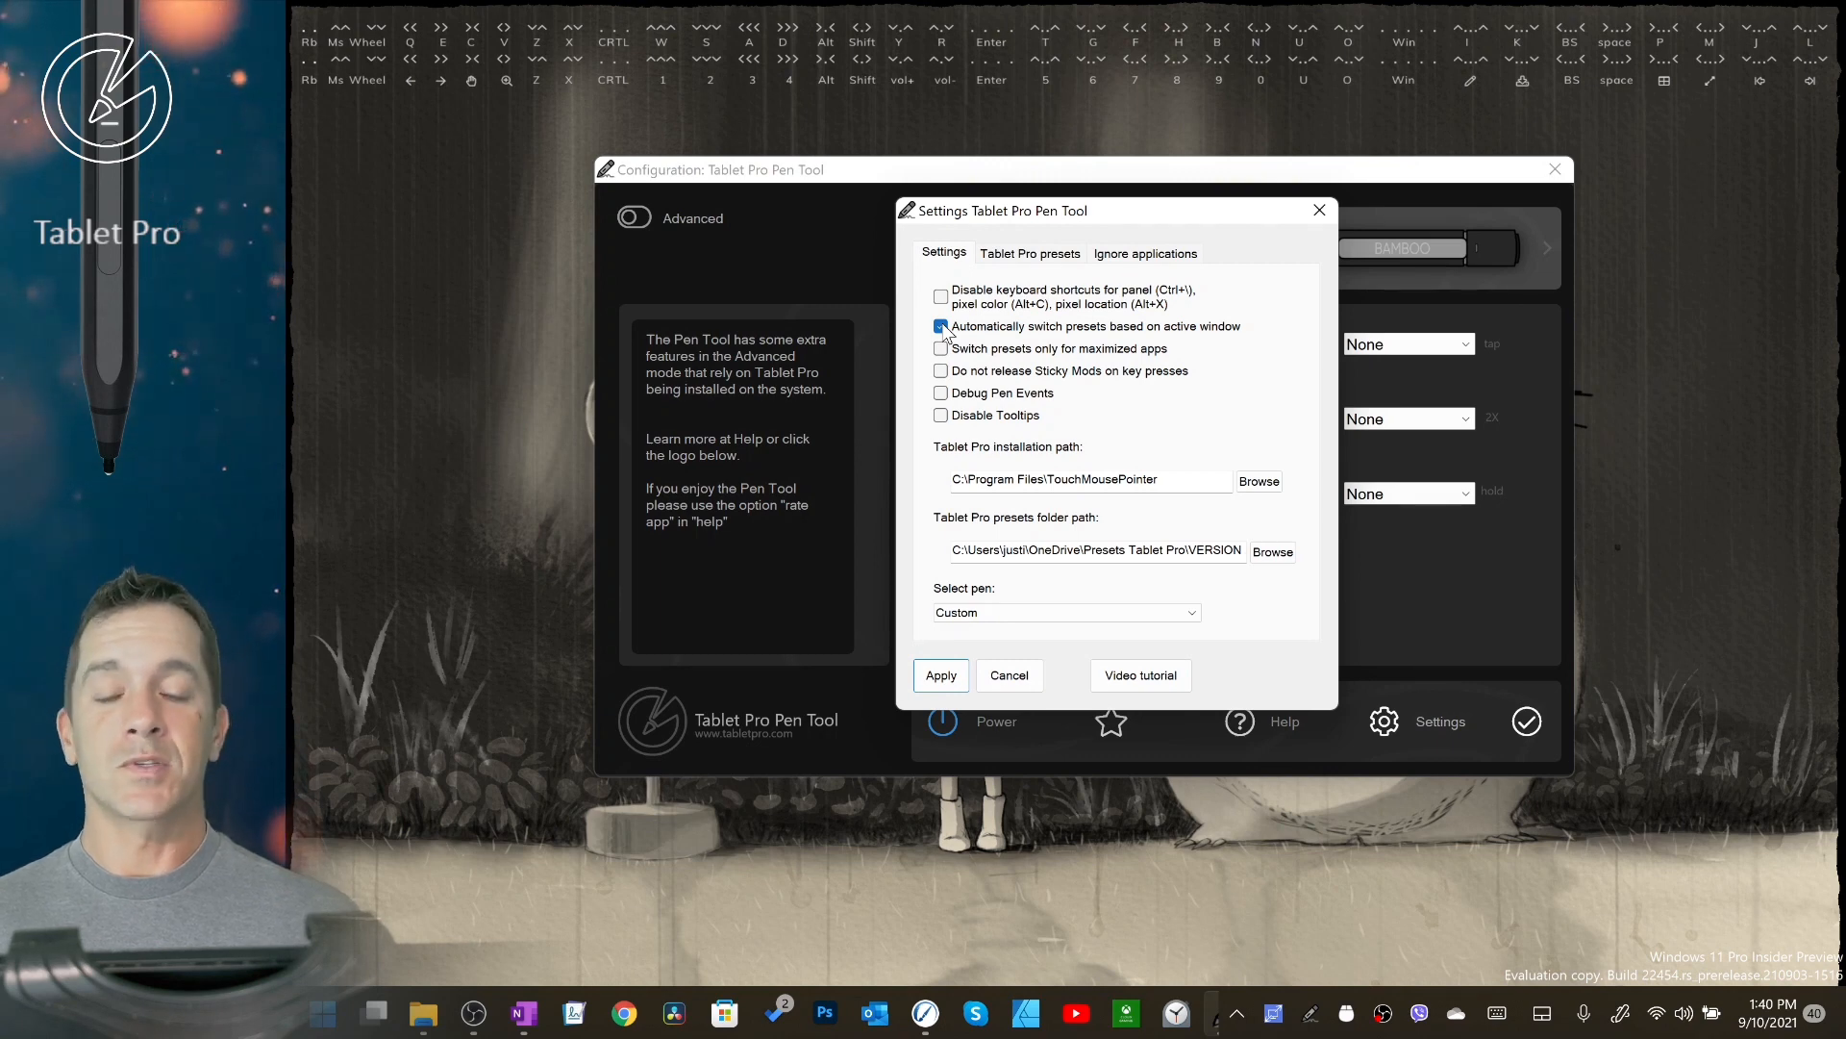
Step: Drag the Settings dialog down and right to reveal the Barrel and Invert settings
left_click(940, 326)
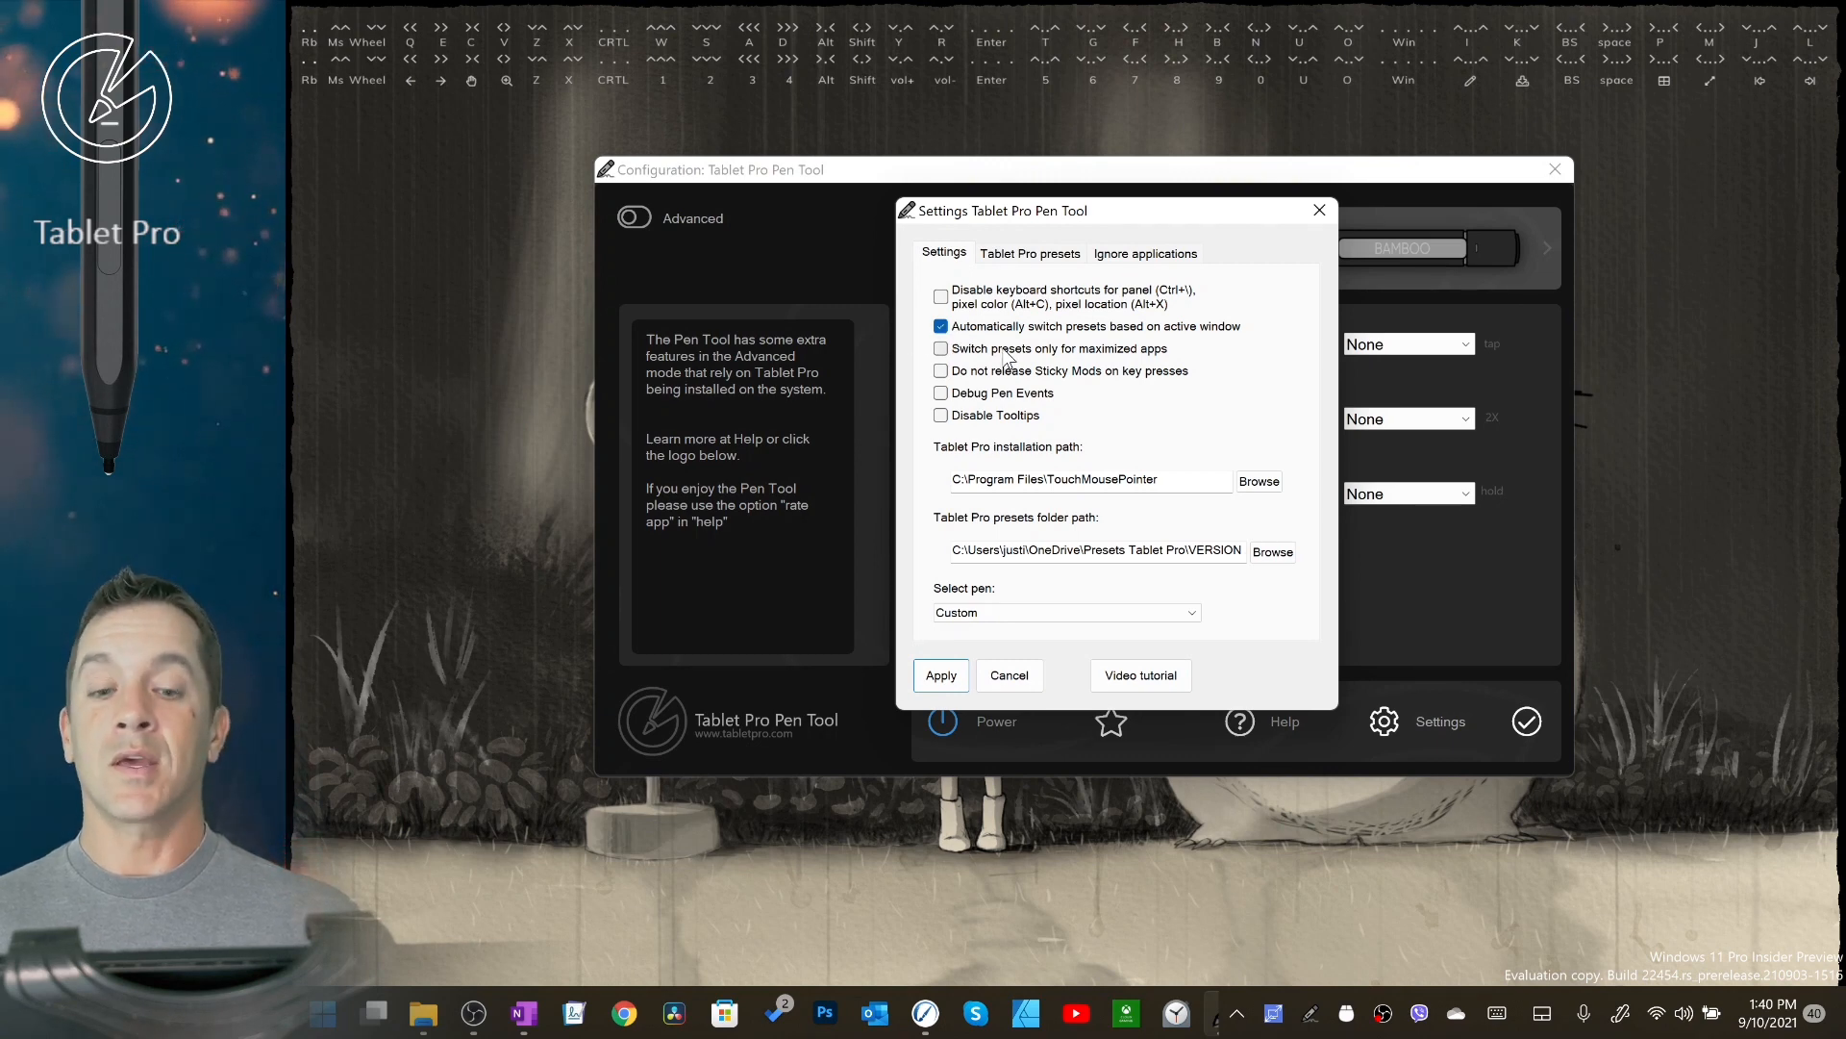
mouse_move(965, 358)
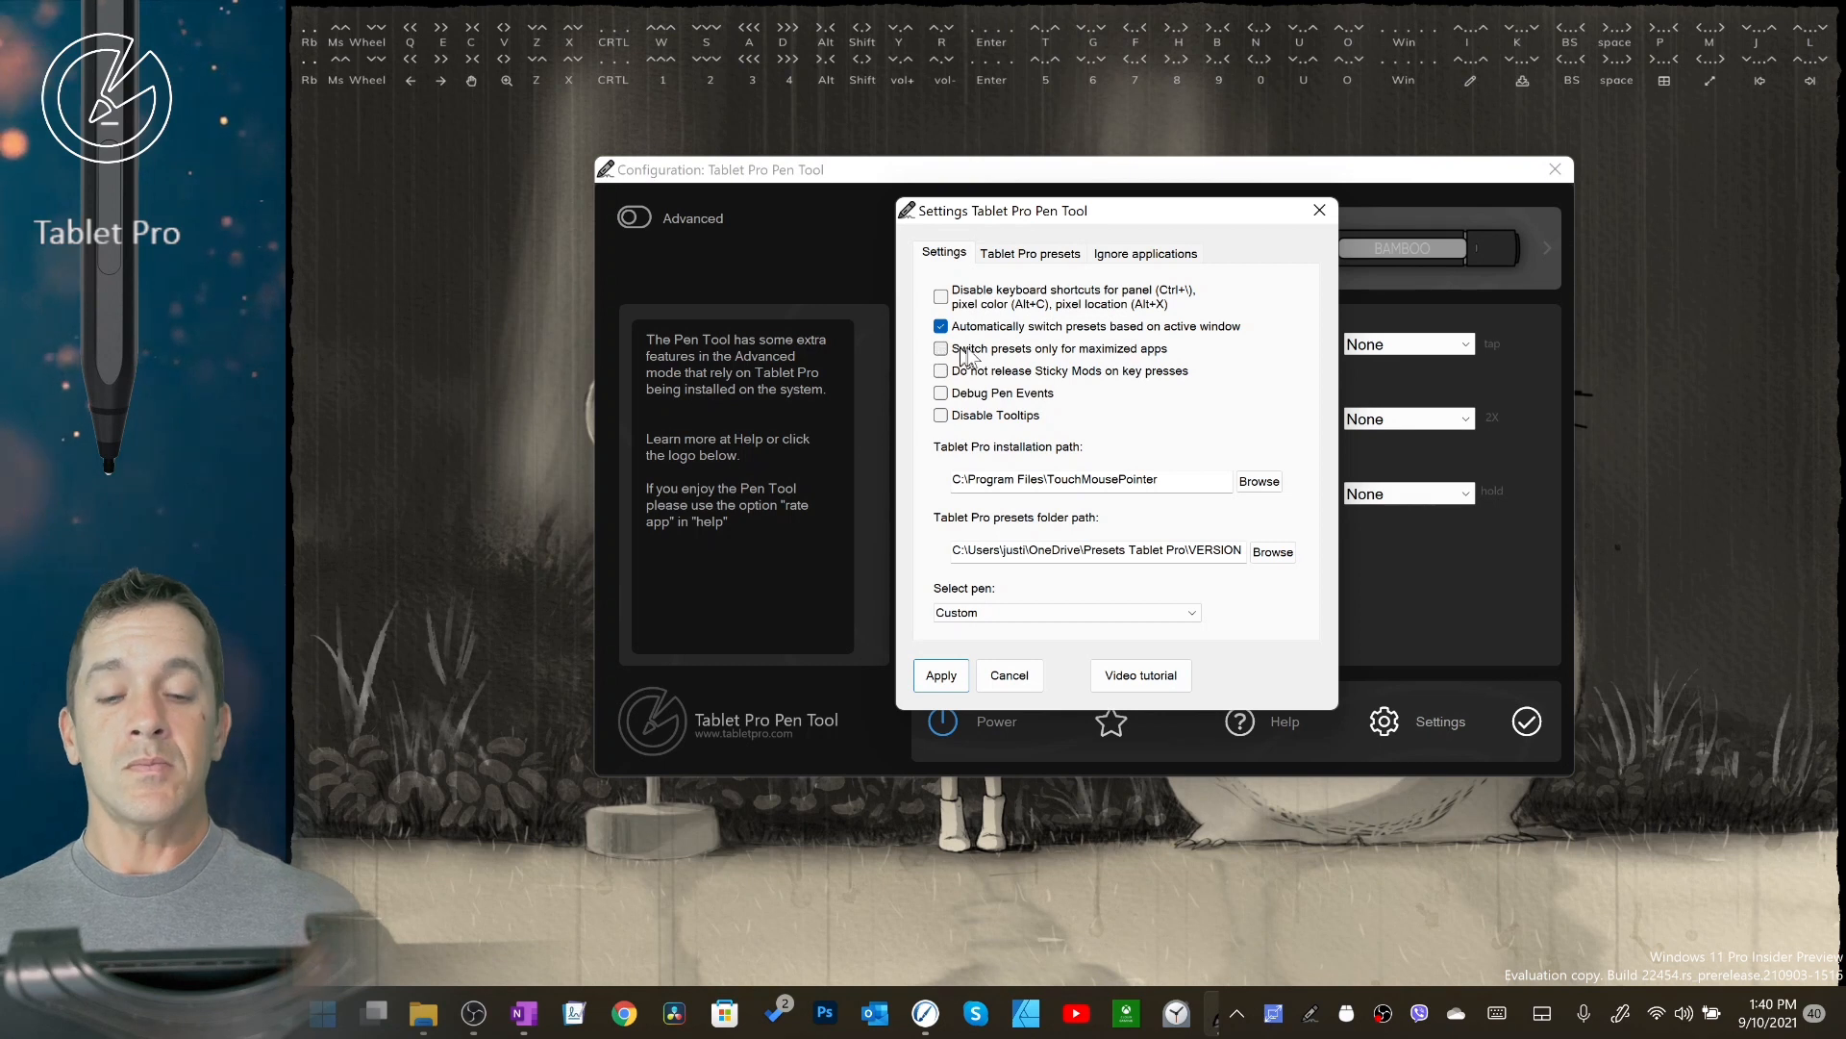
mouse_move(1116, 358)
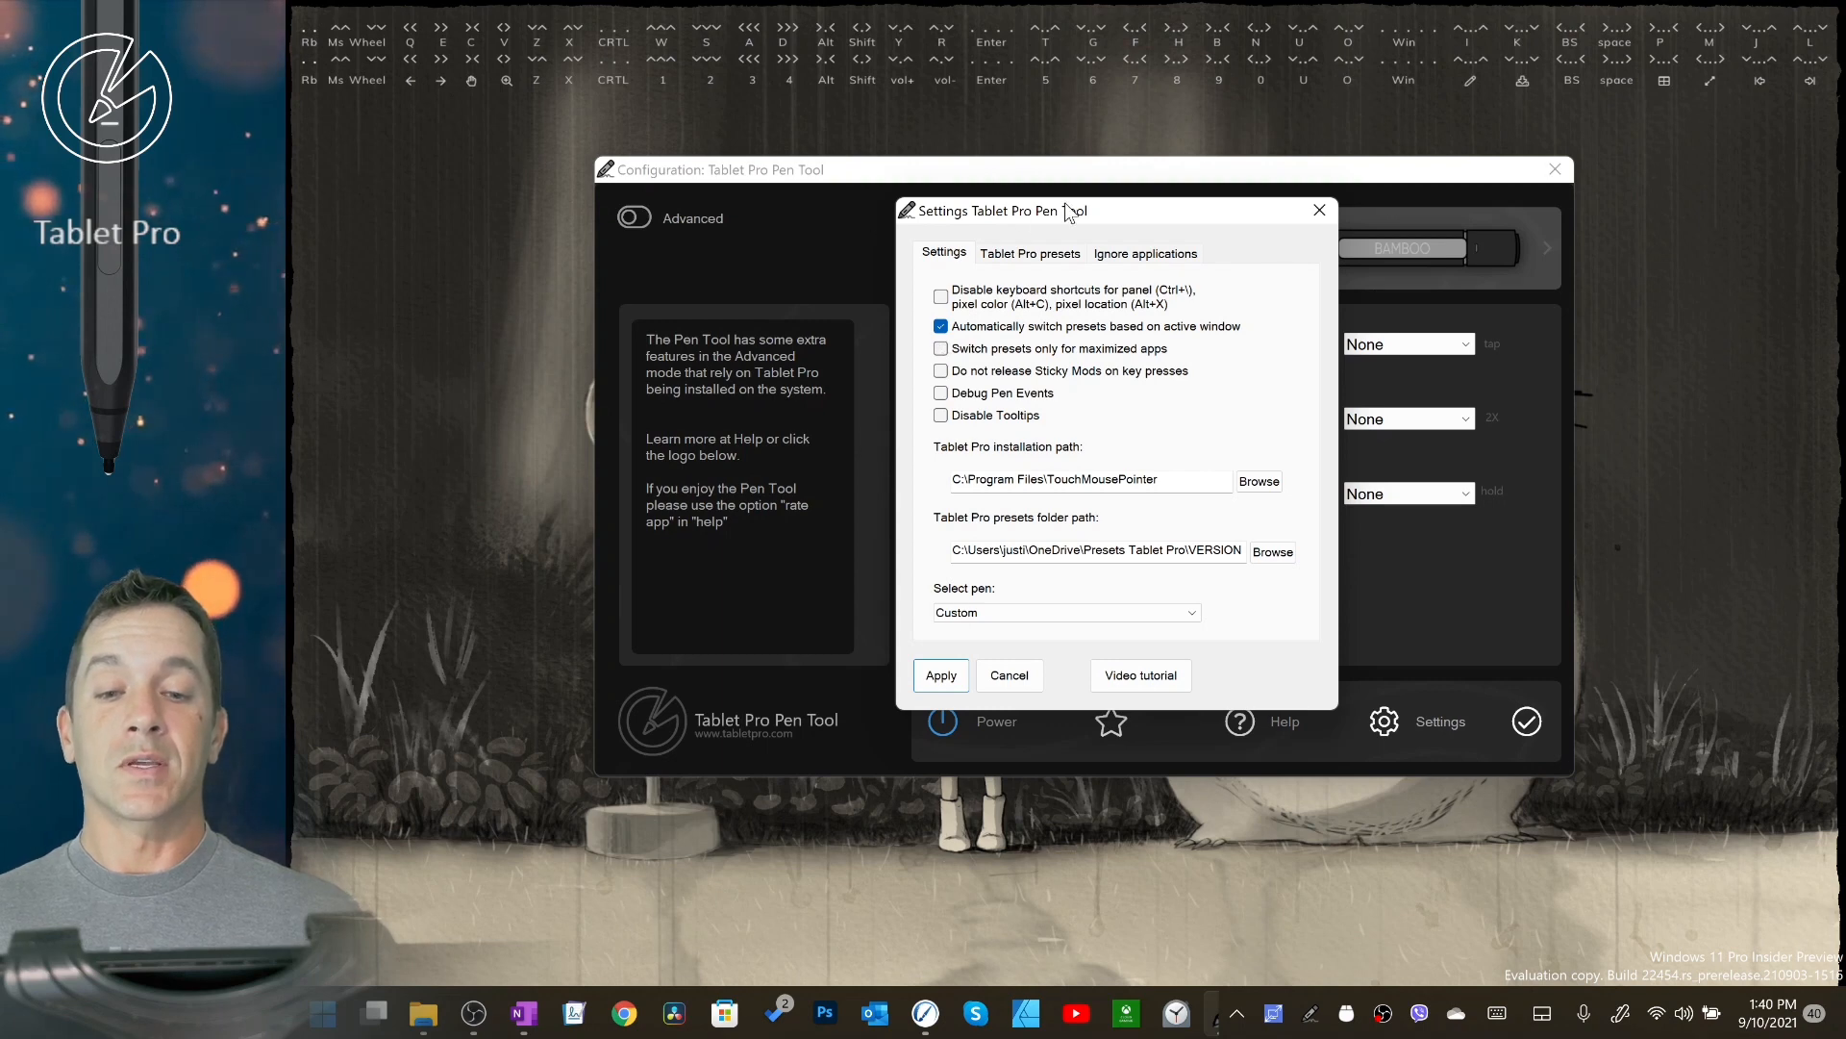
left_click_drag(998, 211, 1142, 303)
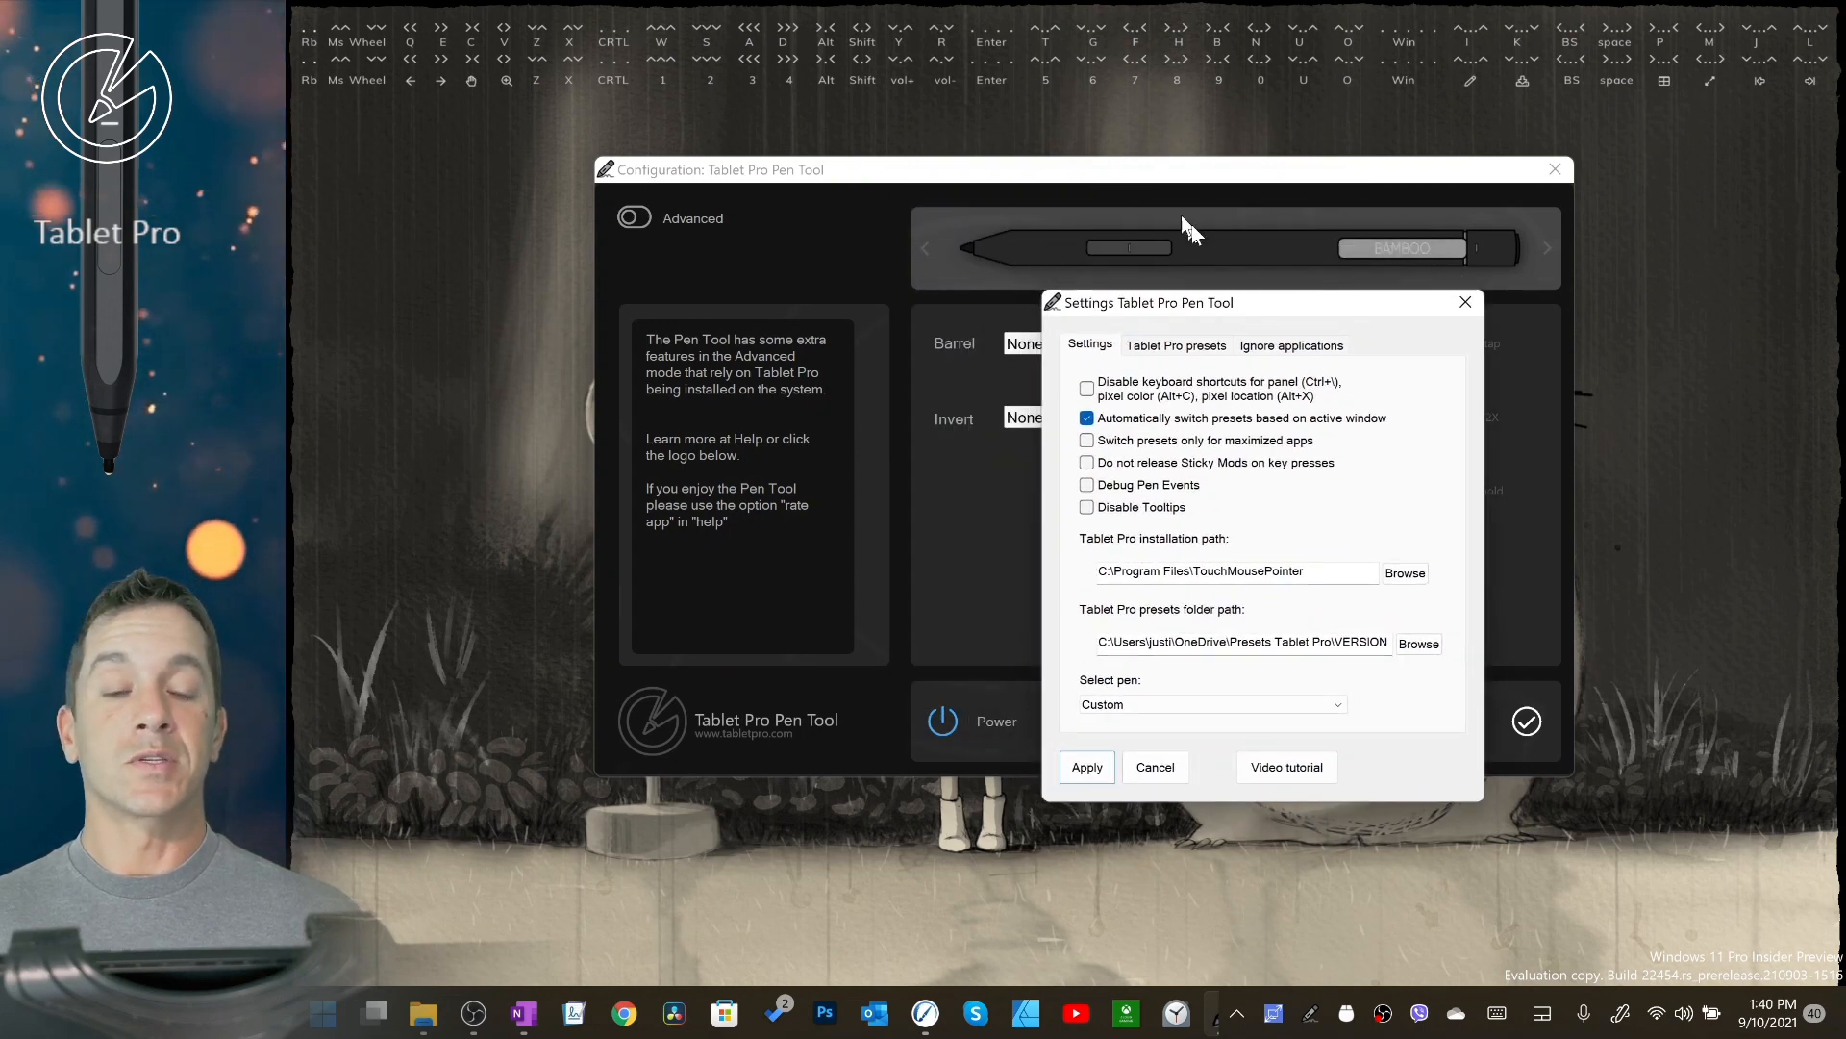
mouse_move(860, 465)
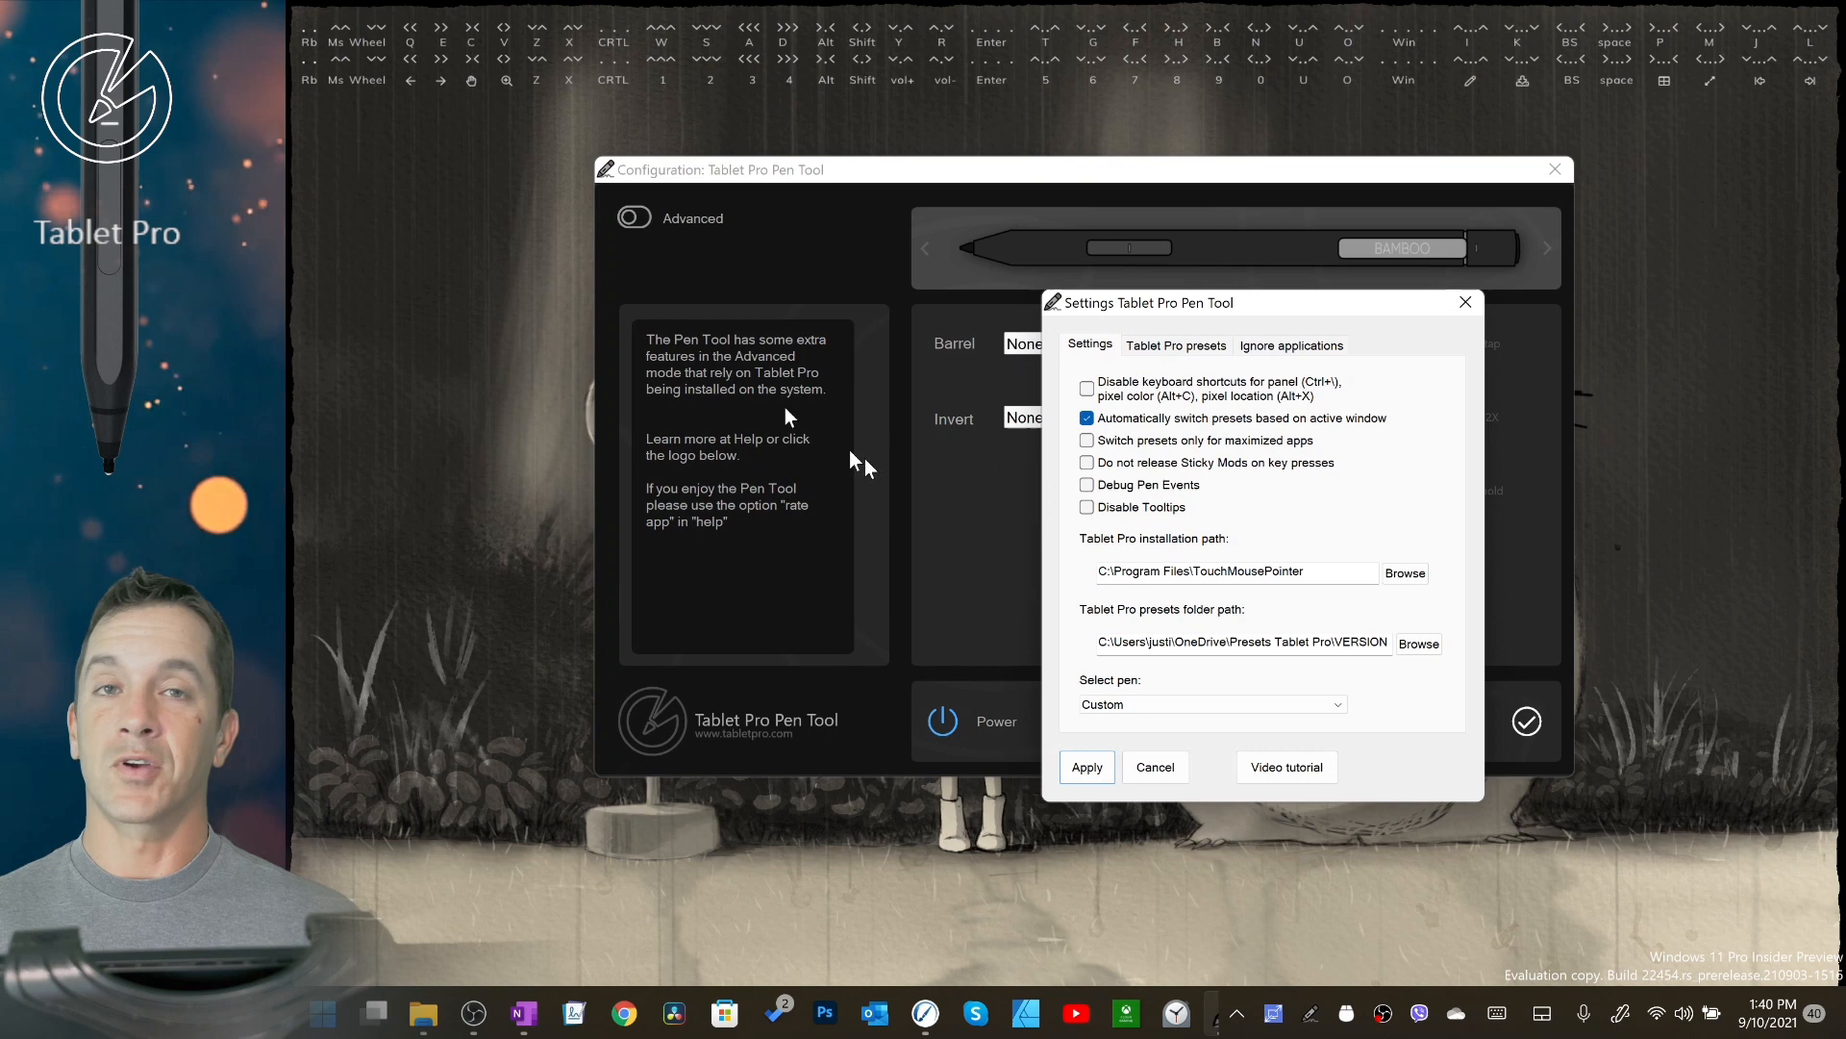
mouse_move(1177, 457)
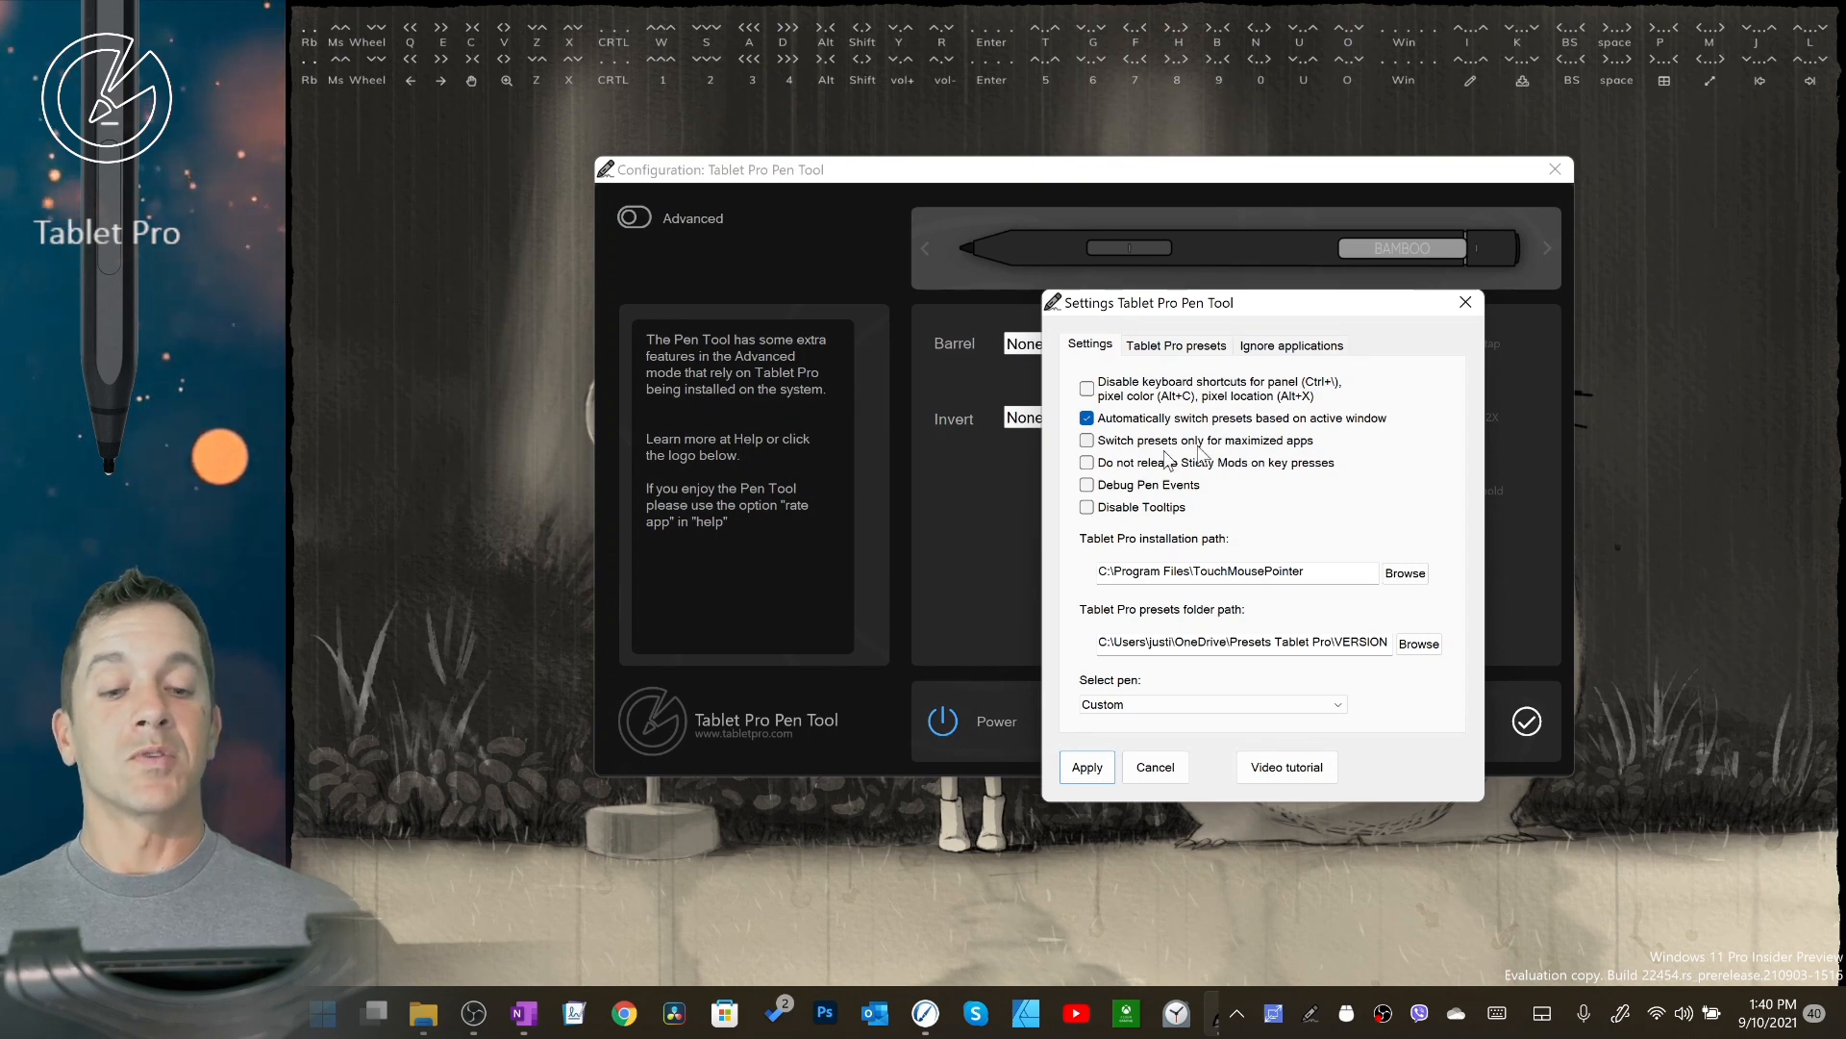
mouse_move(1131, 405)
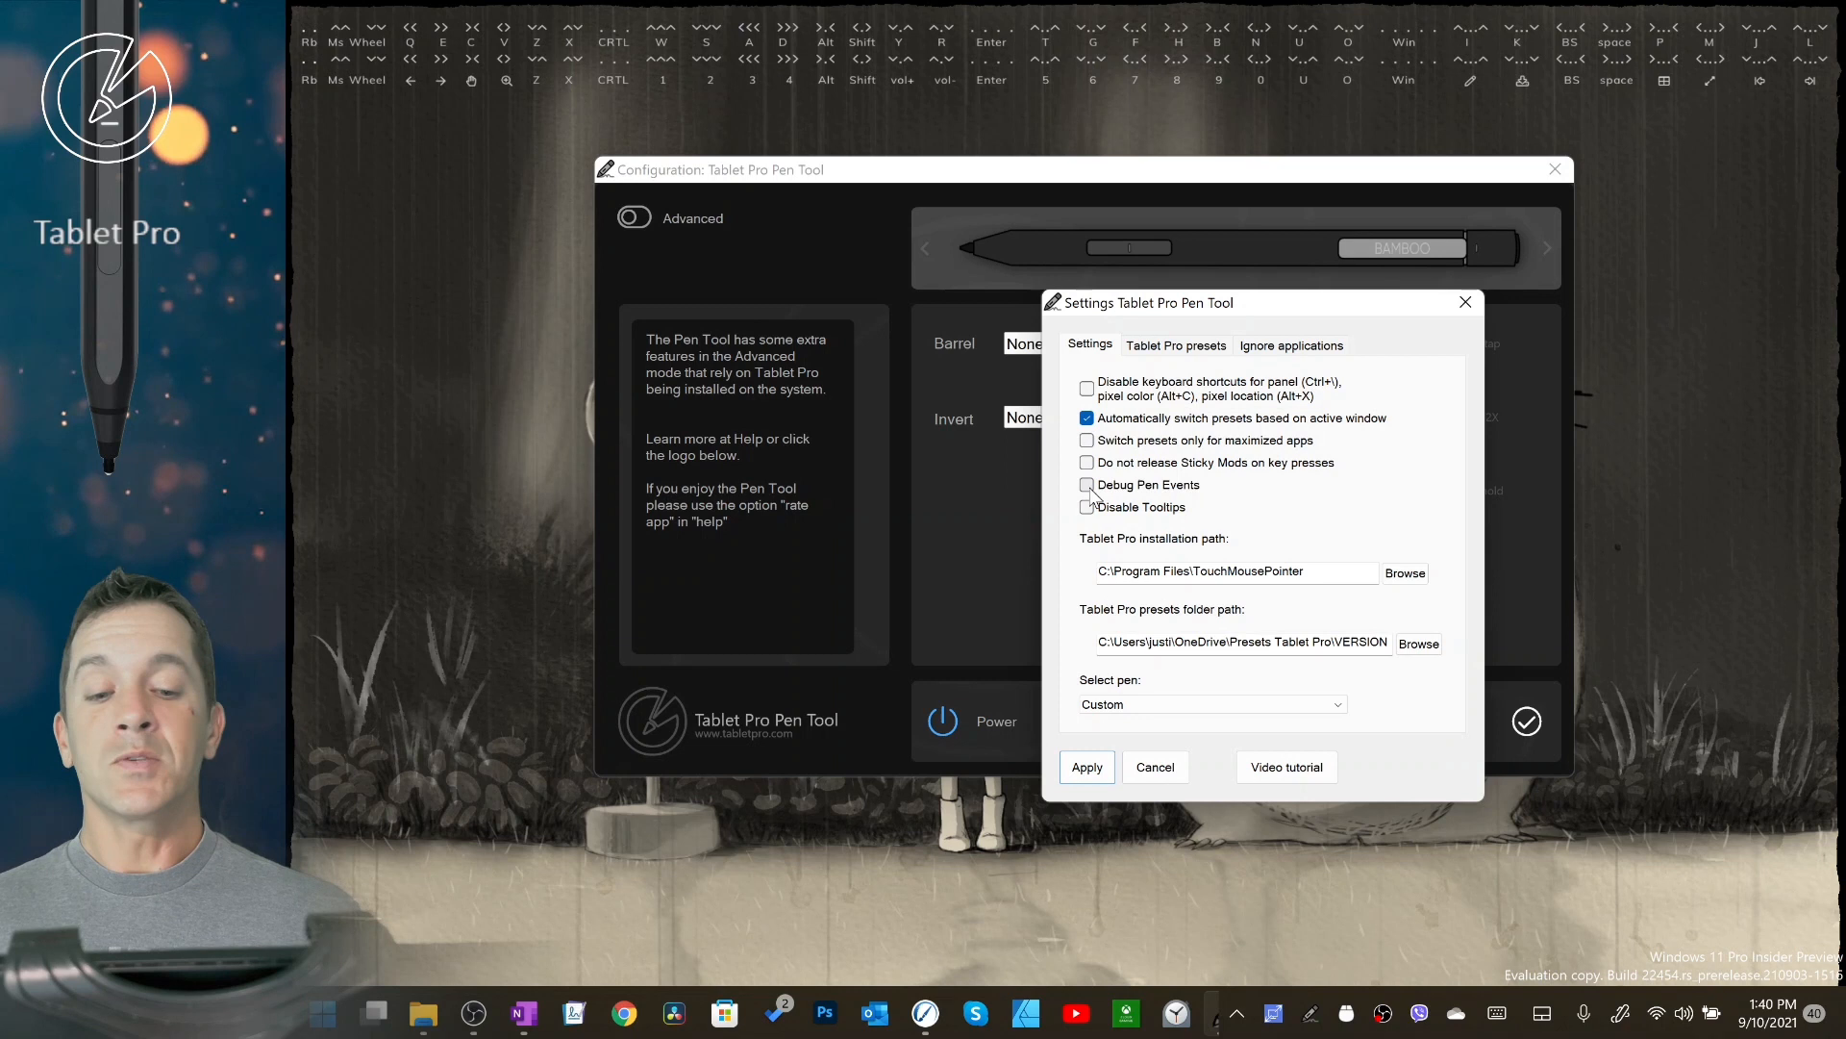
Step: Tick the Debug Pen Events checkbox so it ends up enabled
left_click(1086, 484)
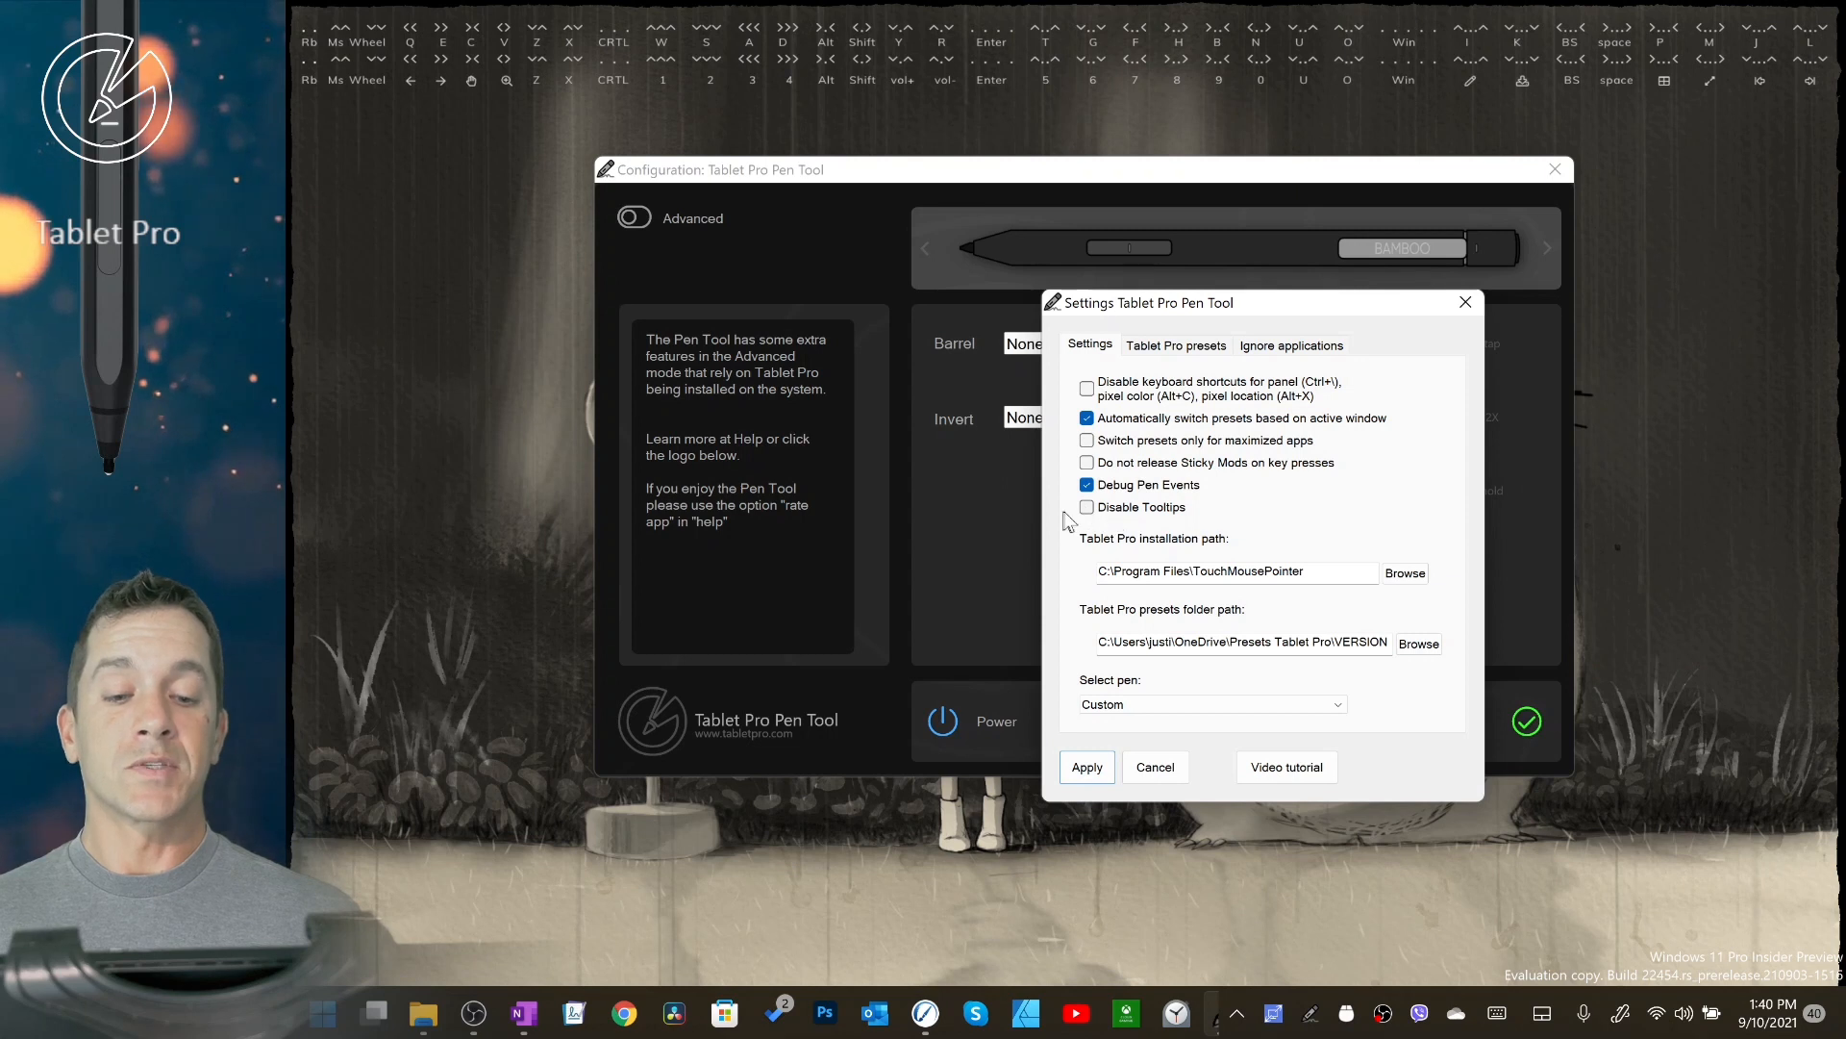
left_click(1085, 484)
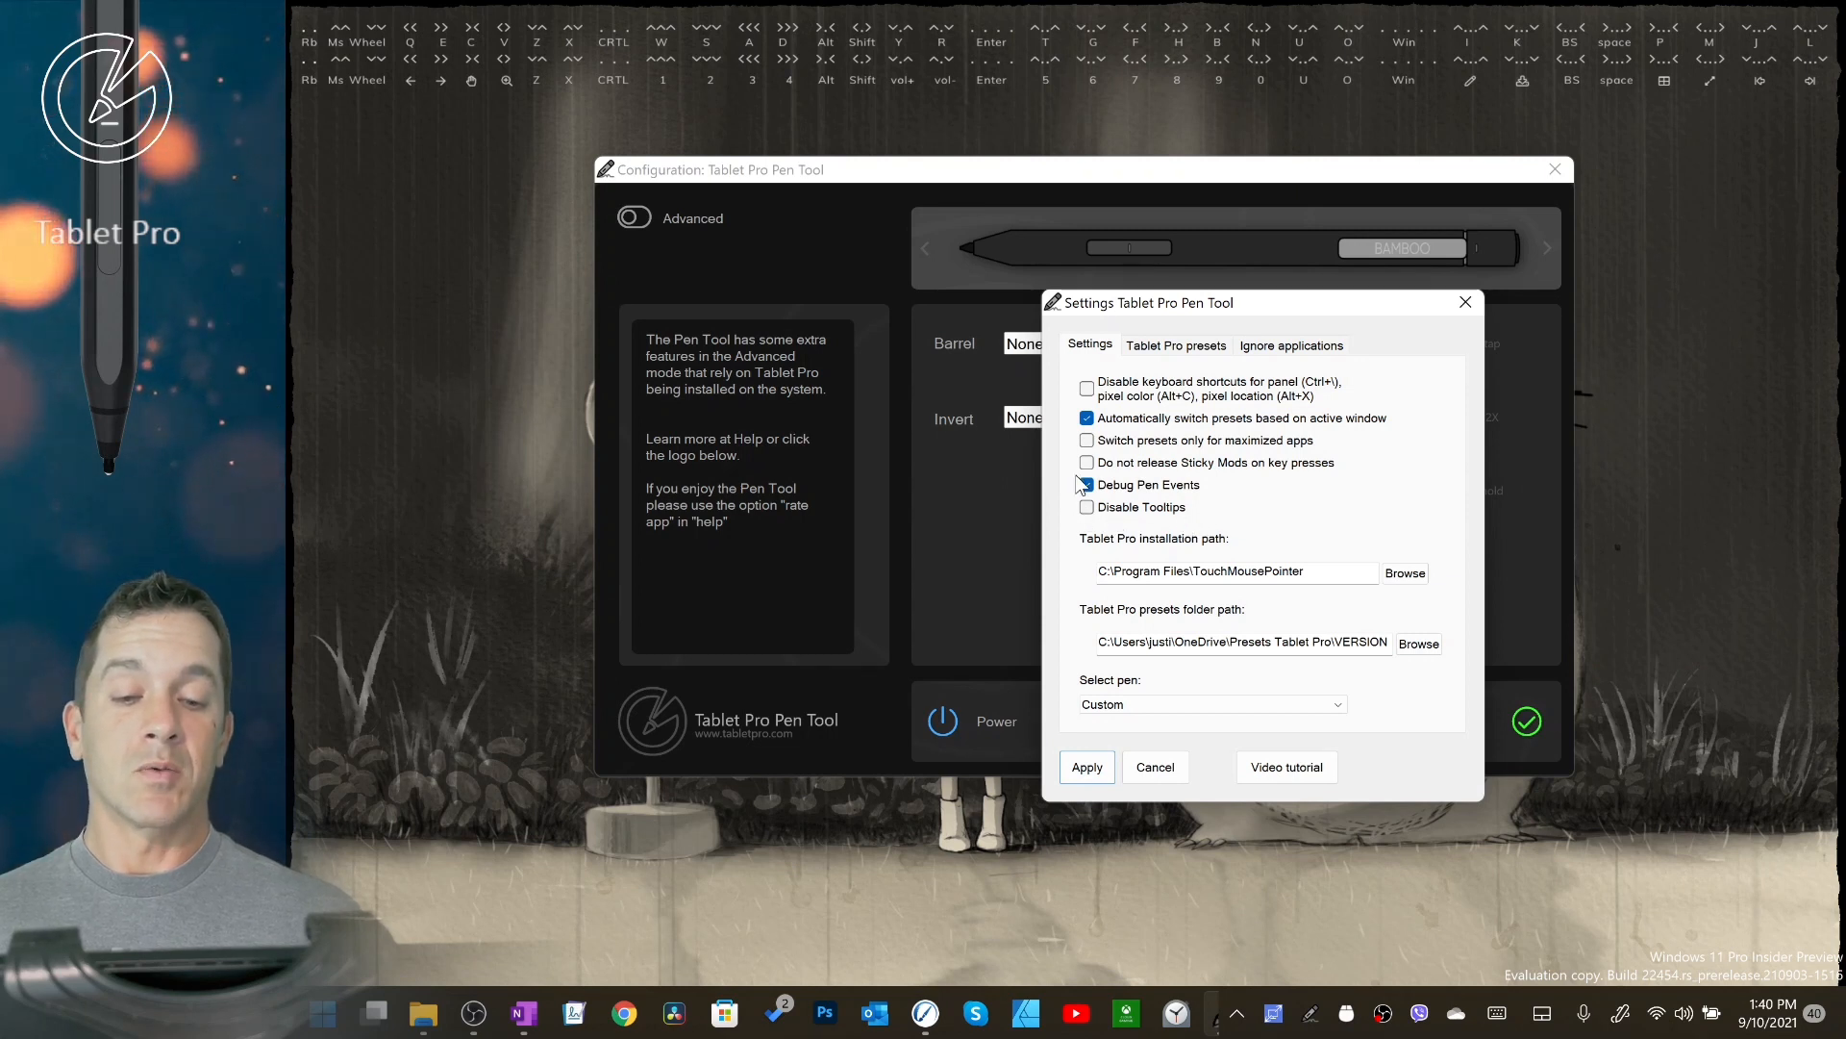
left_click(1086, 483)
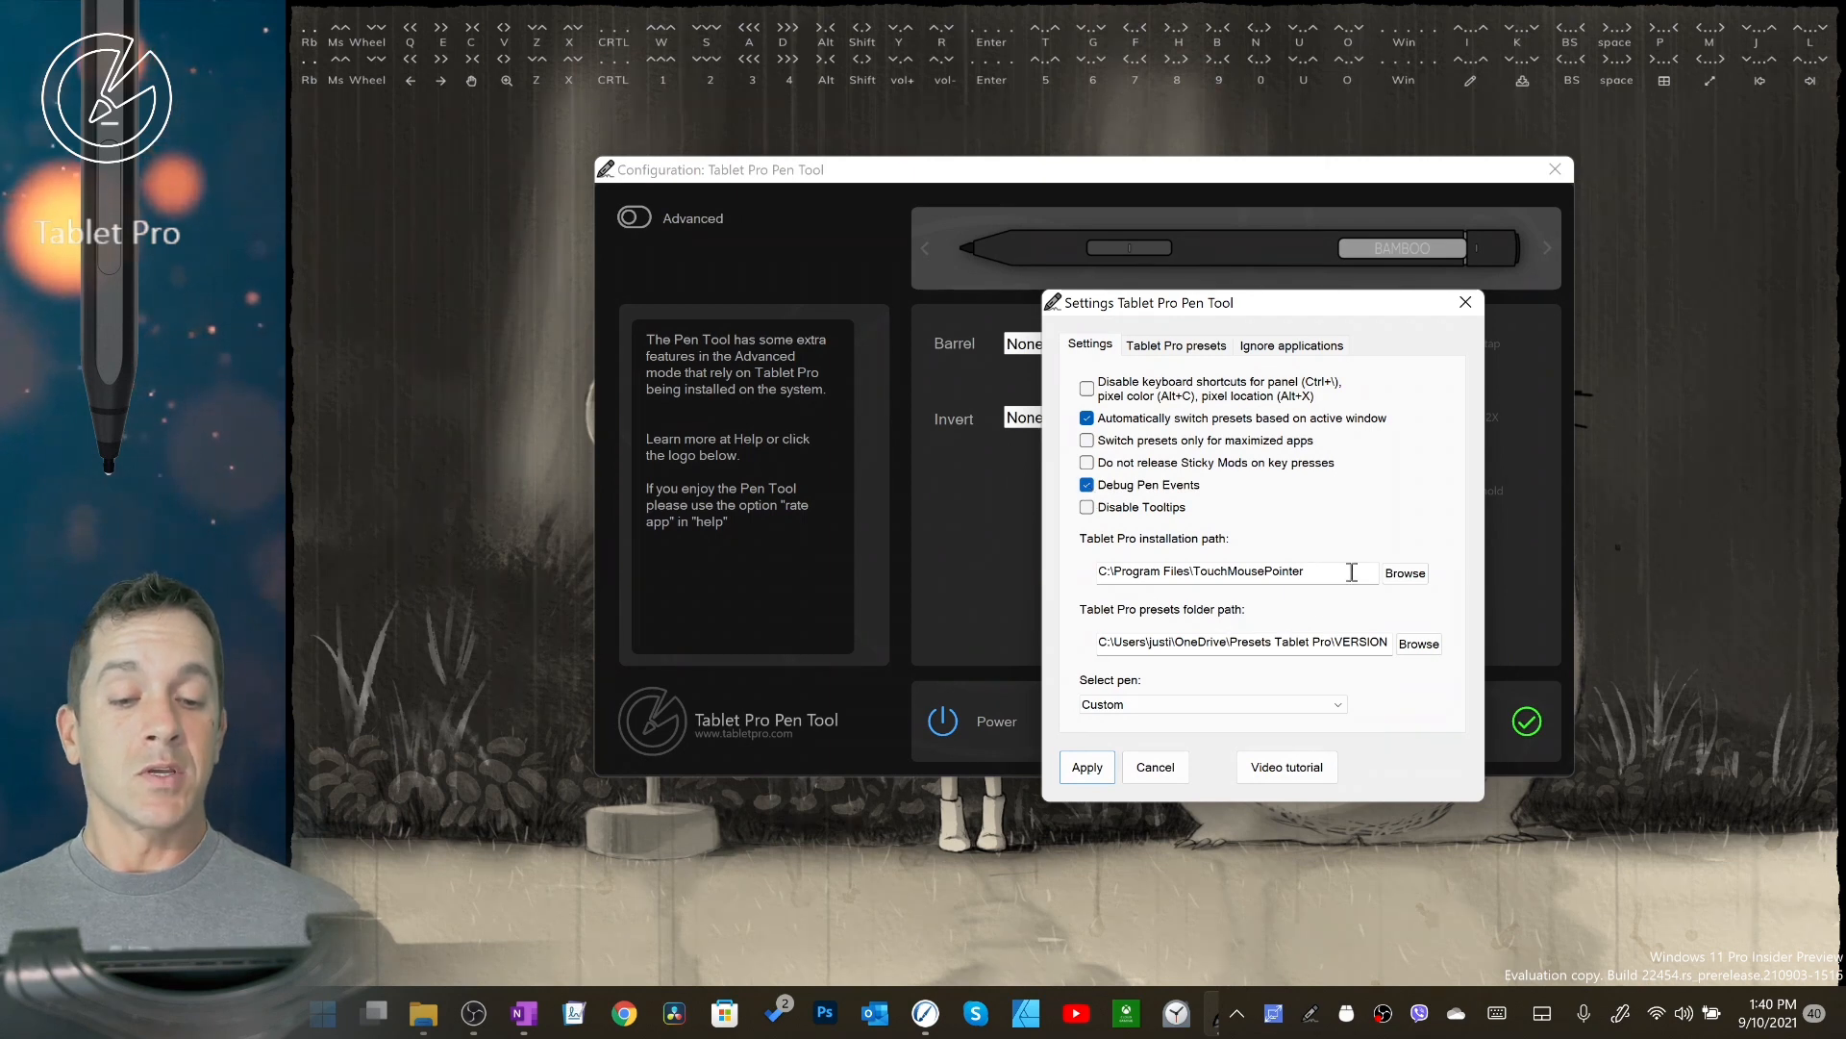
mouse_move(1372, 575)
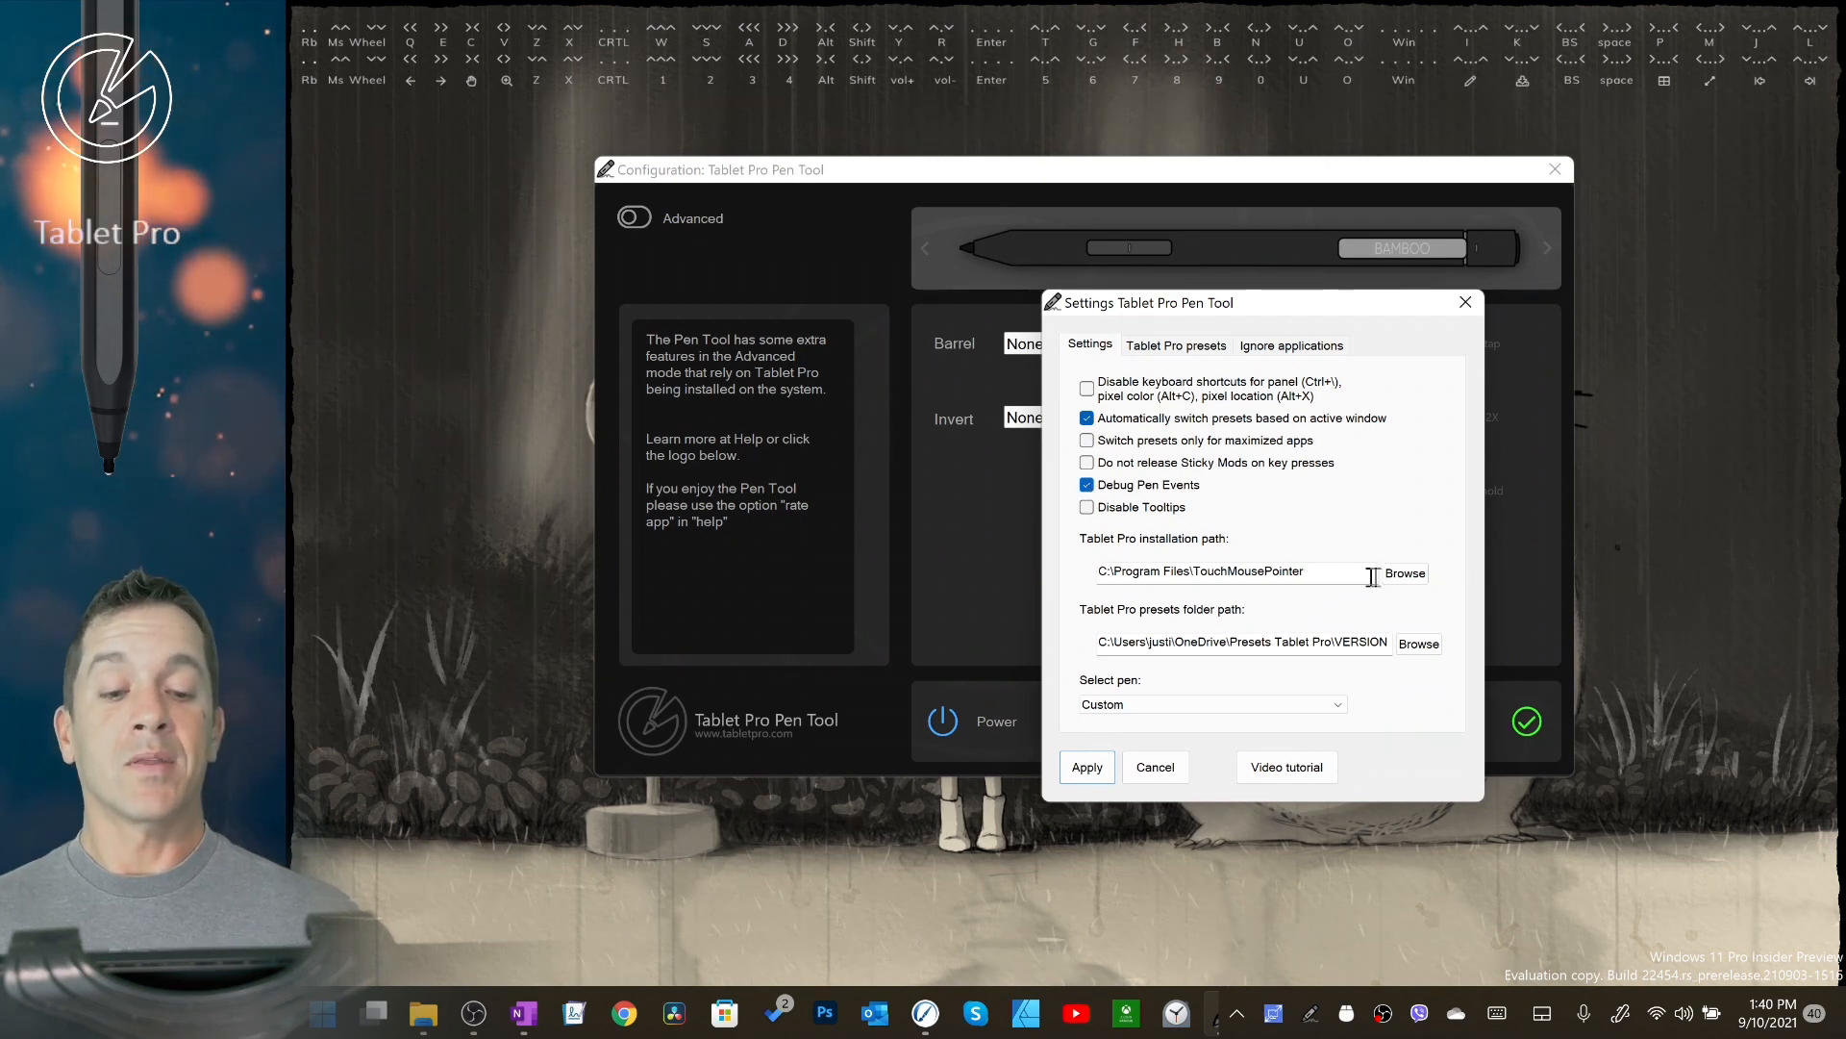
mouse_move(966, 460)
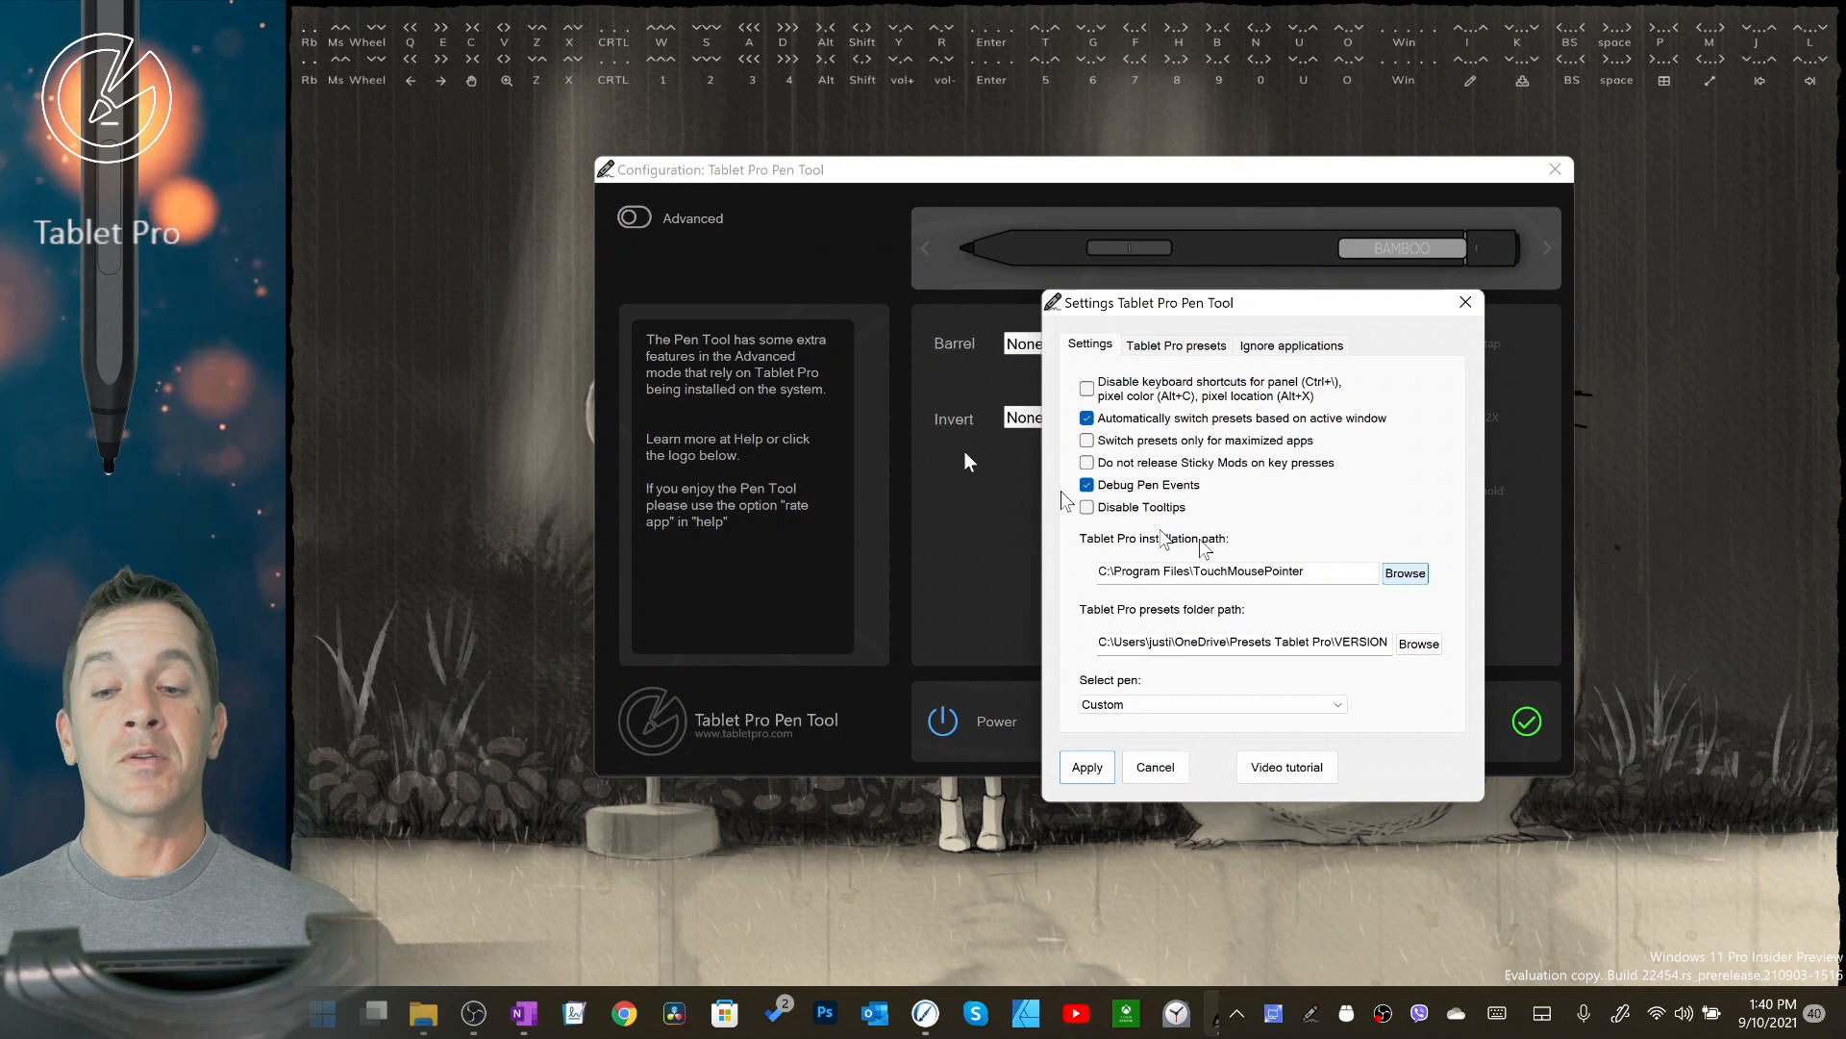
mouse_move(838, 424)
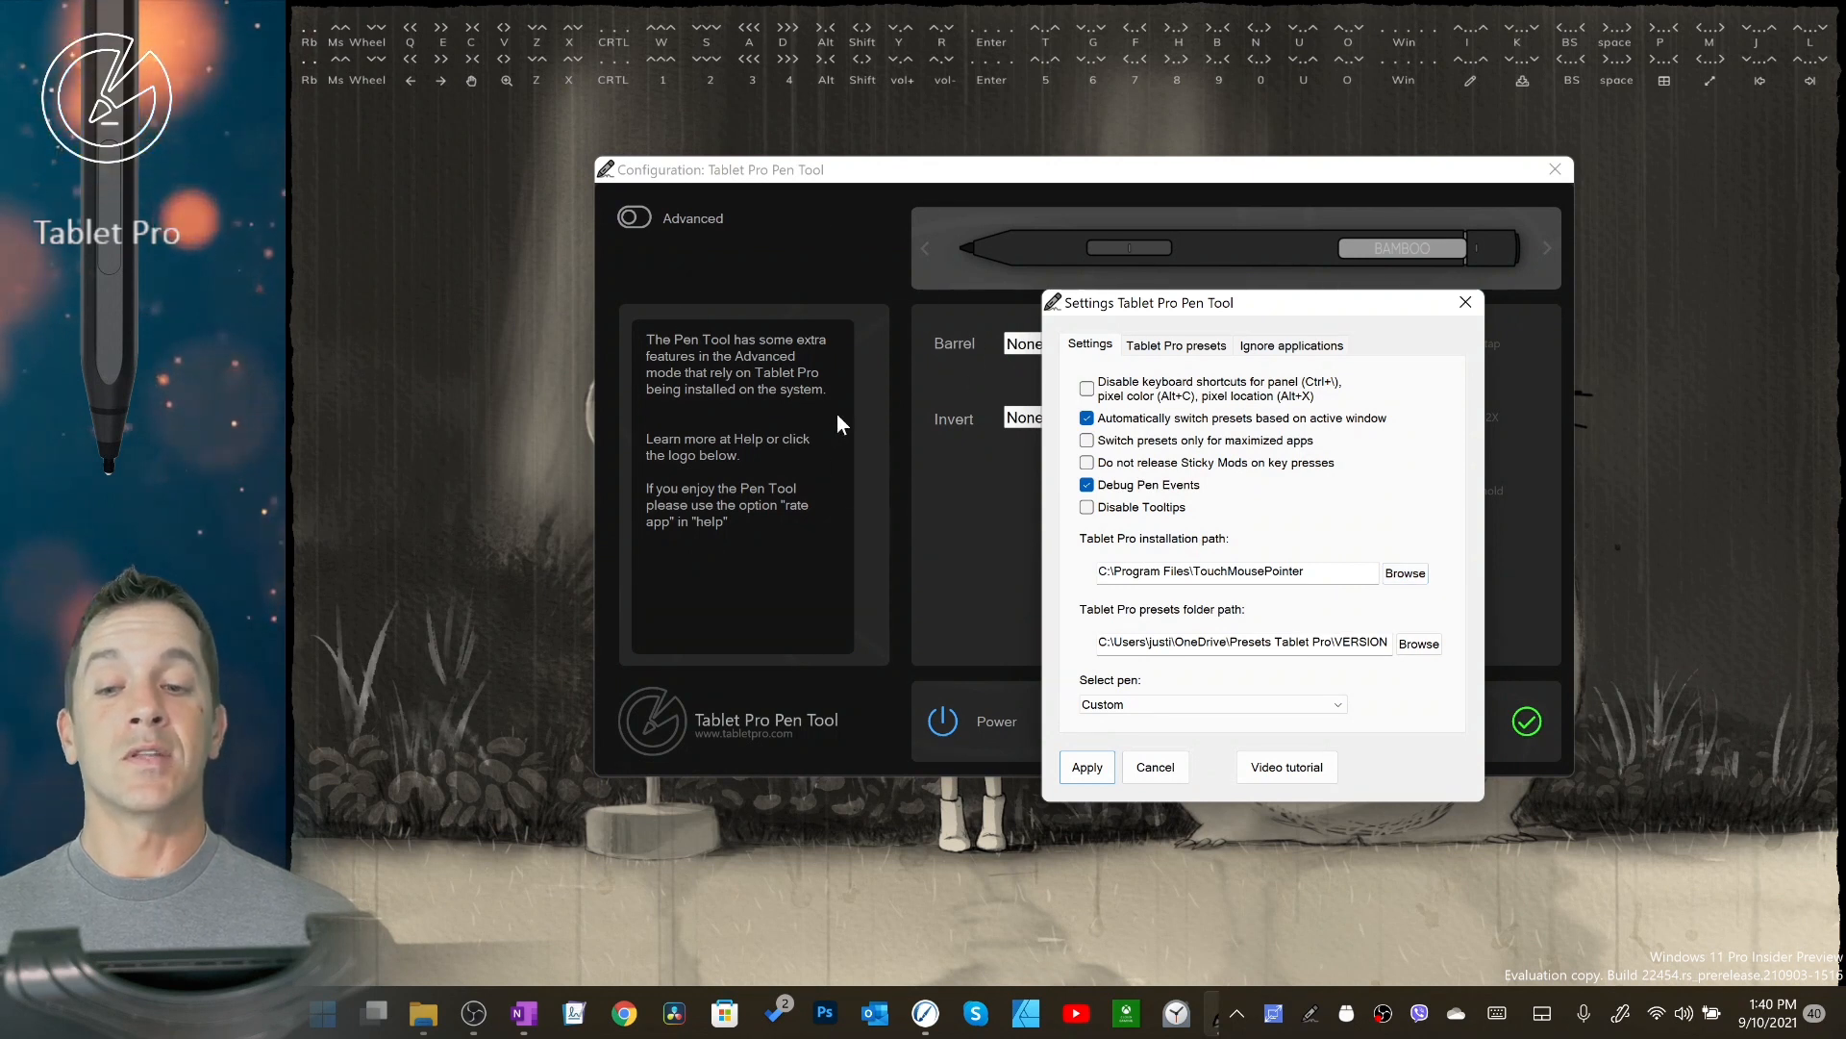
mouse_move(861, 533)
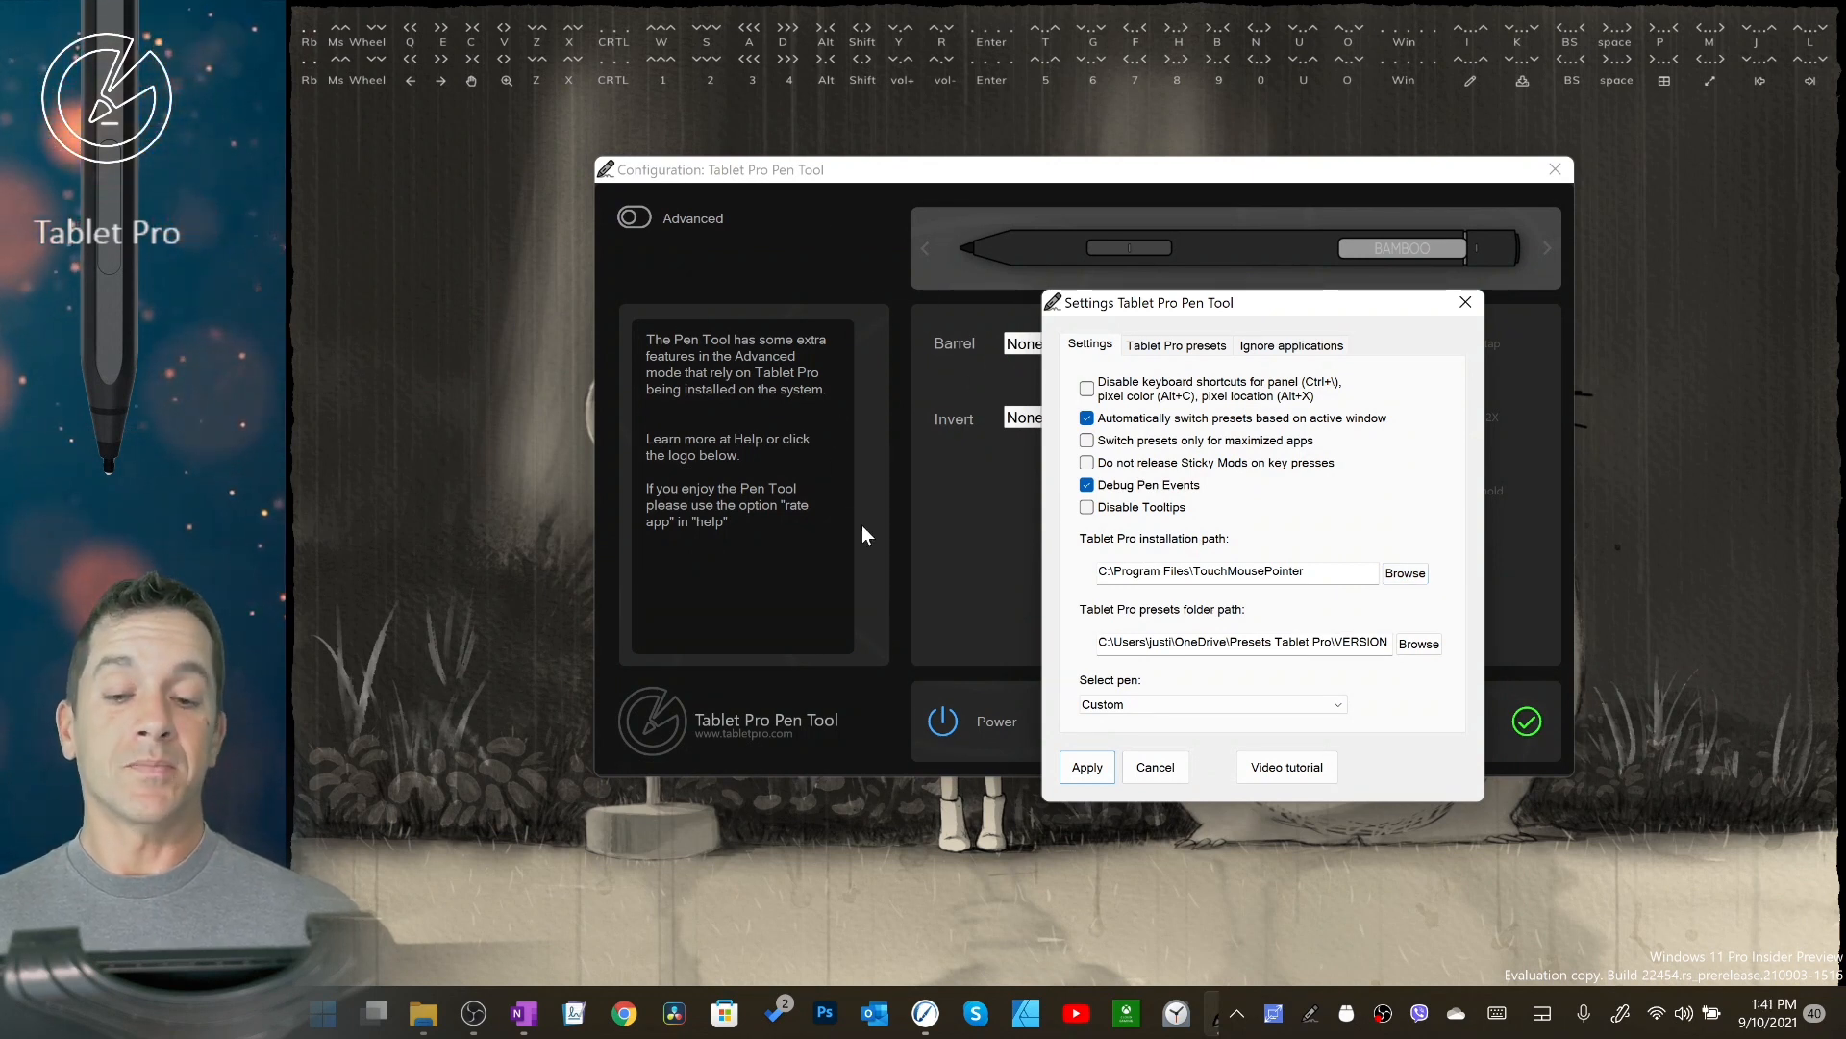
mouse_move(850, 516)
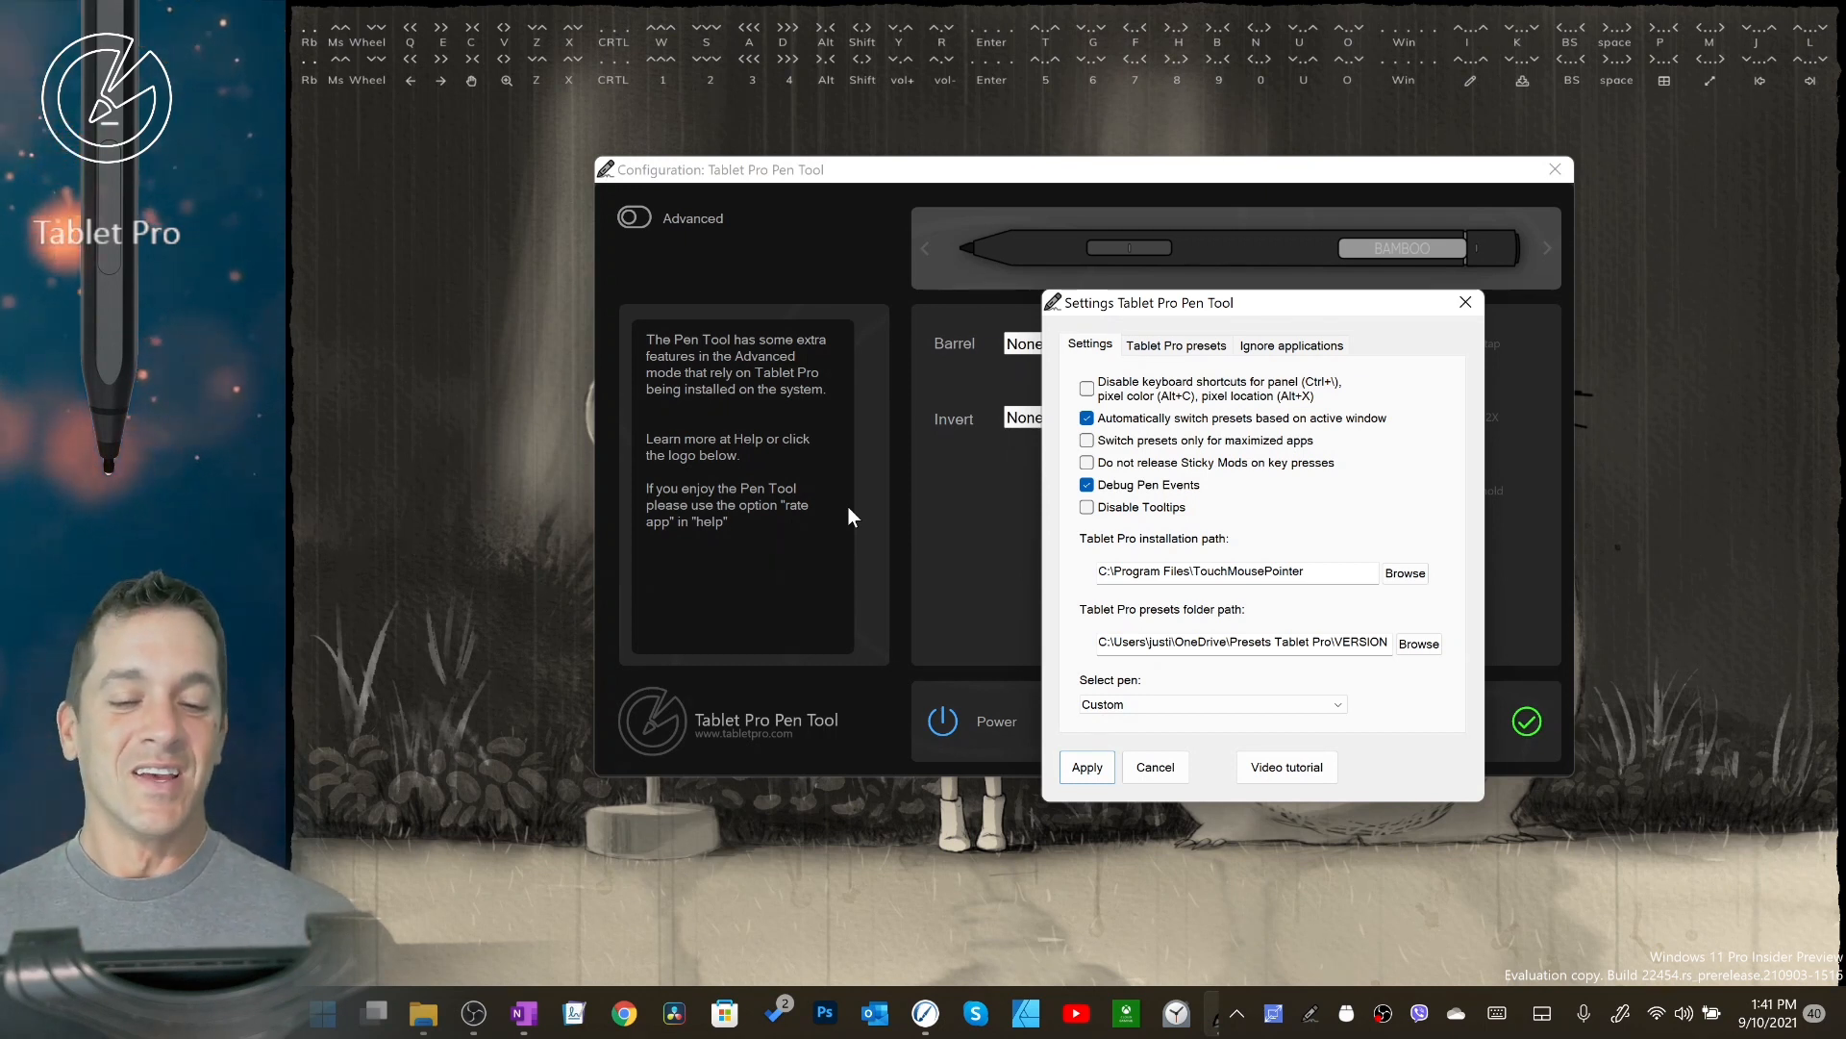
mouse_move(1154, 477)
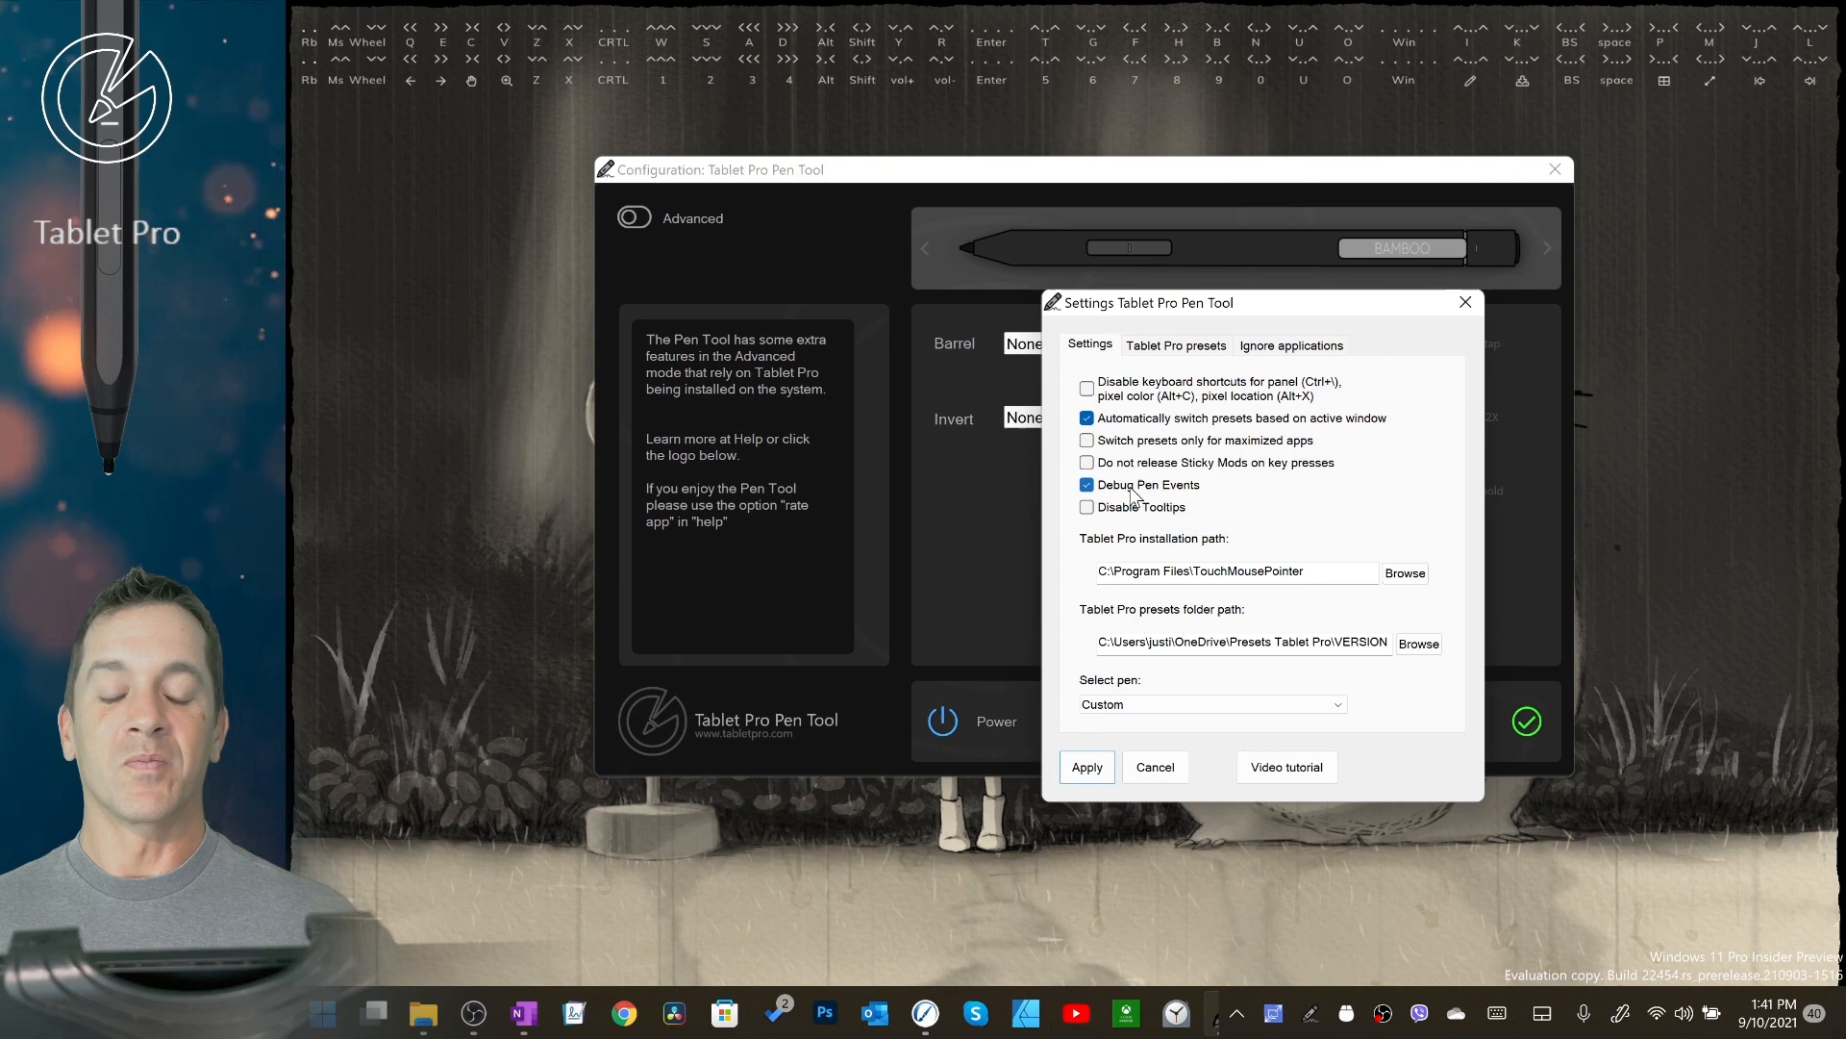
mouse_move(786, 433)
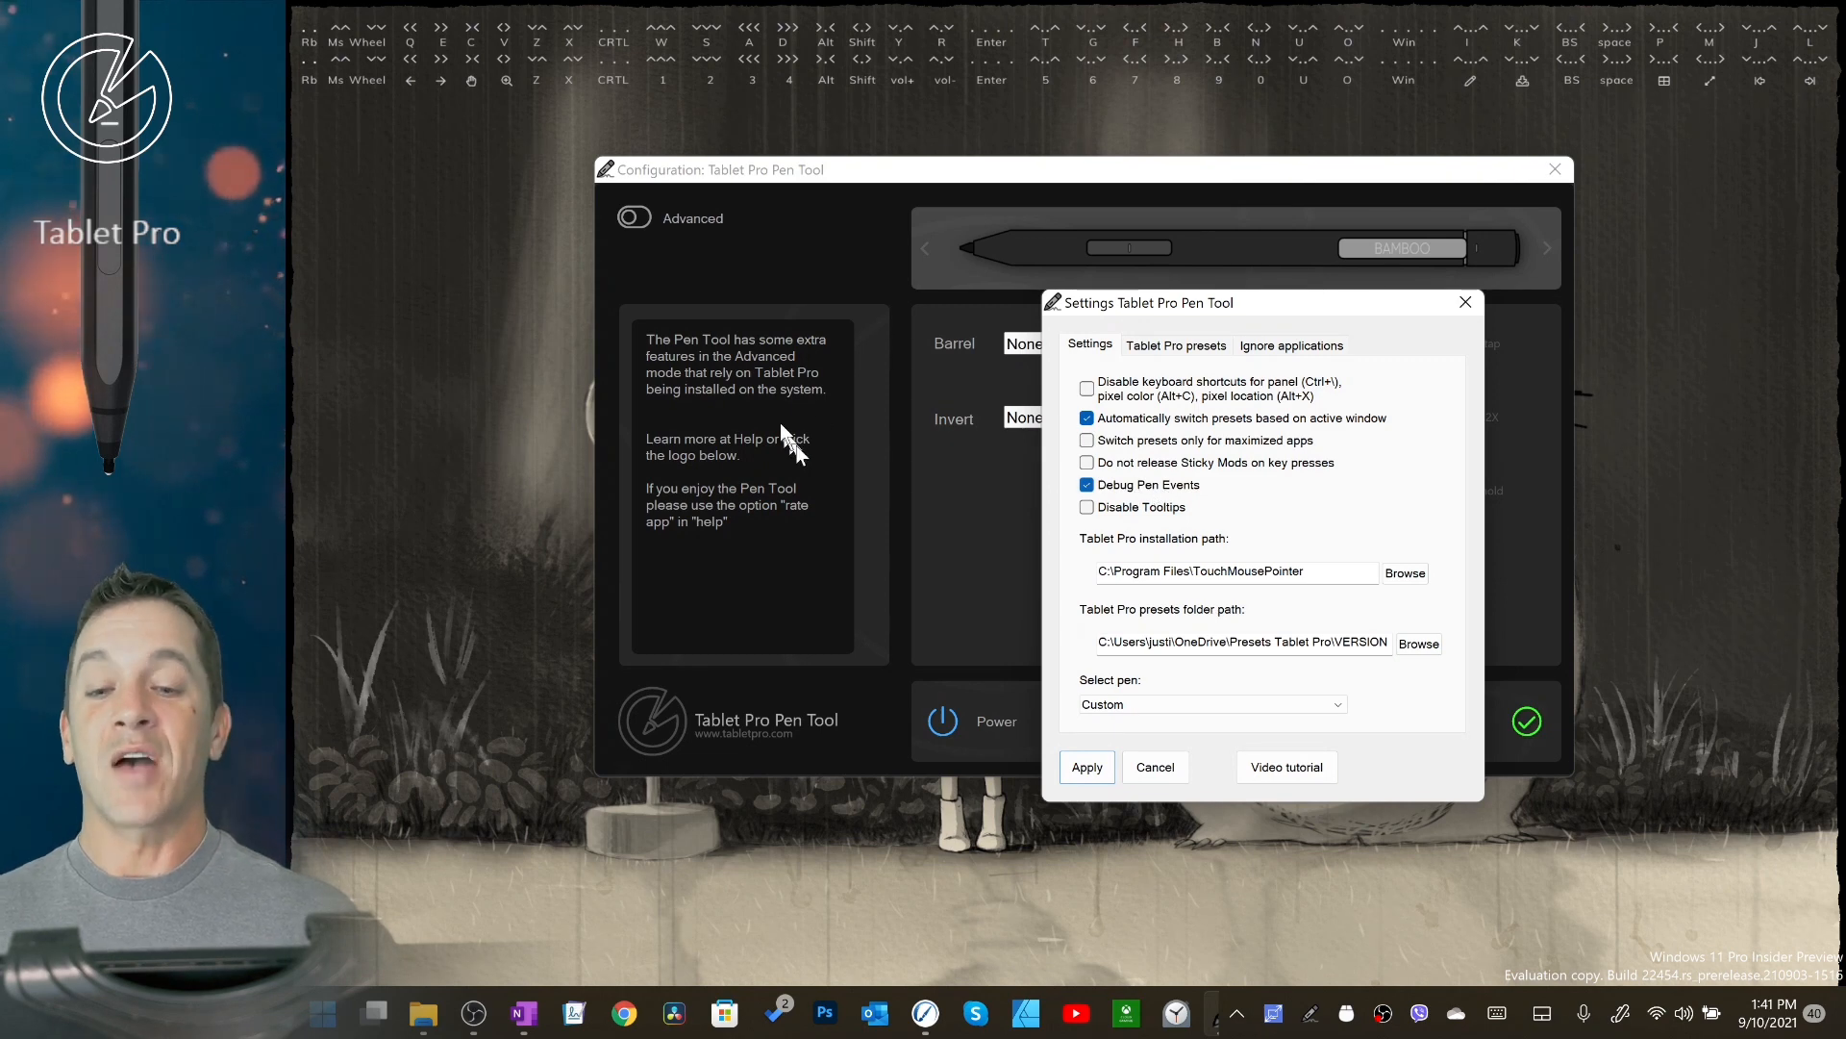
mouse_move(883, 466)
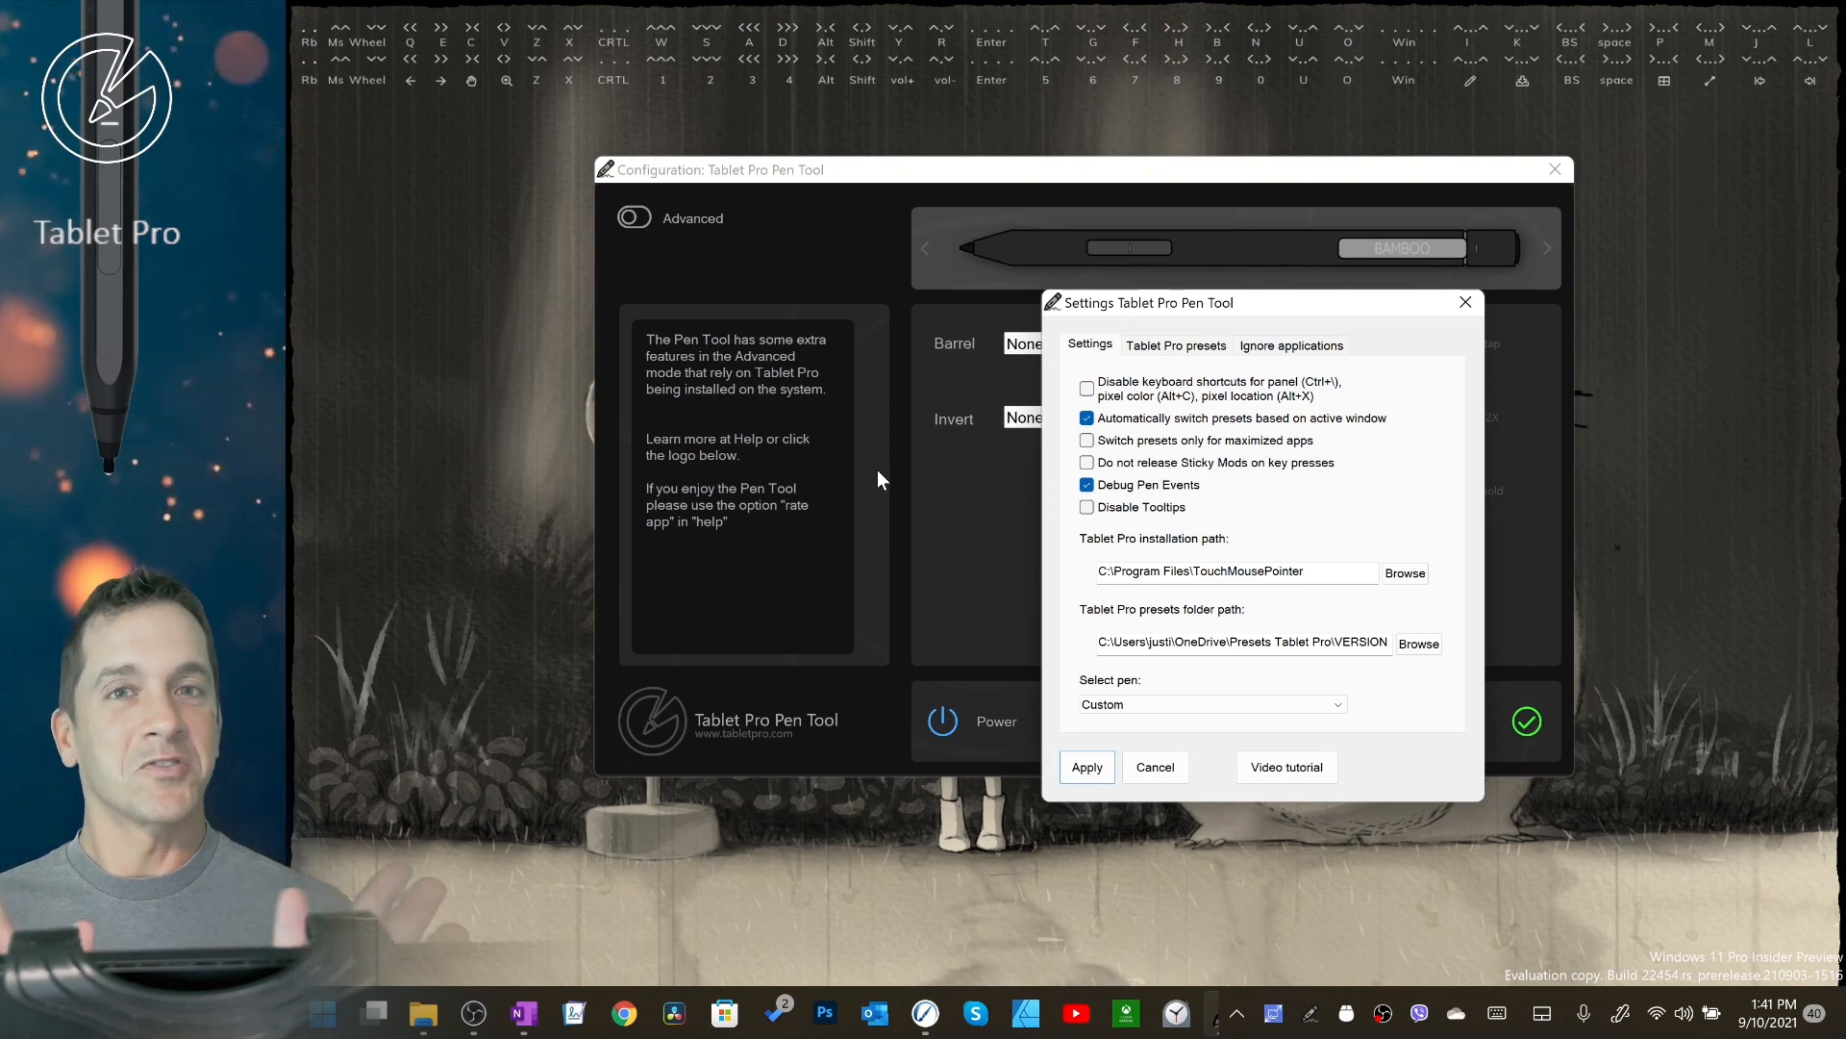
mouse_move(1024, 486)
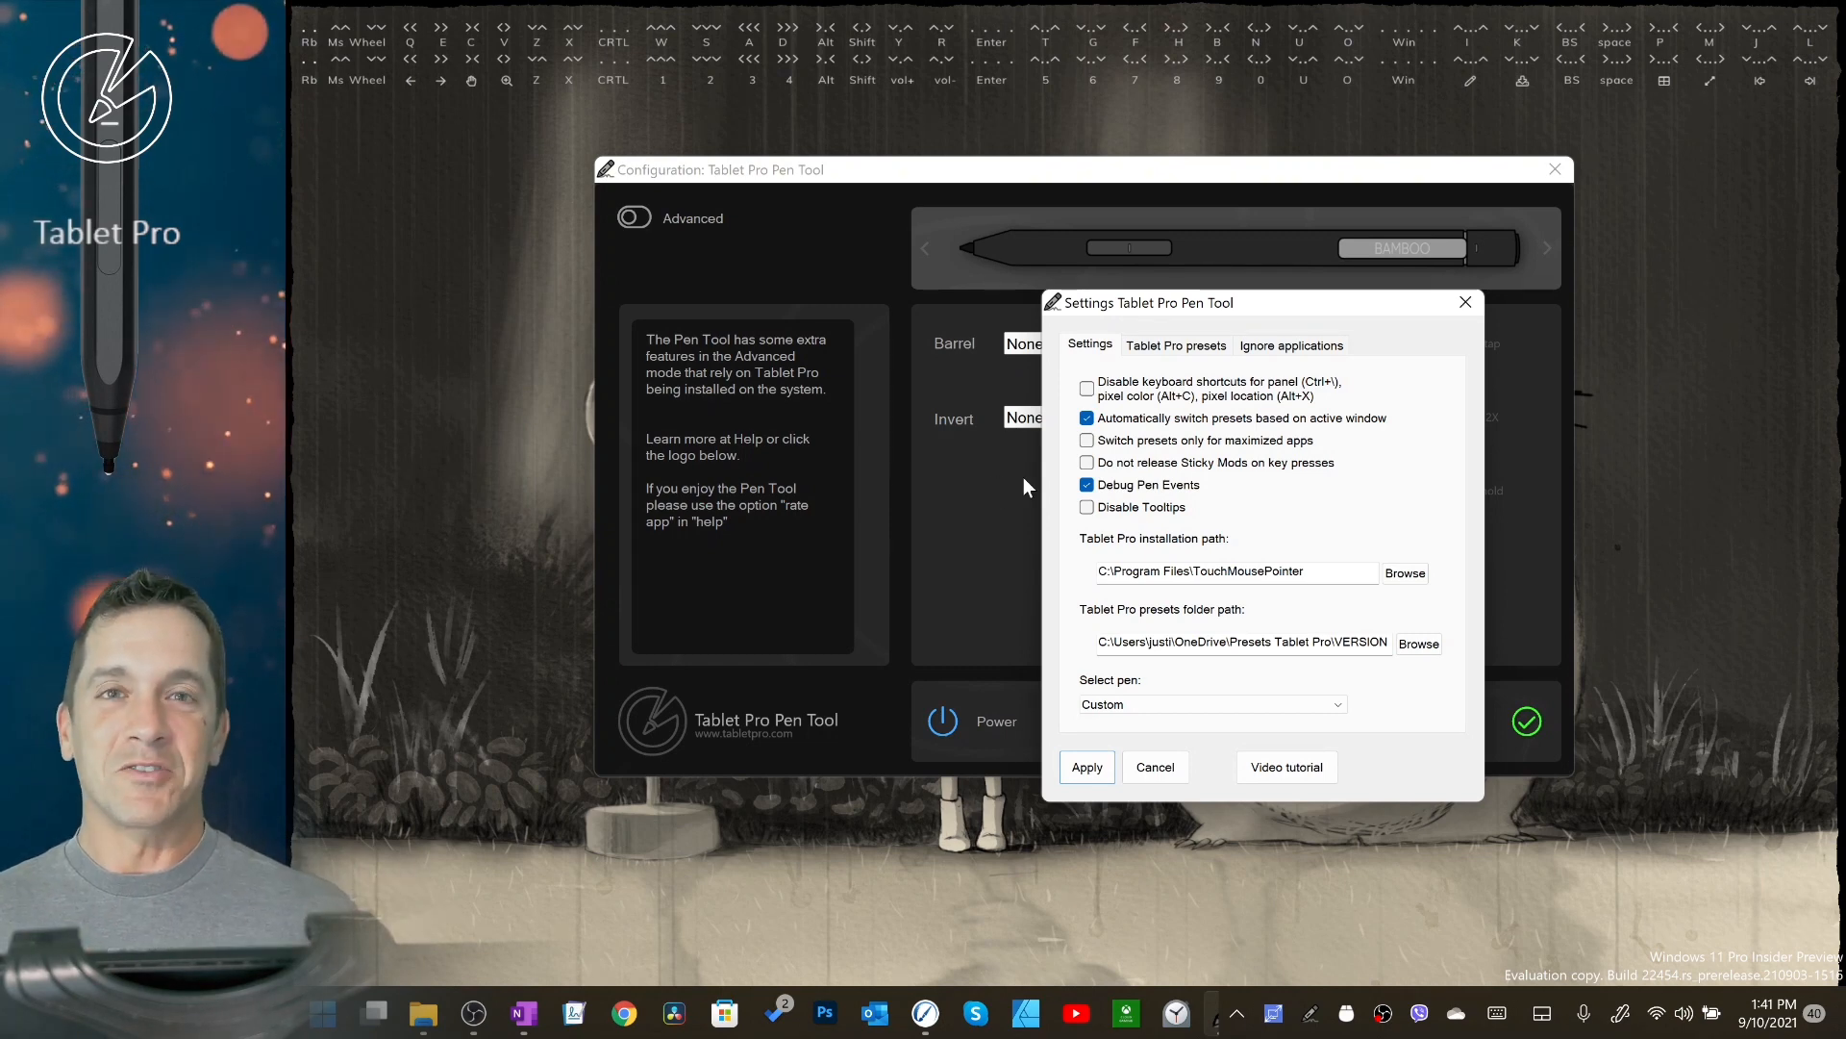
mouse_move(1177, 498)
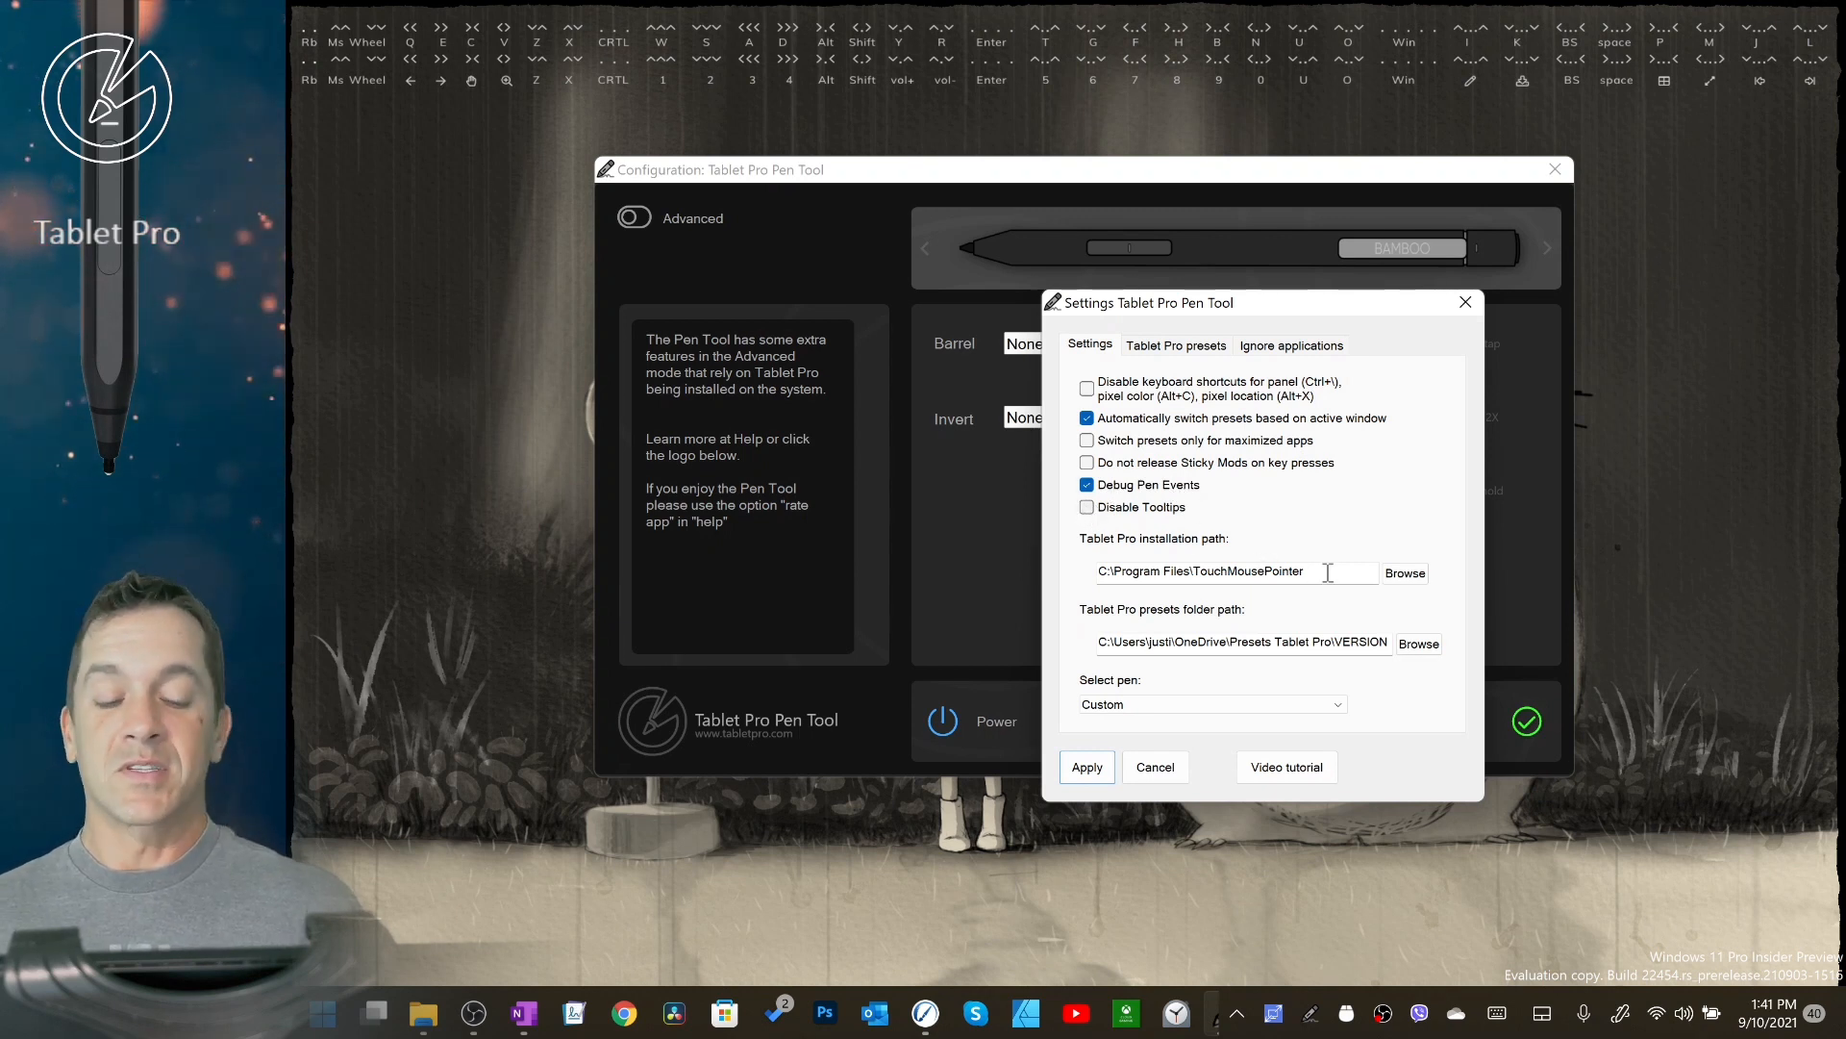
mouse_move(1305, 649)
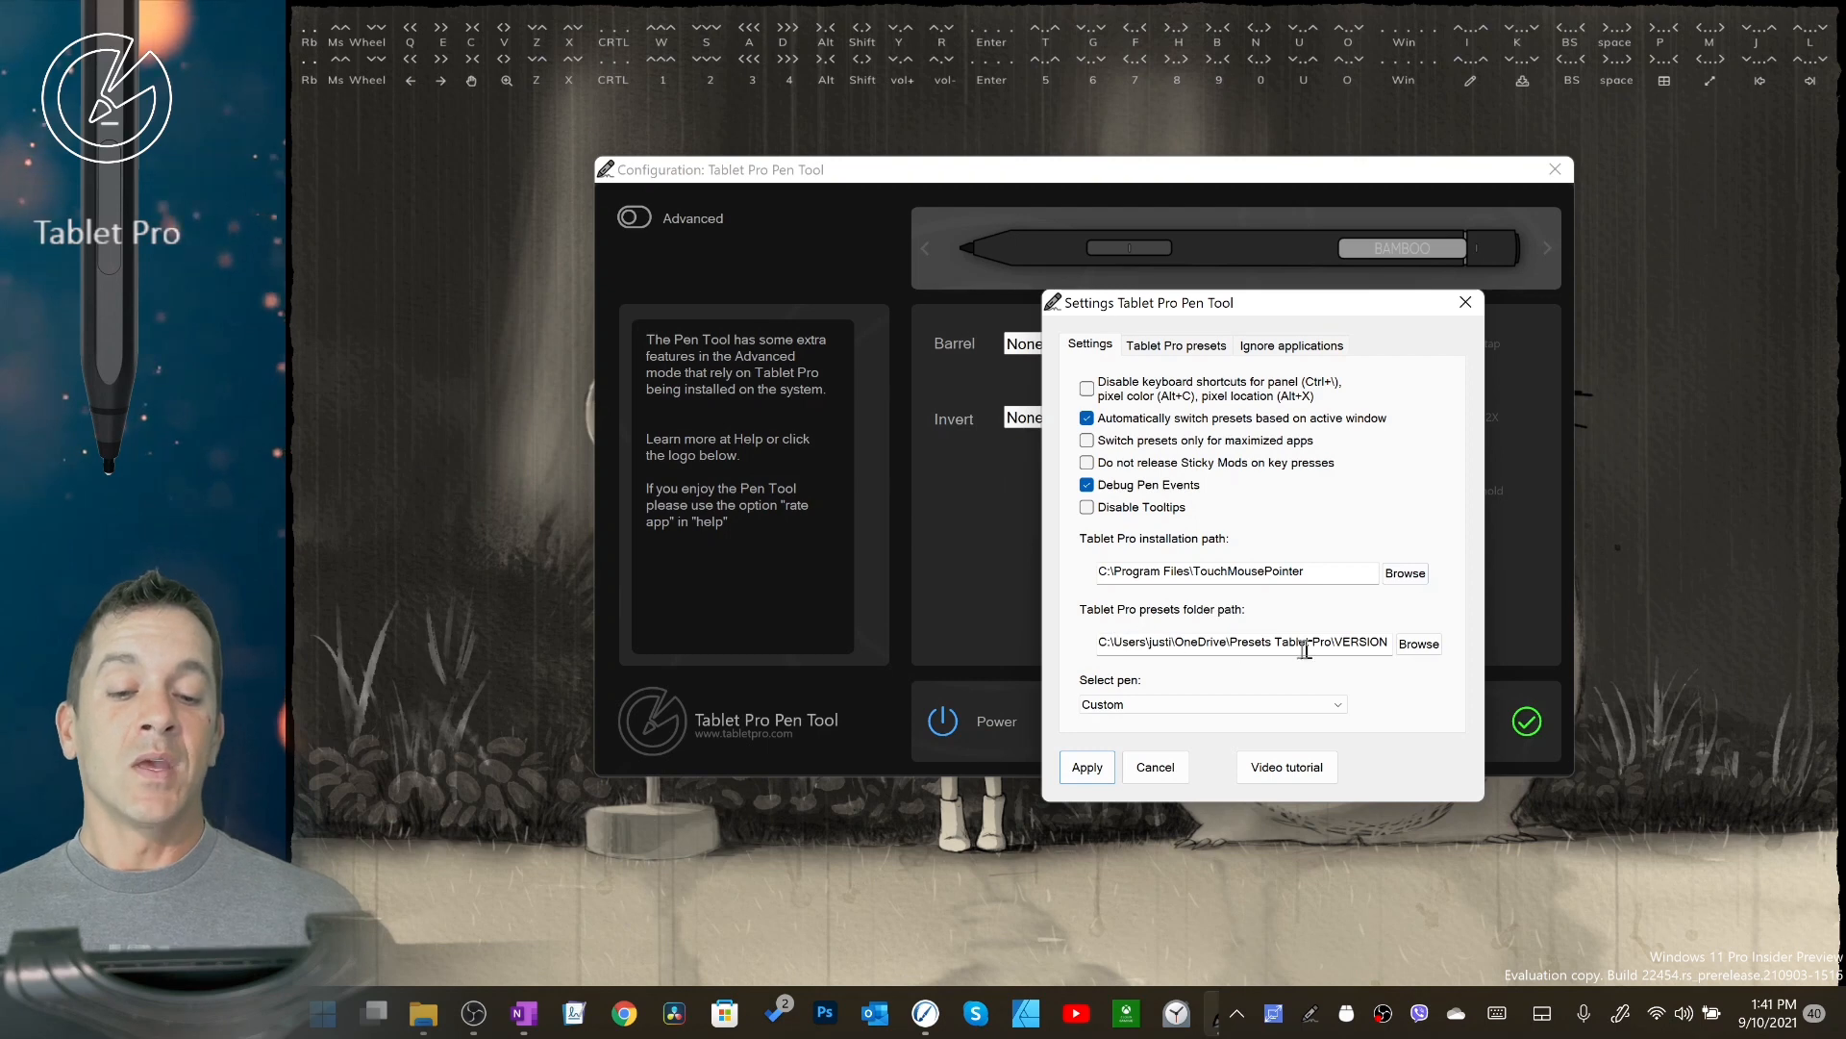
mouse_move(1143, 625)
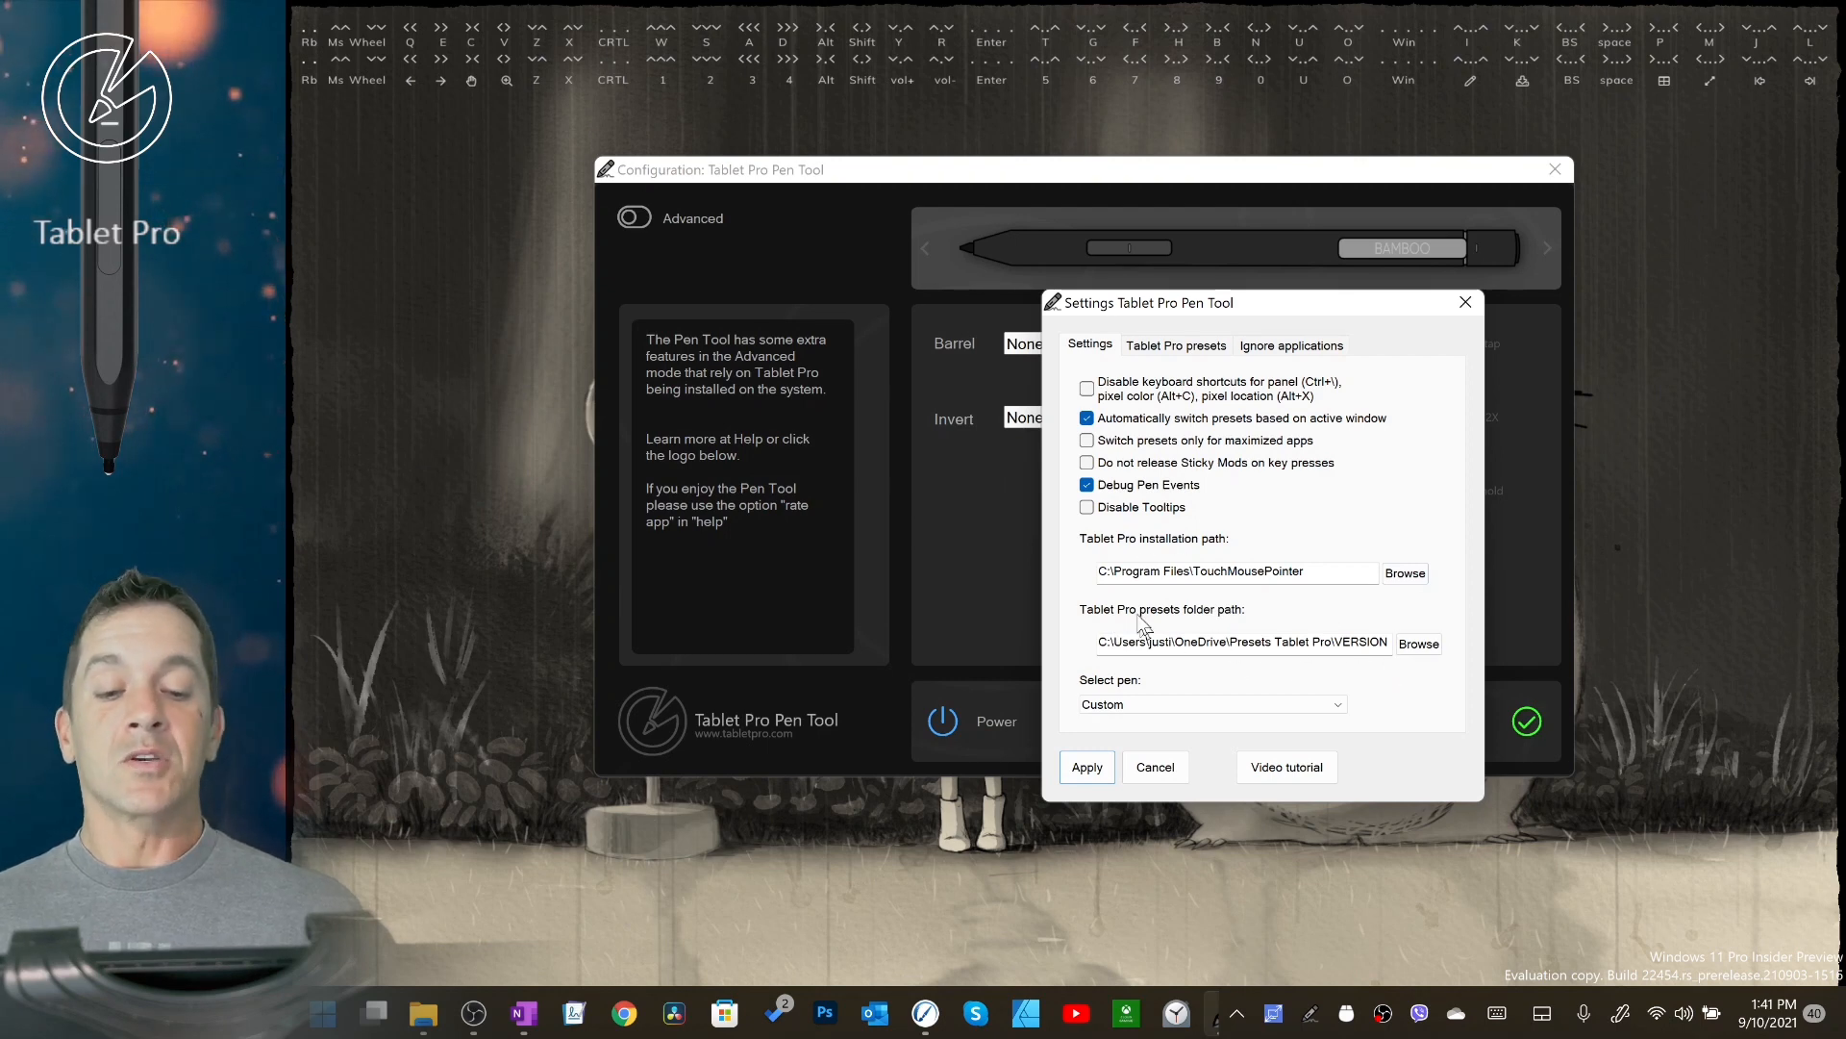
mouse_move(1081, 591)
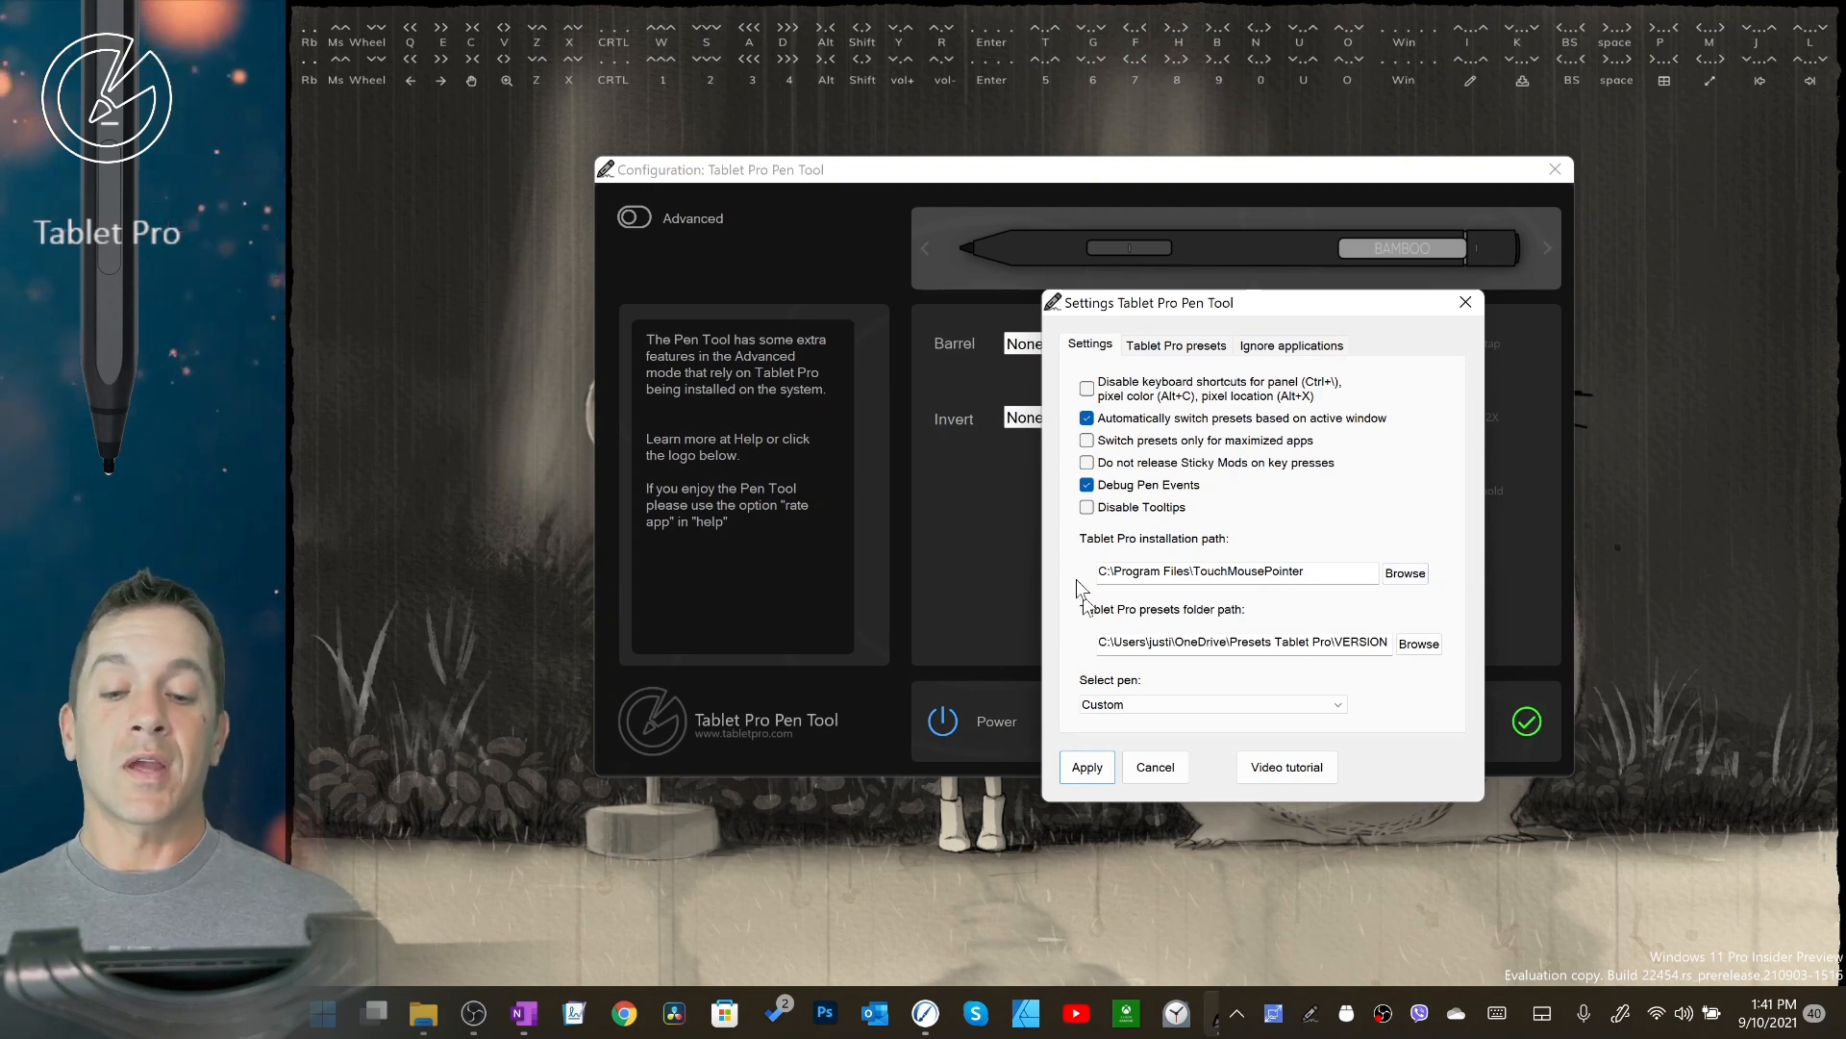
mouse_move(888, 494)
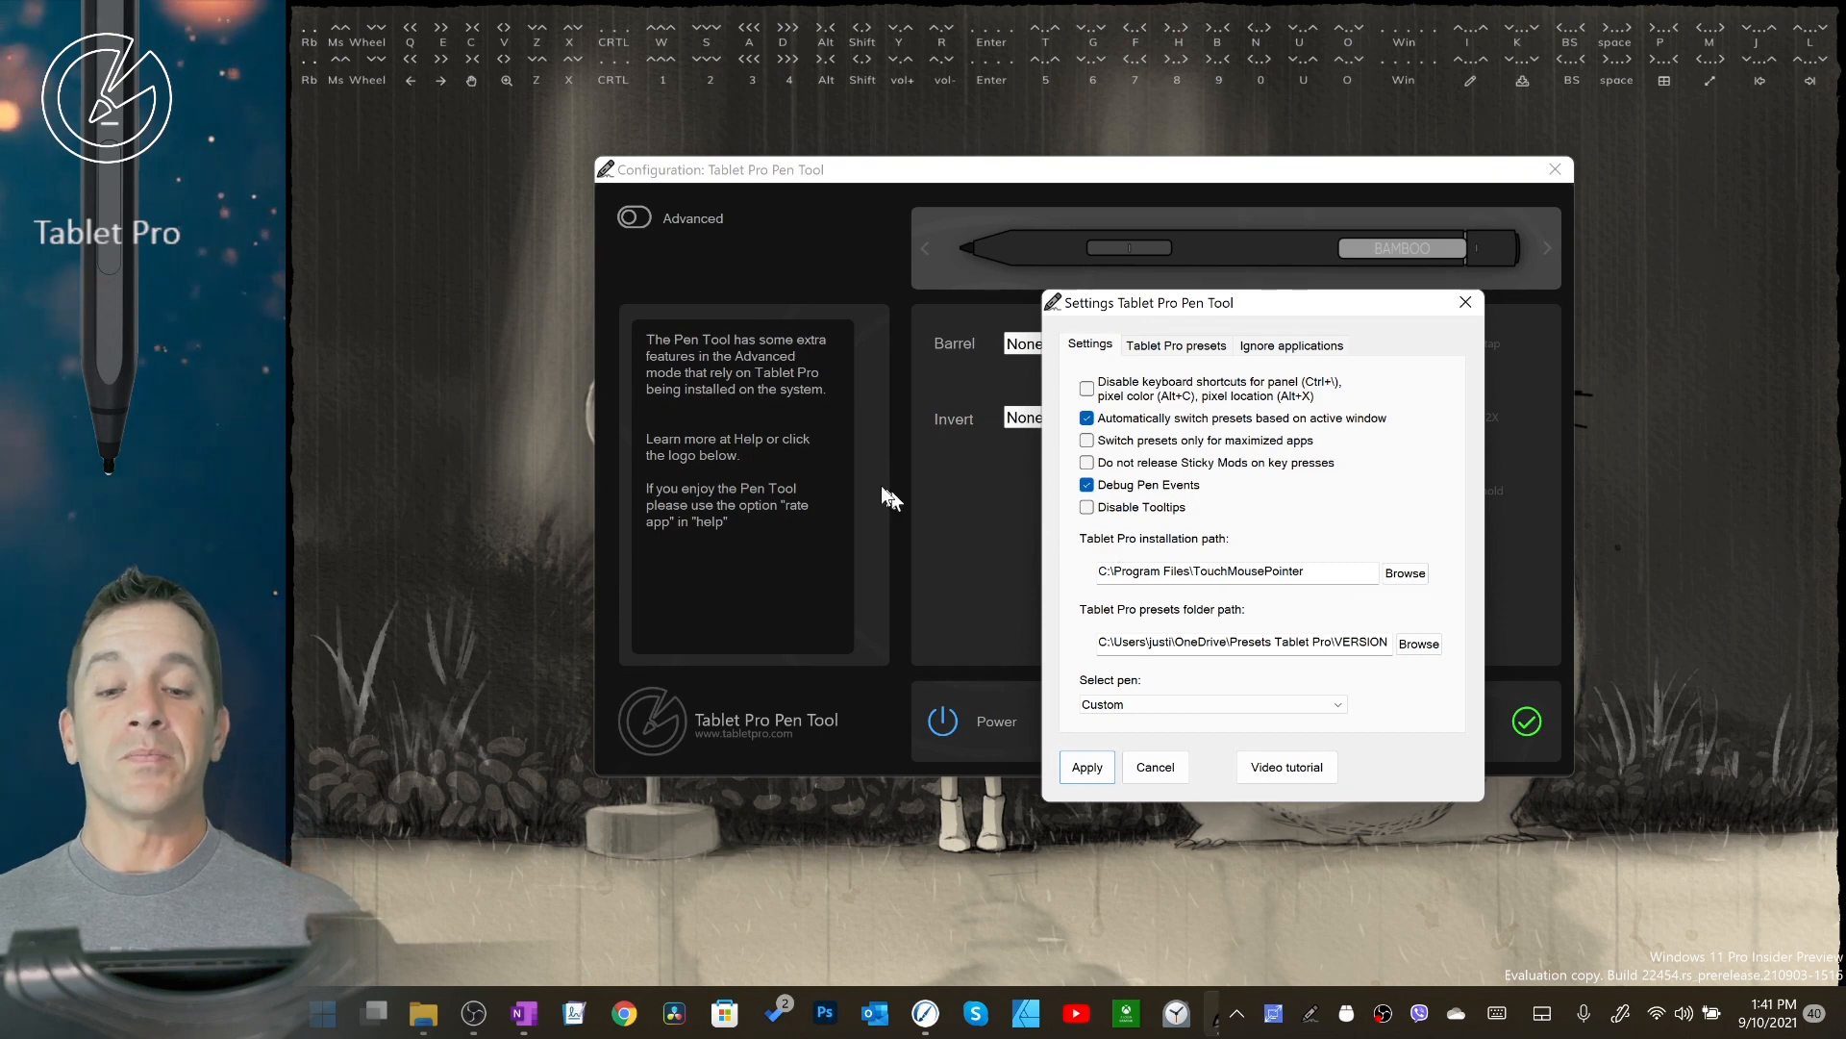
mouse_move(877, 465)
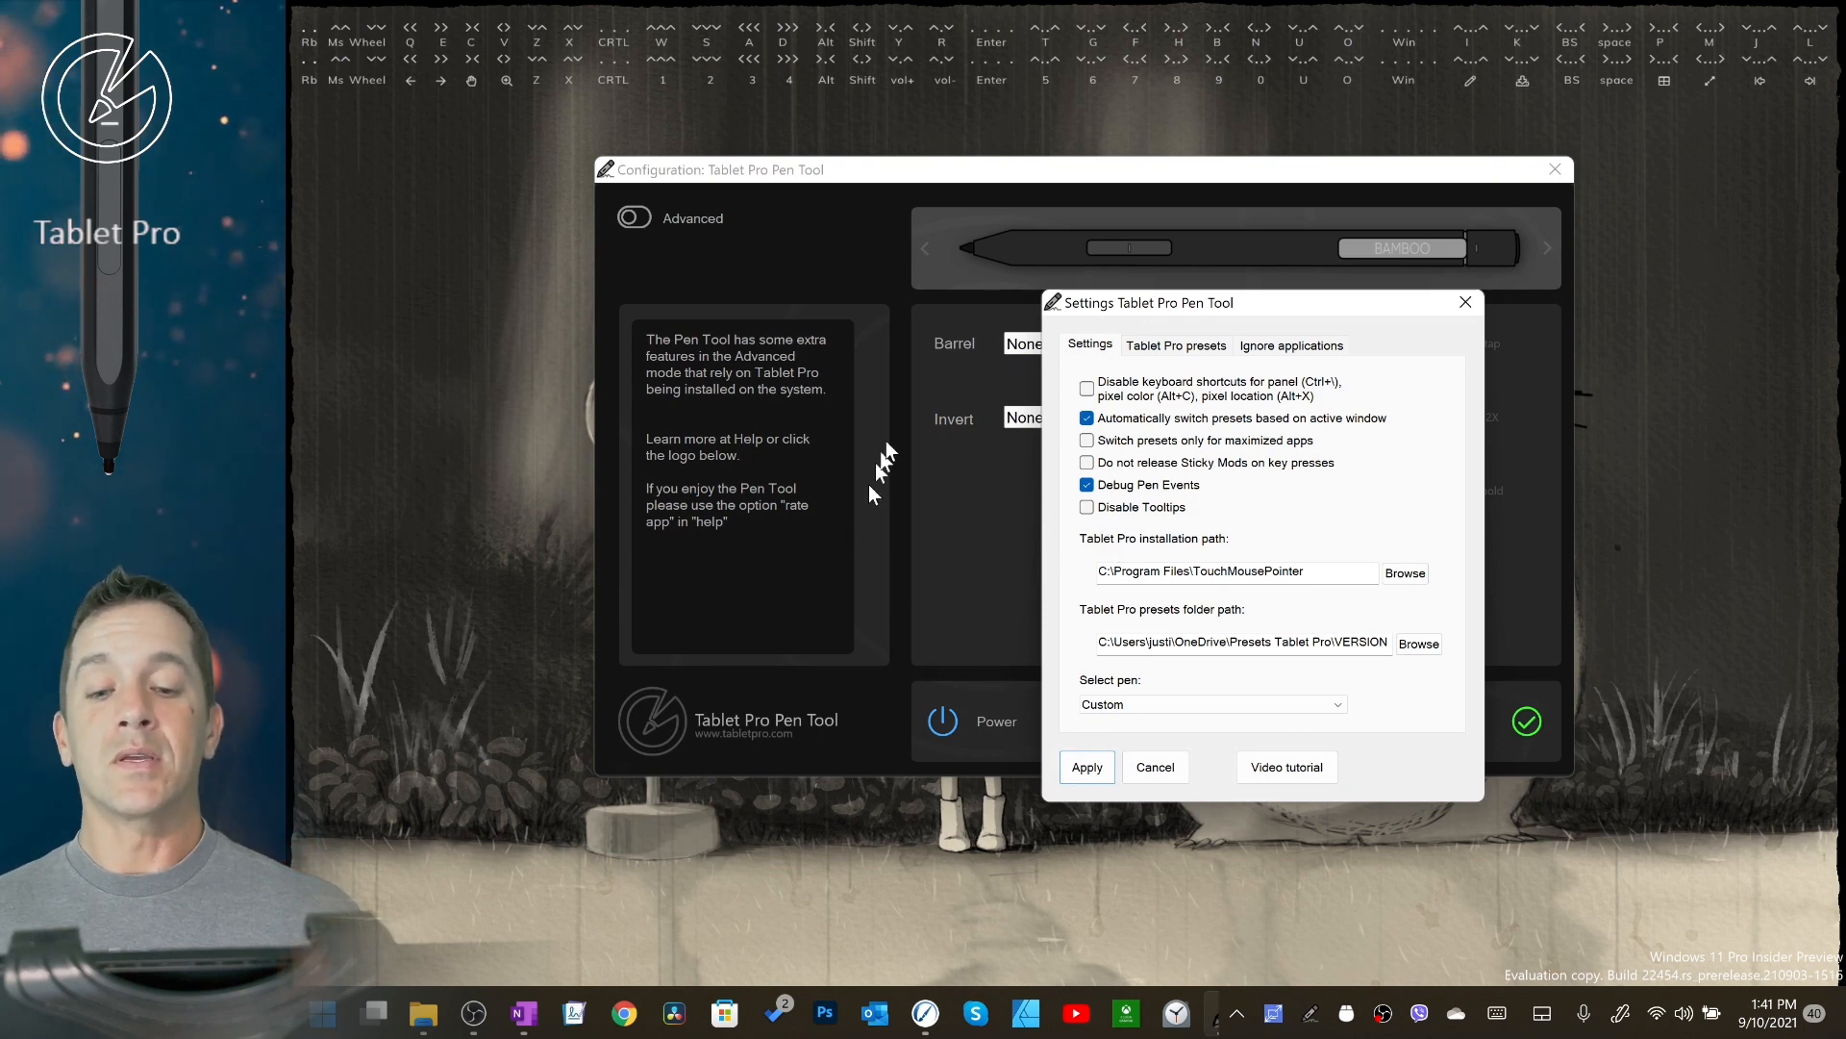
mouse_move(1184, 541)
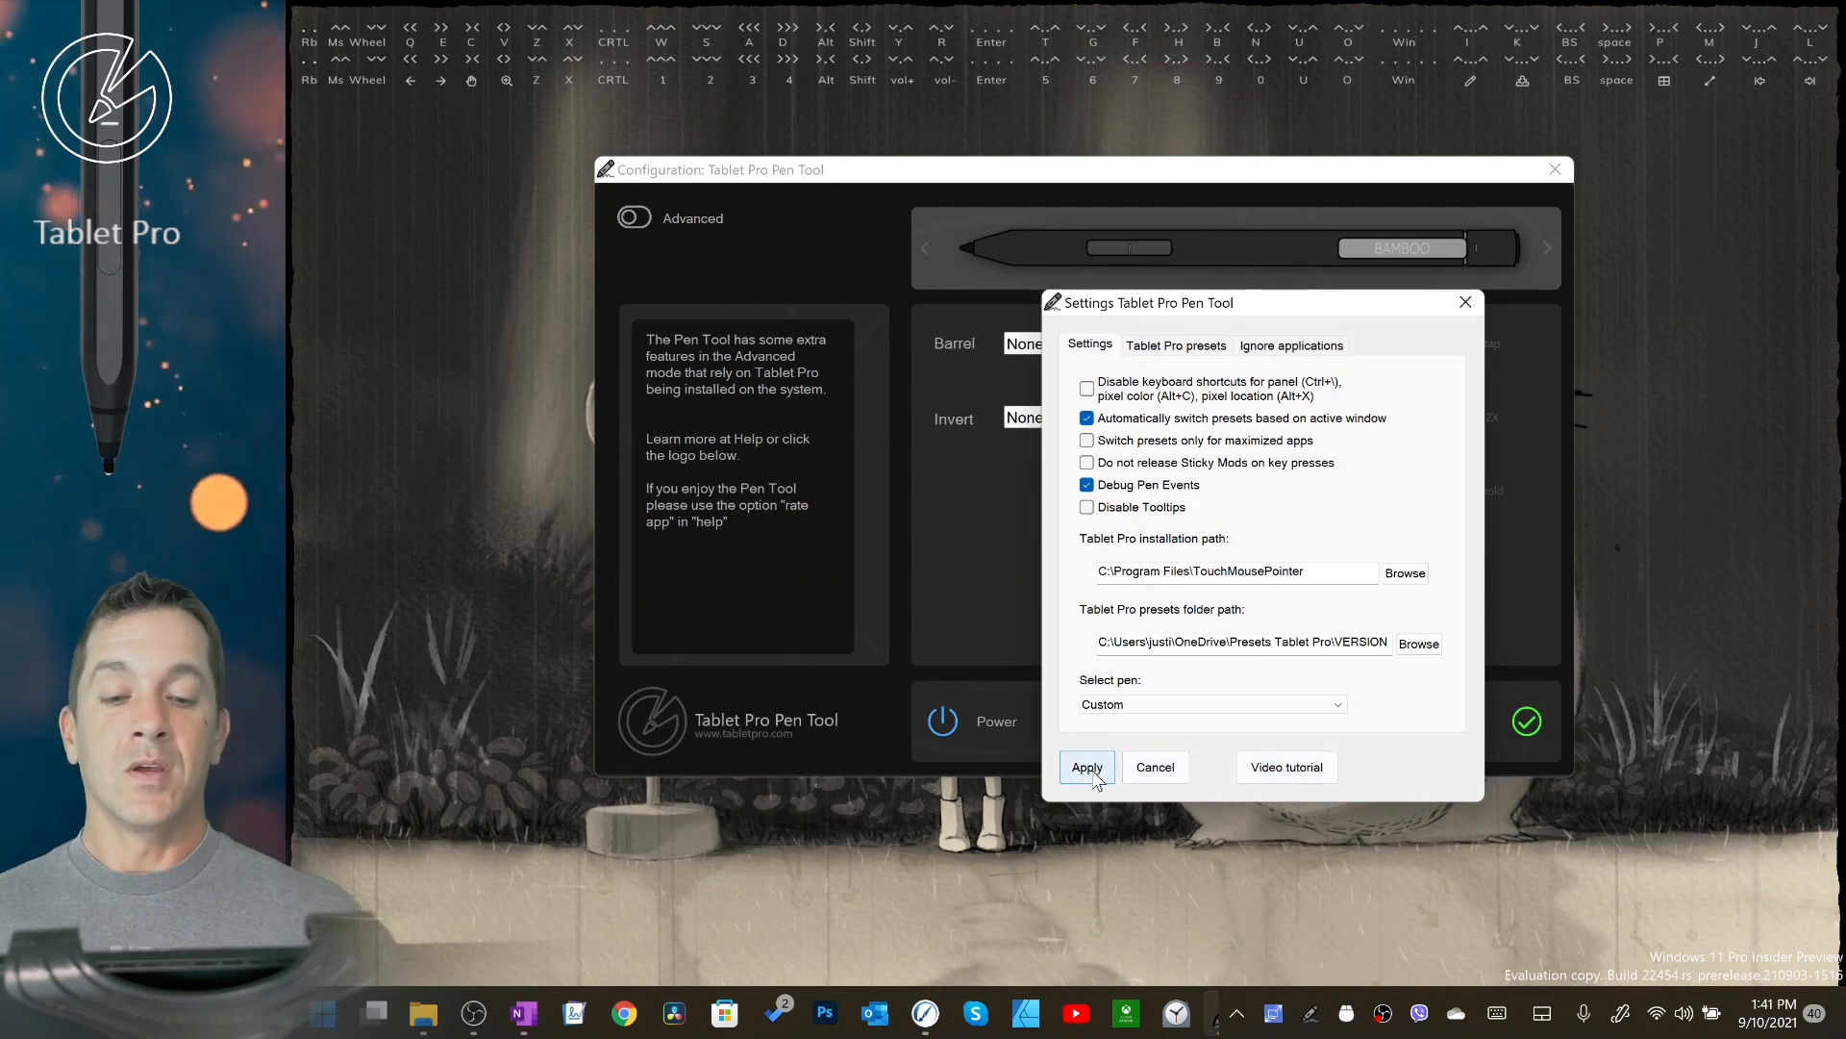
Step: Apply the settings to show the live pen debug event readout
left_click(1085, 766)
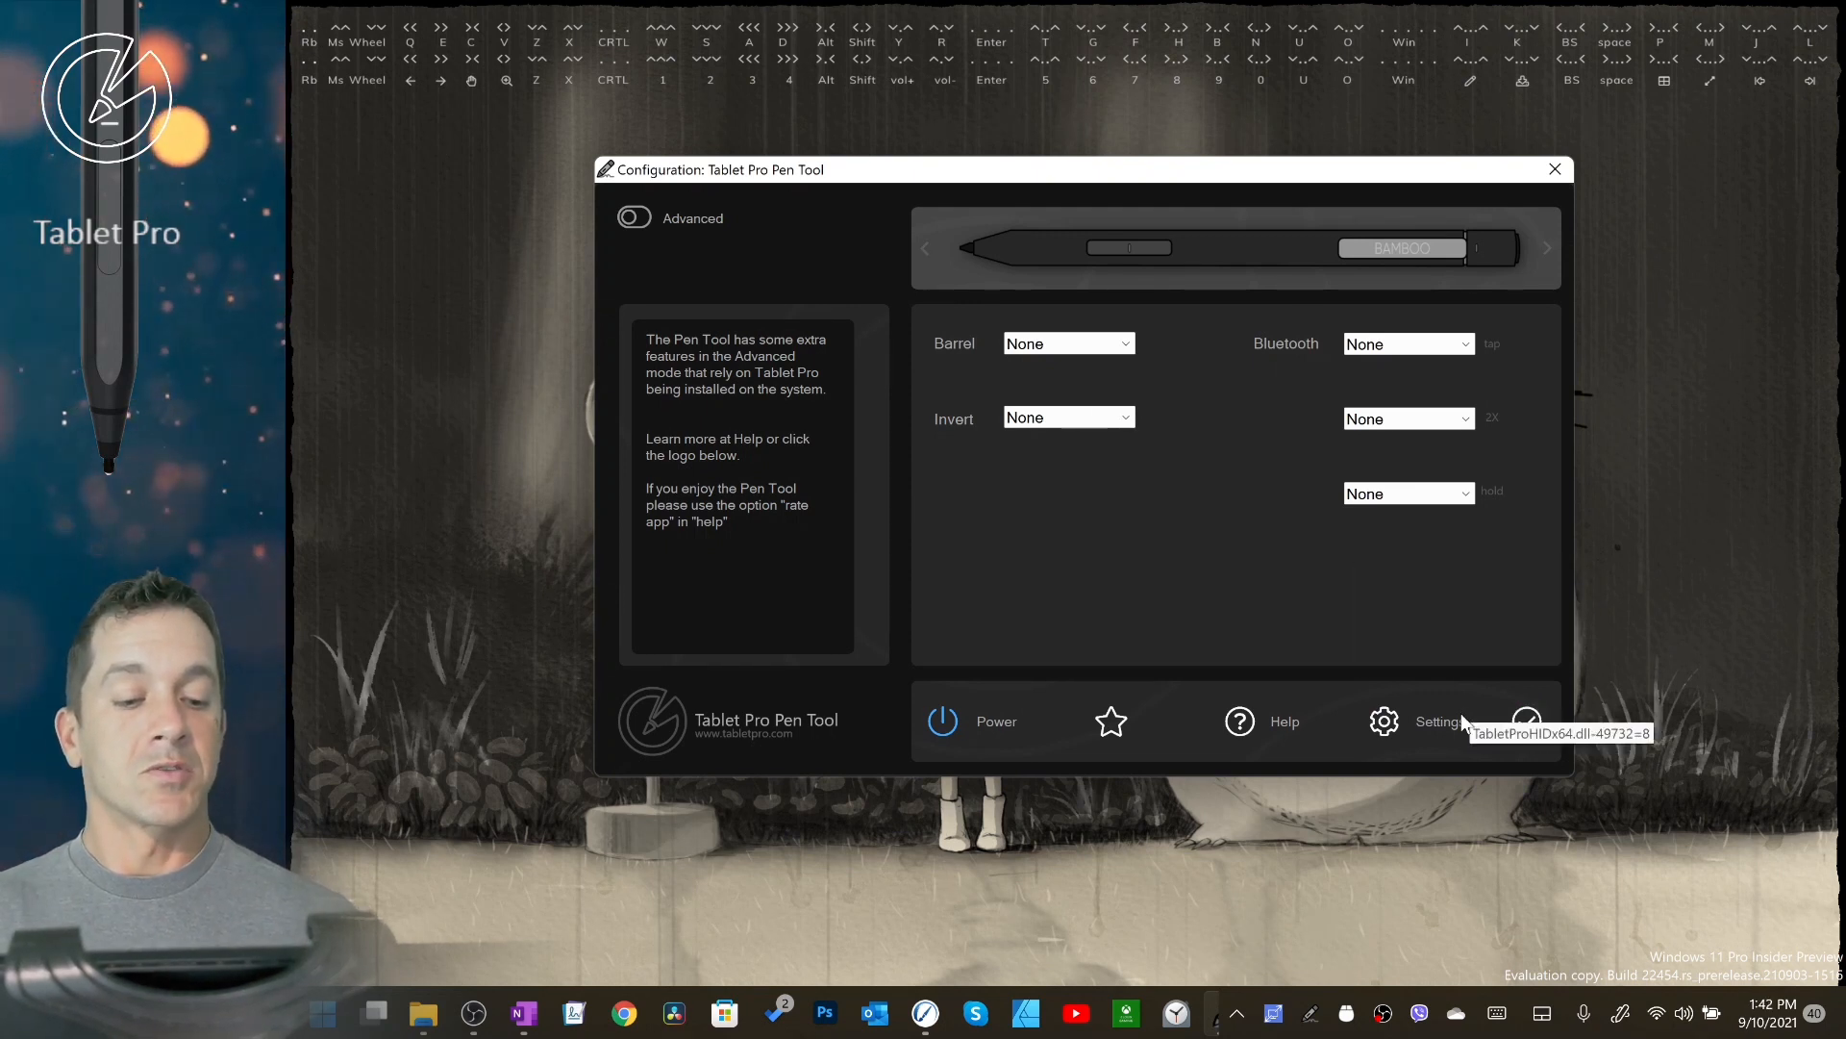
mouse_move(1600, 734)
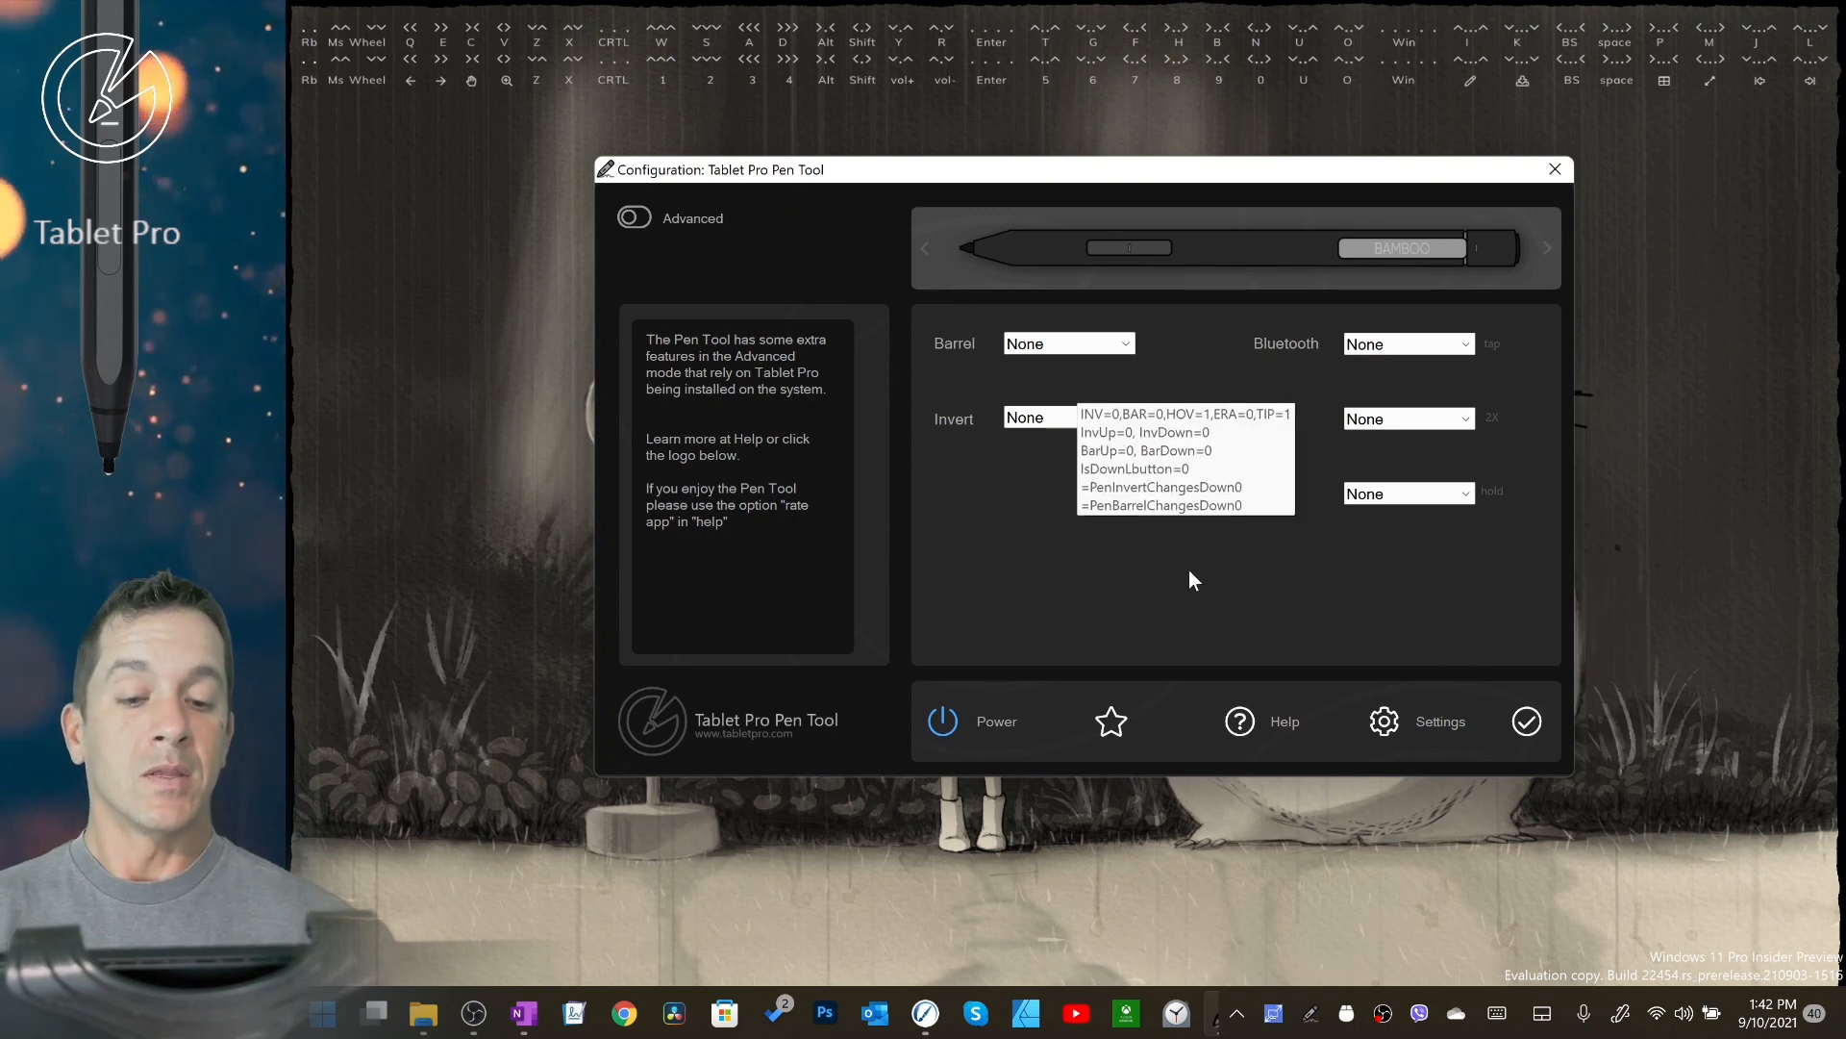
mouse_move(1068, 427)
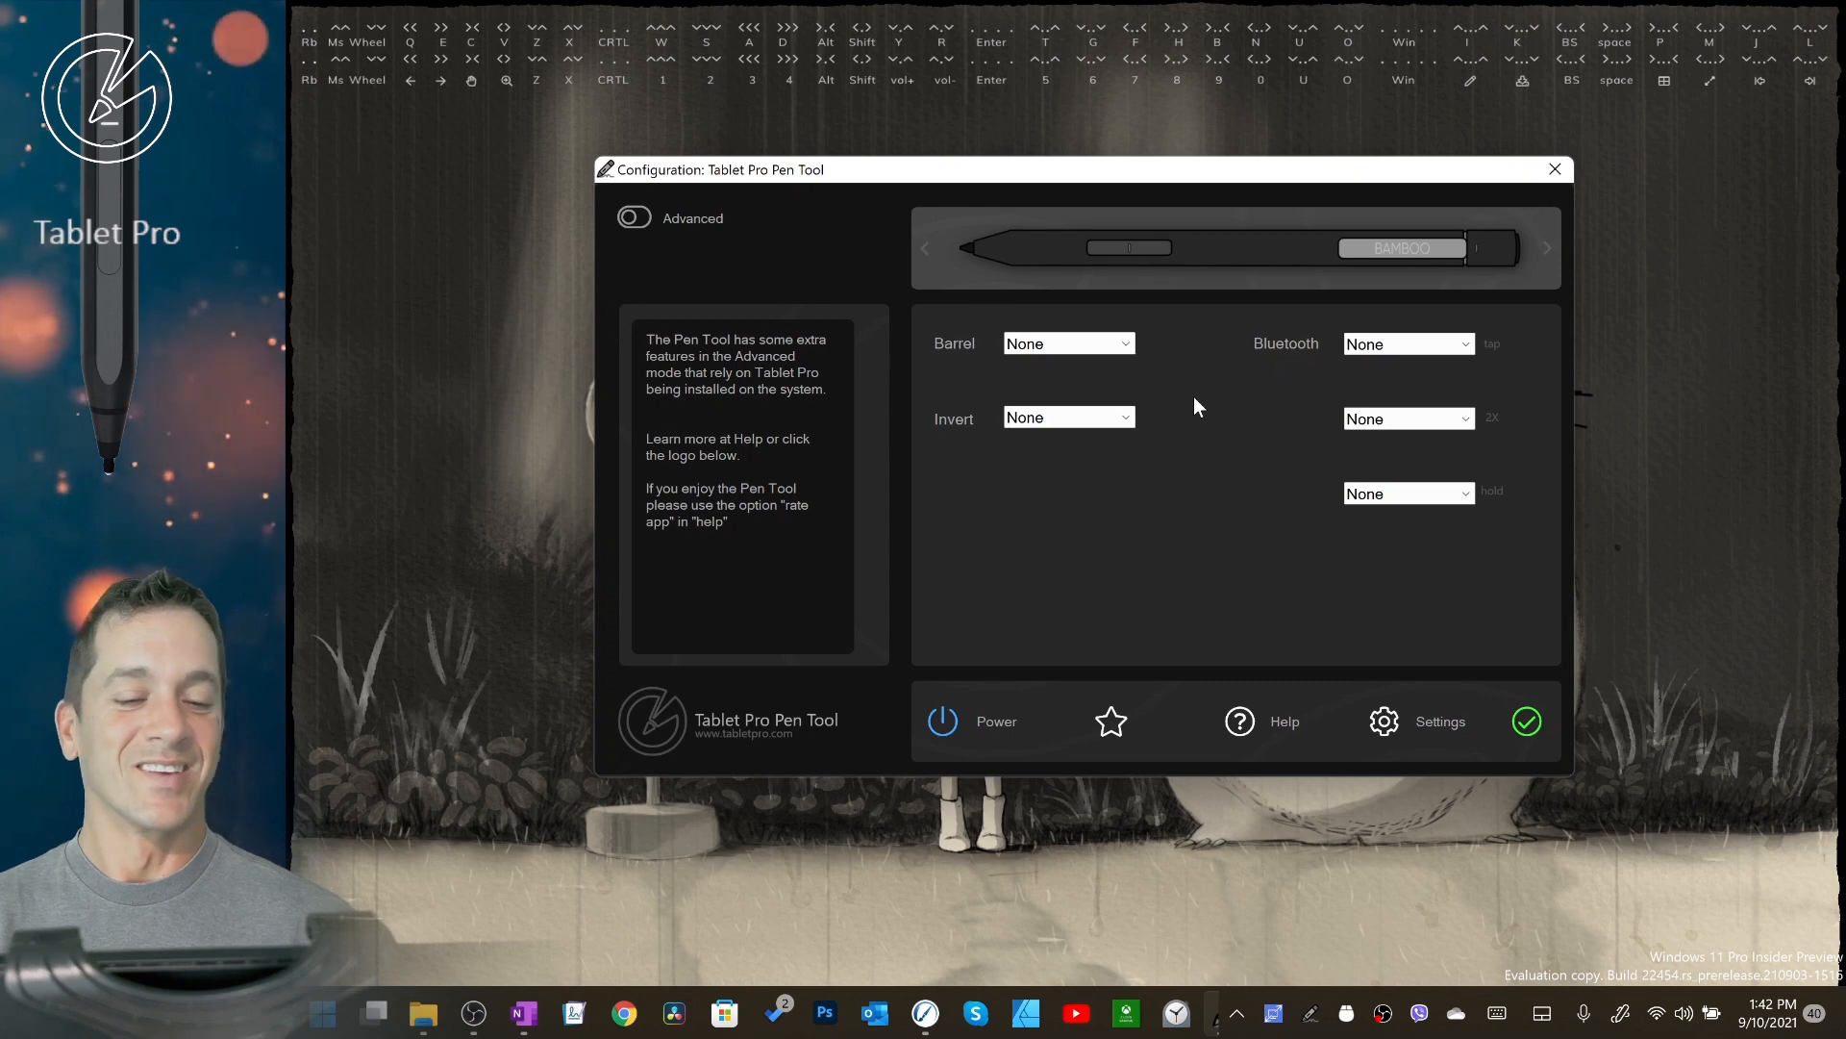
mouse_move(1466, 724)
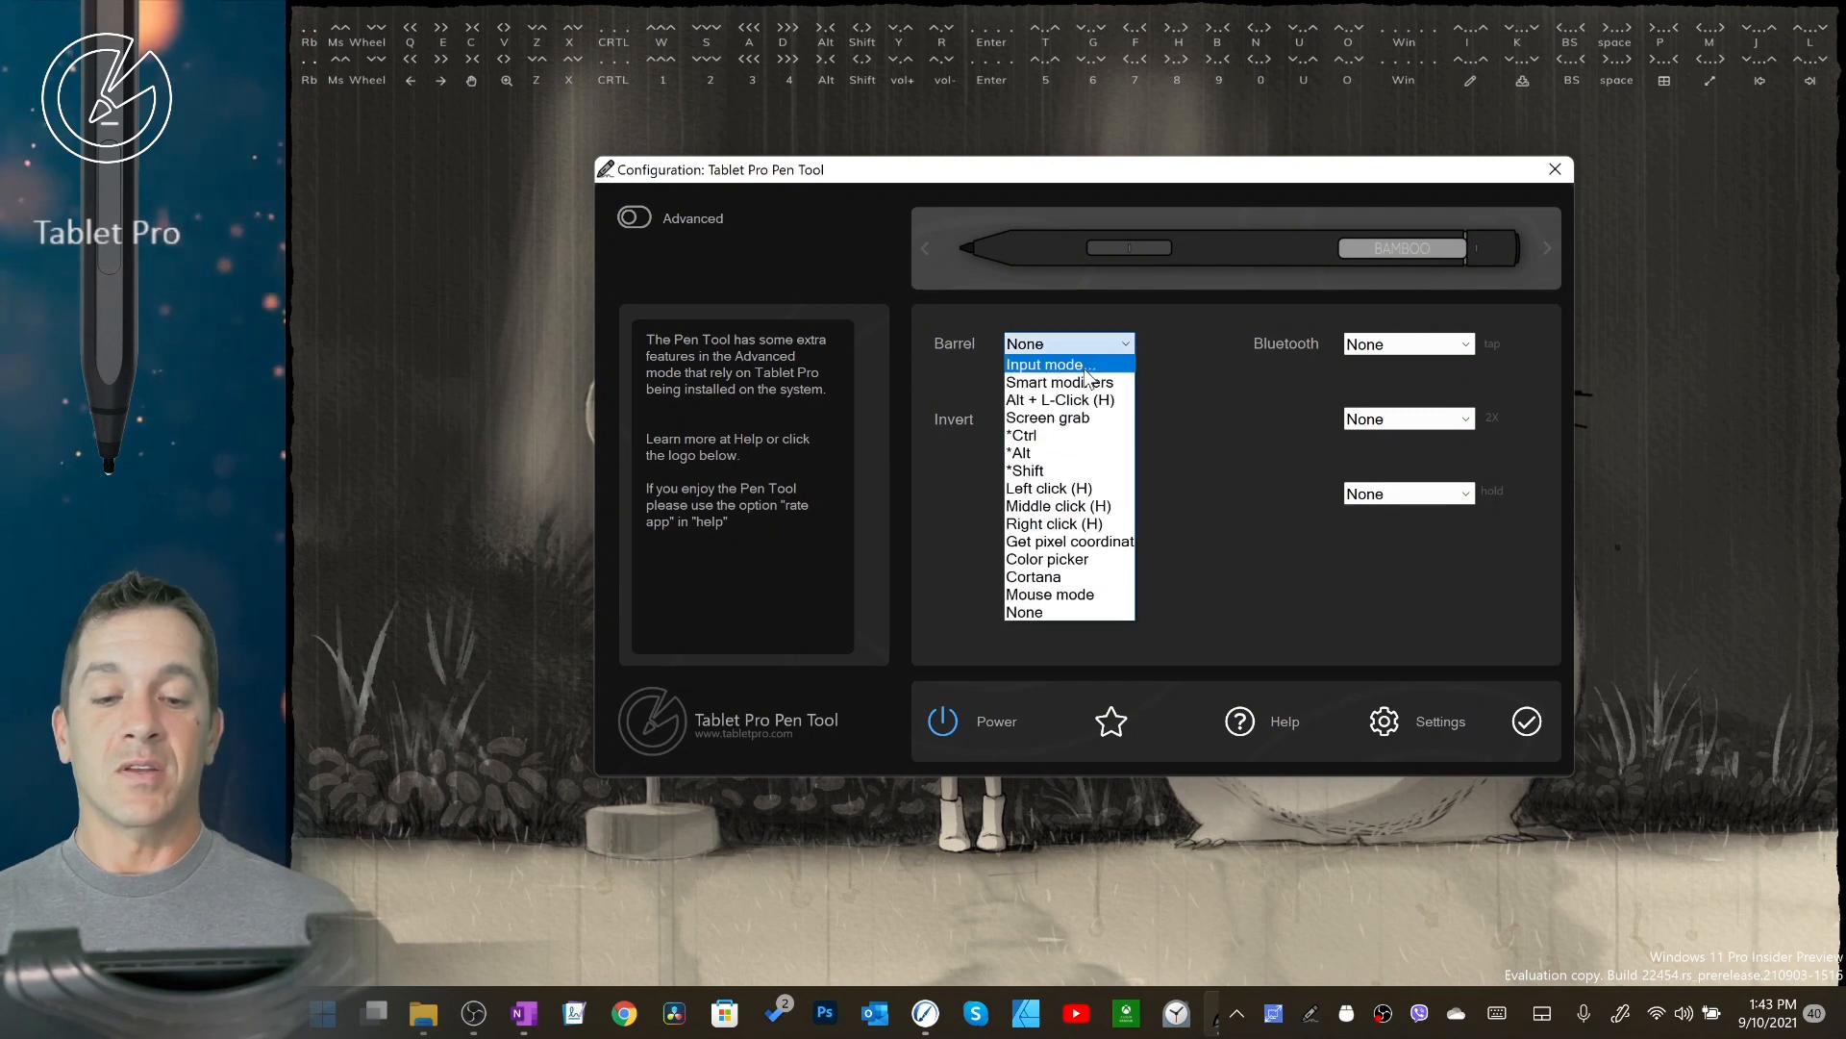
Step: Set Barrel to Input mode sending Ctrl+Z, then save and close the configuration window
left_click(1045, 364)
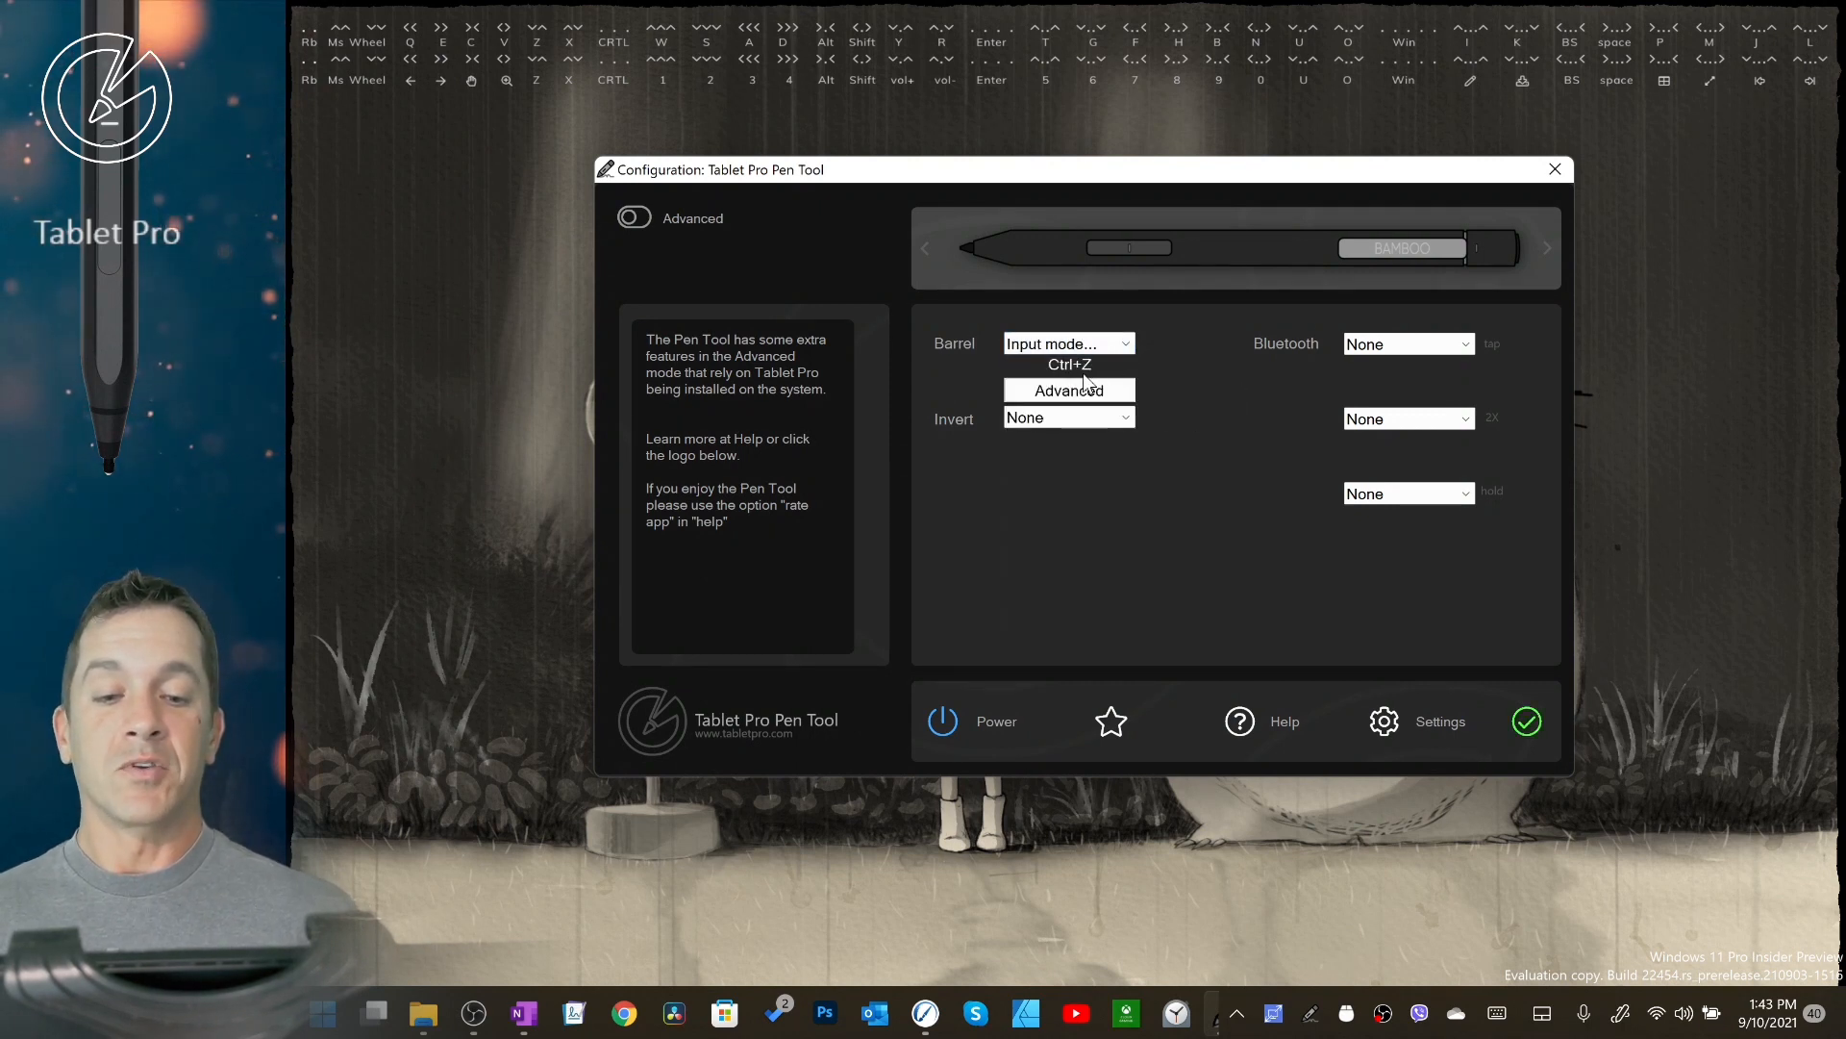
mouse_move(1069, 389)
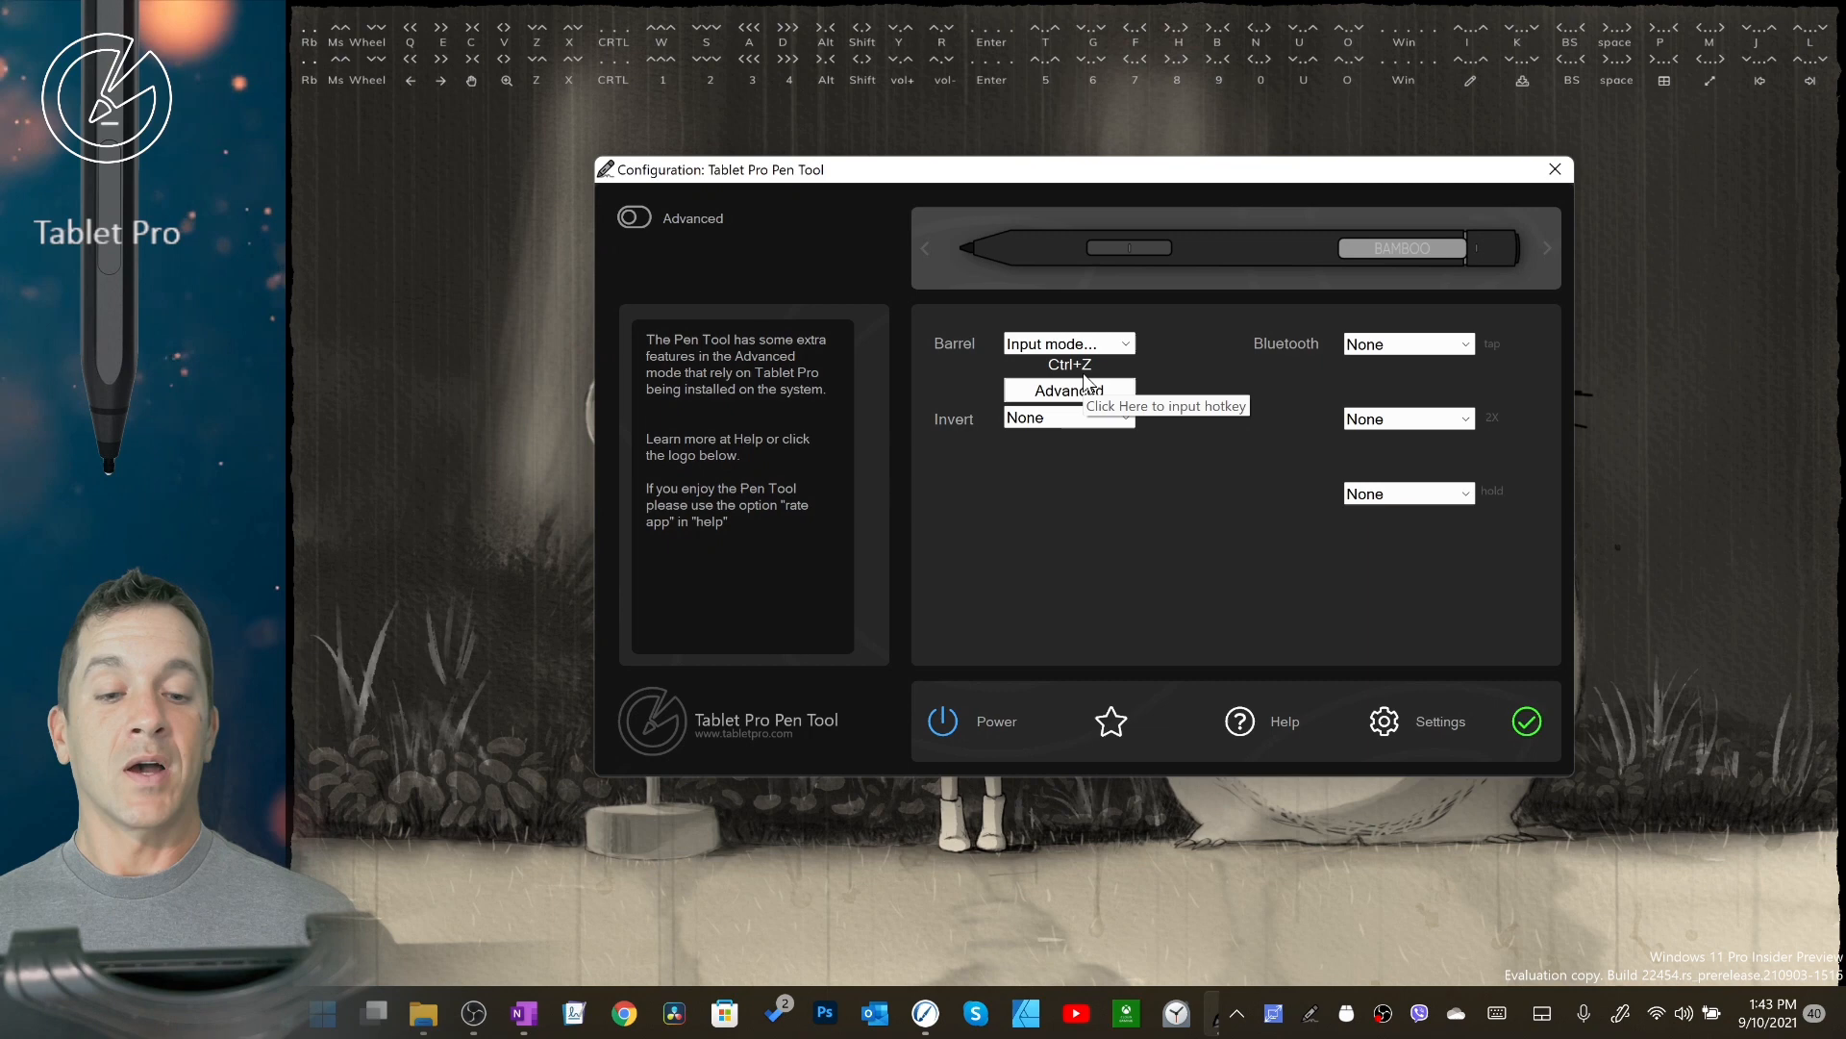
mouse_move(634, 218)
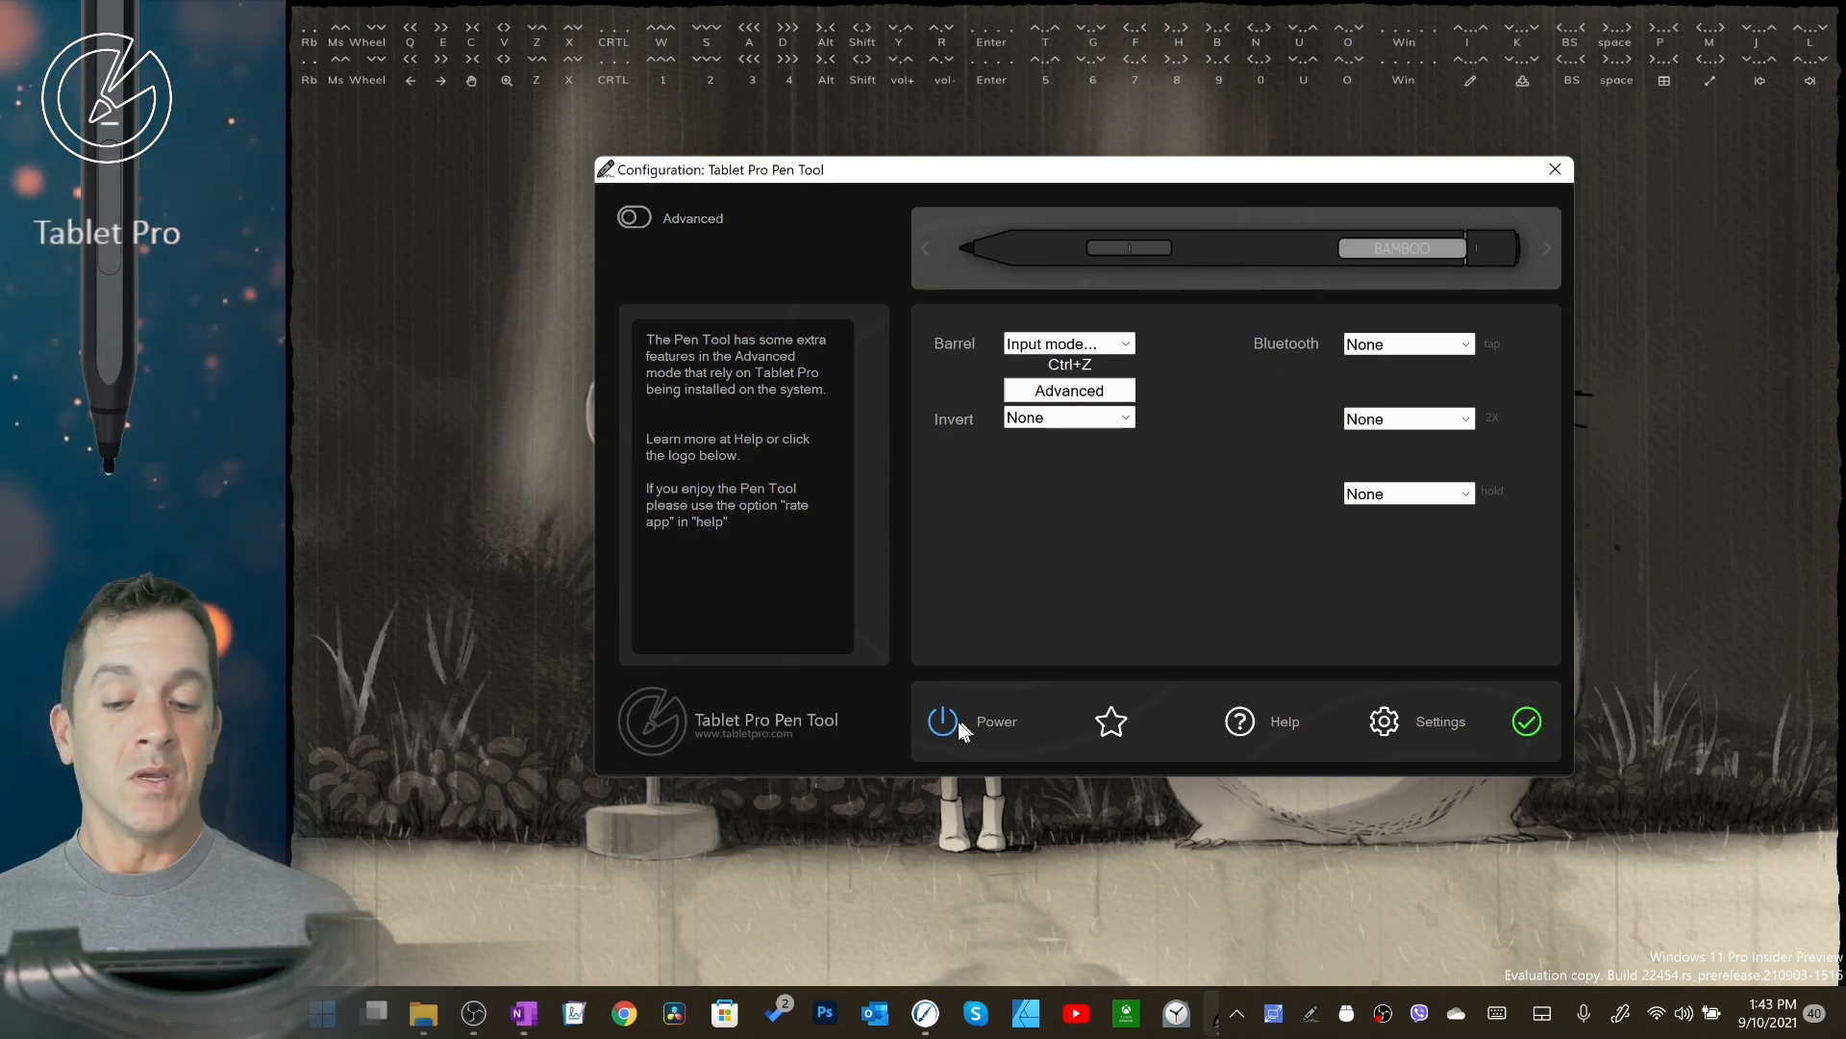
mouse_move(1117, 720)
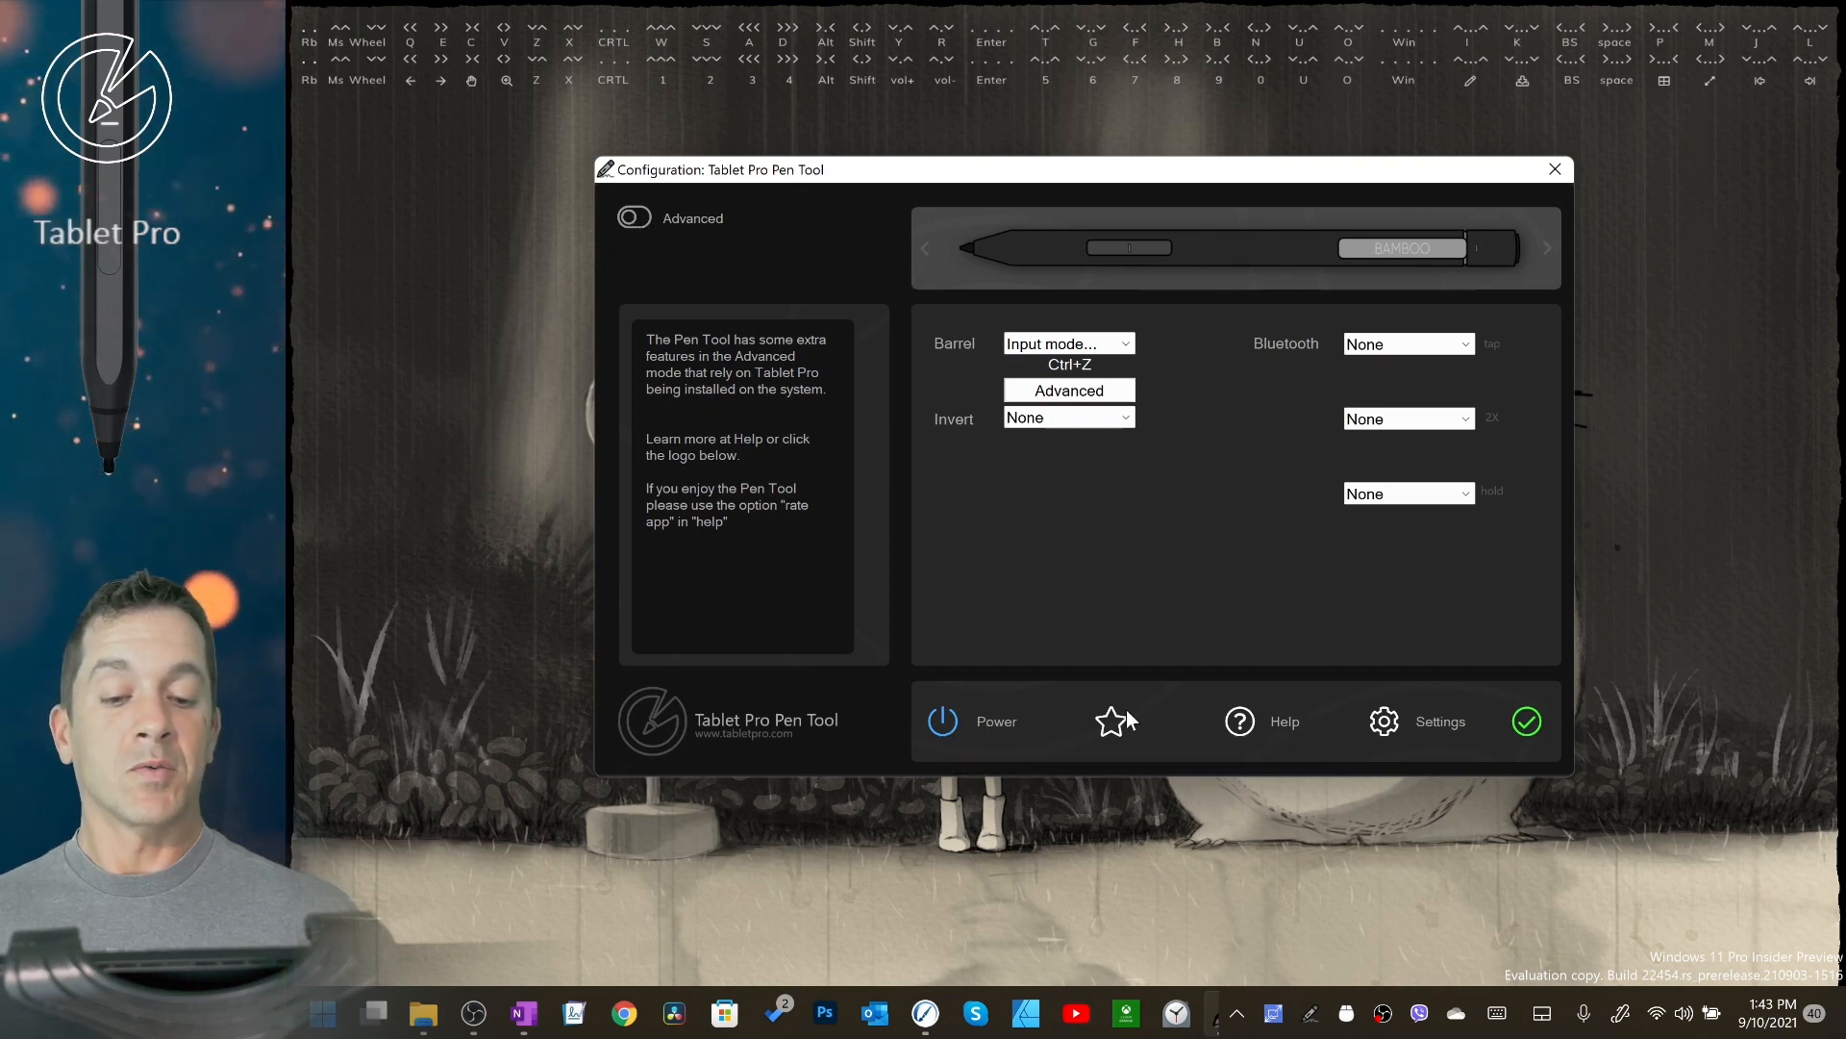
mouse_move(1239, 720)
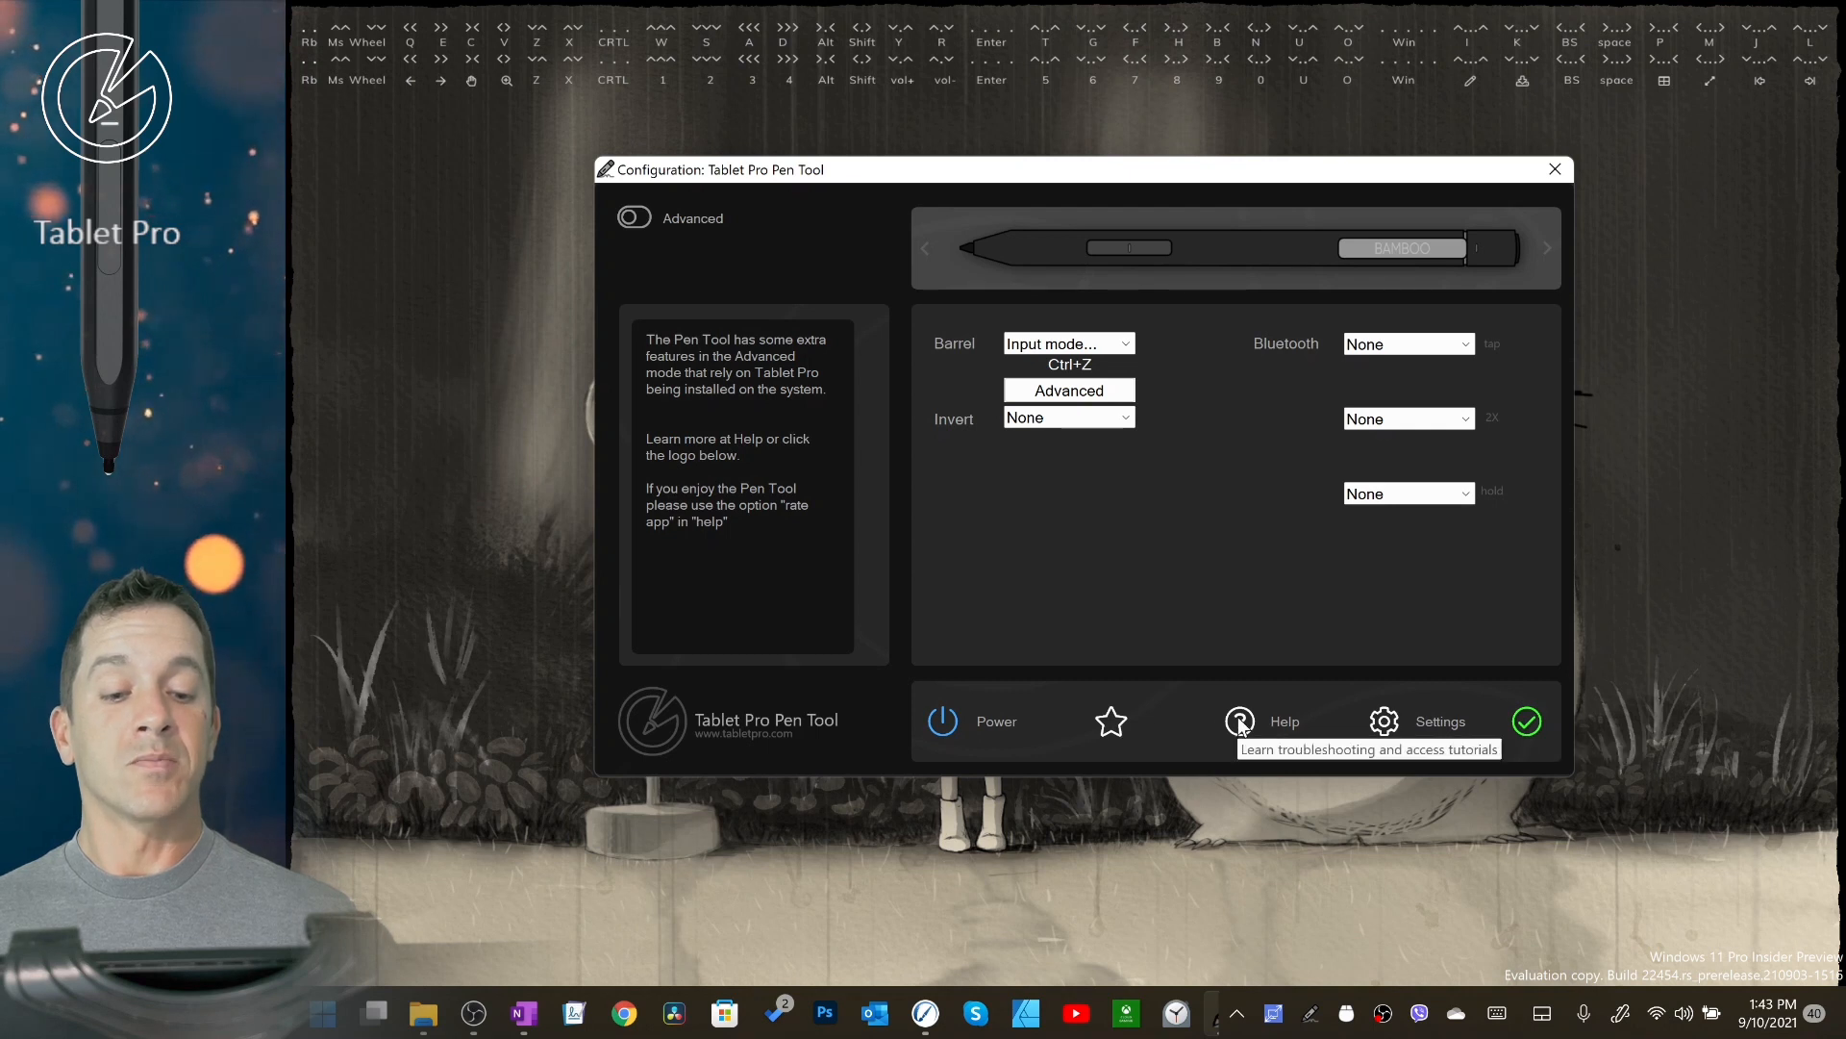
mouse_move(1385, 720)
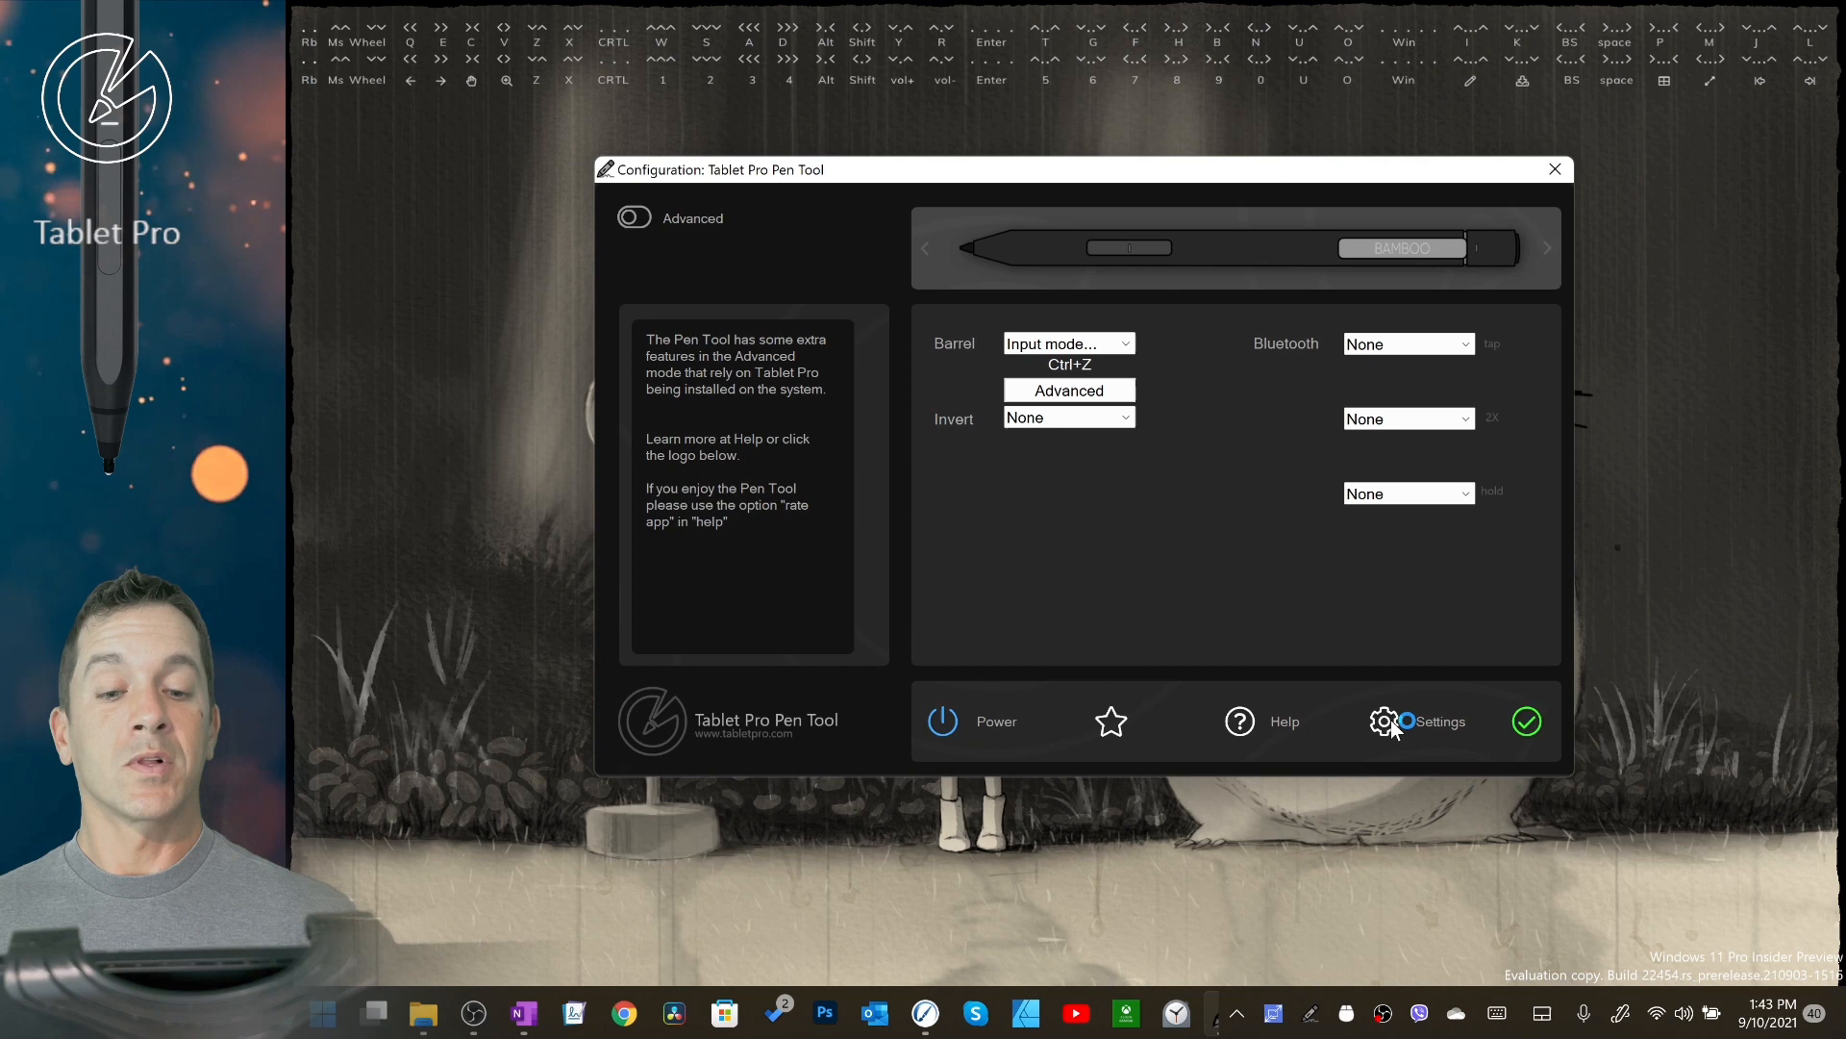
left_click(1385, 720)
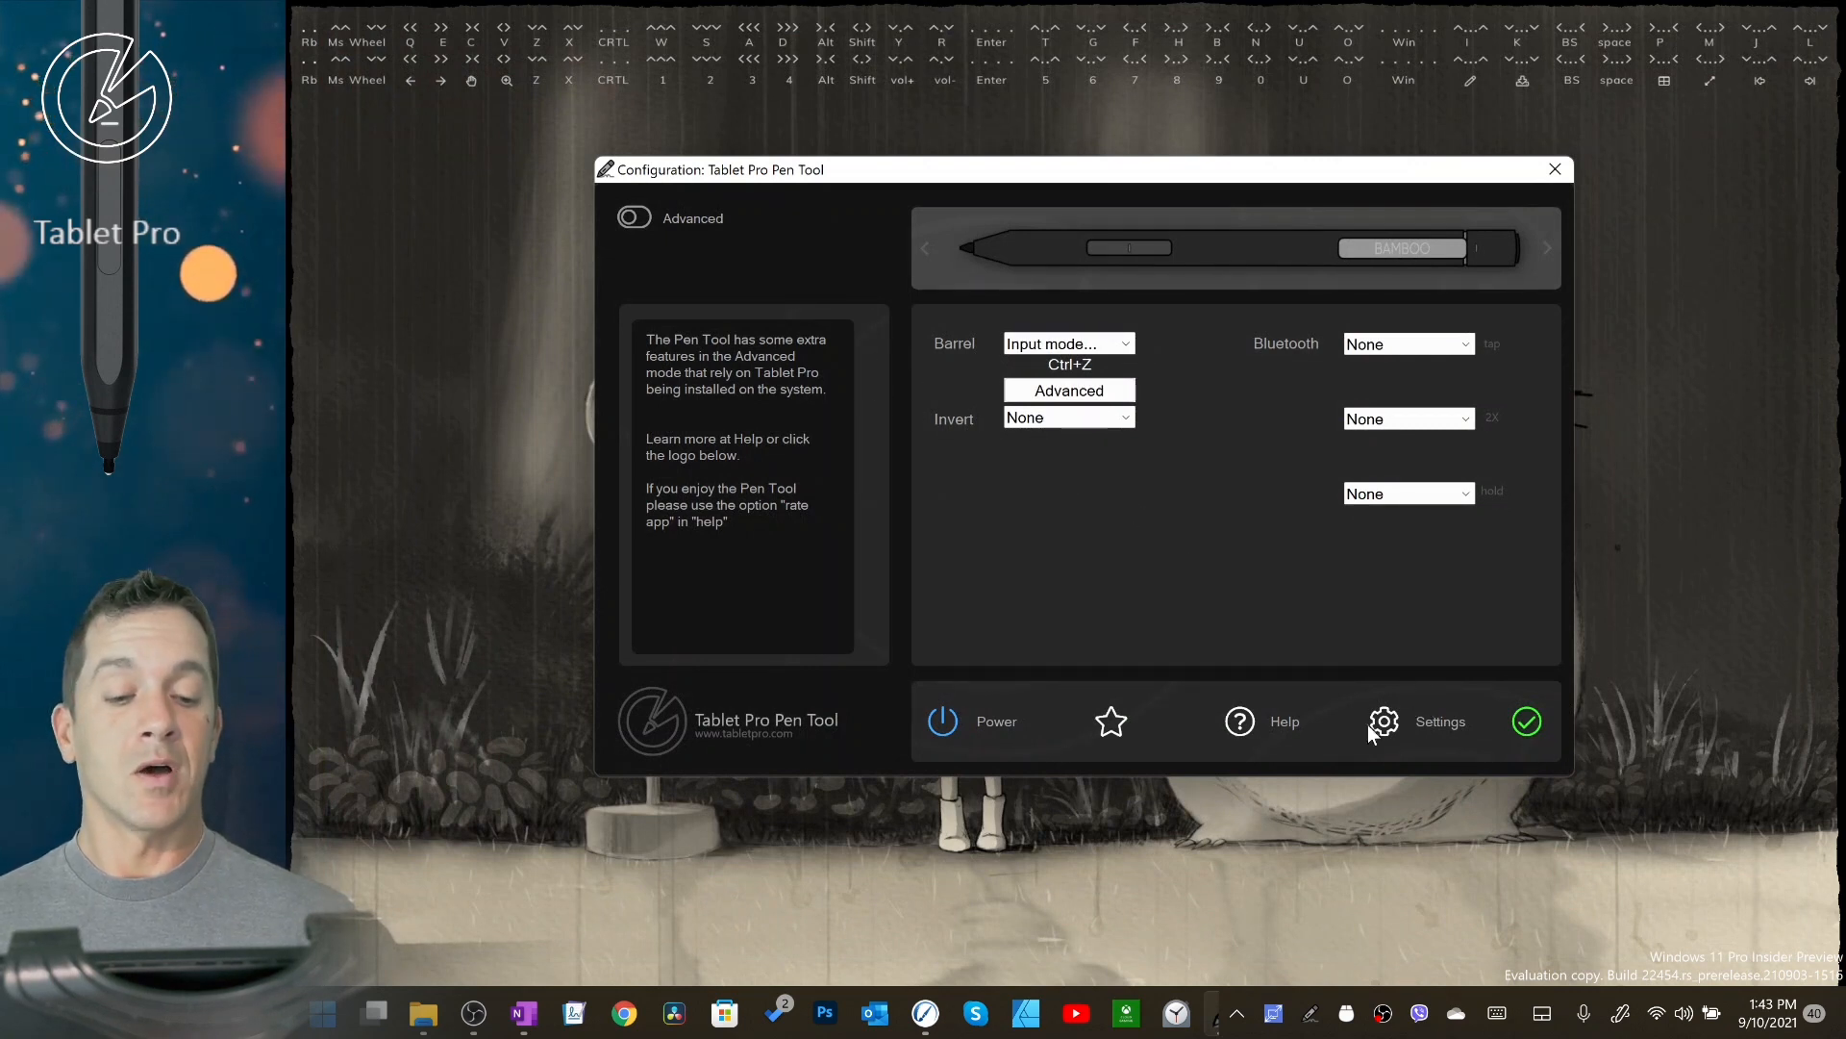
mouse_move(1527, 722)
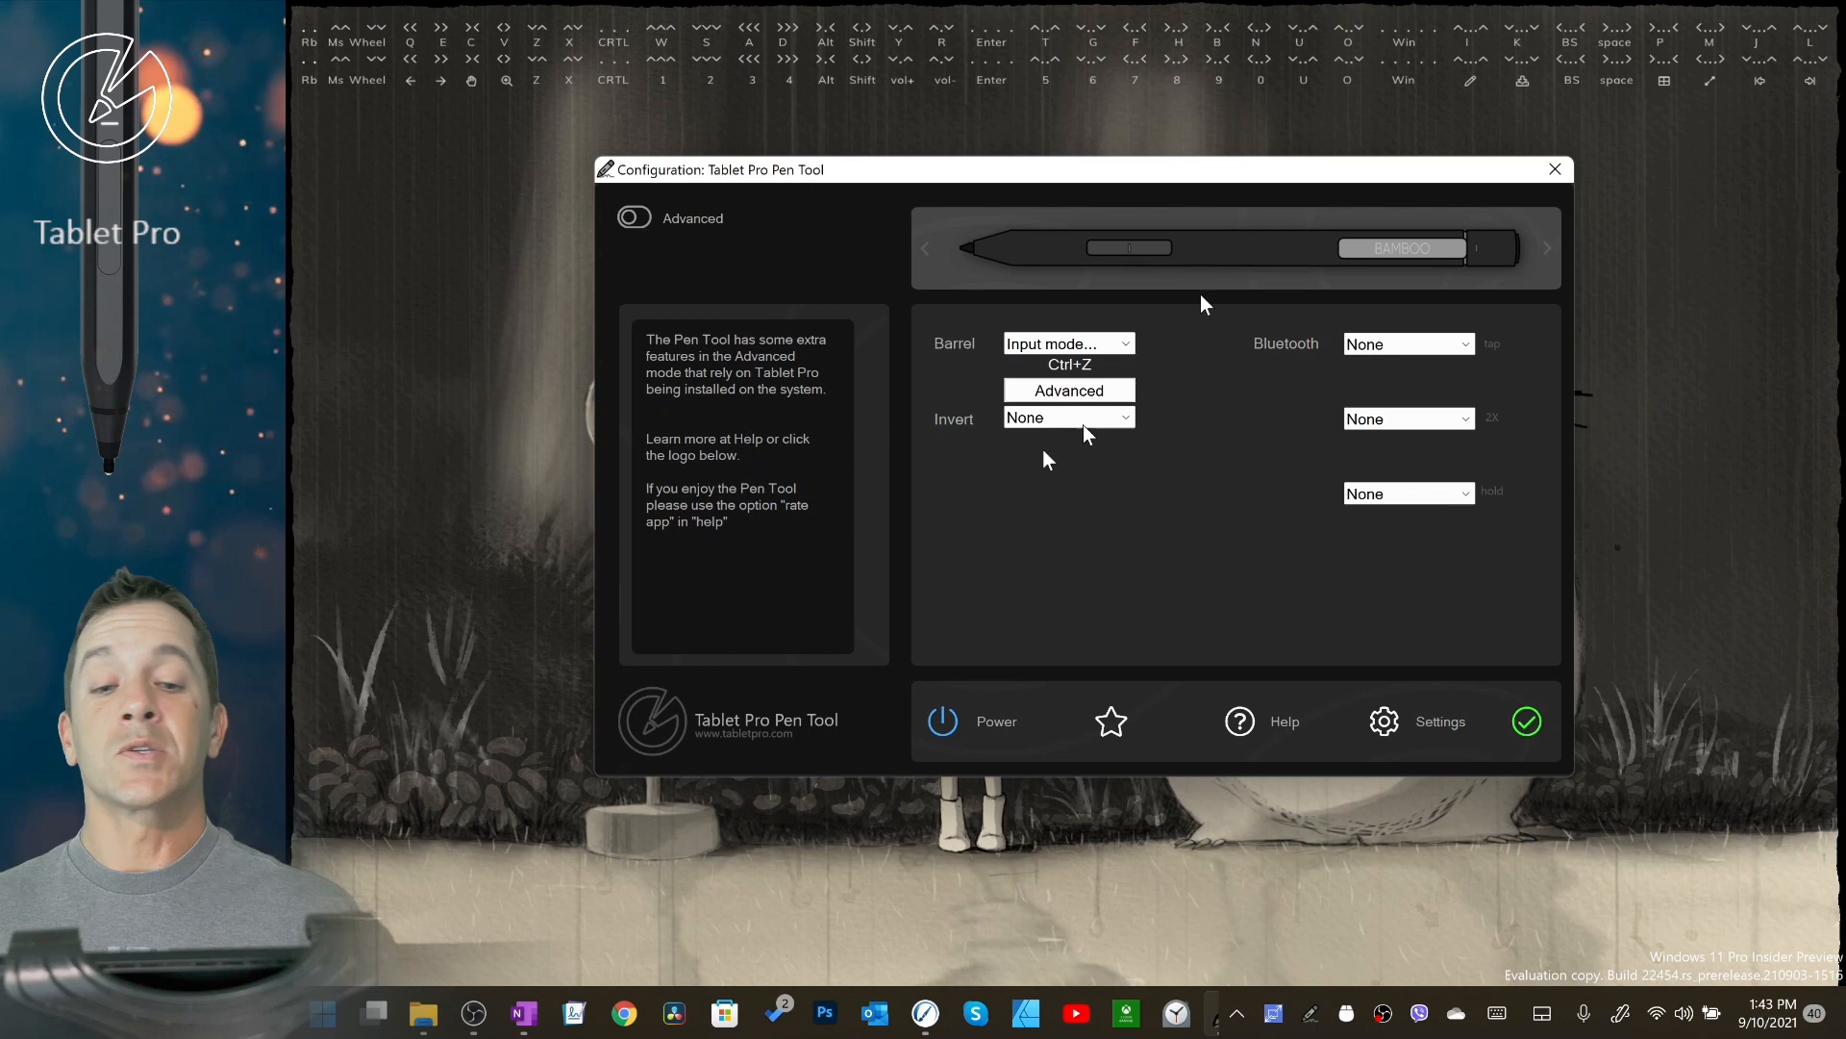
mouse_move(1248, 474)
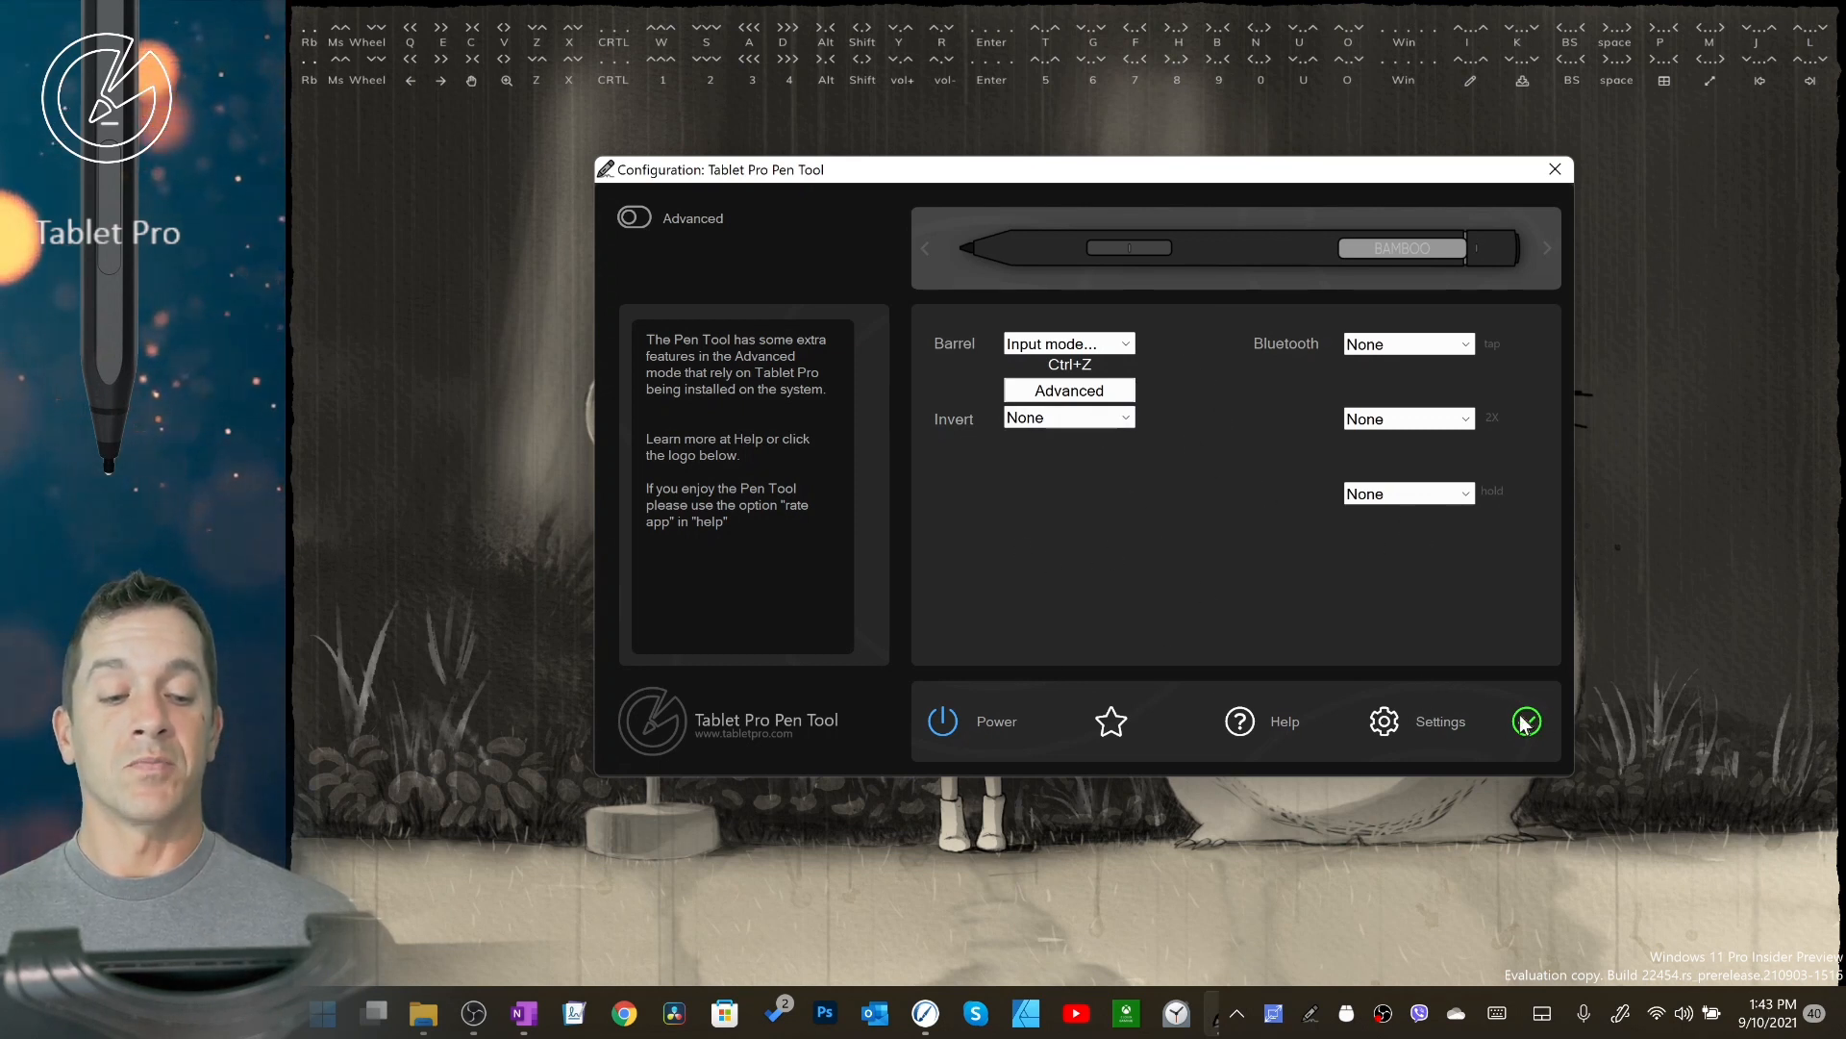
mouse_move(1526, 720)
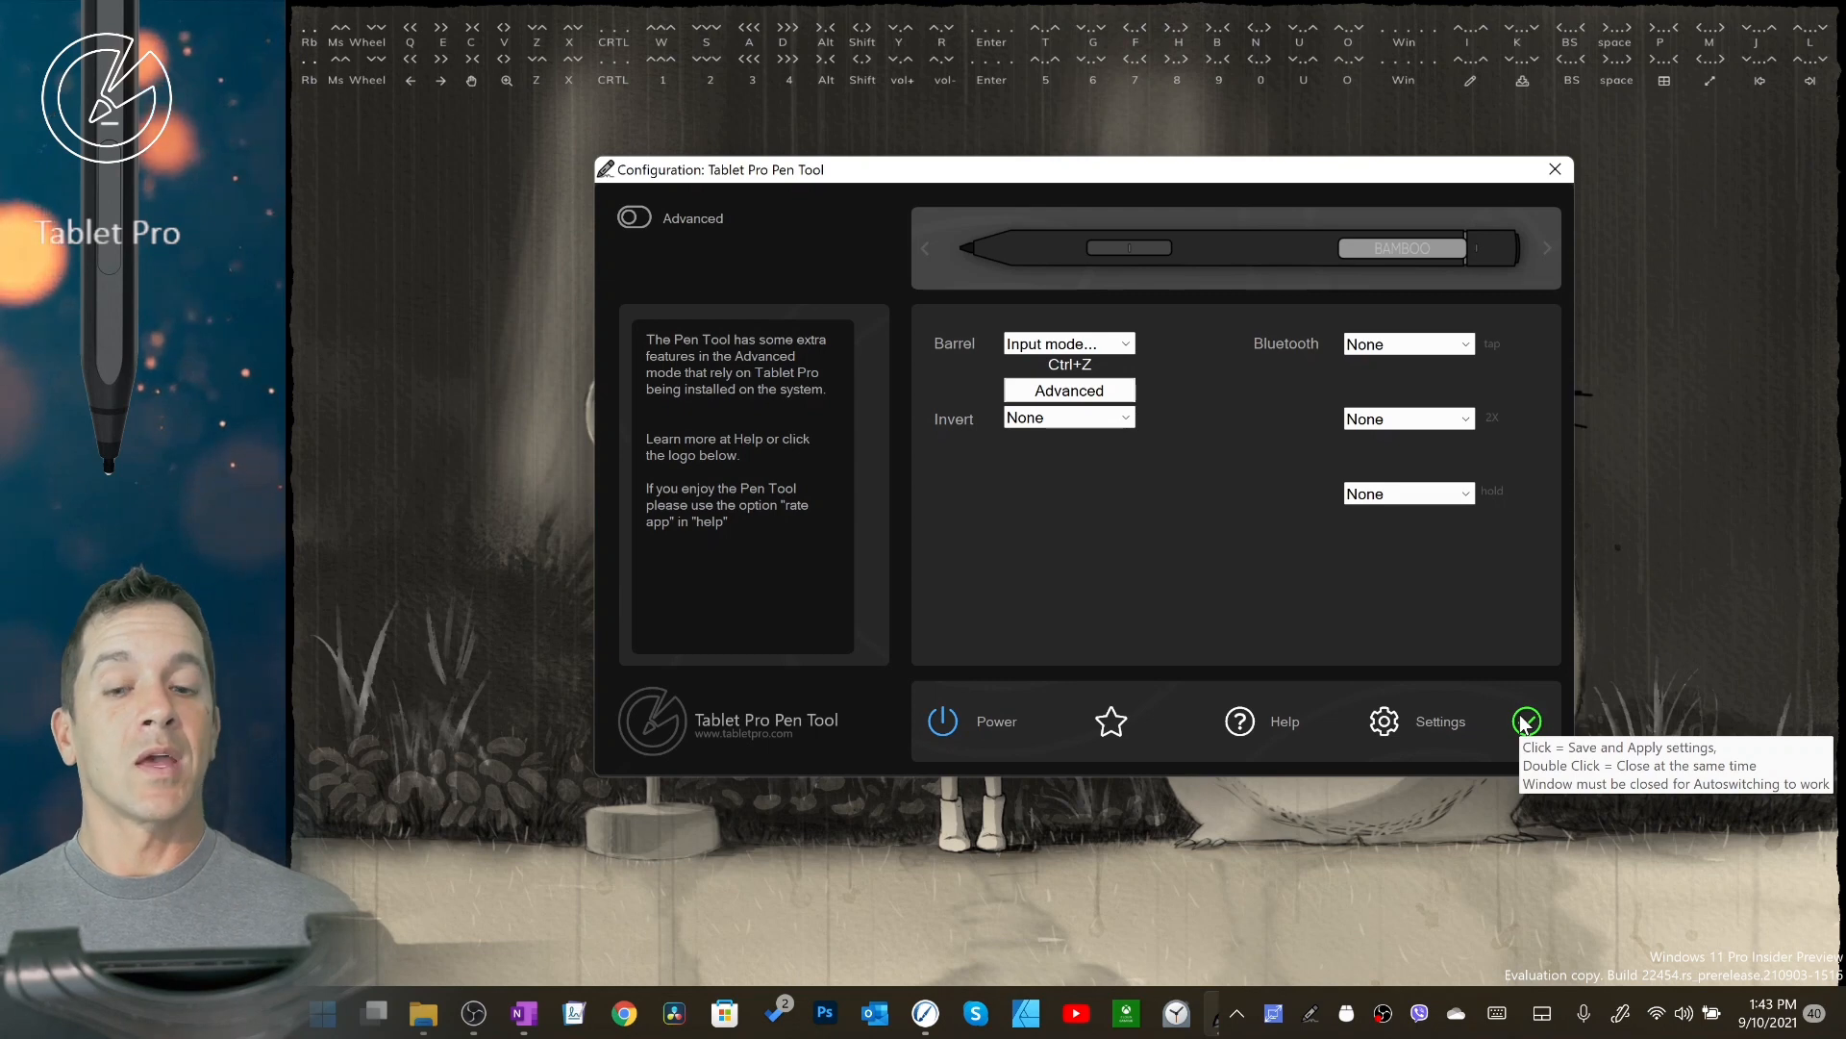
double_click(1527, 720)
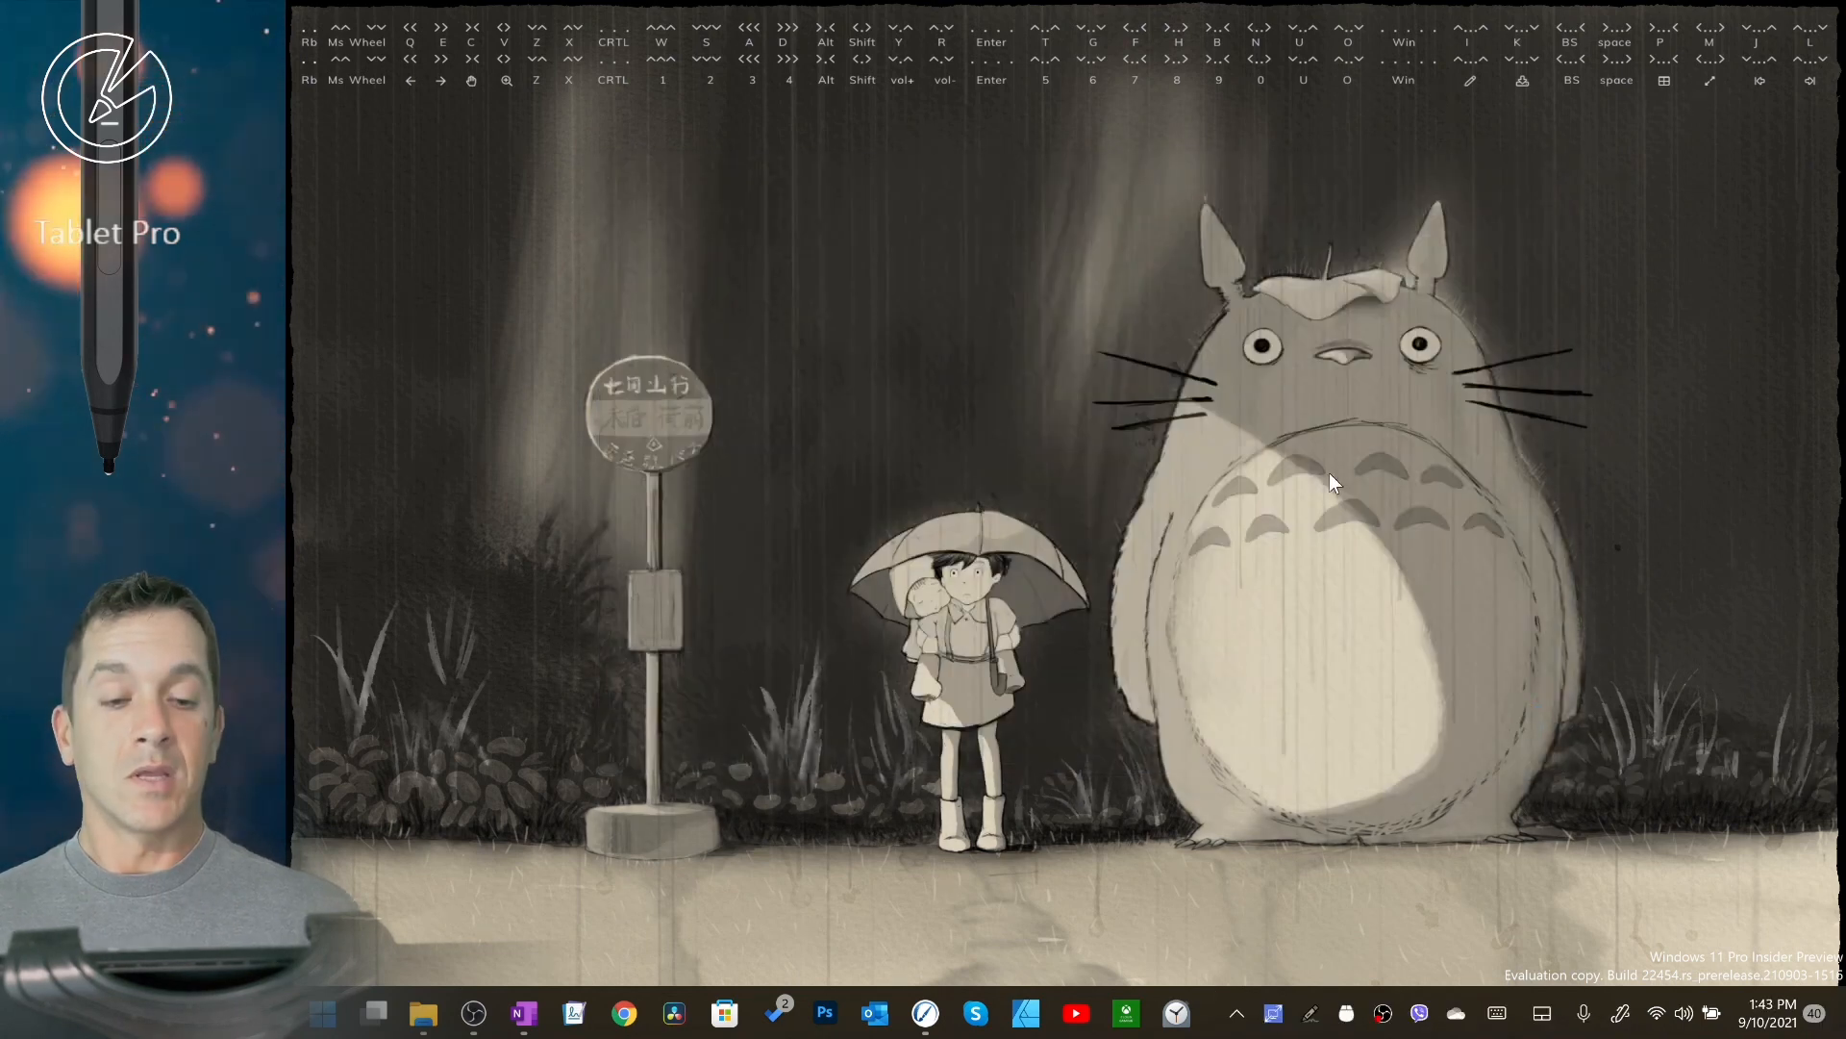